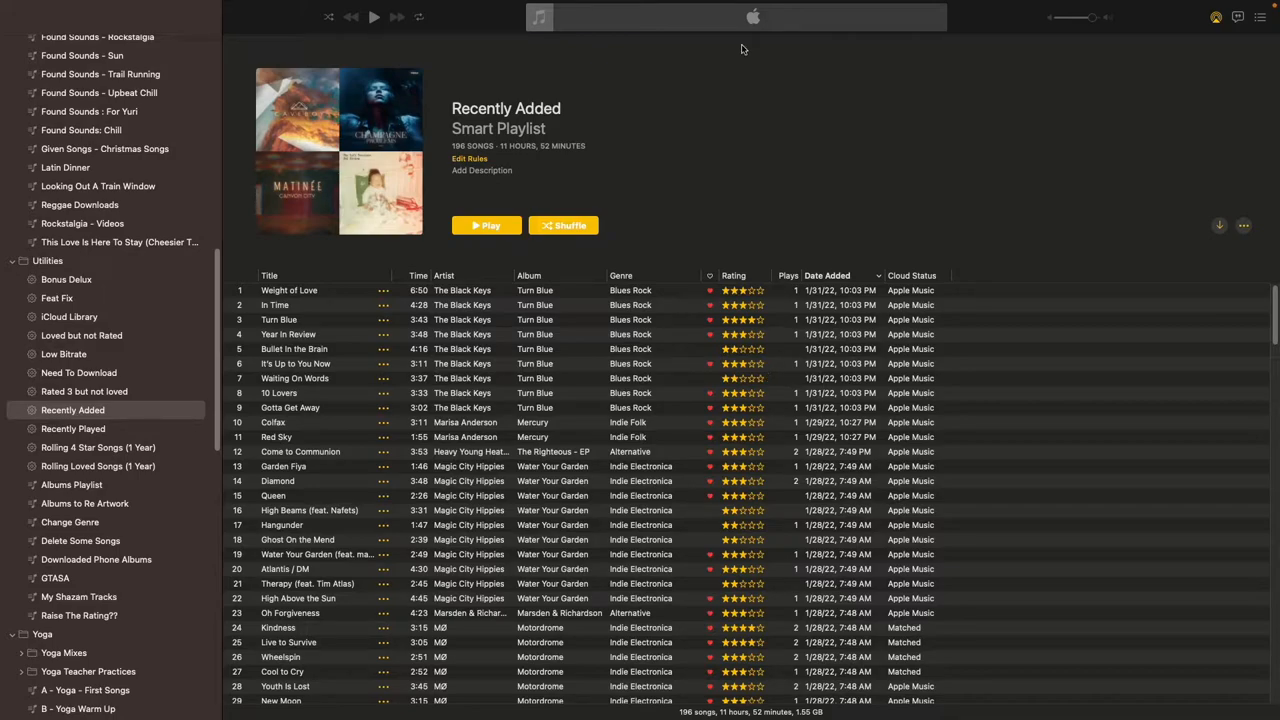
# Browse Recently Added, then select the Genres folder to list its 13,593 songs
pyautogui.click(288, 290)
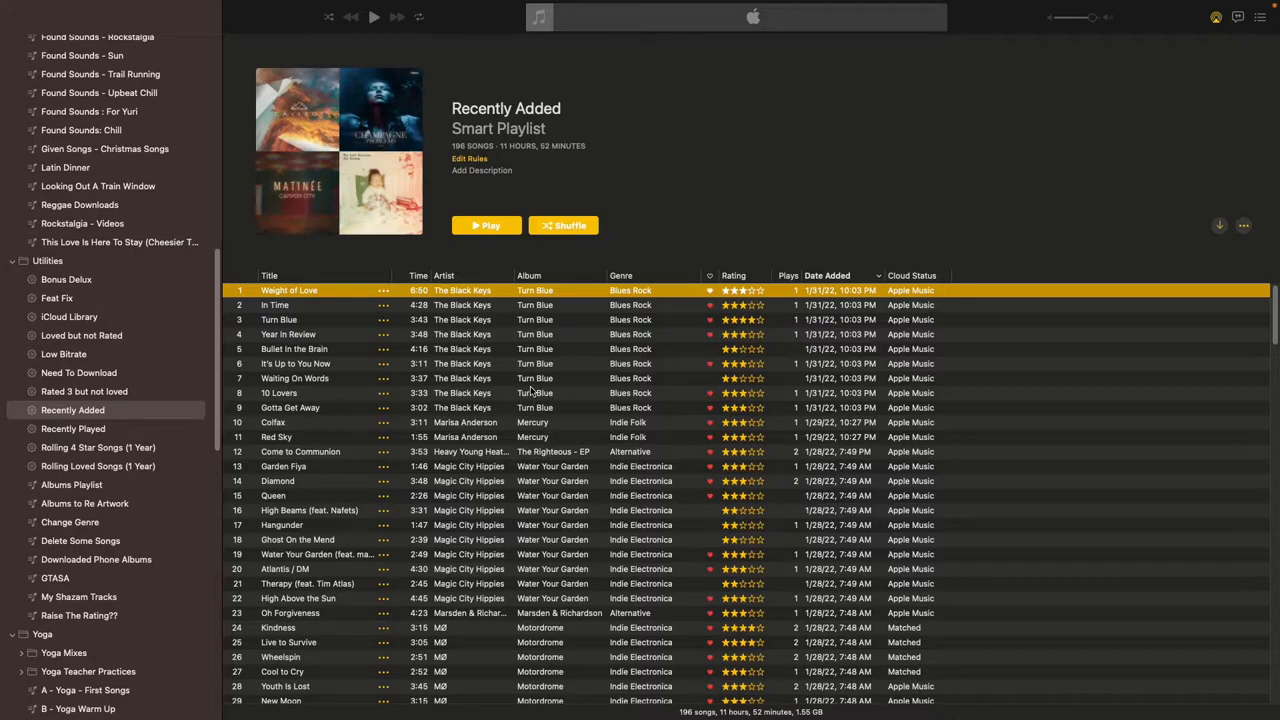
pyautogui.moveTo(568, 362)
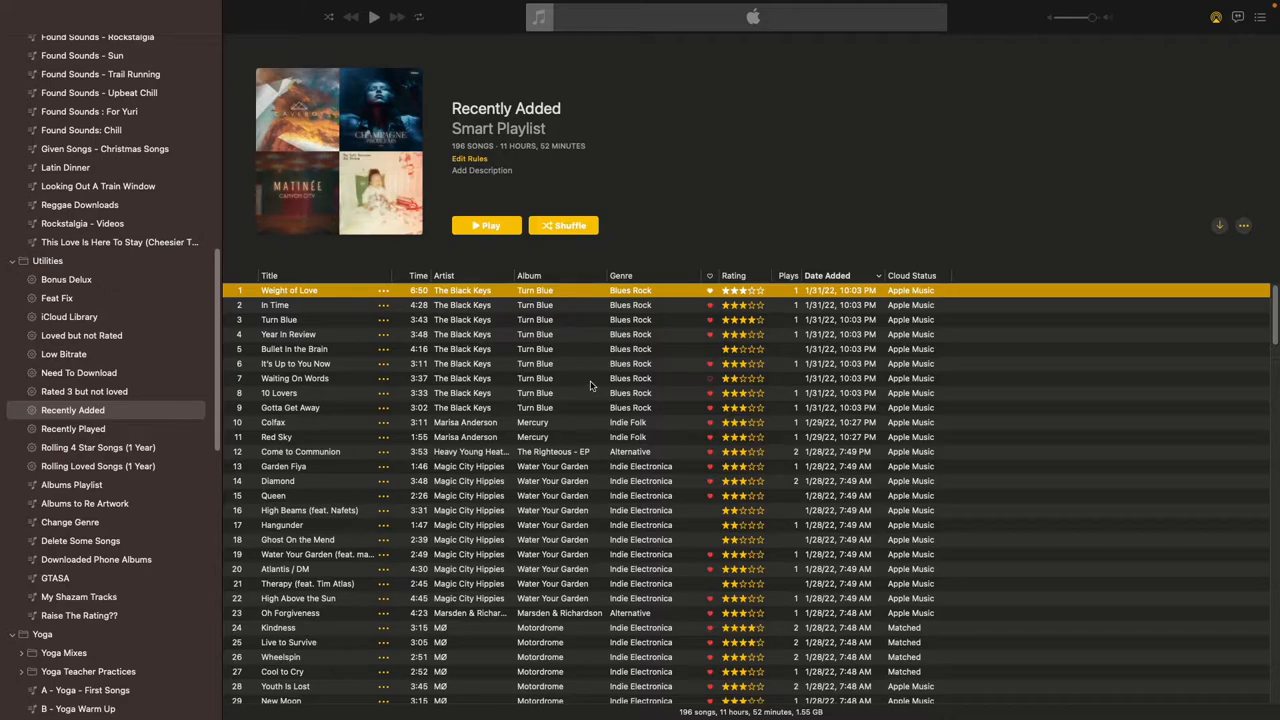
pyautogui.moveTo(536, 404)
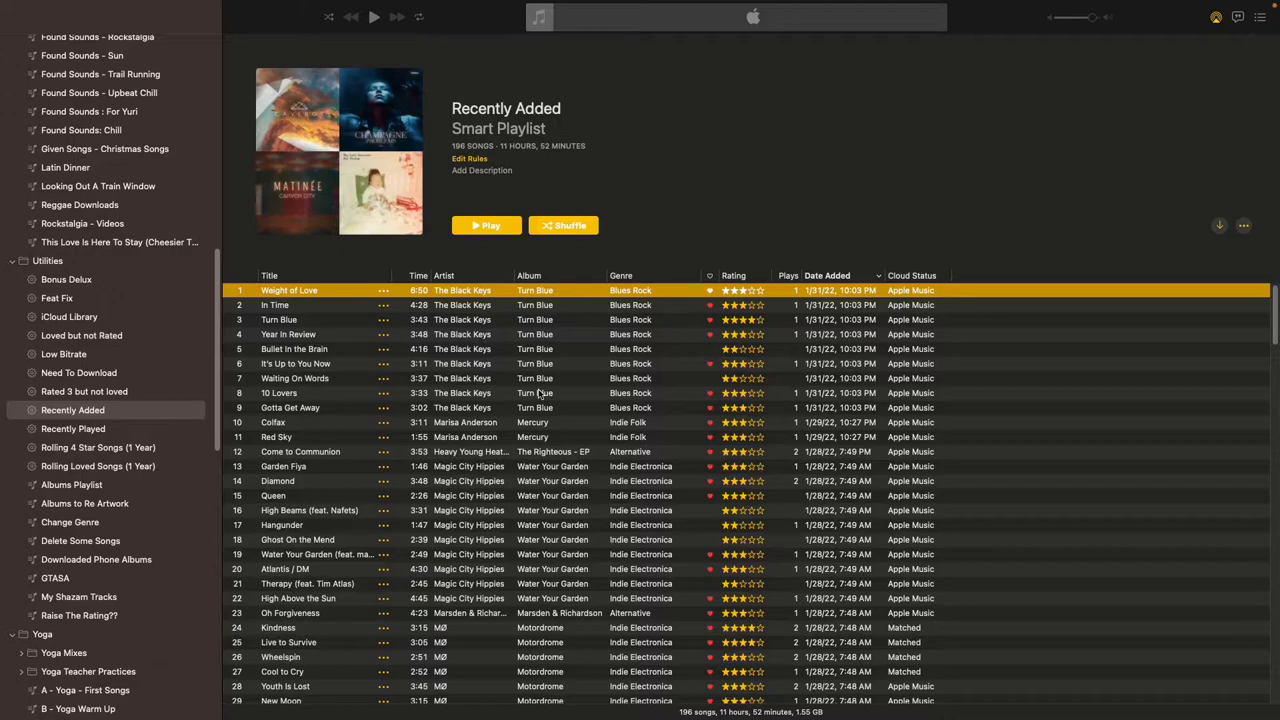
pyautogui.moveTo(590, 388)
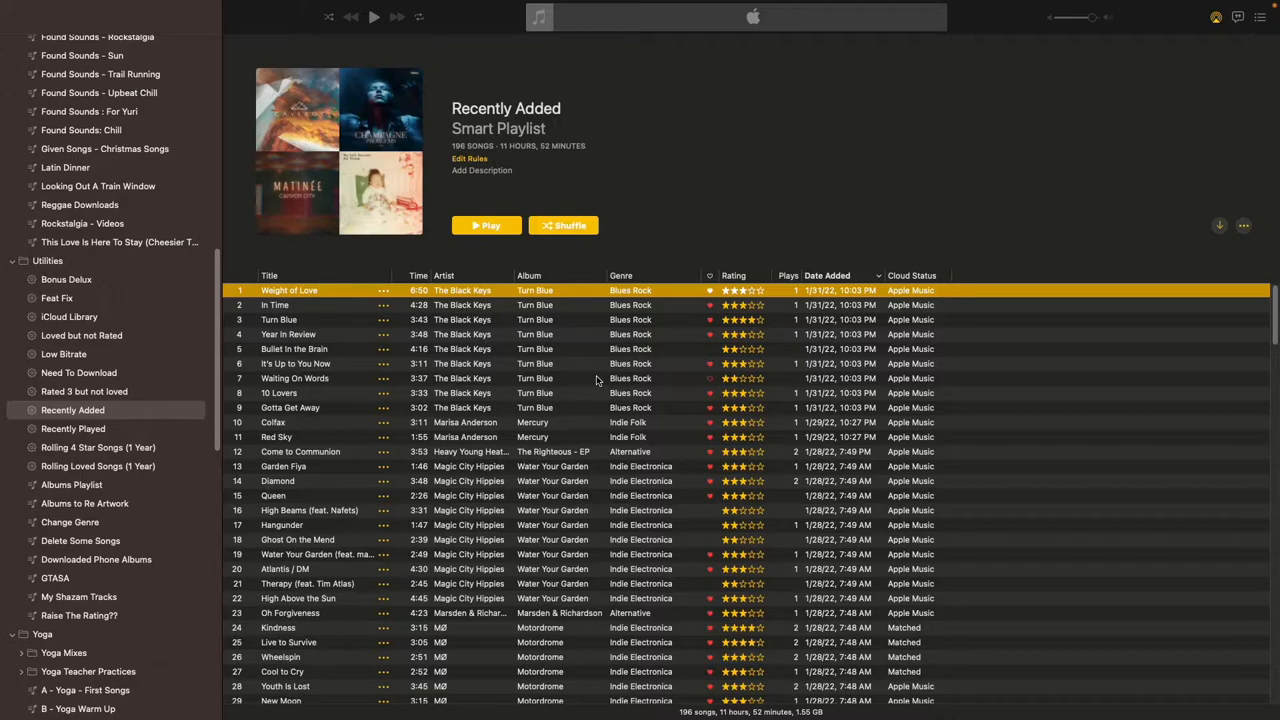
pyautogui.moveTo(518, 358)
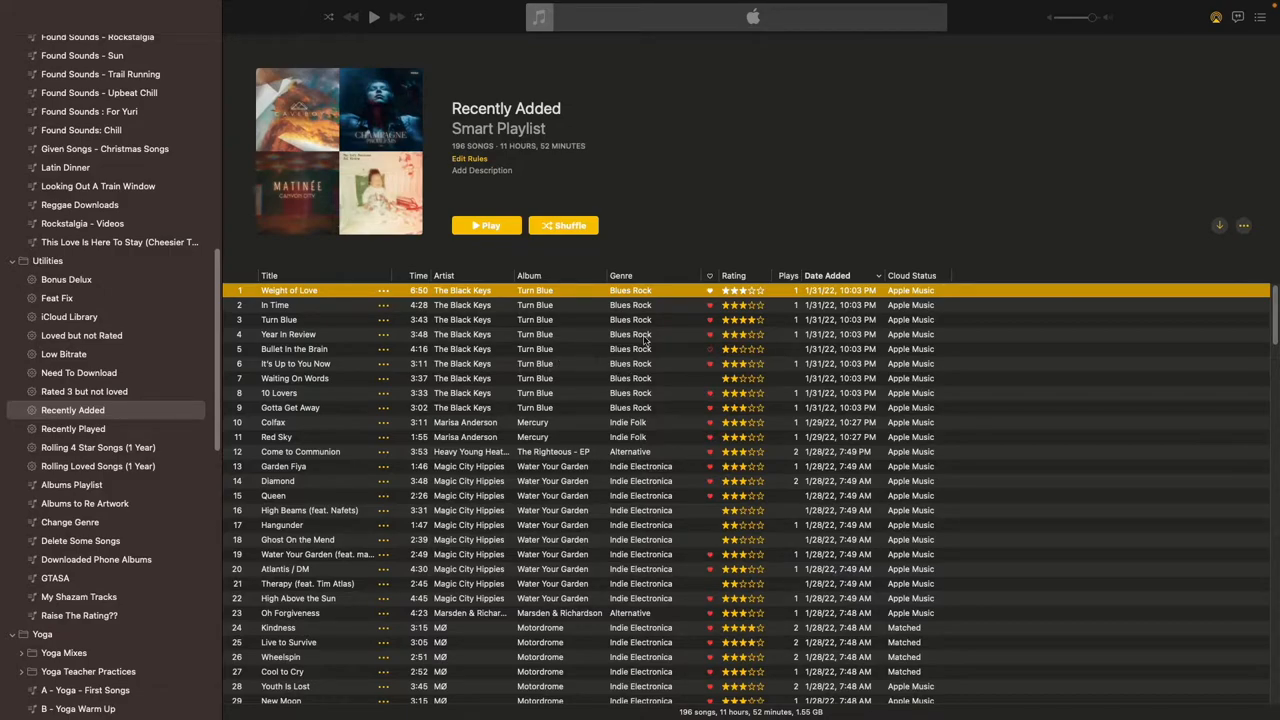
pyautogui.scroll(-3)
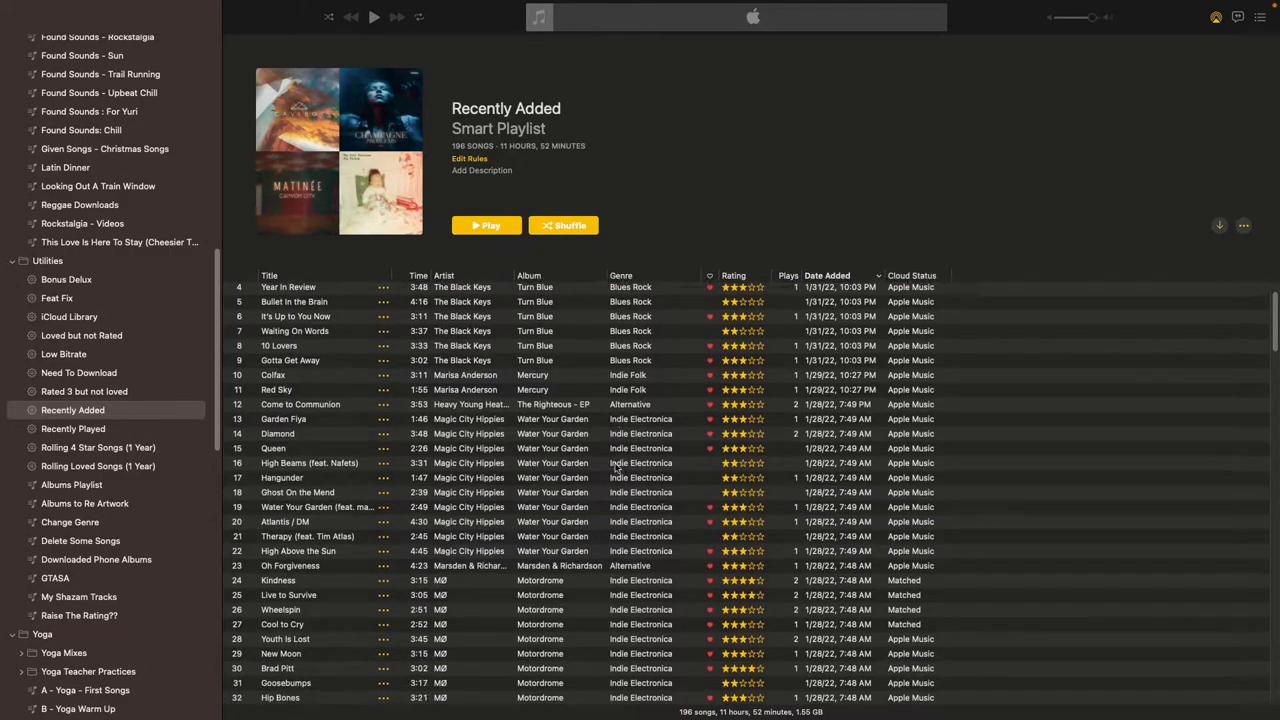
pyautogui.scroll(-3)
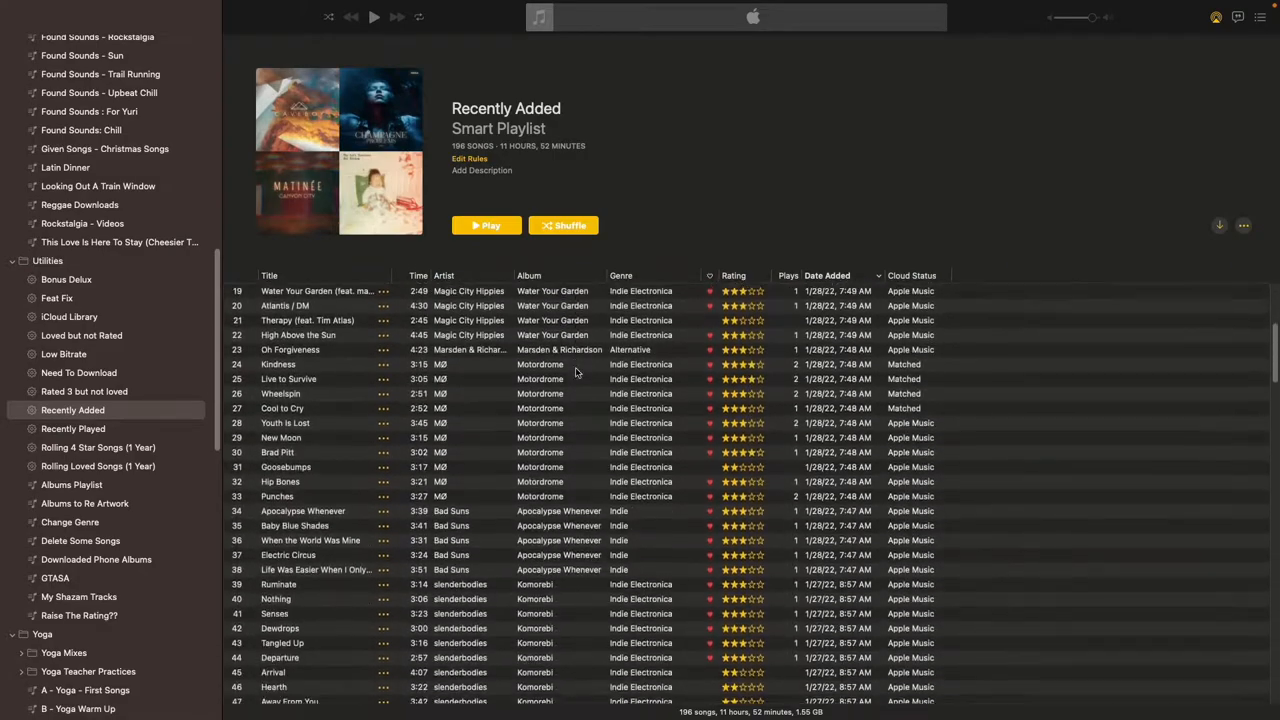
pyautogui.scroll(3)
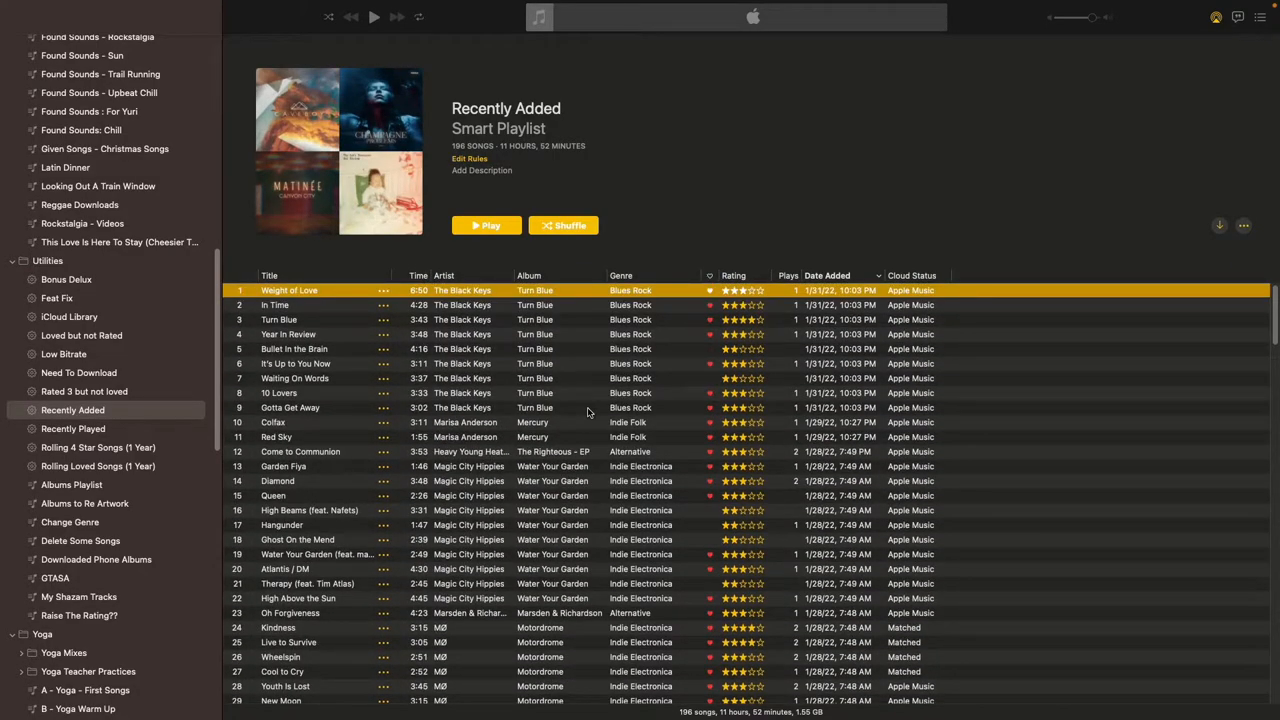
pyautogui.scroll(-3)
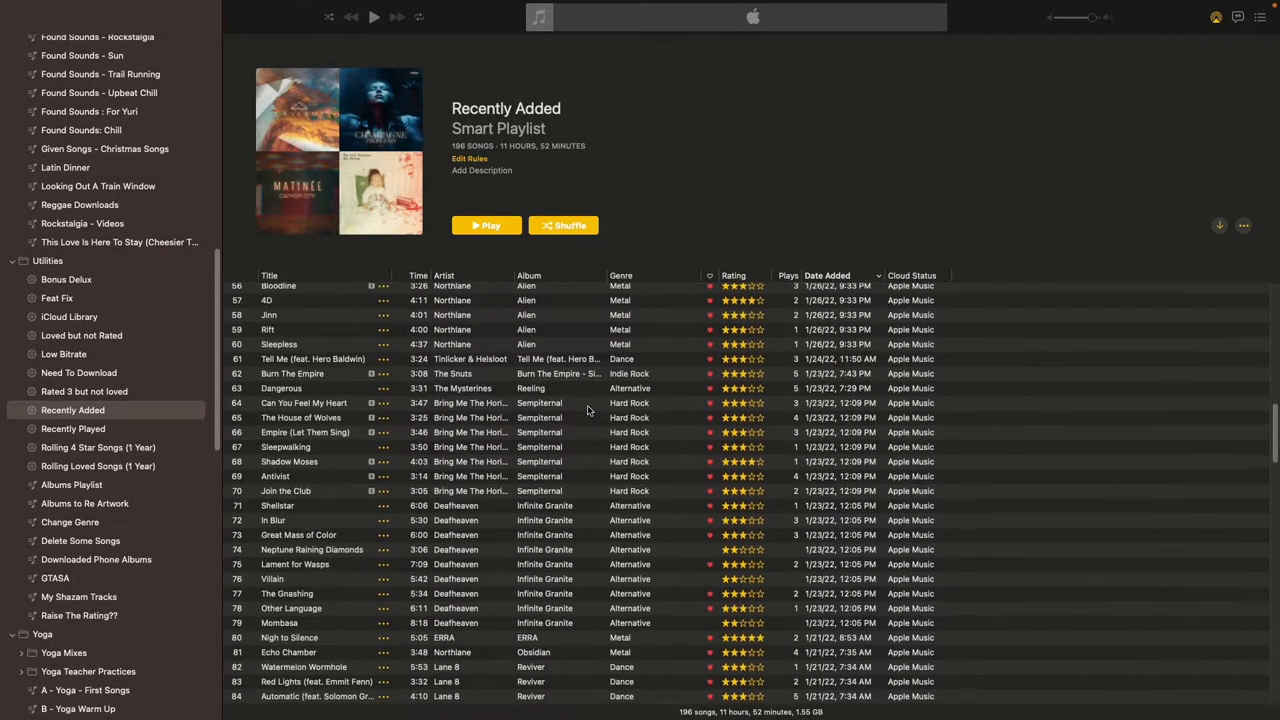
pyautogui.scroll(3)
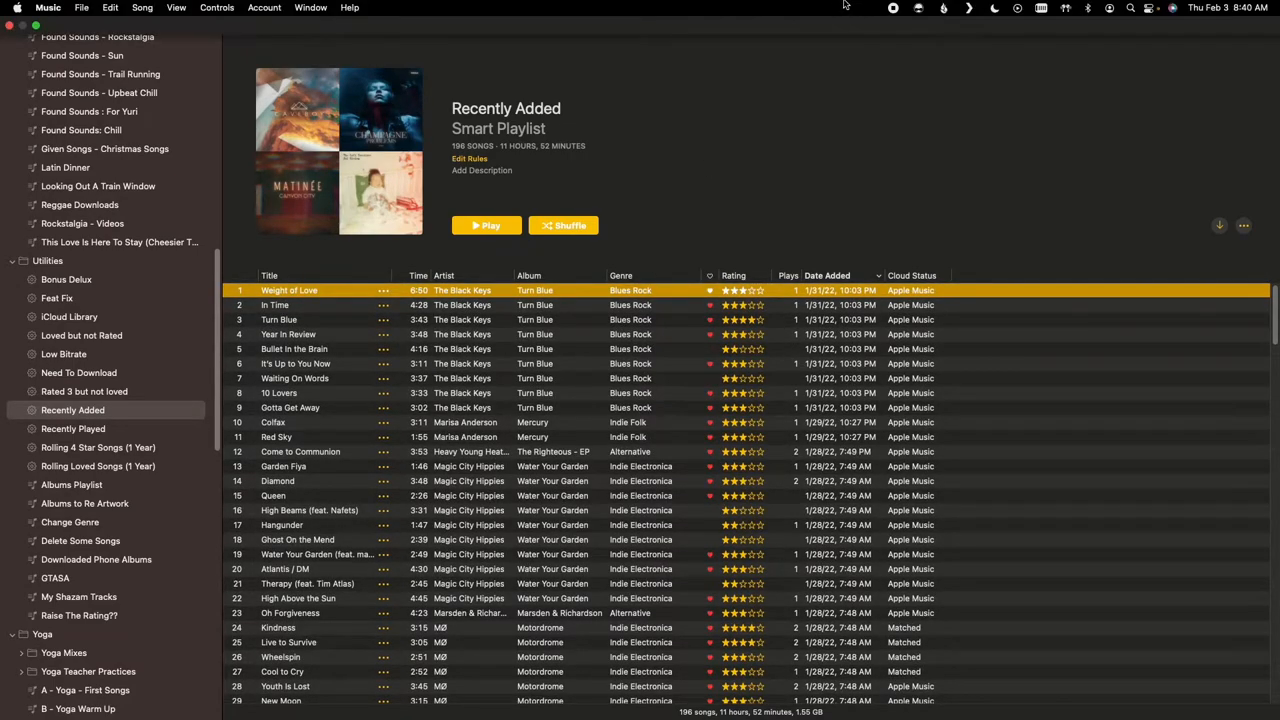
pyautogui.click(48, 324)
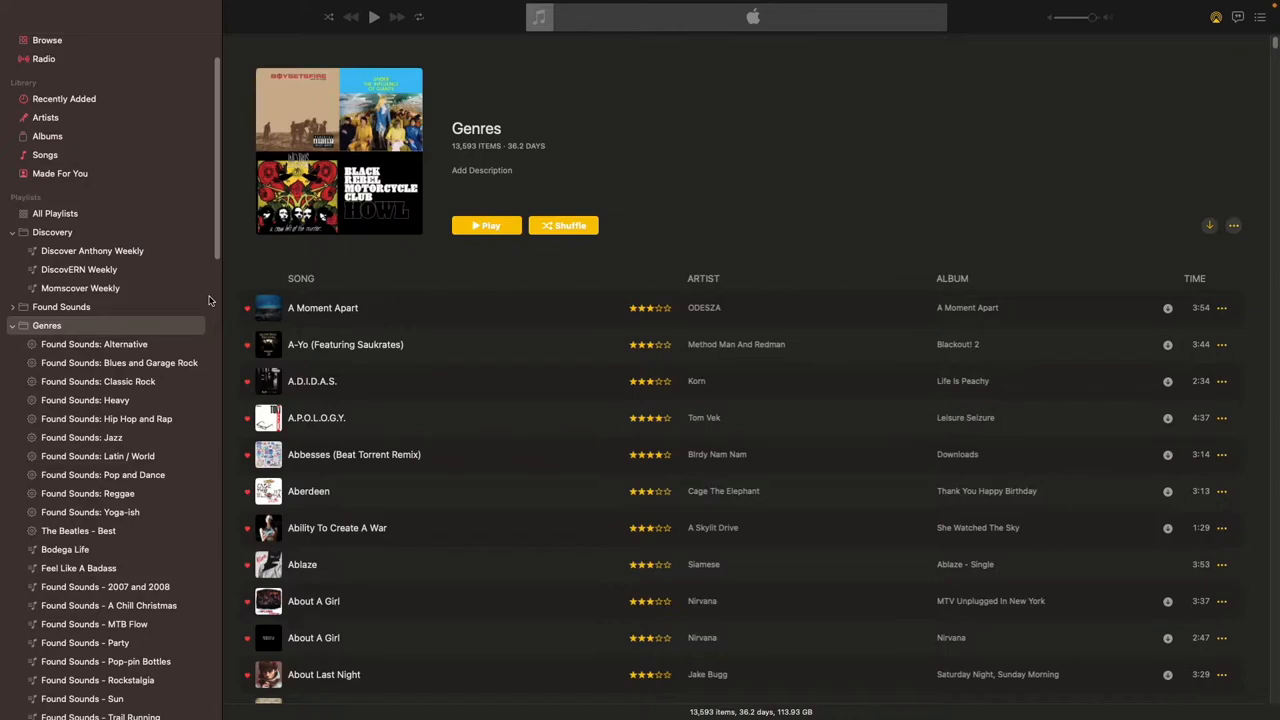
pyautogui.moveTo(268, 308)
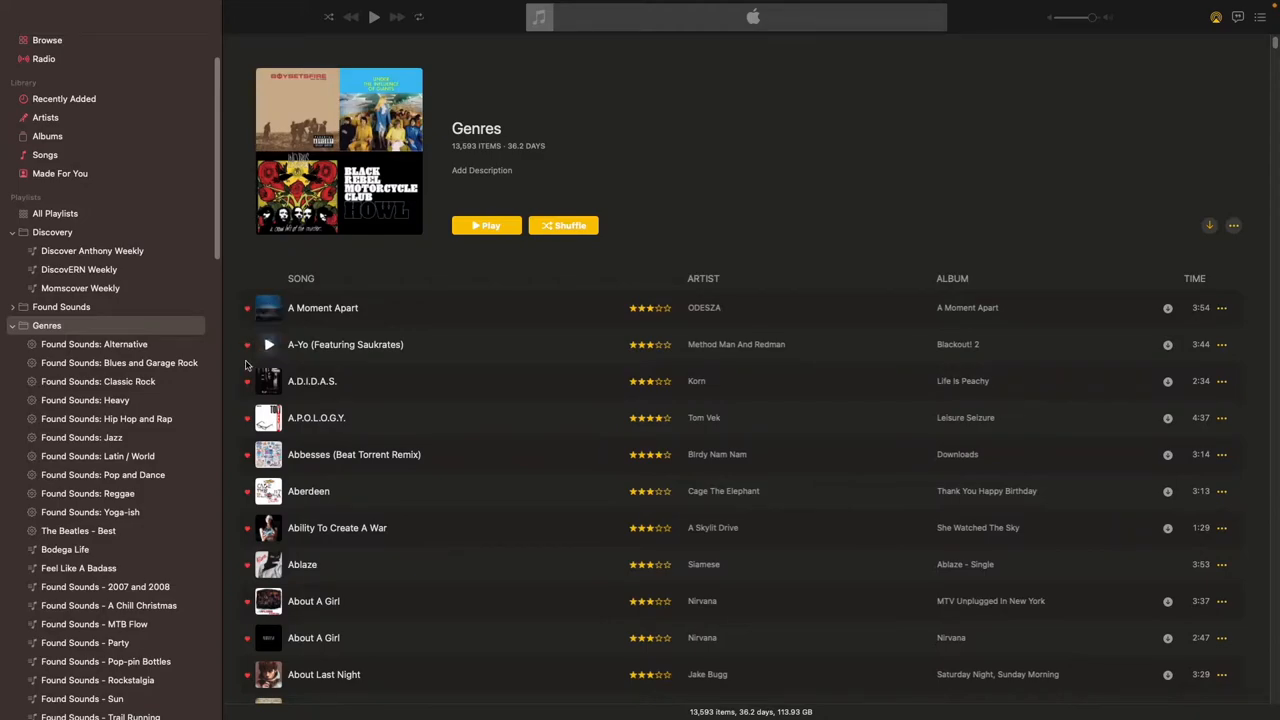
pyautogui.moveTo(392, 484)
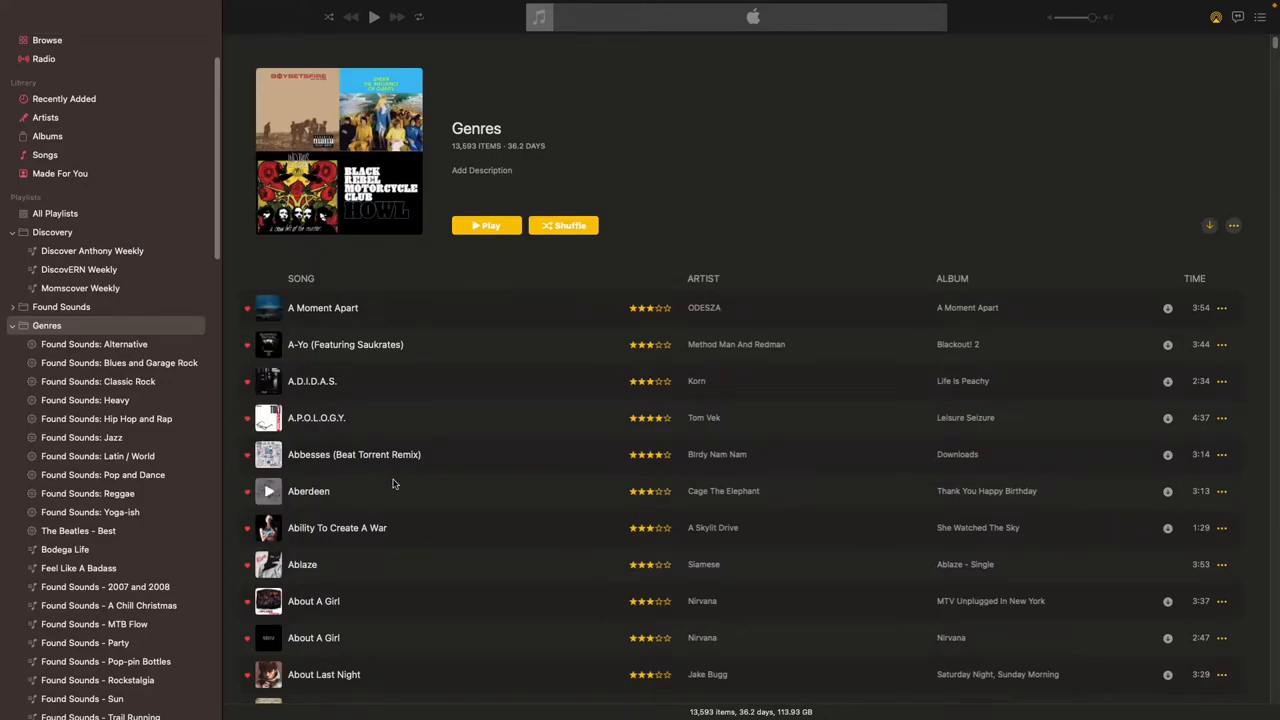
pyautogui.moveTo(472, 502)
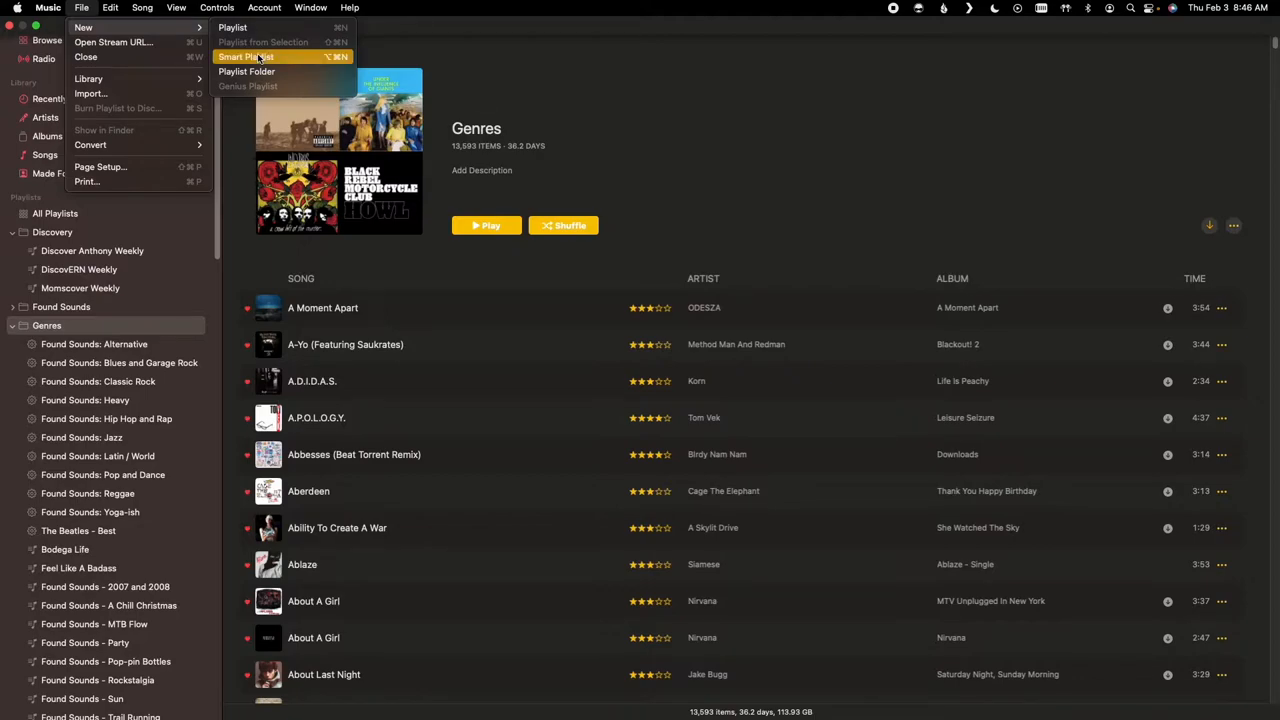
# Create a new smart playlist via File > New, showing the default Artist contains rule
pyautogui.click(246, 56)
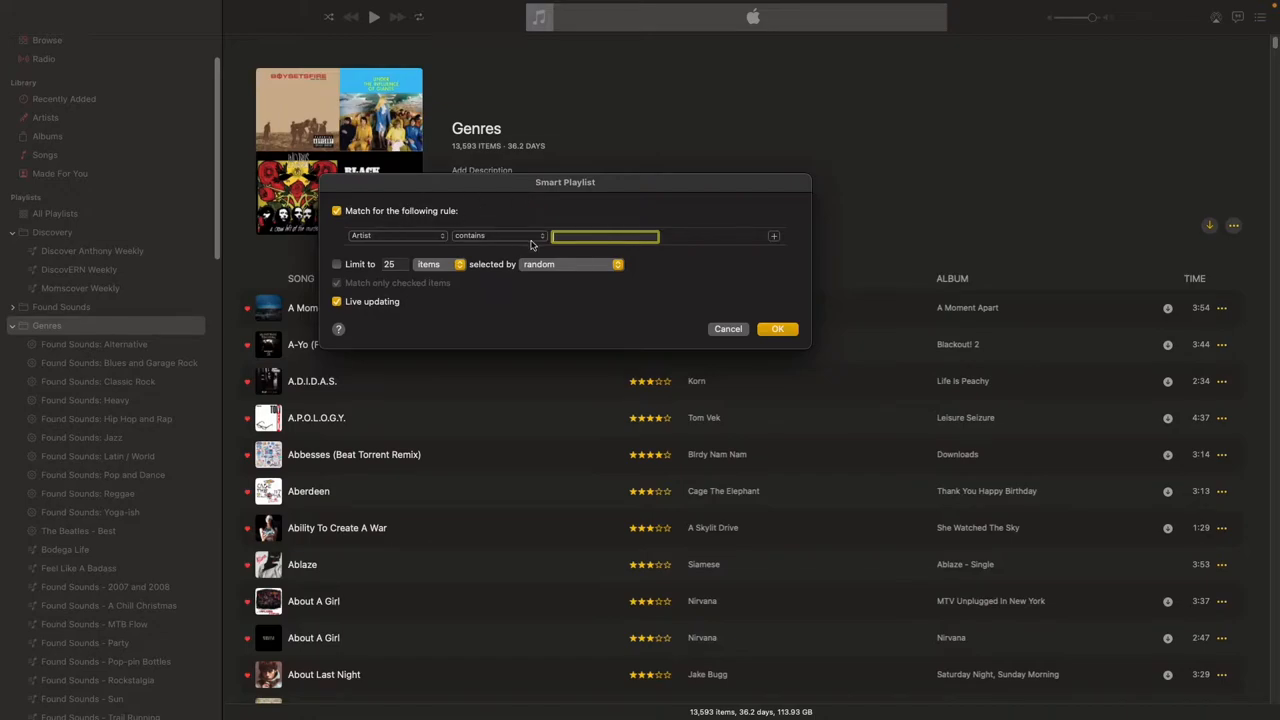
pyautogui.moveTo(504, 220)
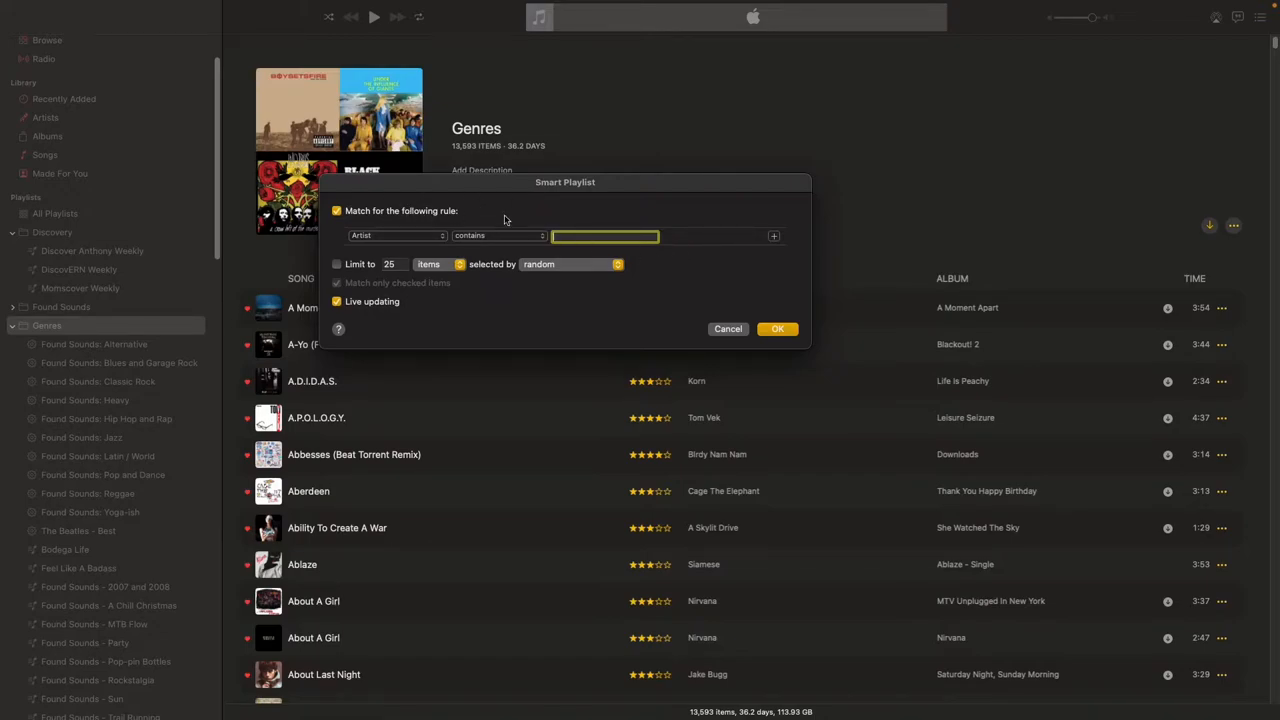
pyautogui.moveTo(544, 248)
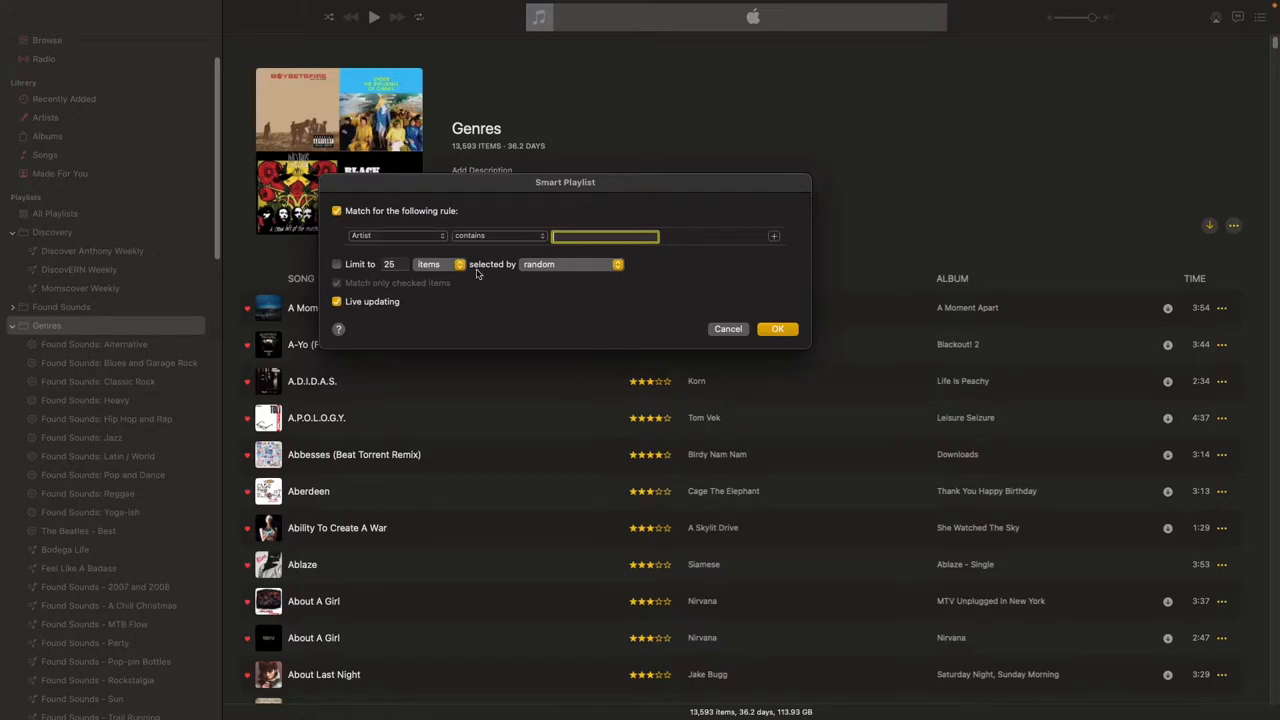
pyautogui.moveTo(704, 256)
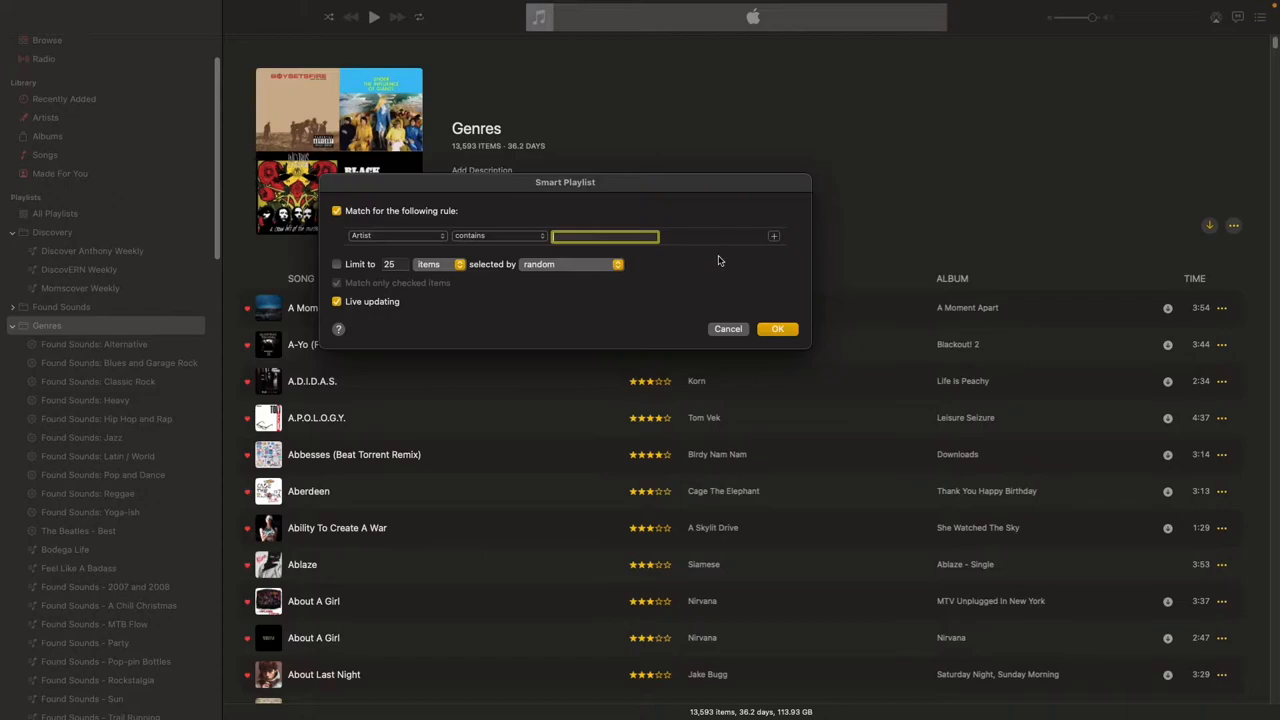
pyautogui.moveTo(660, 276)
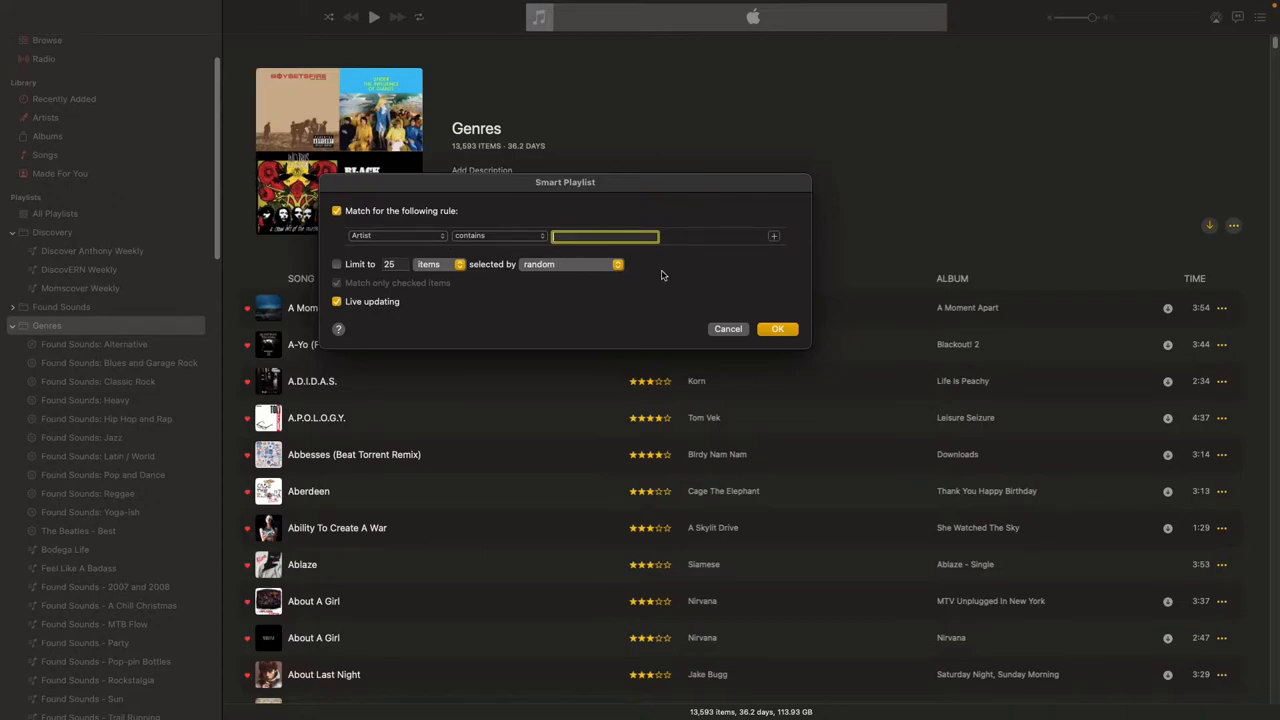
pyautogui.moveTo(668, 276)
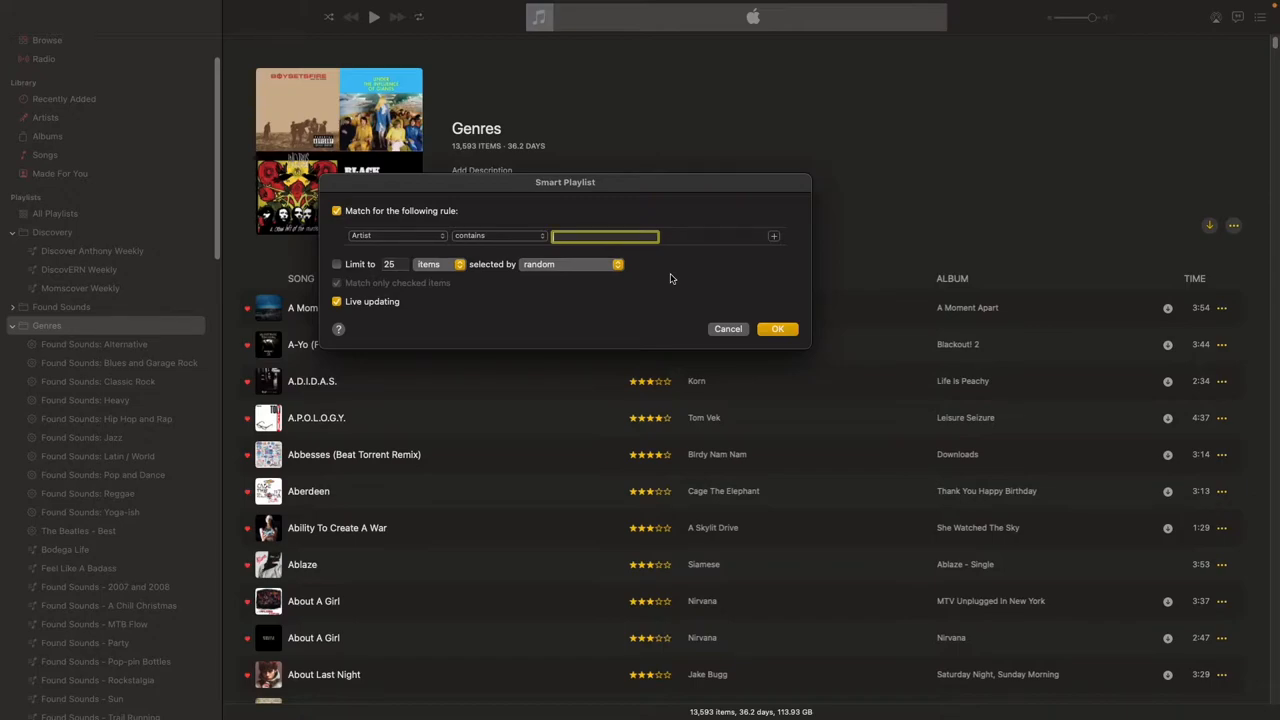
pyautogui.moveTo(434, 238)
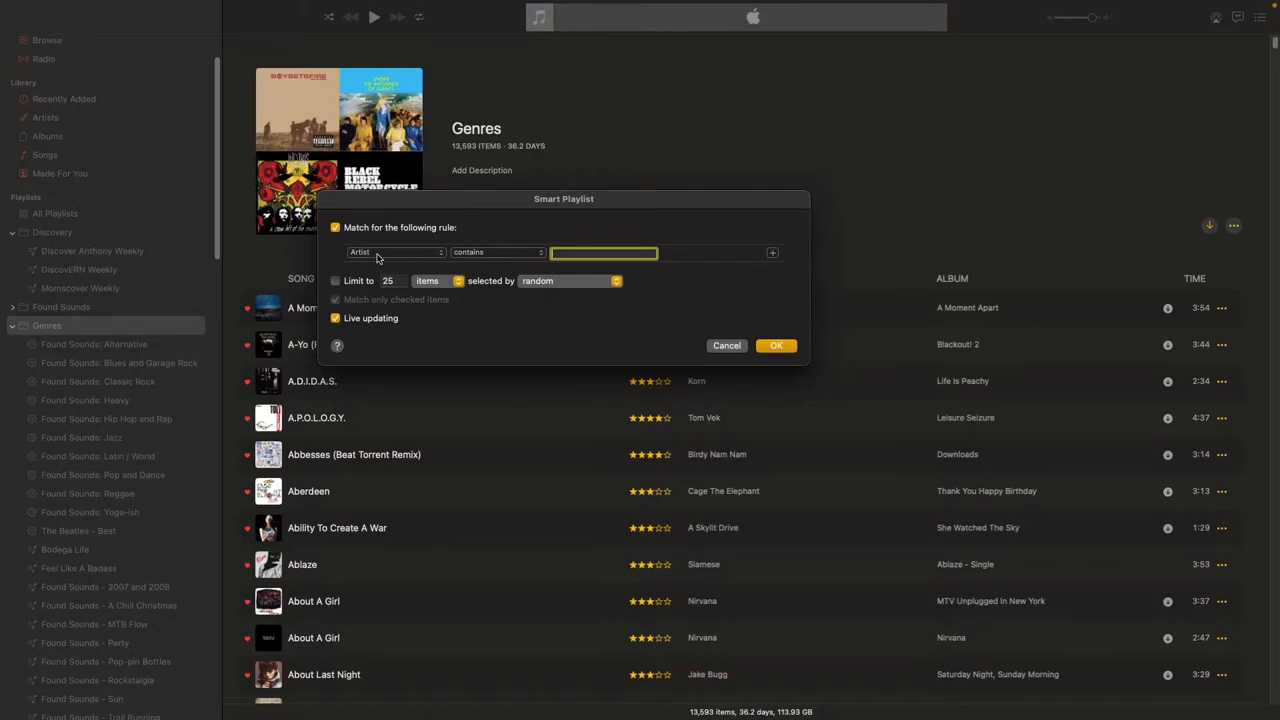
pyautogui.moveTo(396, 258)
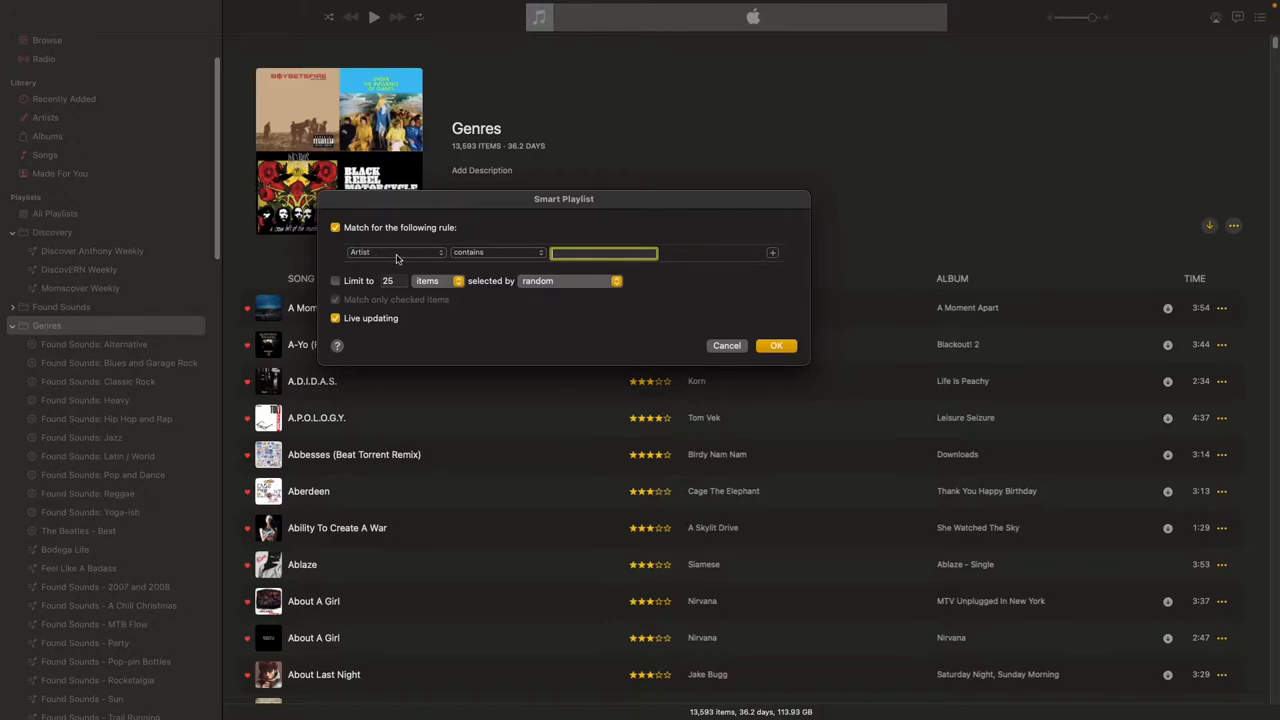
# Change the rule from Artist contains to Date Added is before the 2008 date
pyautogui.click(396, 252)
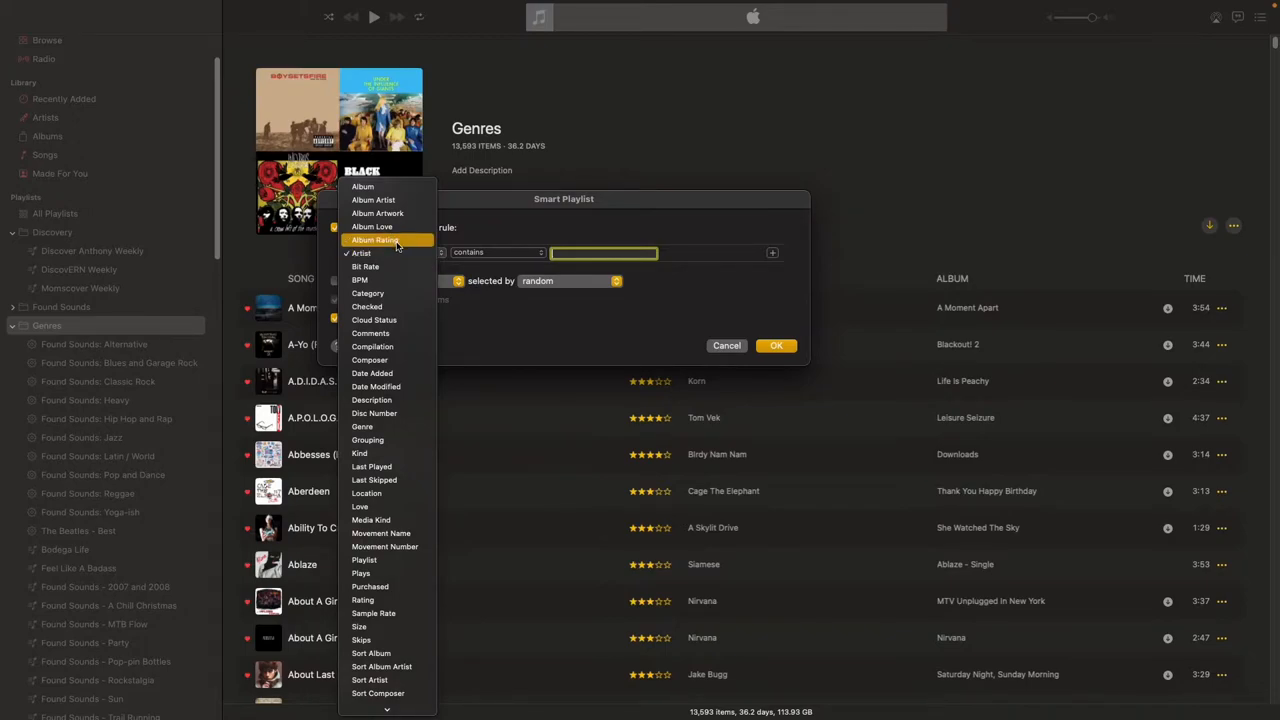
pyautogui.moveTo(372, 374)
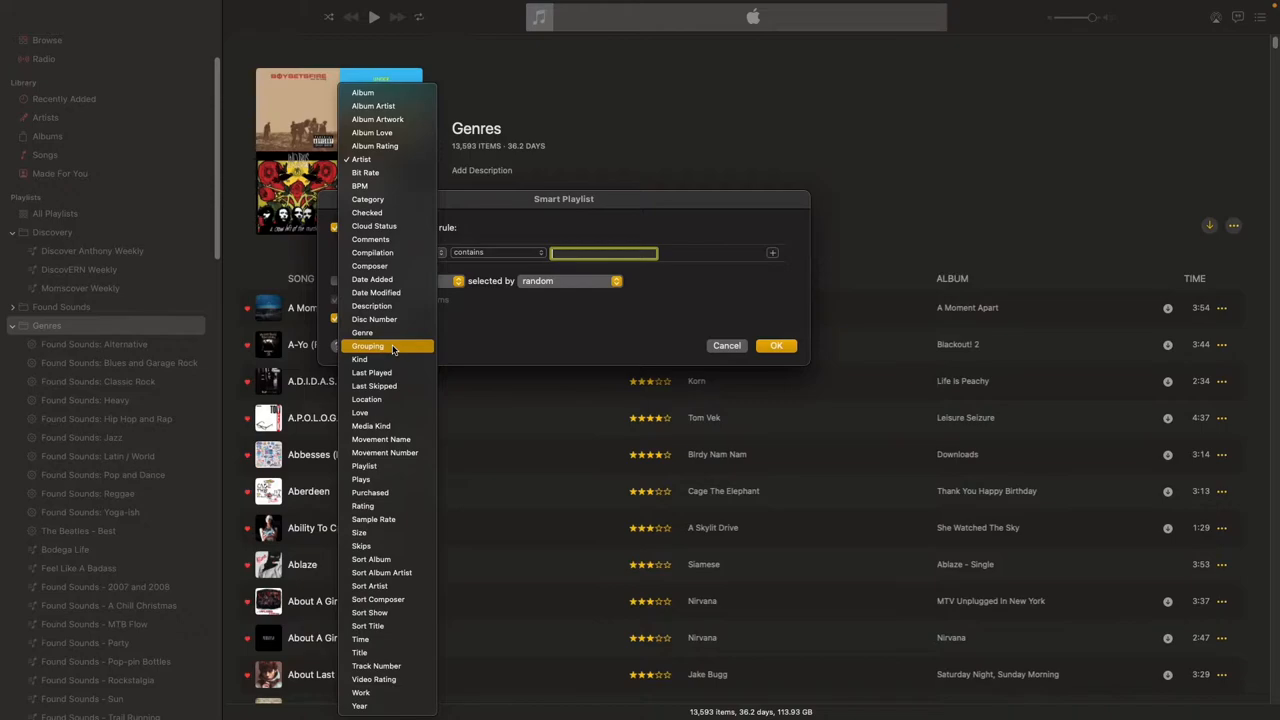
pyautogui.moveTo(362, 332)
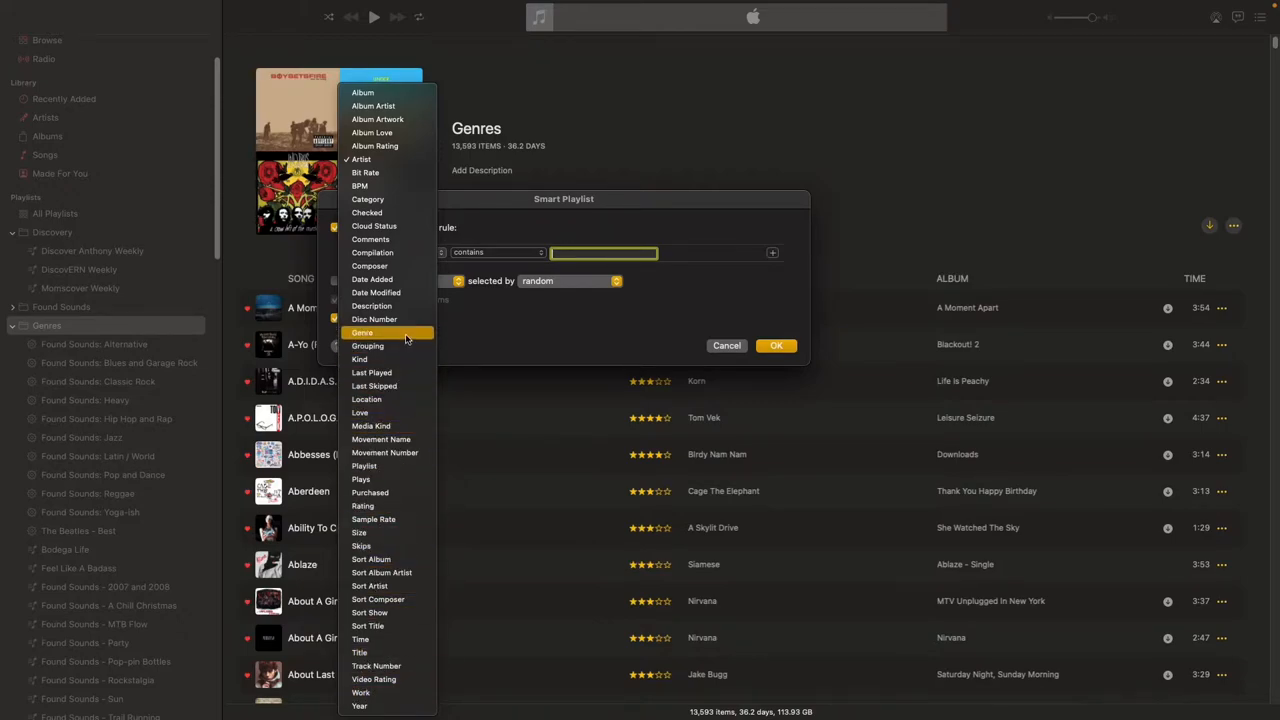
pyautogui.moveTo(390, 412)
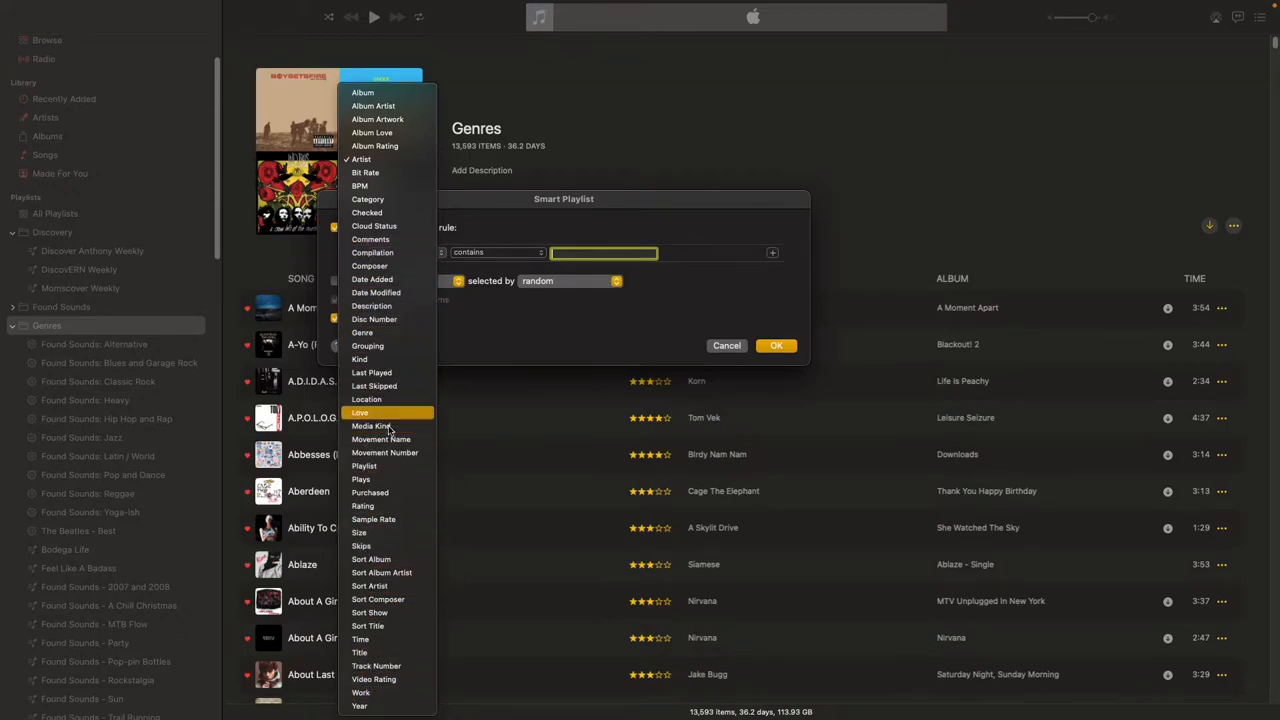
pyautogui.moveTo(362, 332)
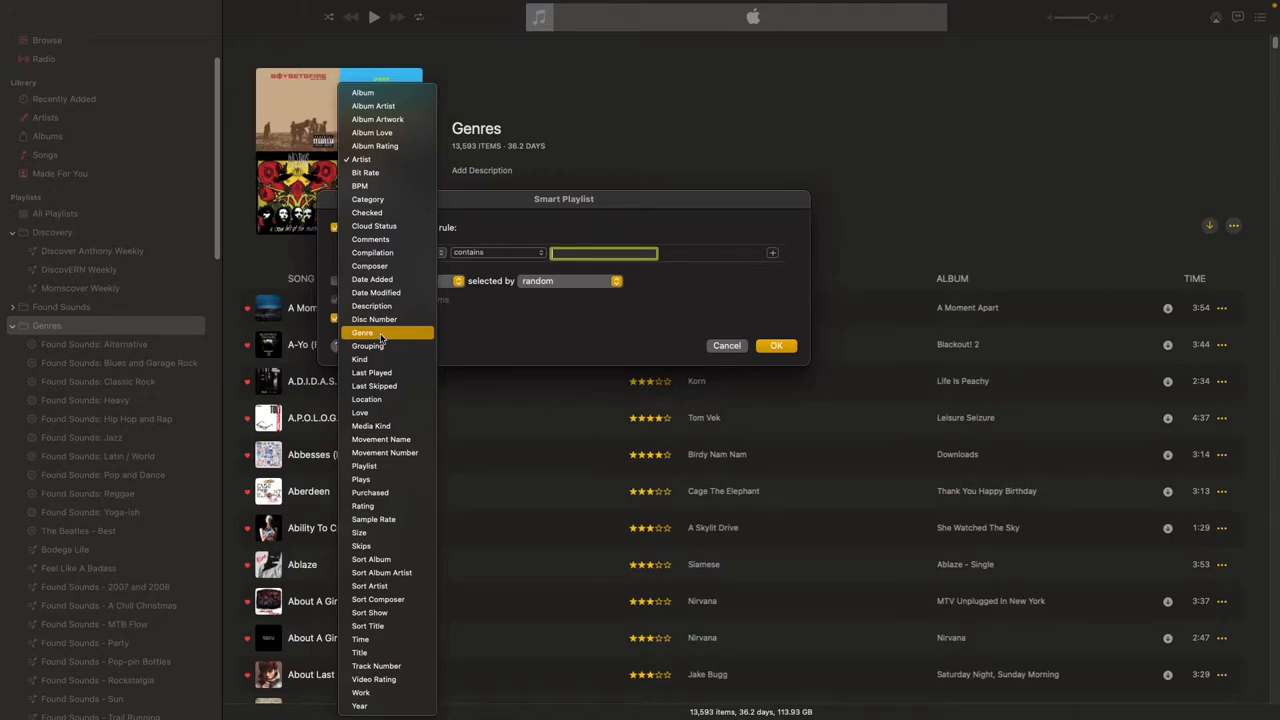
pyautogui.moveTo(374, 318)
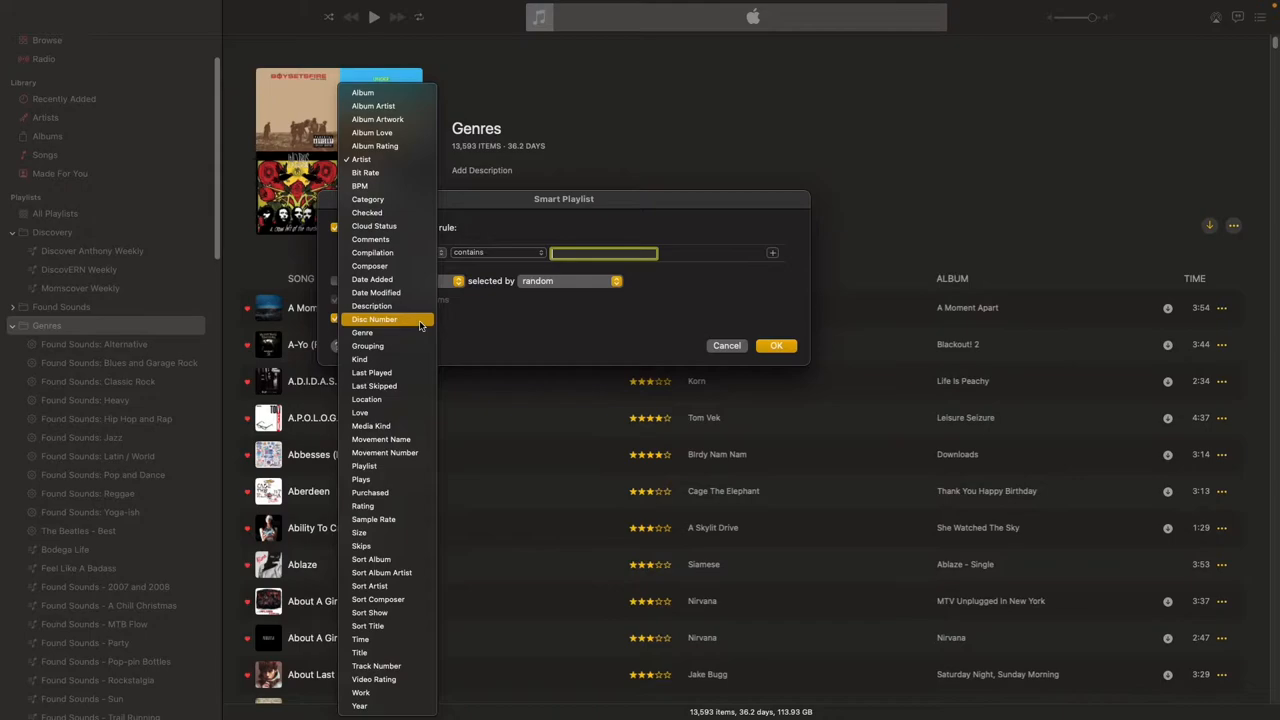
pyautogui.moveTo(372, 306)
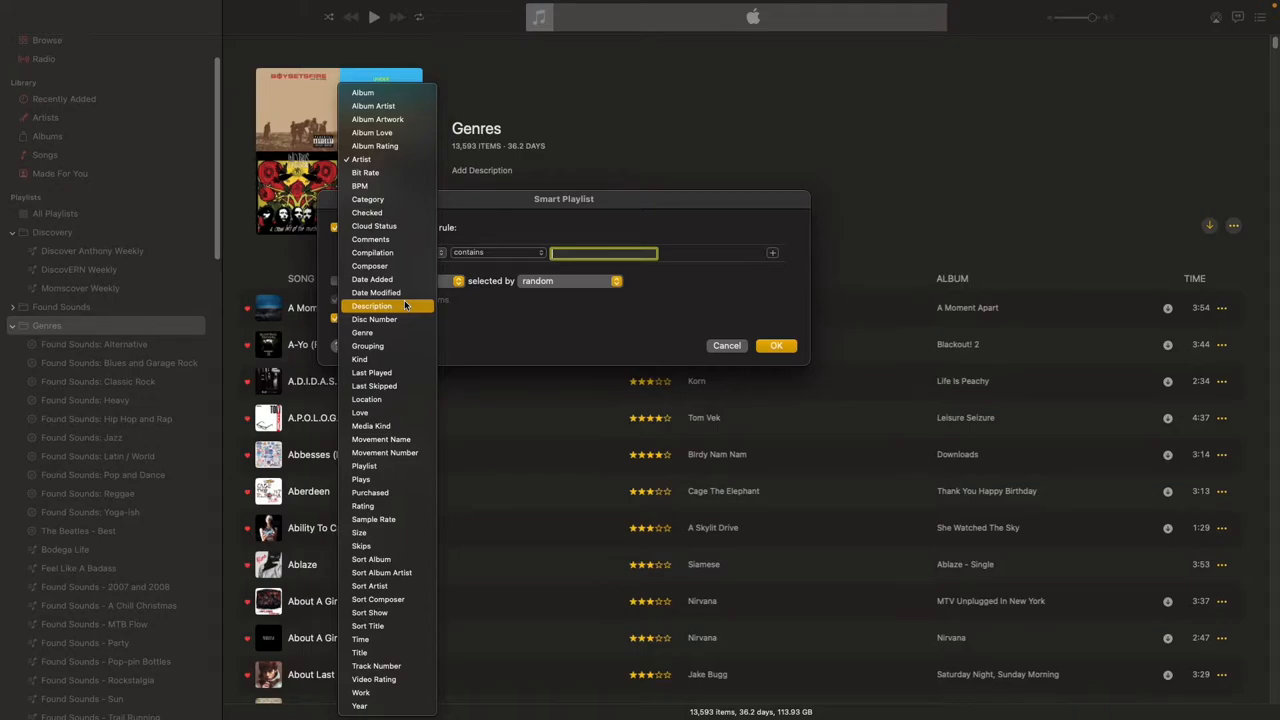
pyautogui.moveTo(376, 292)
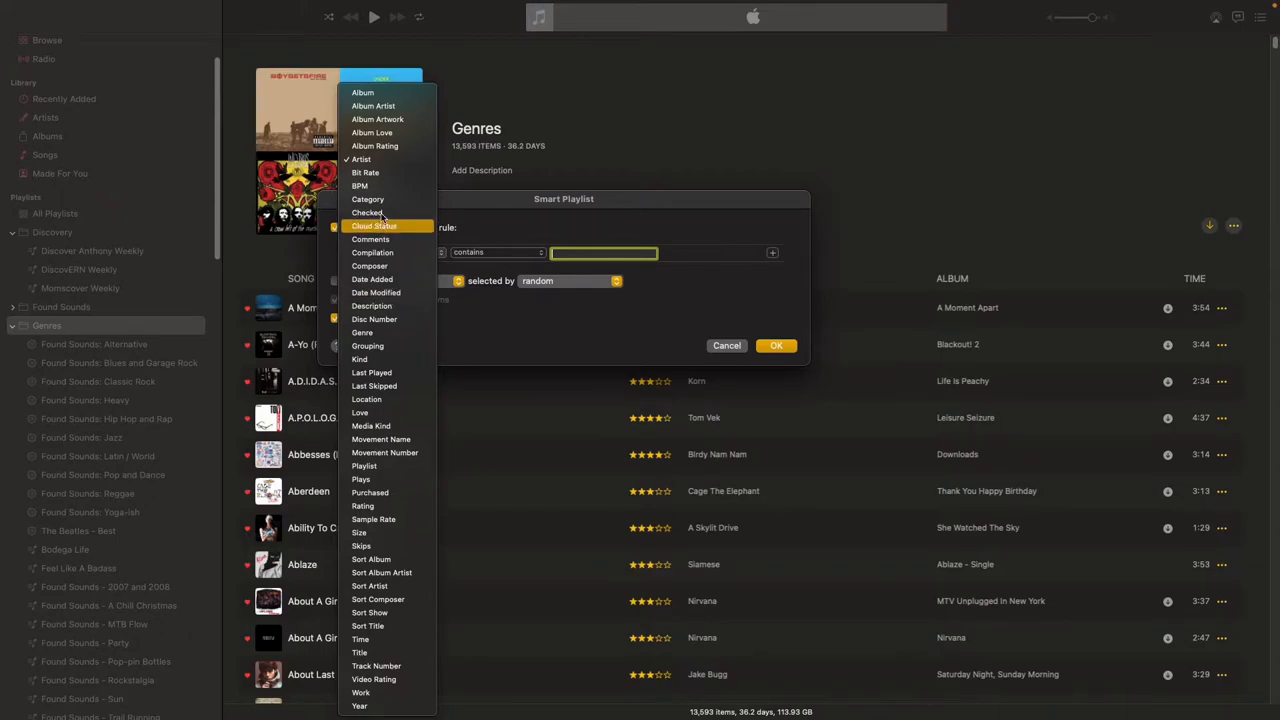
pyautogui.click(372, 280)
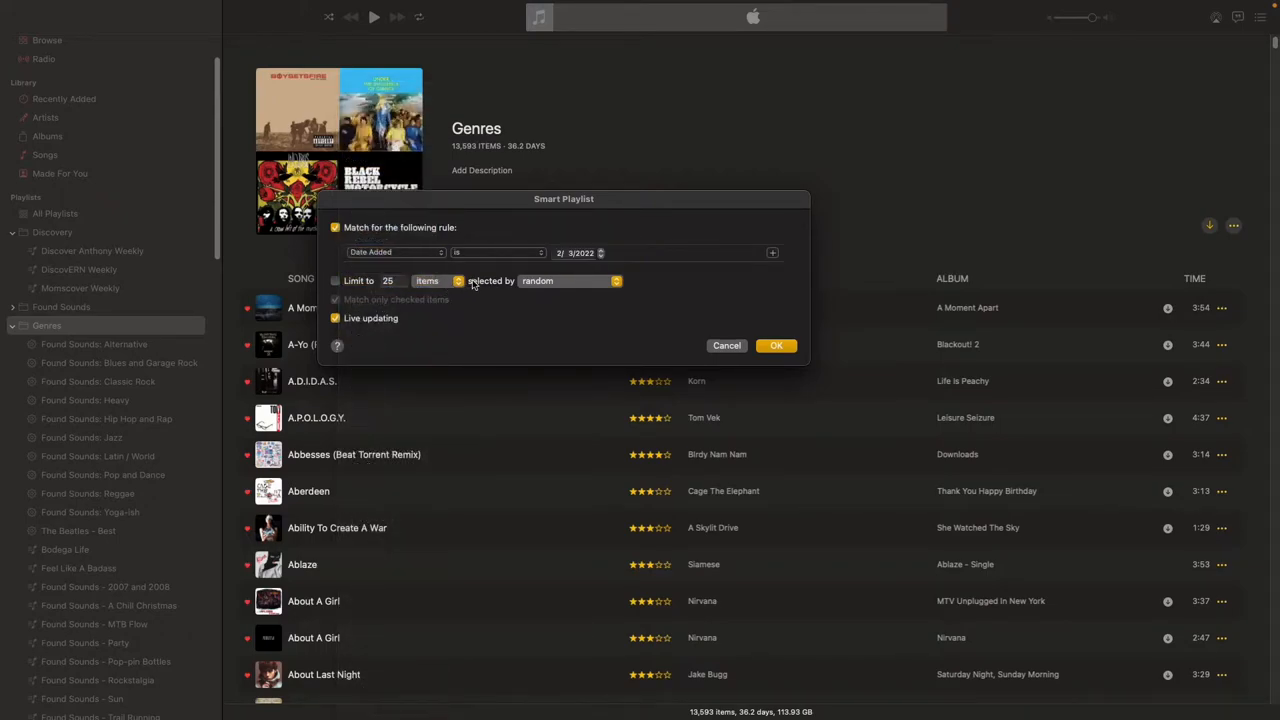
pyautogui.click(496, 252)
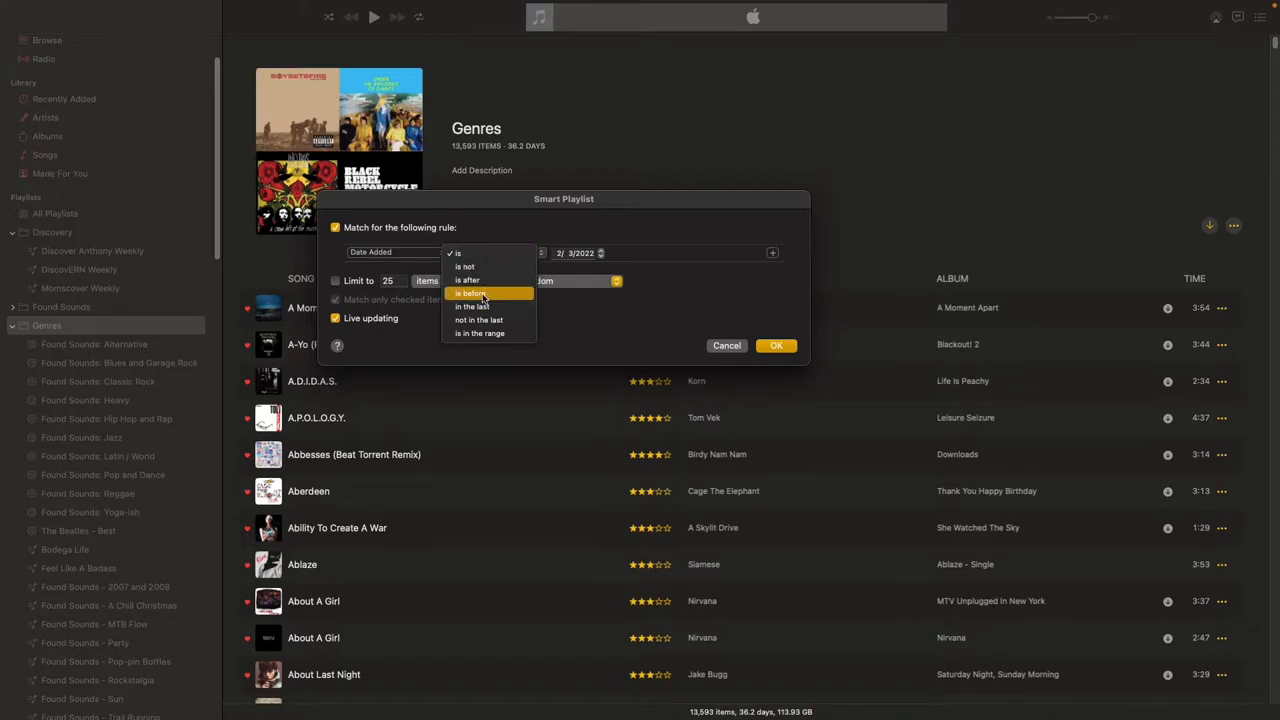
pyautogui.click(472, 292)
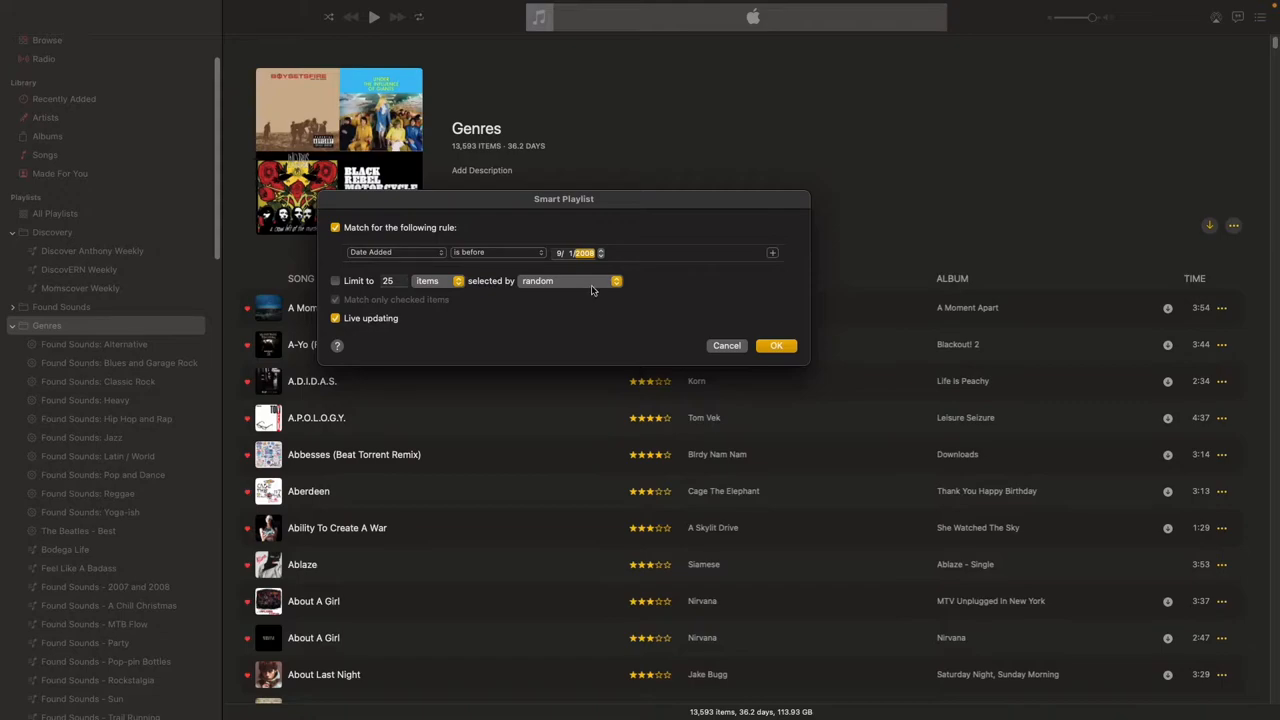
pyautogui.moveTo(776, 344)
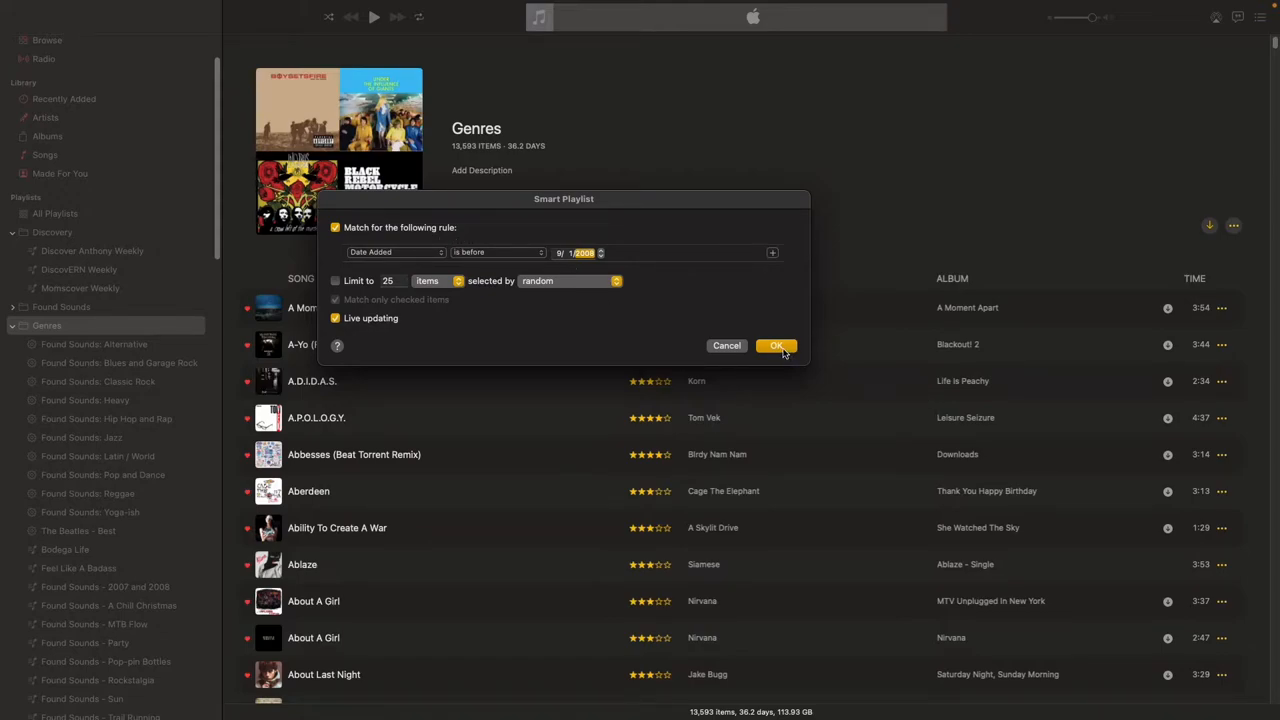
# Confirm the rules to create High School with 7,403 songs and browse the list
pyautogui.click(776, 344)
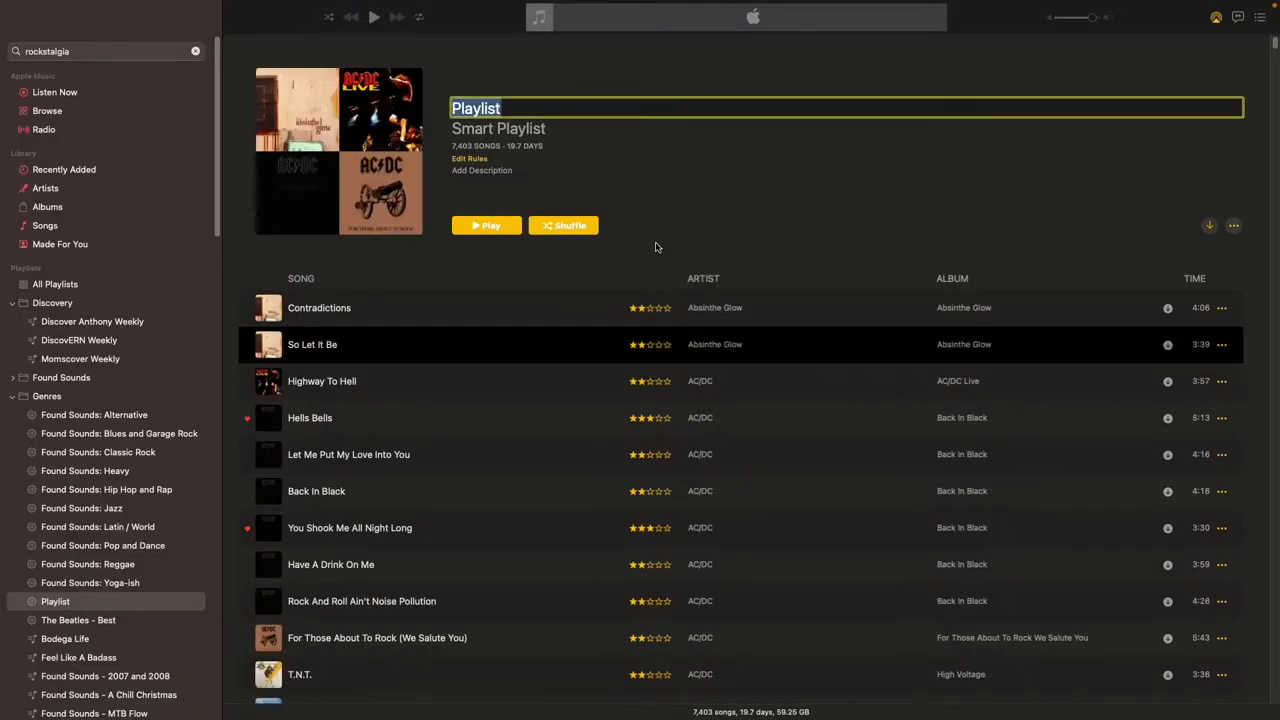
pyautogui.moveTo(786, 370)
pyautogui.write('High School')
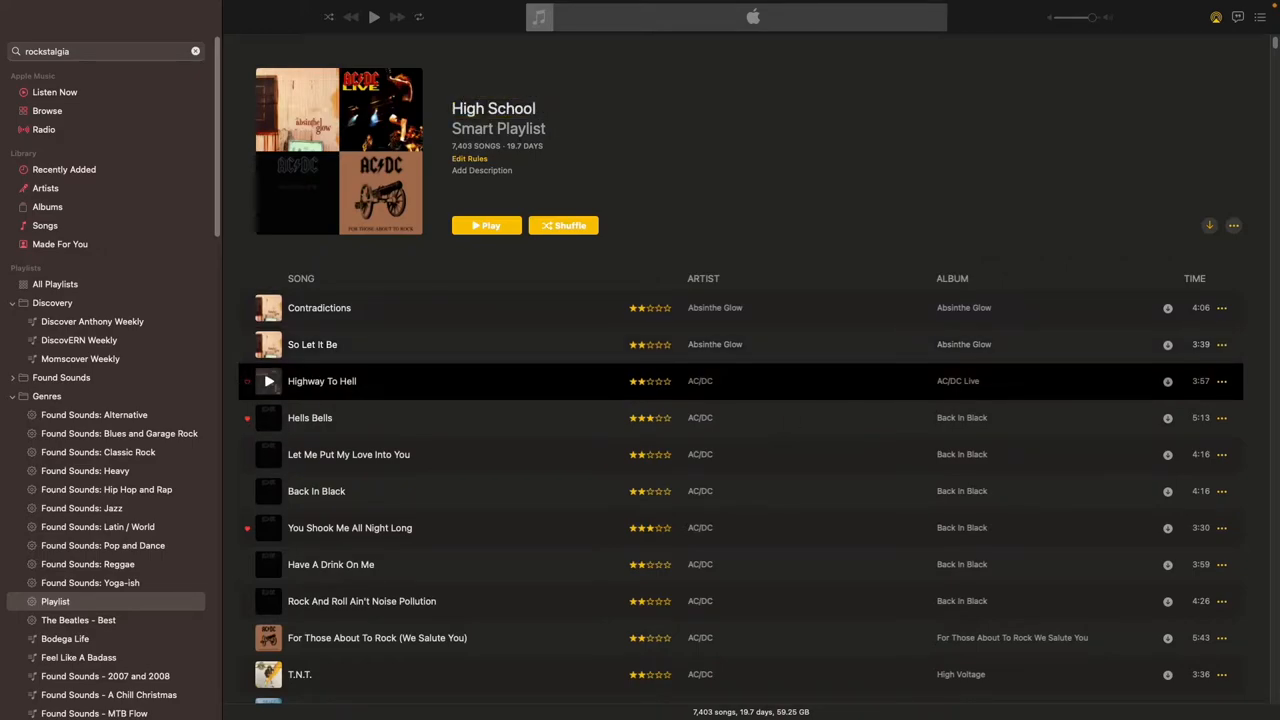
pyautogui.scroll(-3)
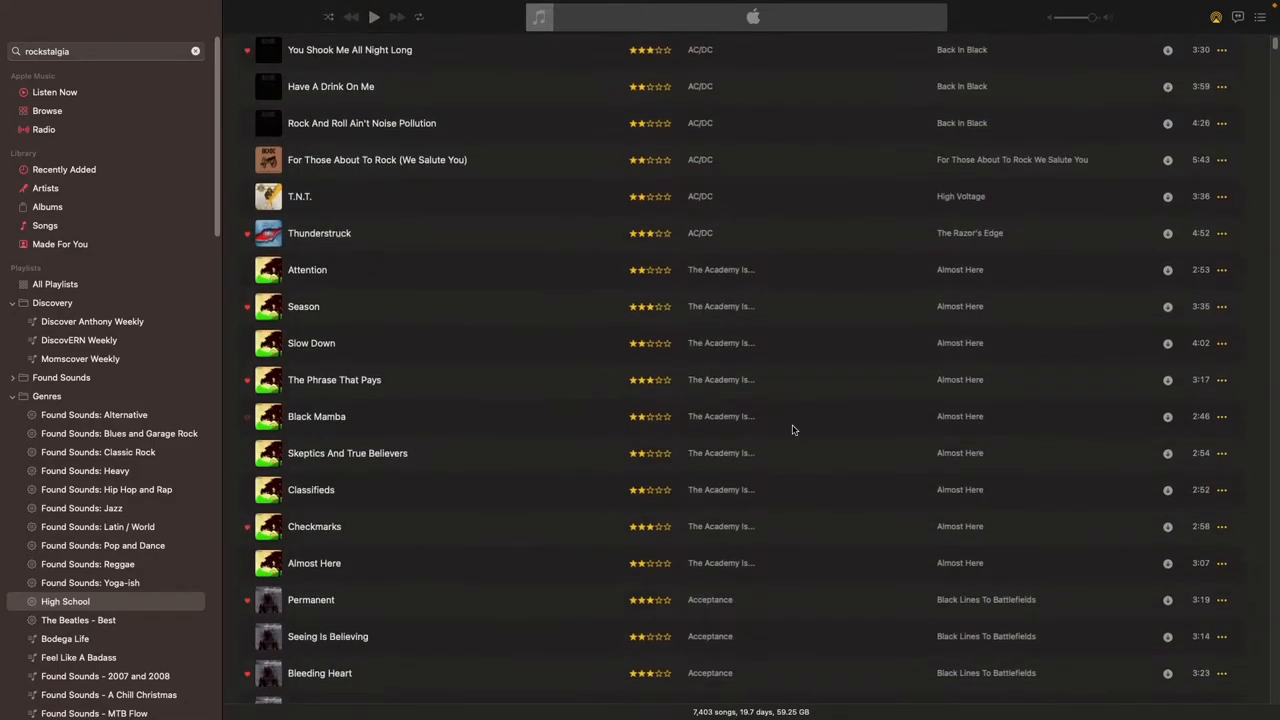
pyautogui.scroll(3)
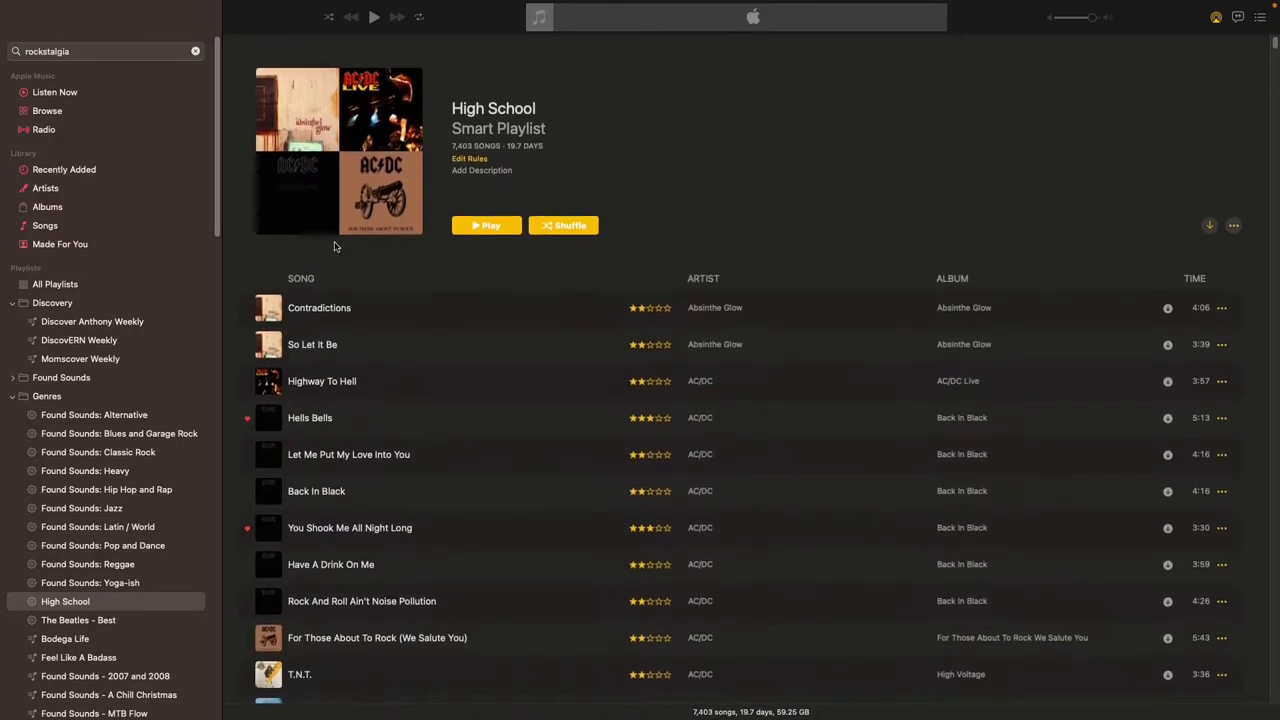
pyautogui.moveTo(756, 436)
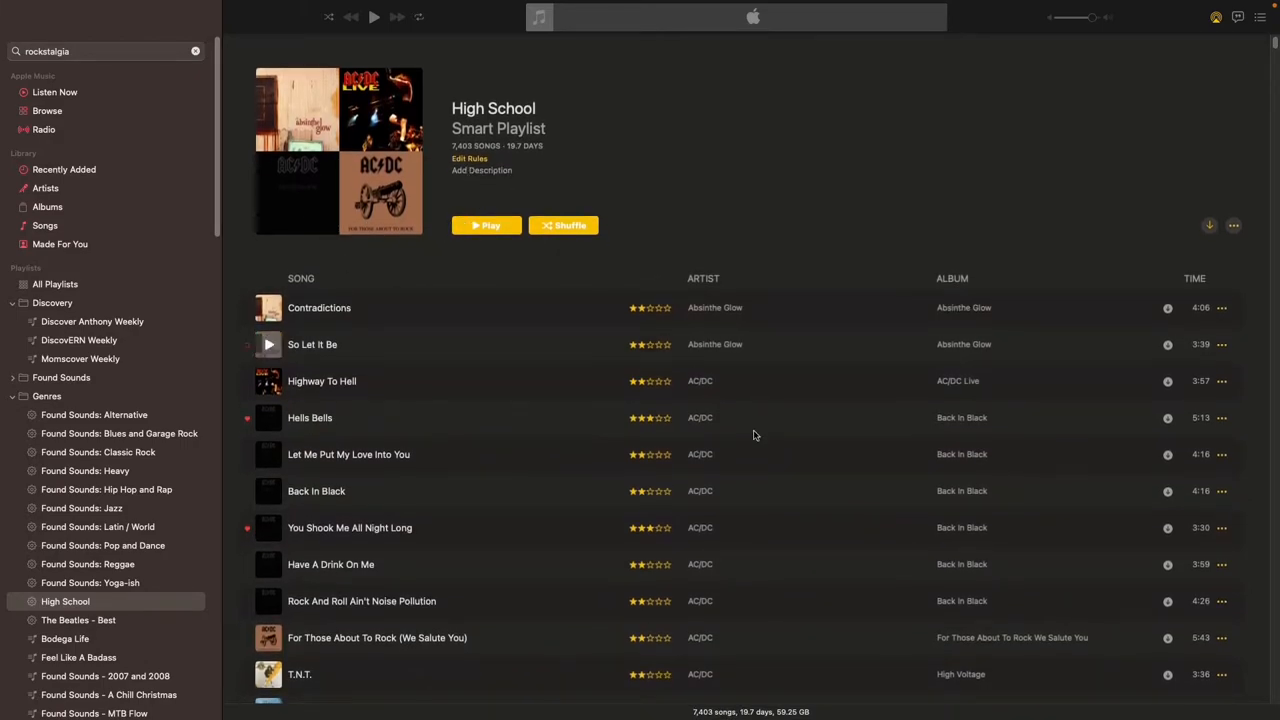
pyautogui.scroll(-3)
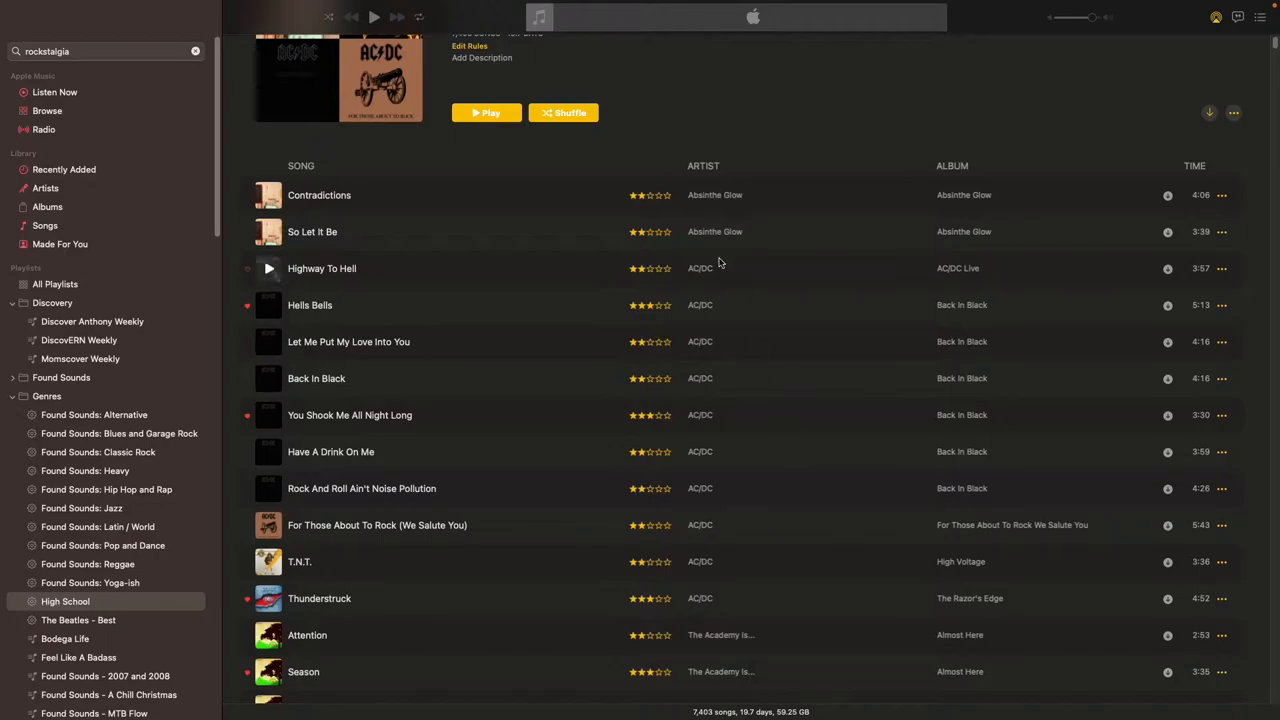
pyautogui.scroll(-3)
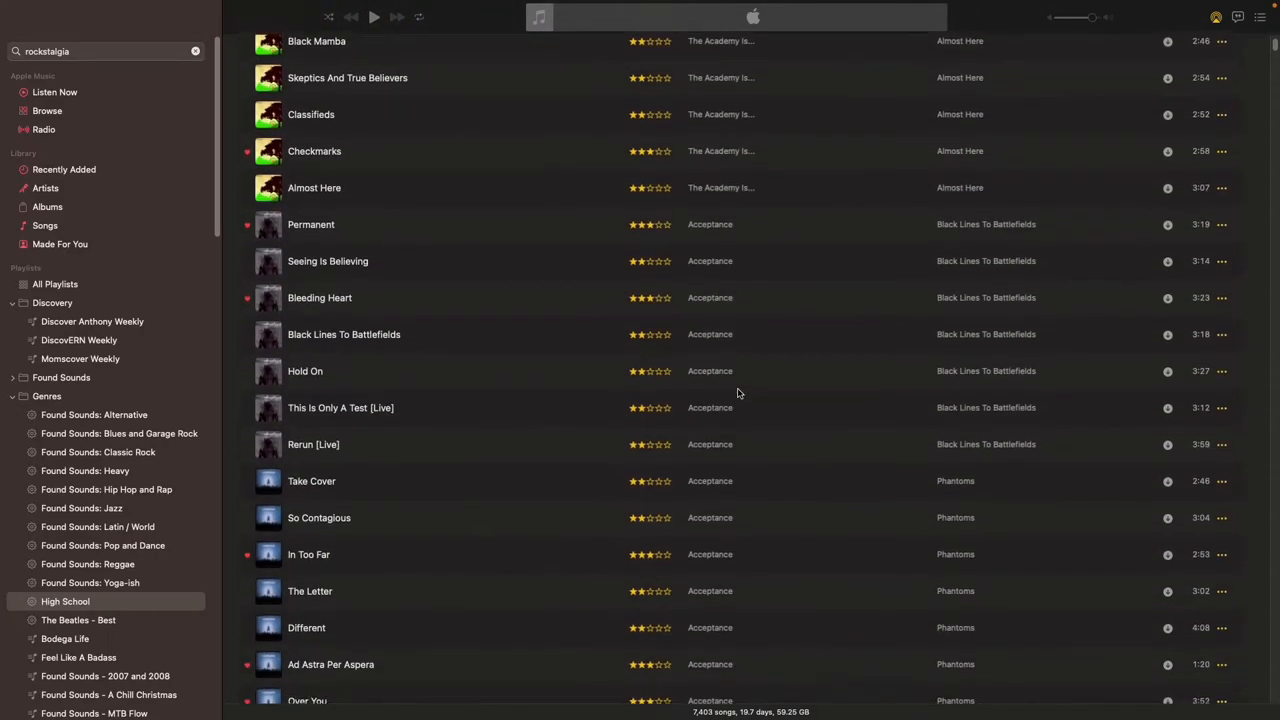
pyautogui.scroll(-3)
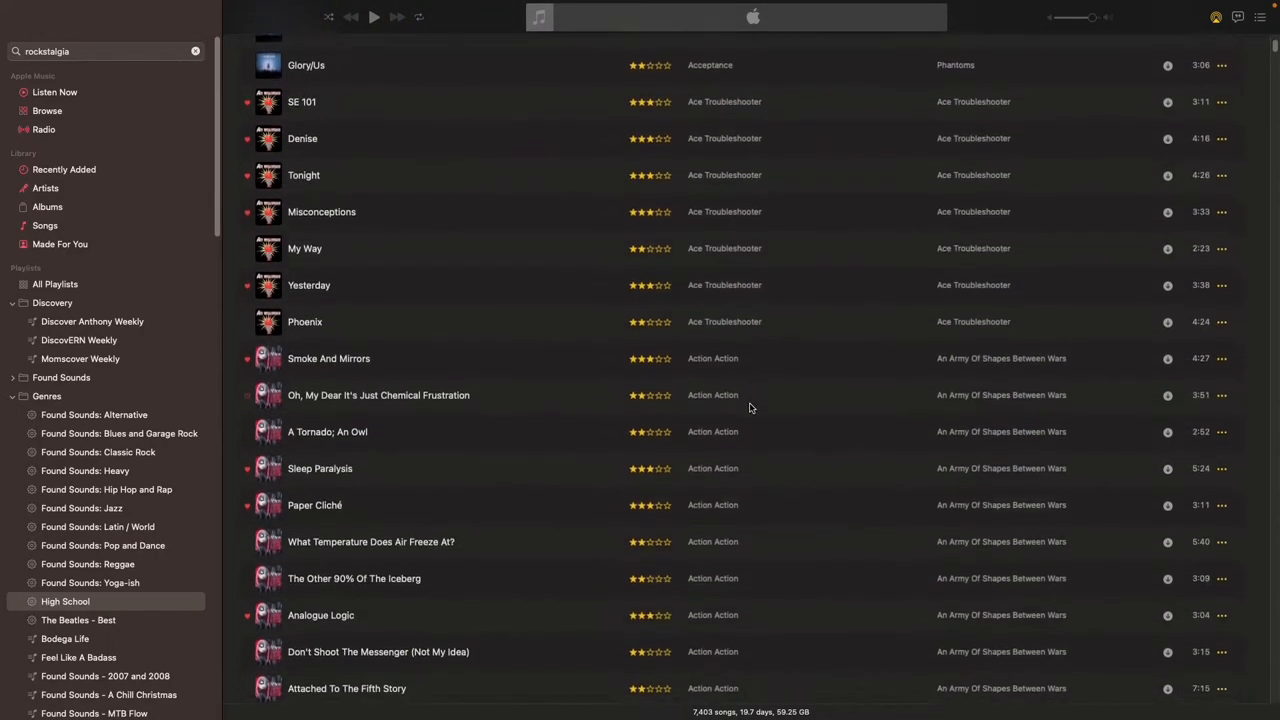
pyautogui.scroll(-3)
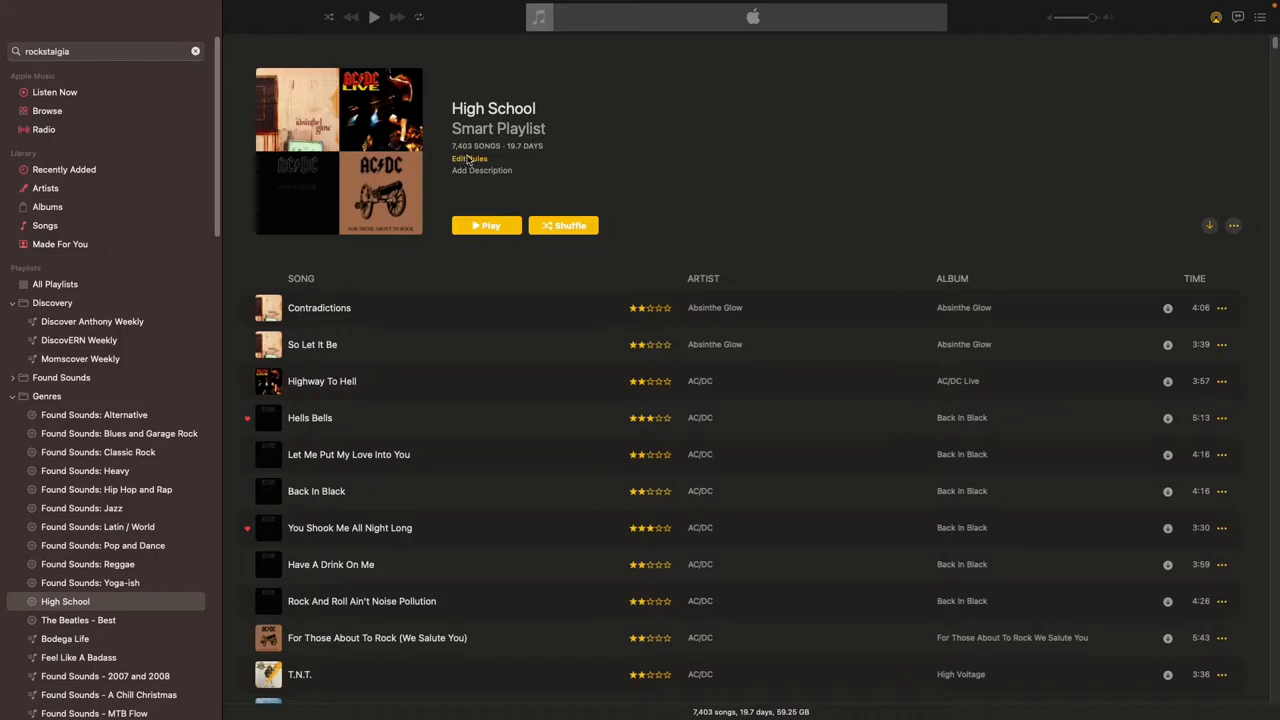
# Add a second rule Love is Loved to High School and apply, cutting it to 3,653 songs
pyautogui.click(470, 160)
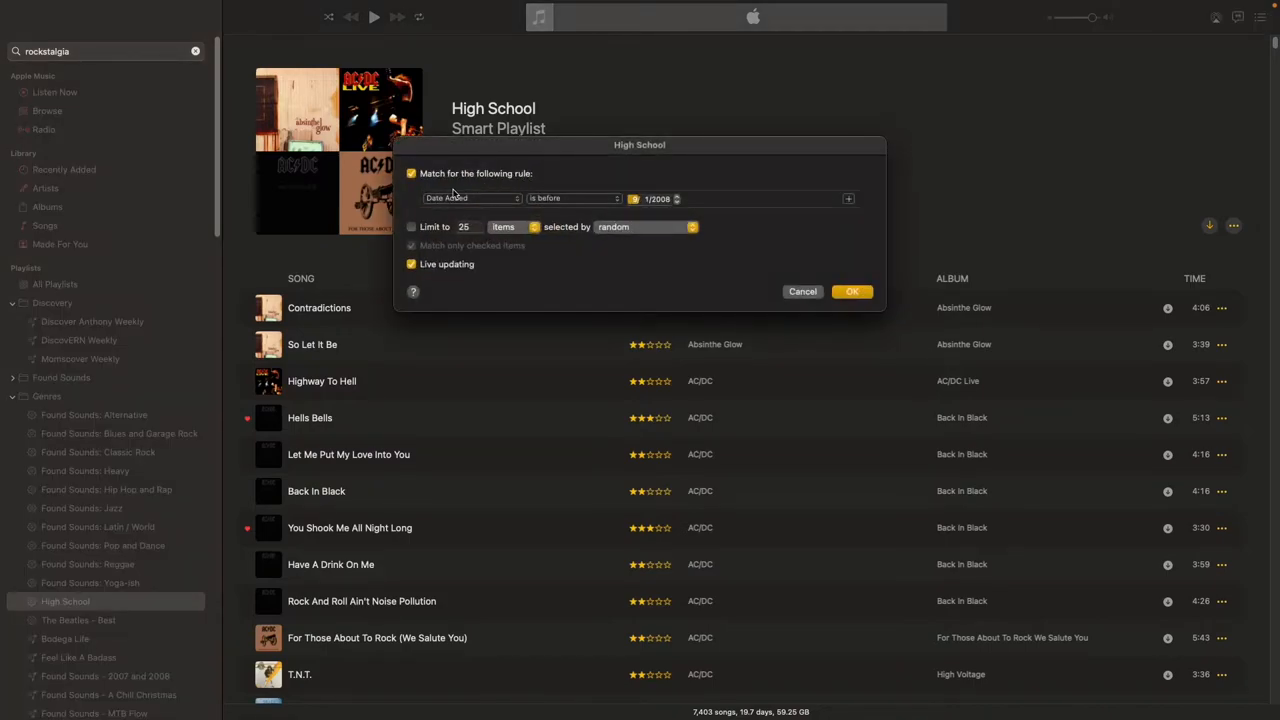
pyautogui.moveTo(736, 234)
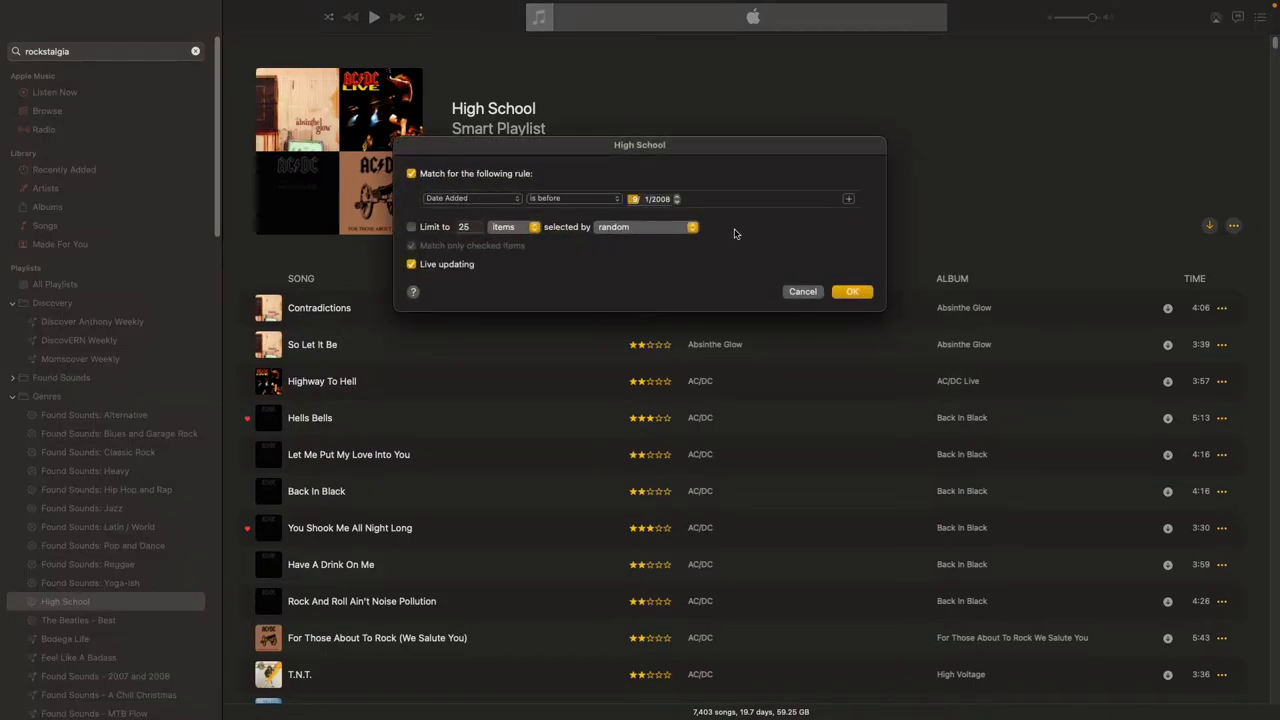
pyautogui.click(848, 198)
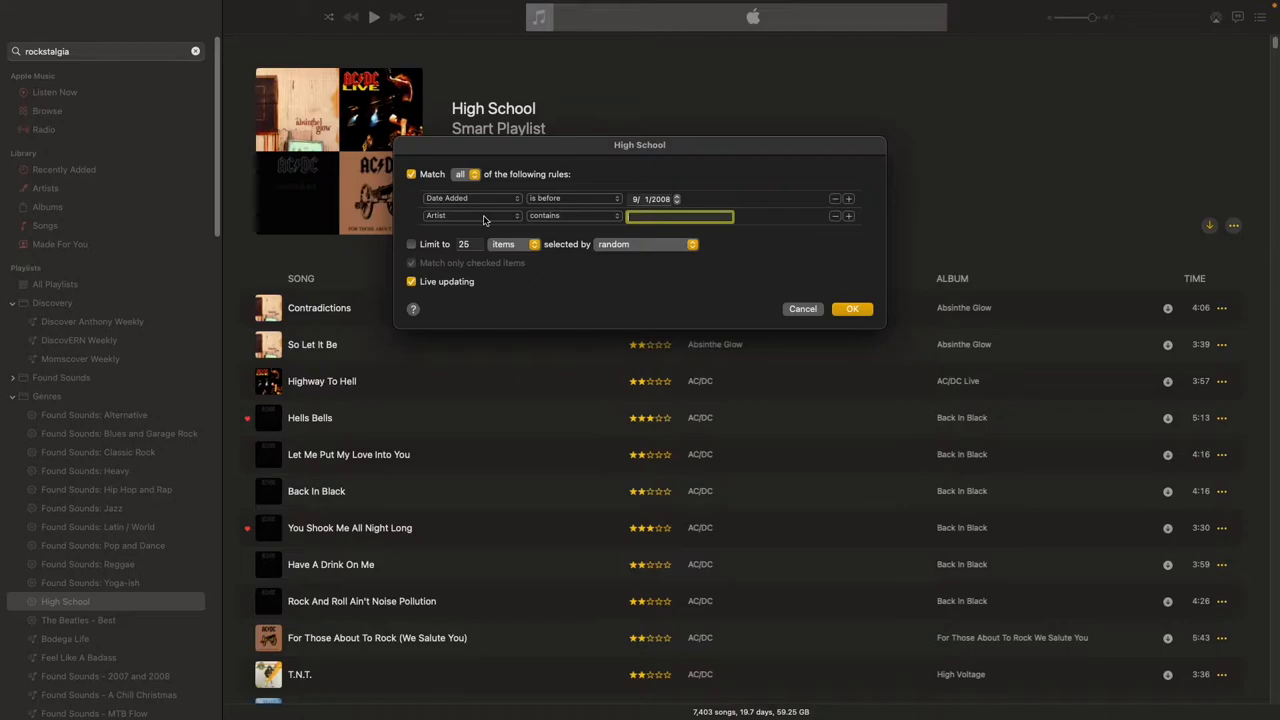
pyautogui.click(470, 216)
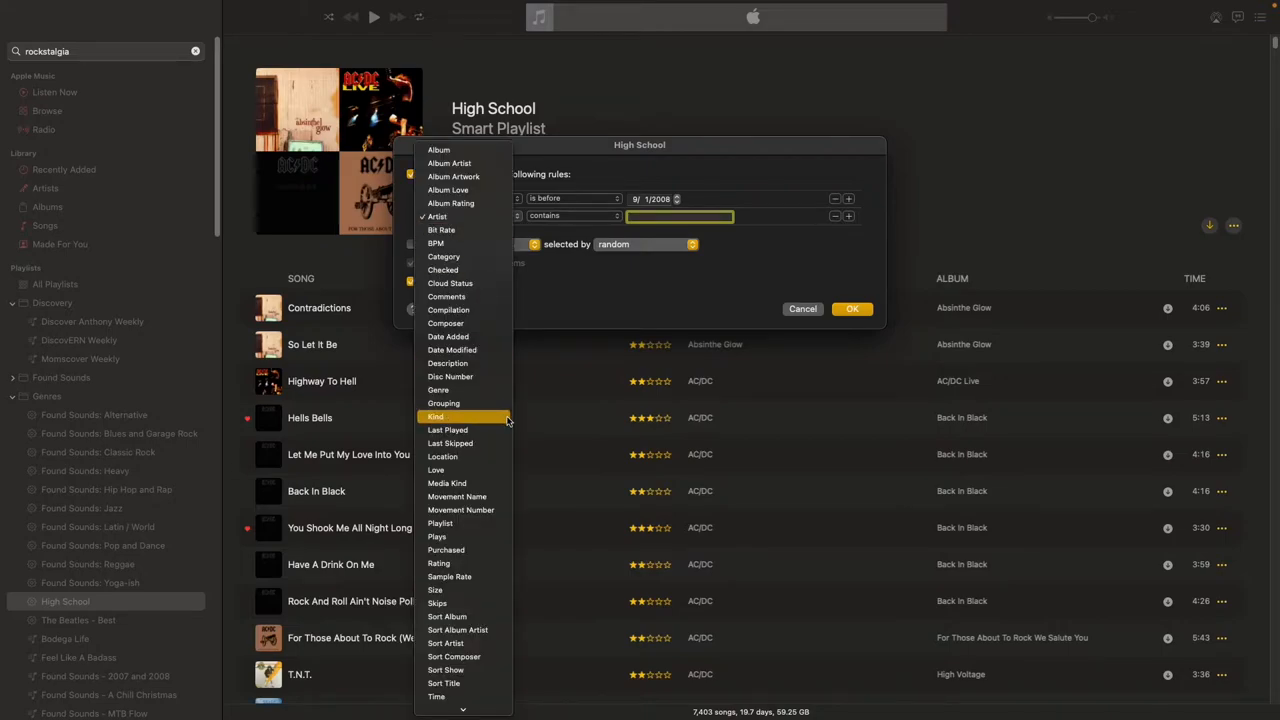
pyautogui.click(448, 336)
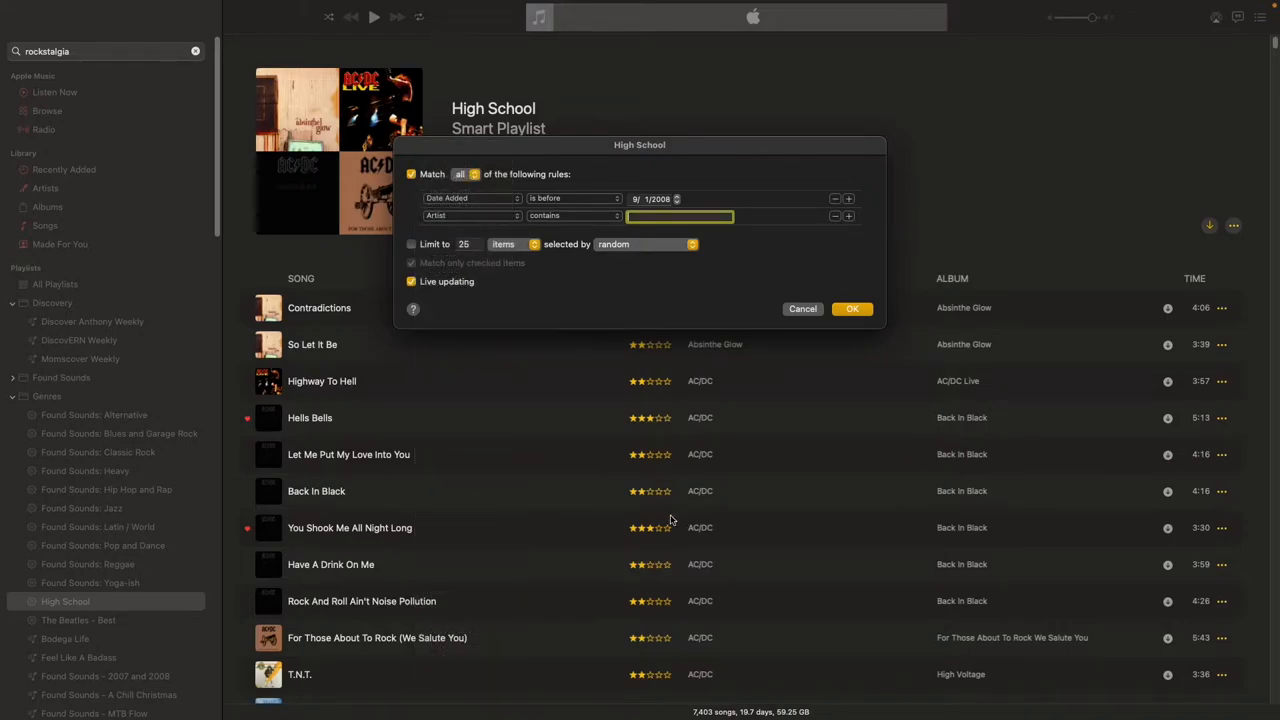
pyautogui.moveTo(476, 598)
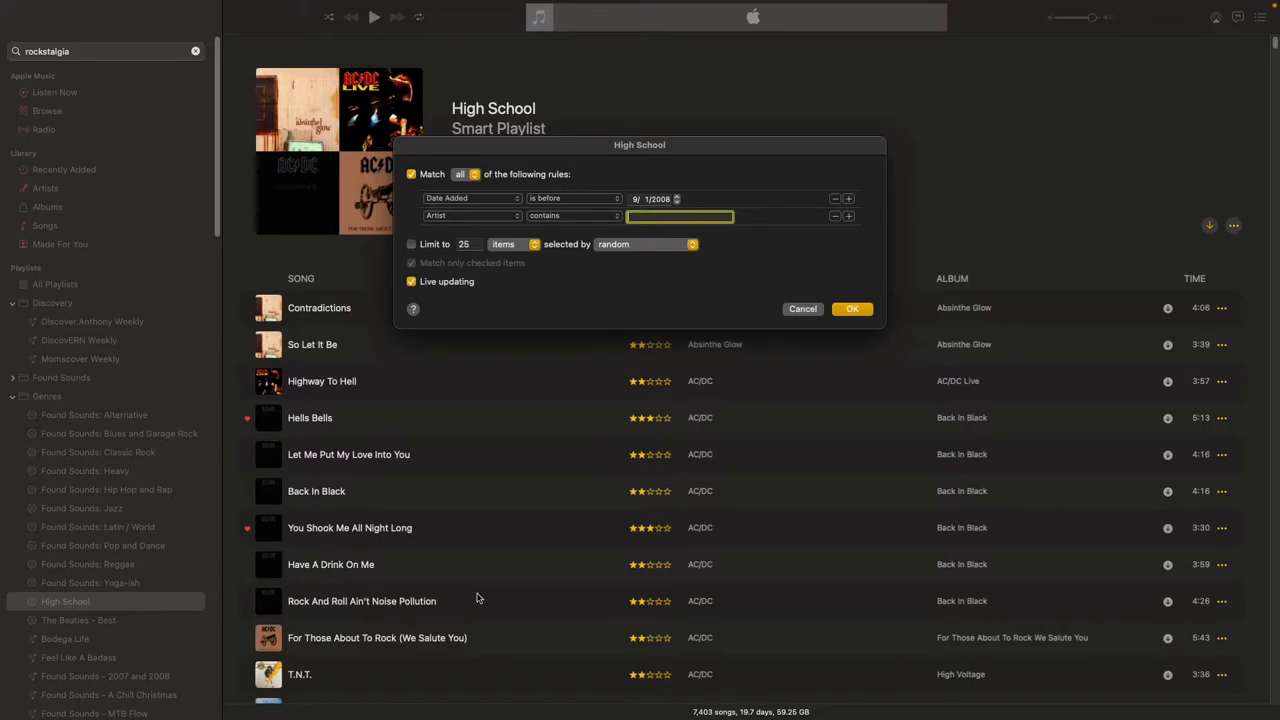
pyautogui.moveTo(630, 576)
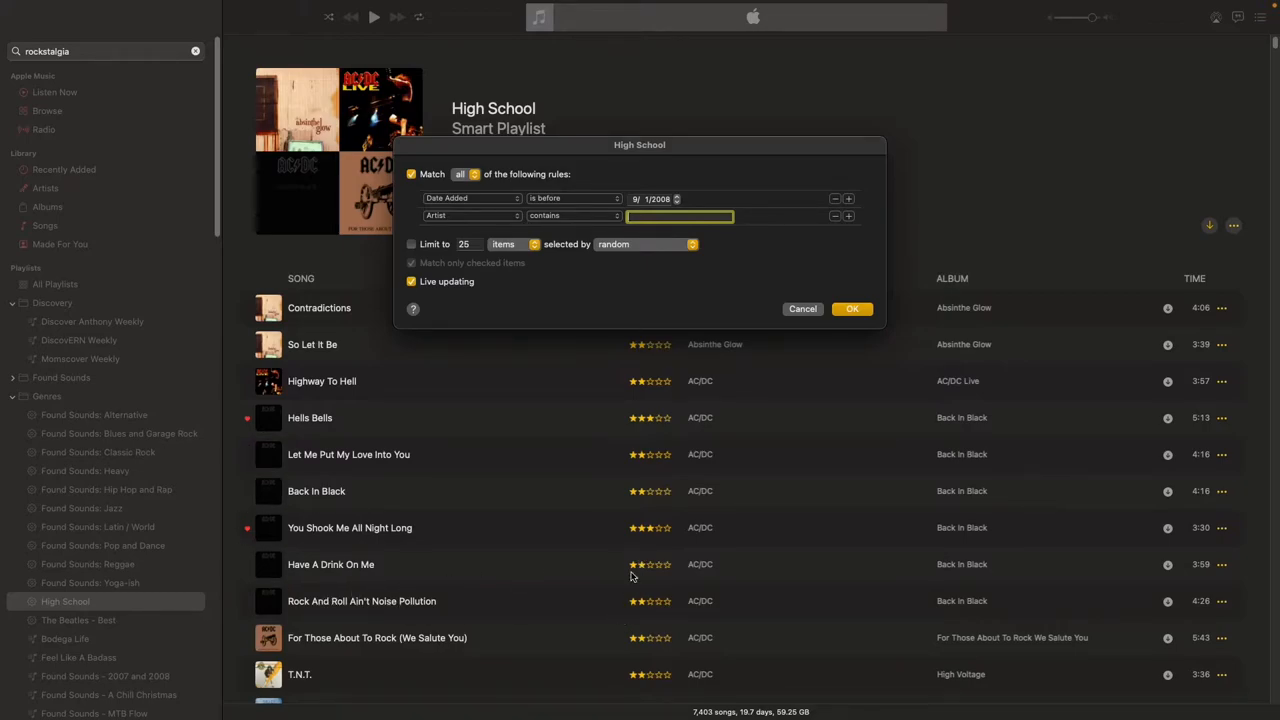
pyautogui.moveTo(228, 572)
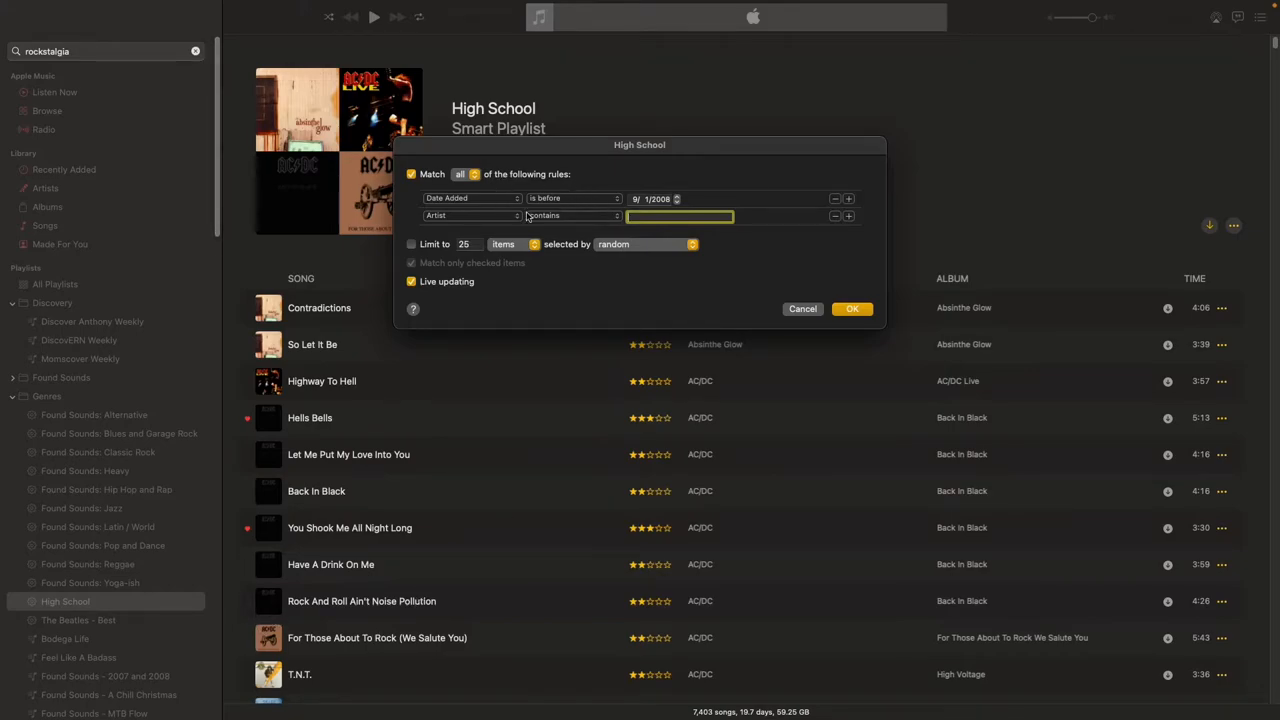
pyautogui.moveTo(732, 408)
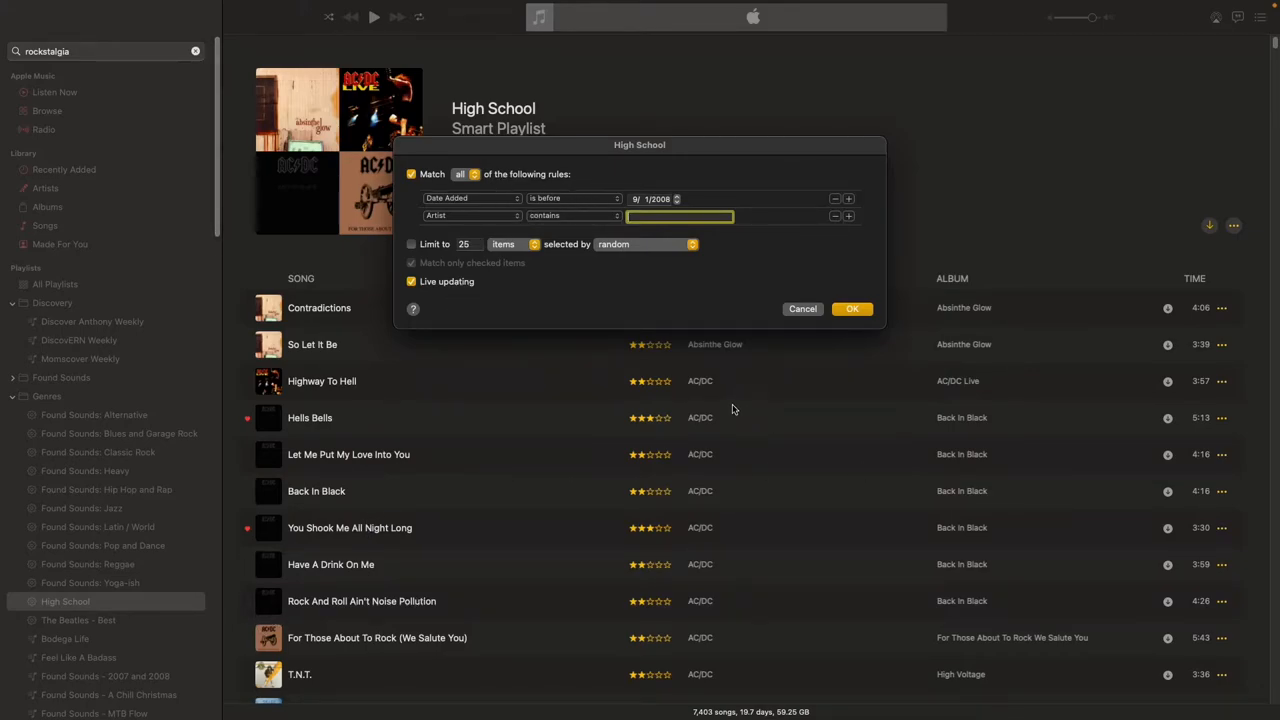
pyautogui.moveTo(400, 568)
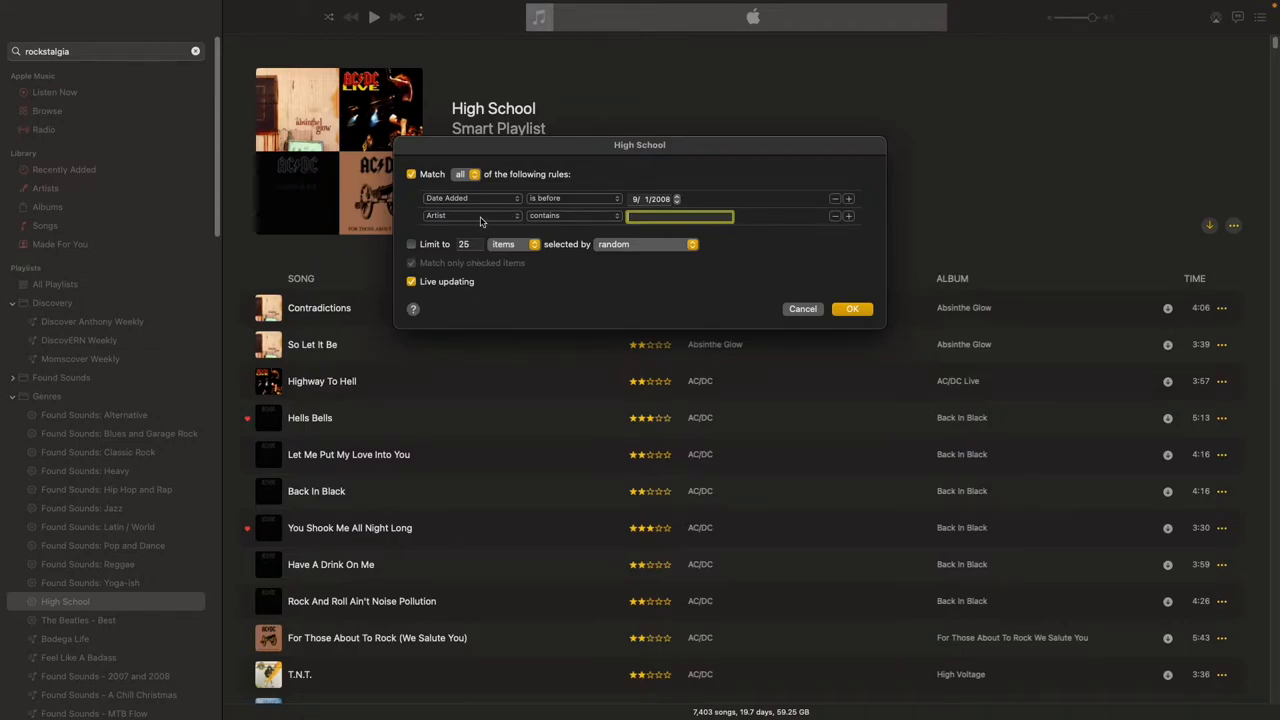
pyautogui.click(470, 216)
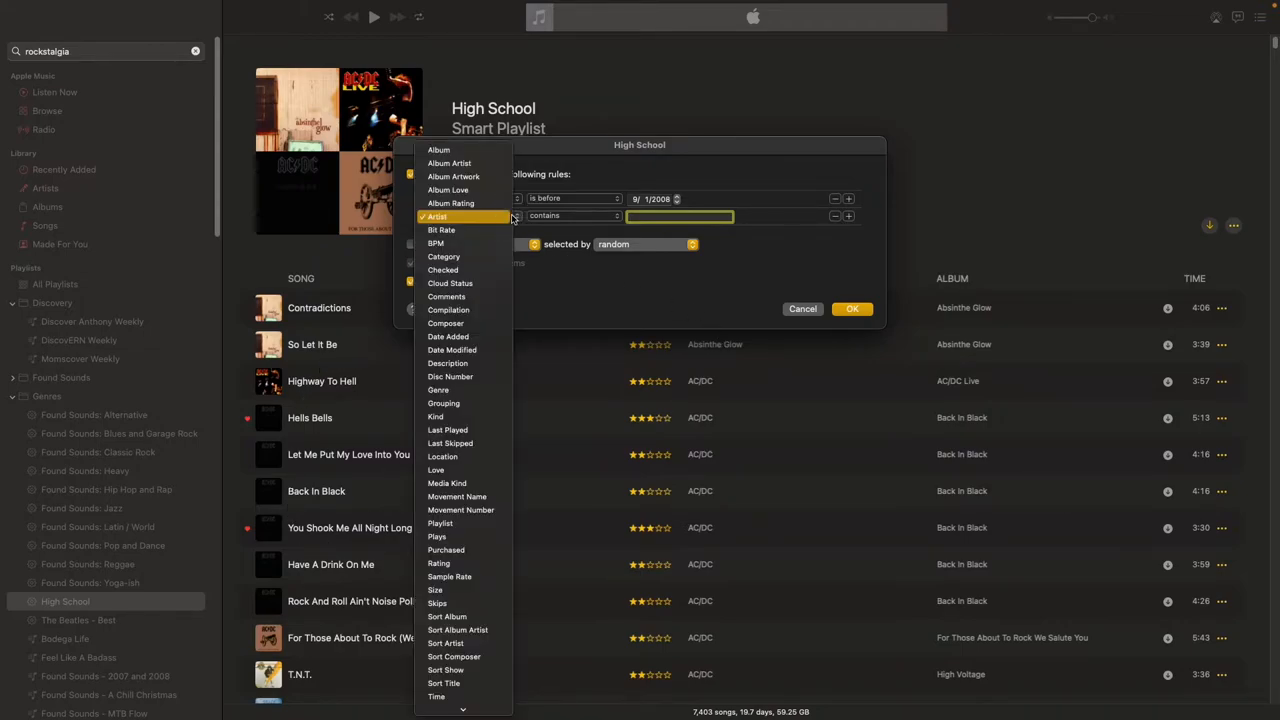
pyautogui.moveTo(442, 270)
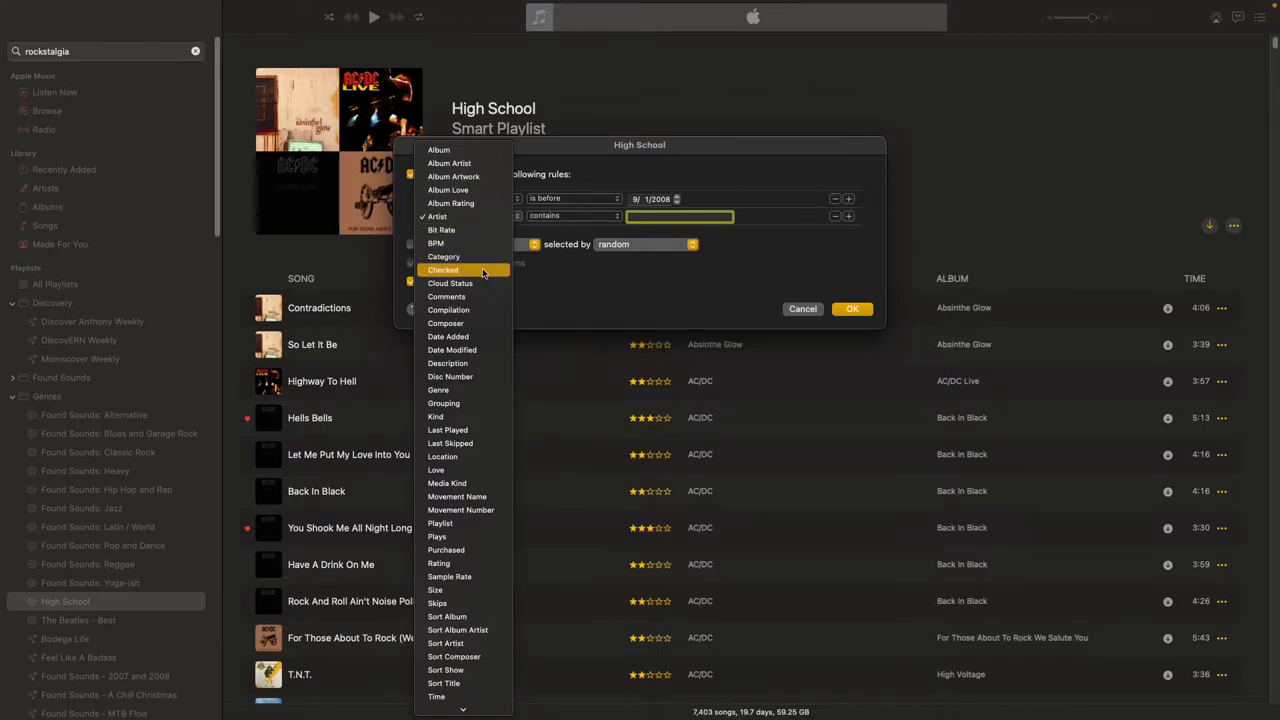
pyautogui.click(436, 468)
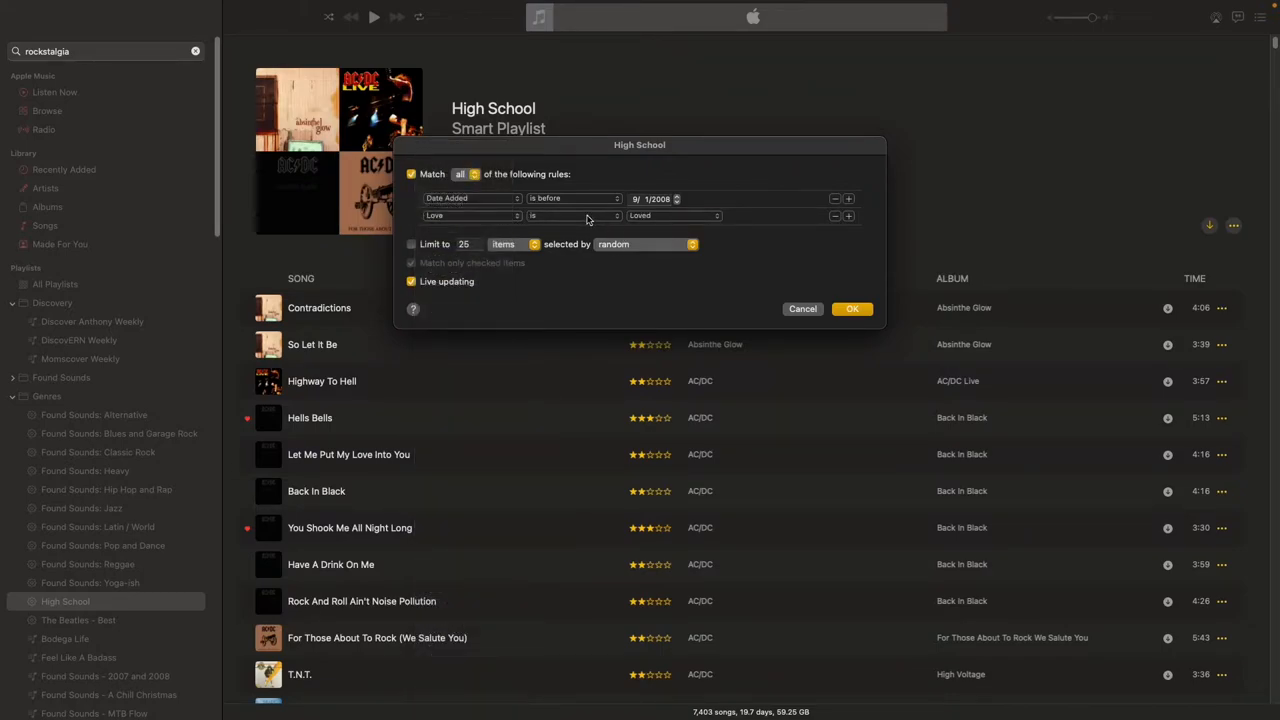
pyautogui.click(676, 216)
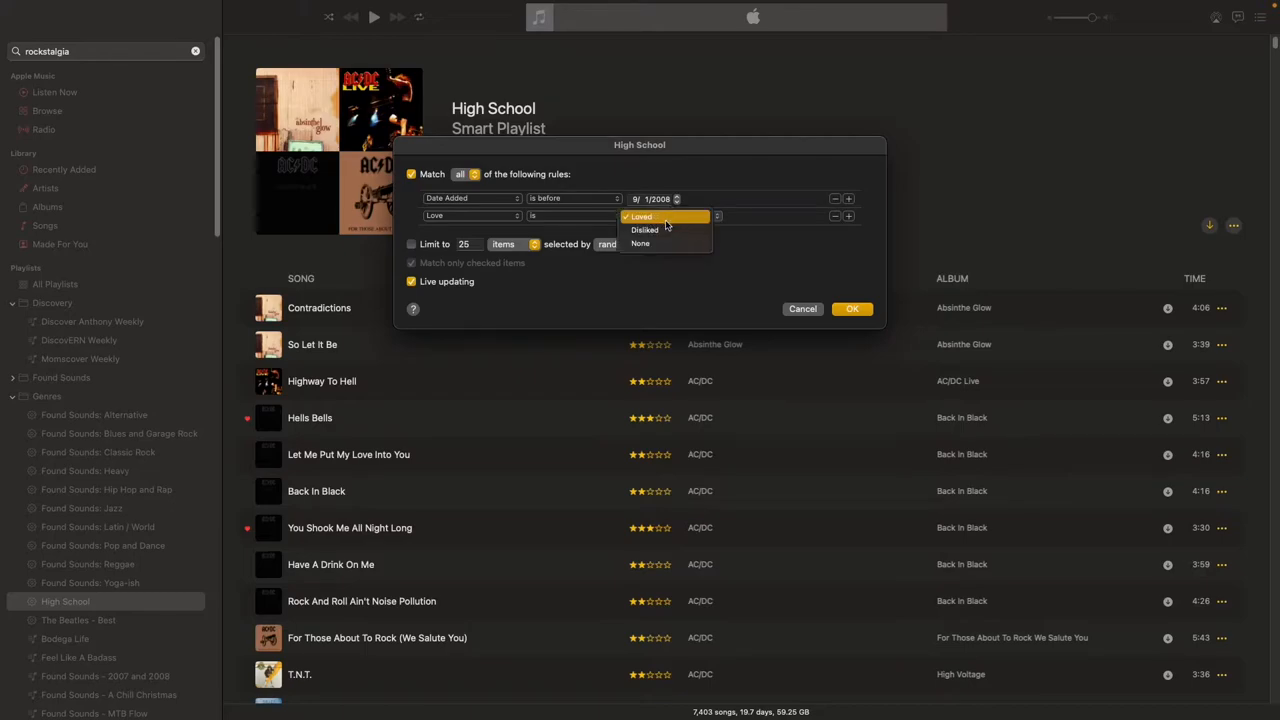
pyautogui.moveTo(734, 244)
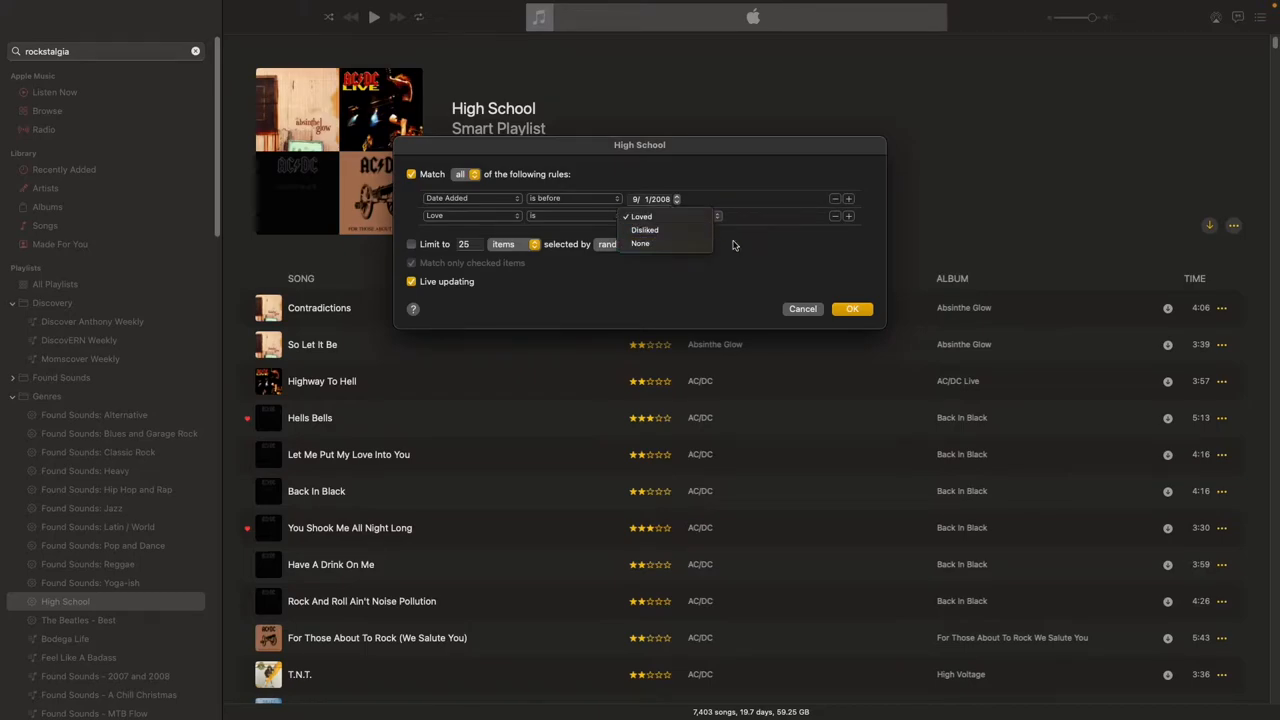
pyautogui.click(640, 216)
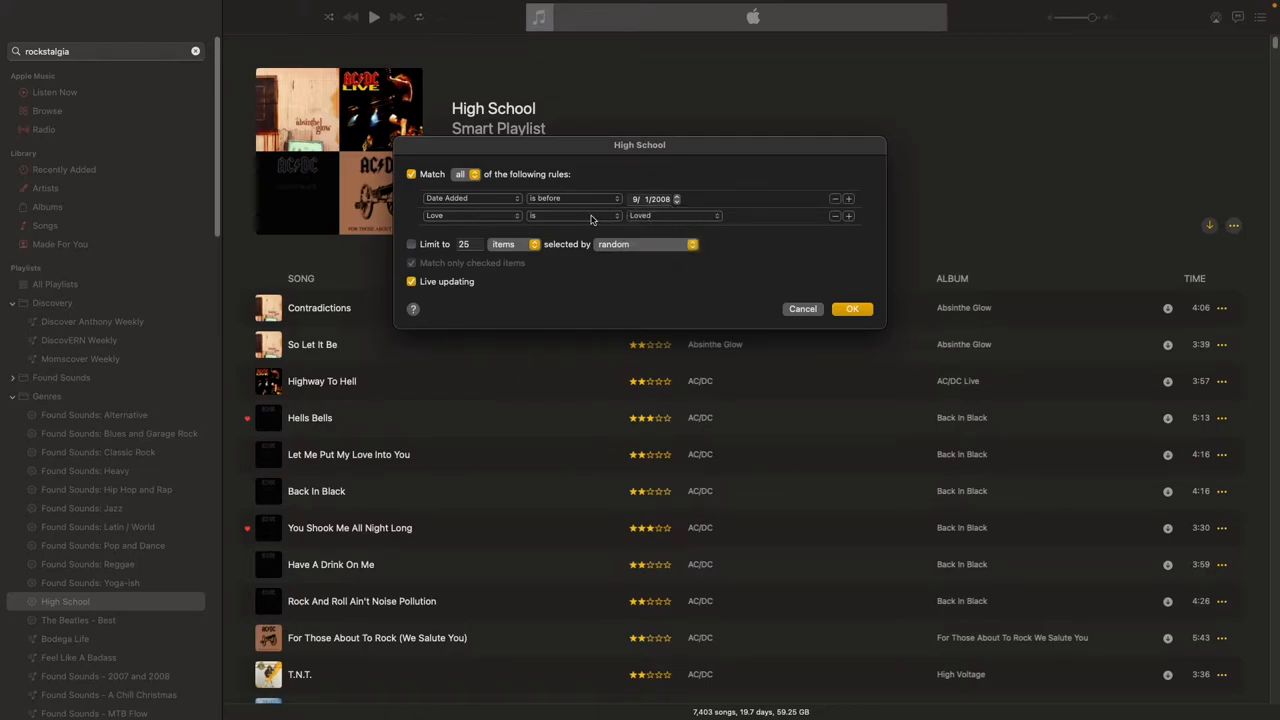
pyautogui.click(676, 216)
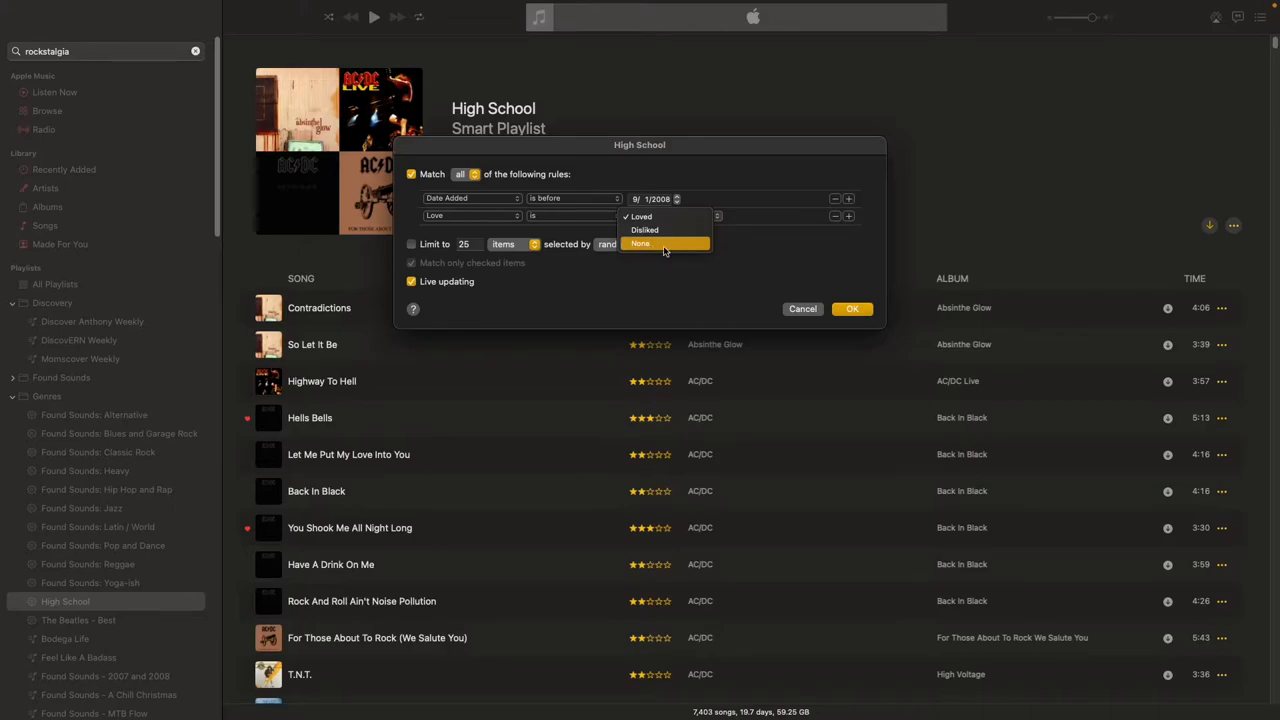
pyautogui.click(640, 216)
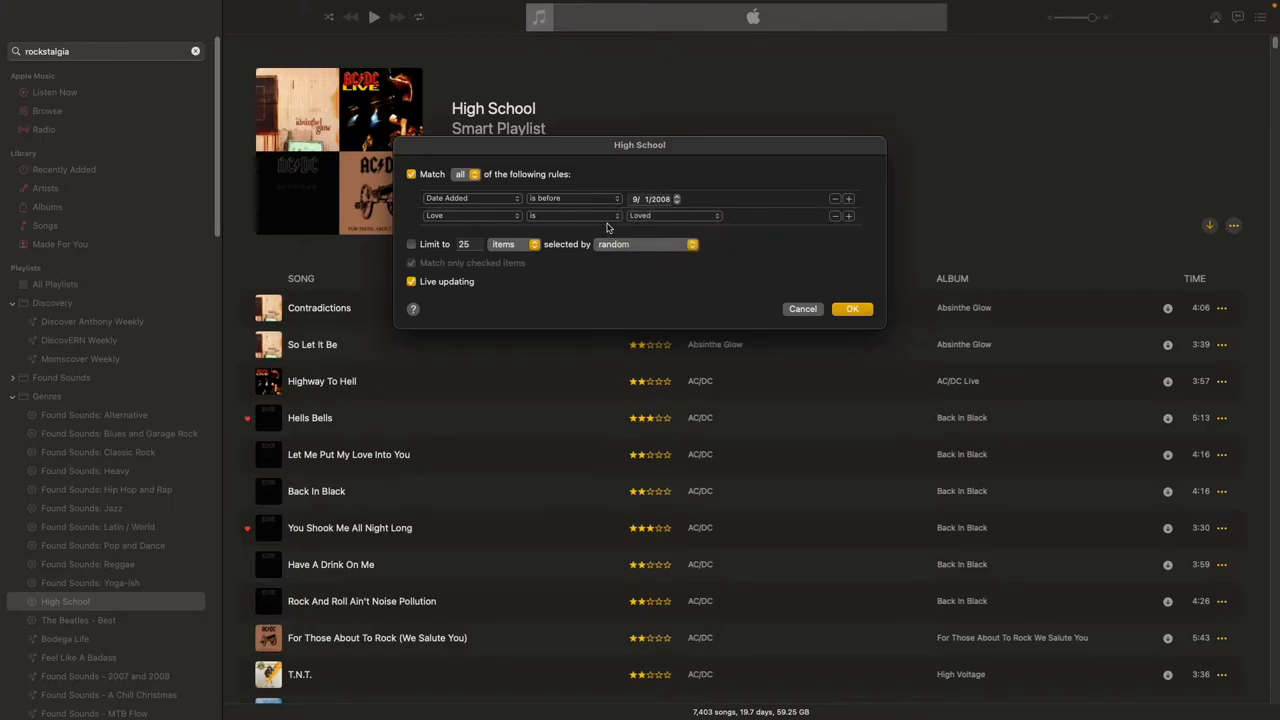
pyautogui.moveTo(716, 268)
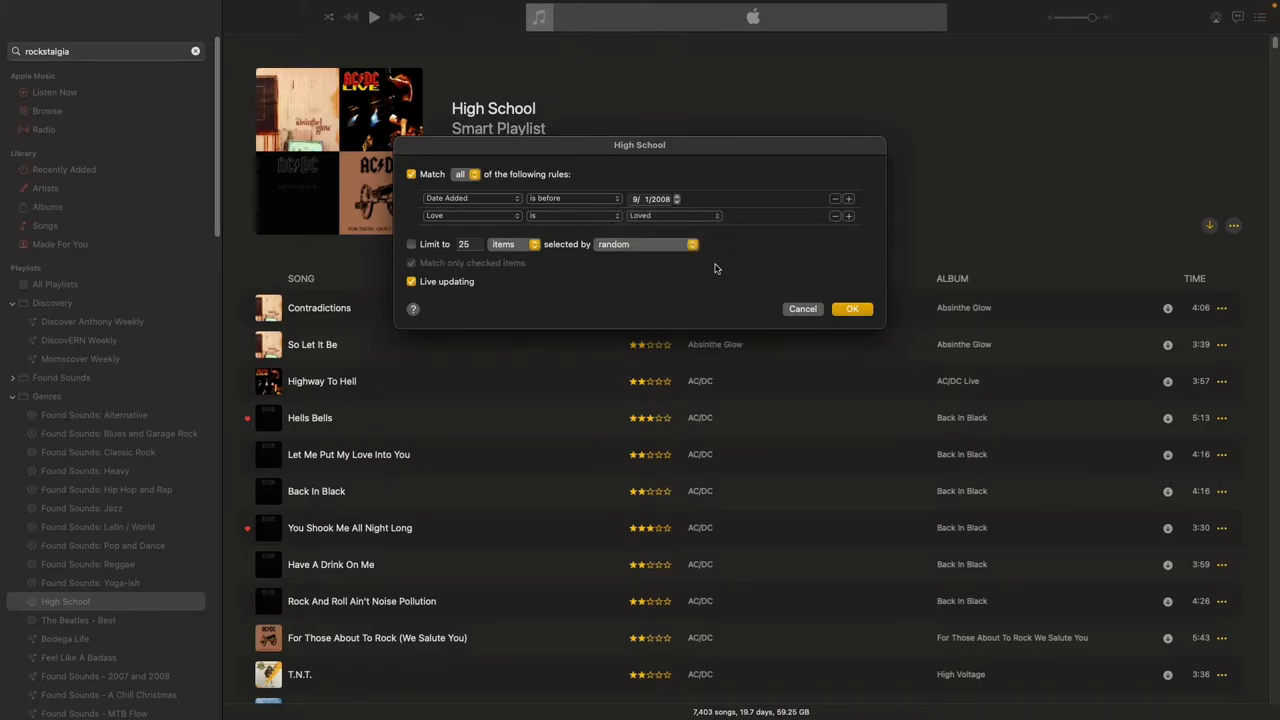
pyautogui.moveTo(660, 238)
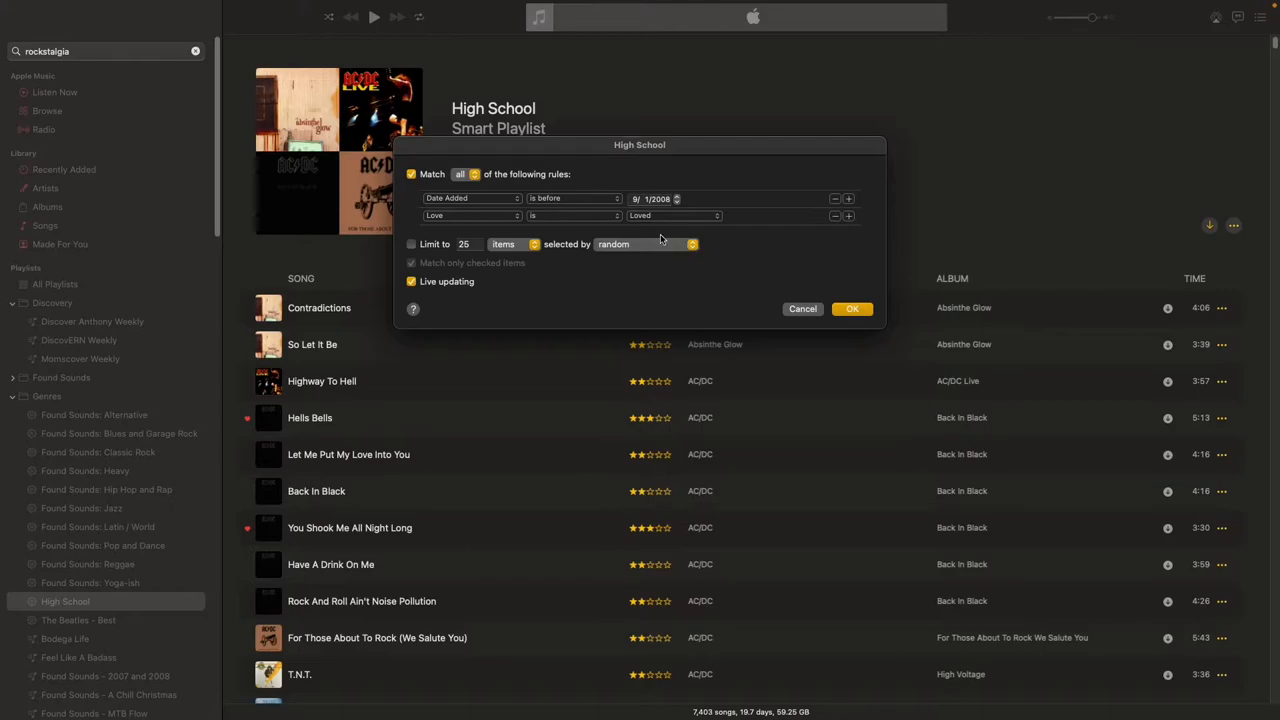
pyautogui.click(852, 308)
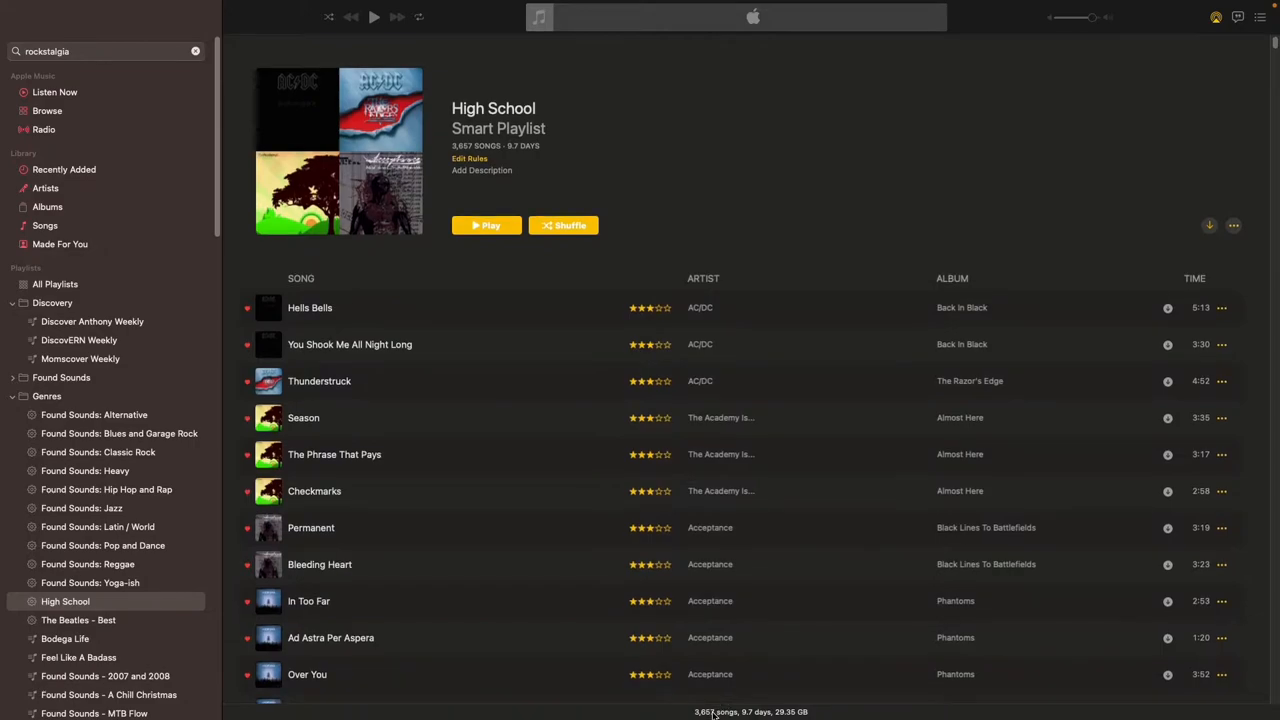
pyautogui.scroll(-3)
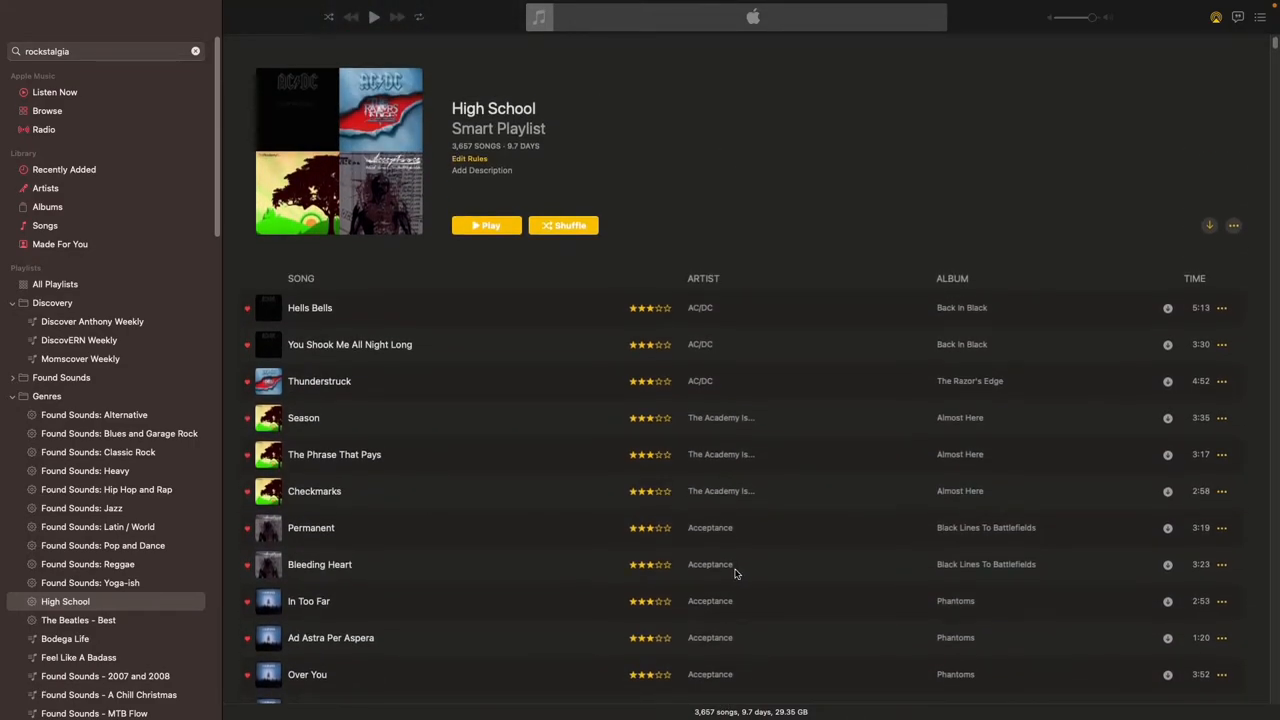
pyautogui.scroll(-3)
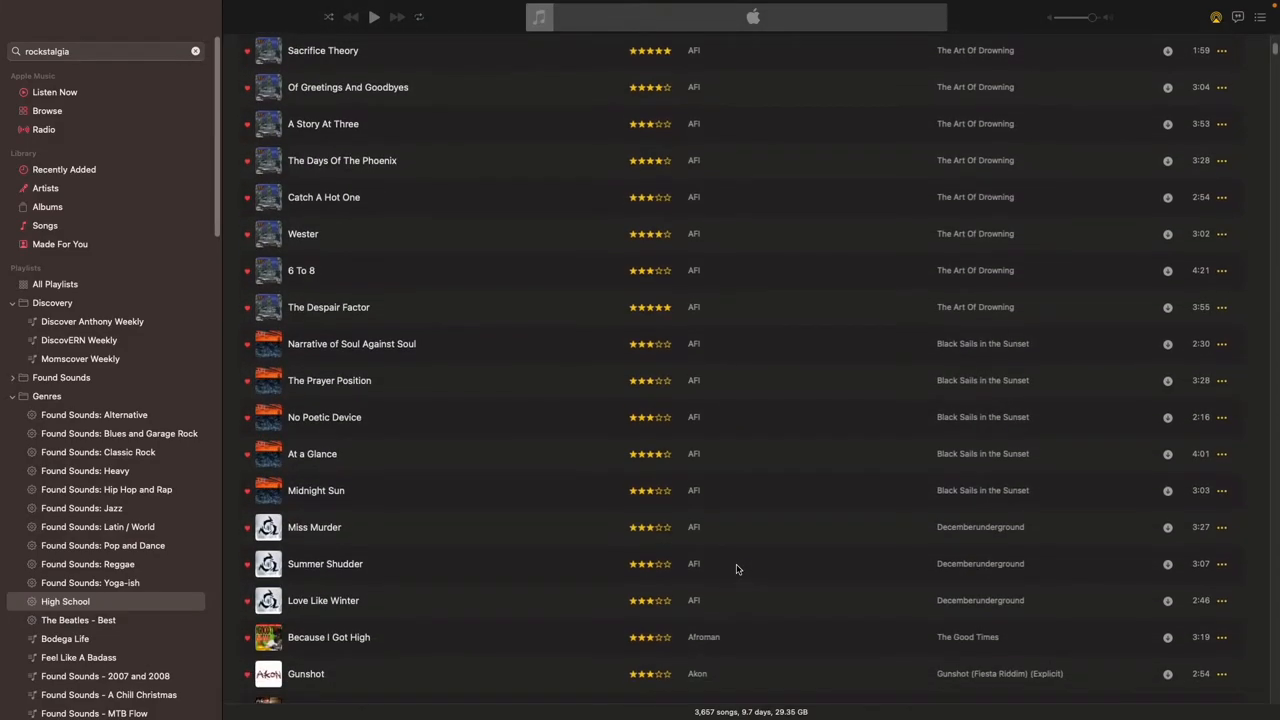
pyautogui.scroll(-3)
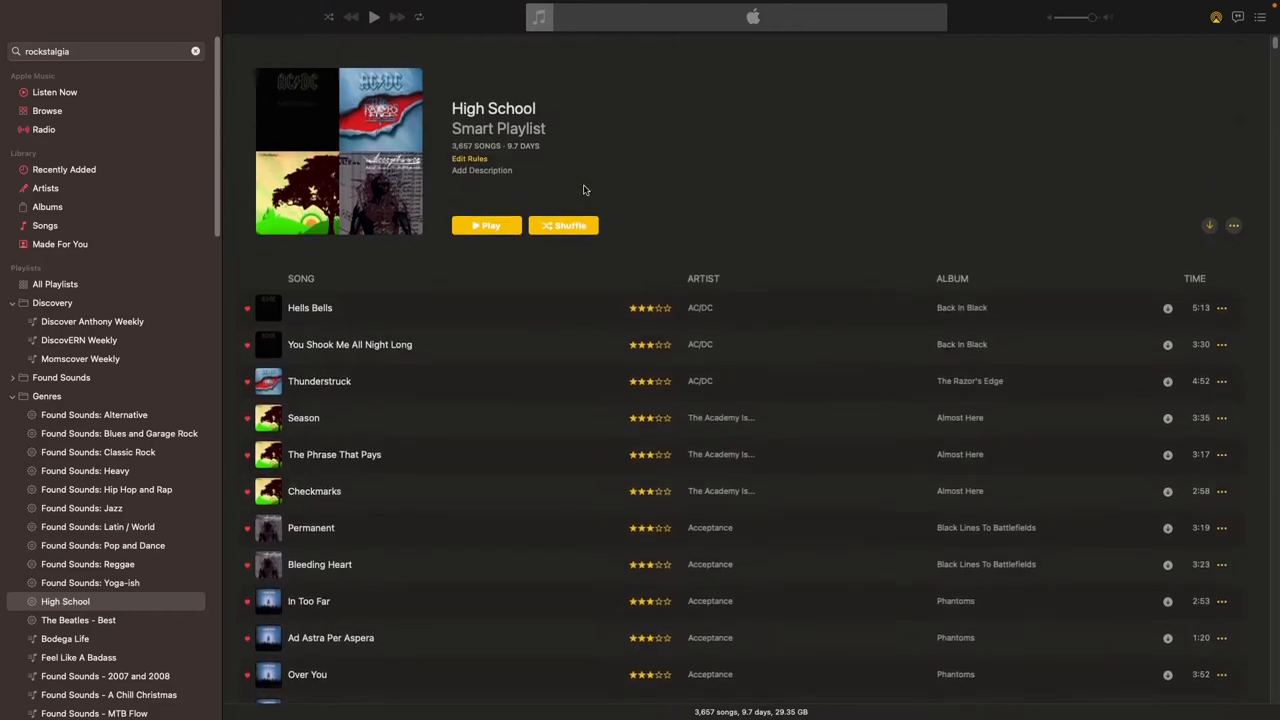
pyautogui.moveTo(816, 520)
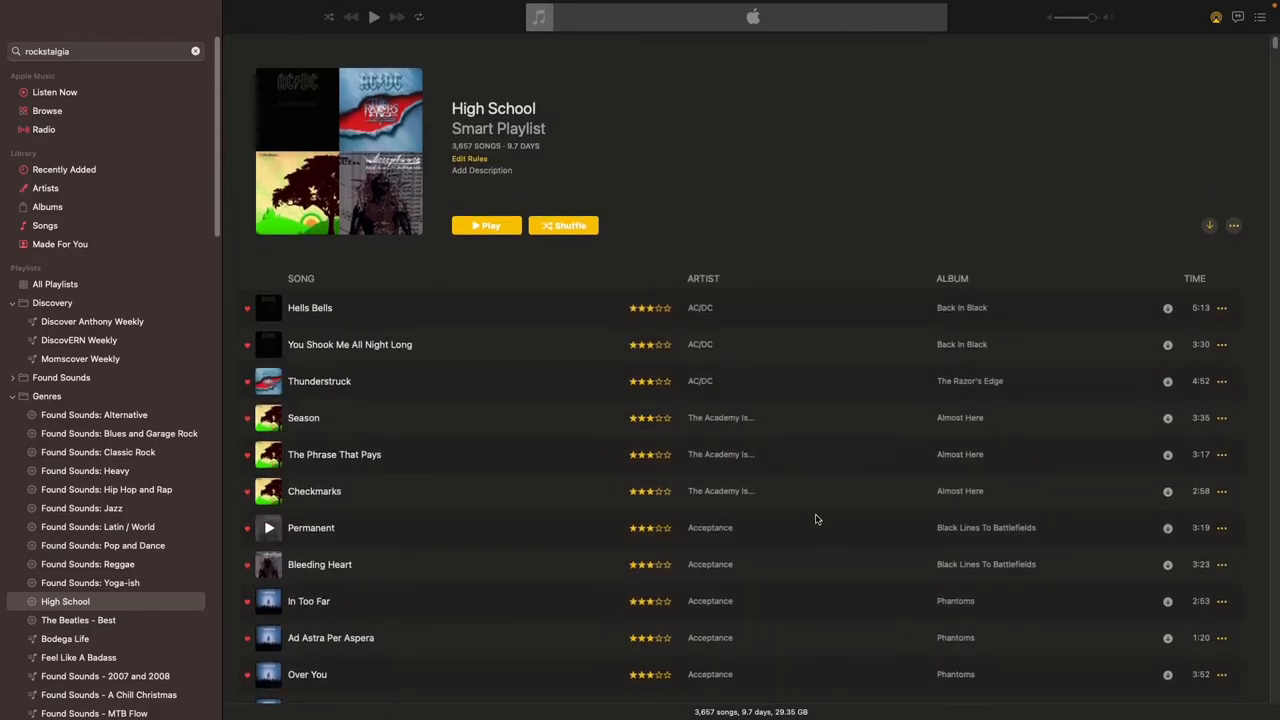
# Reopen High School's rules, toggle Match to any, then set it back to all
pyautogui.click(468, 158)
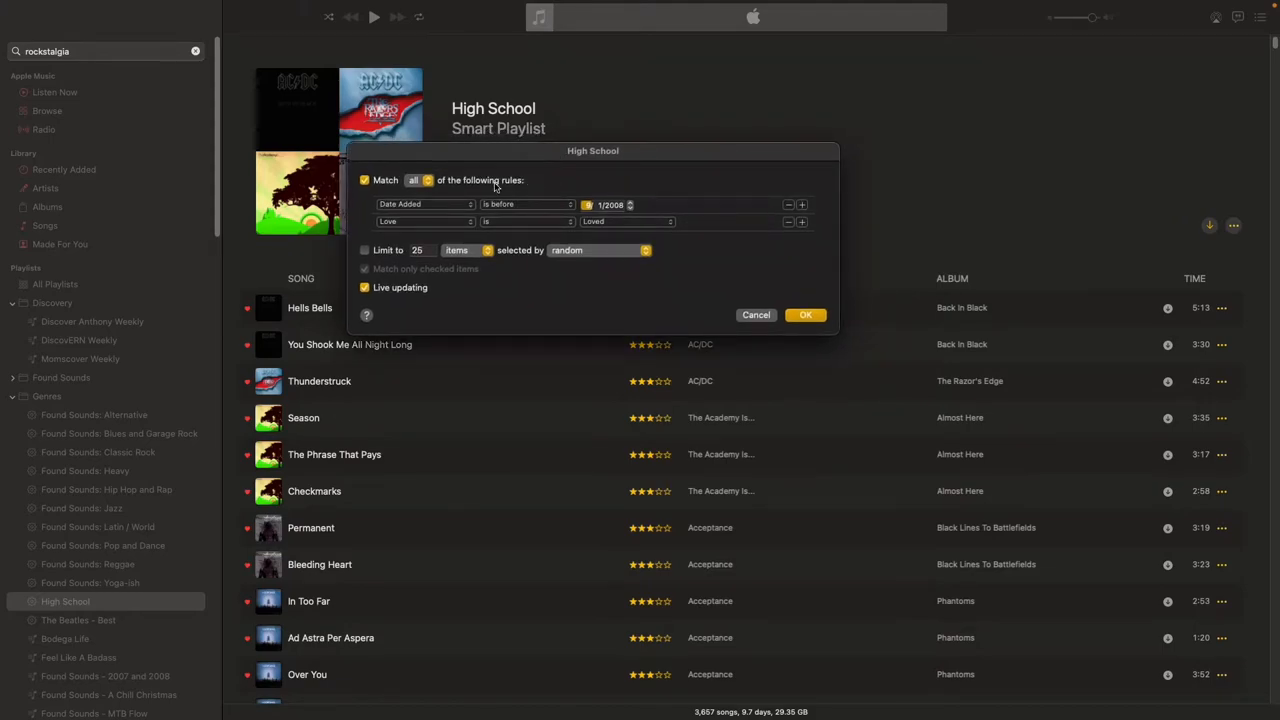
pyautogui.moveTo(770, 244)
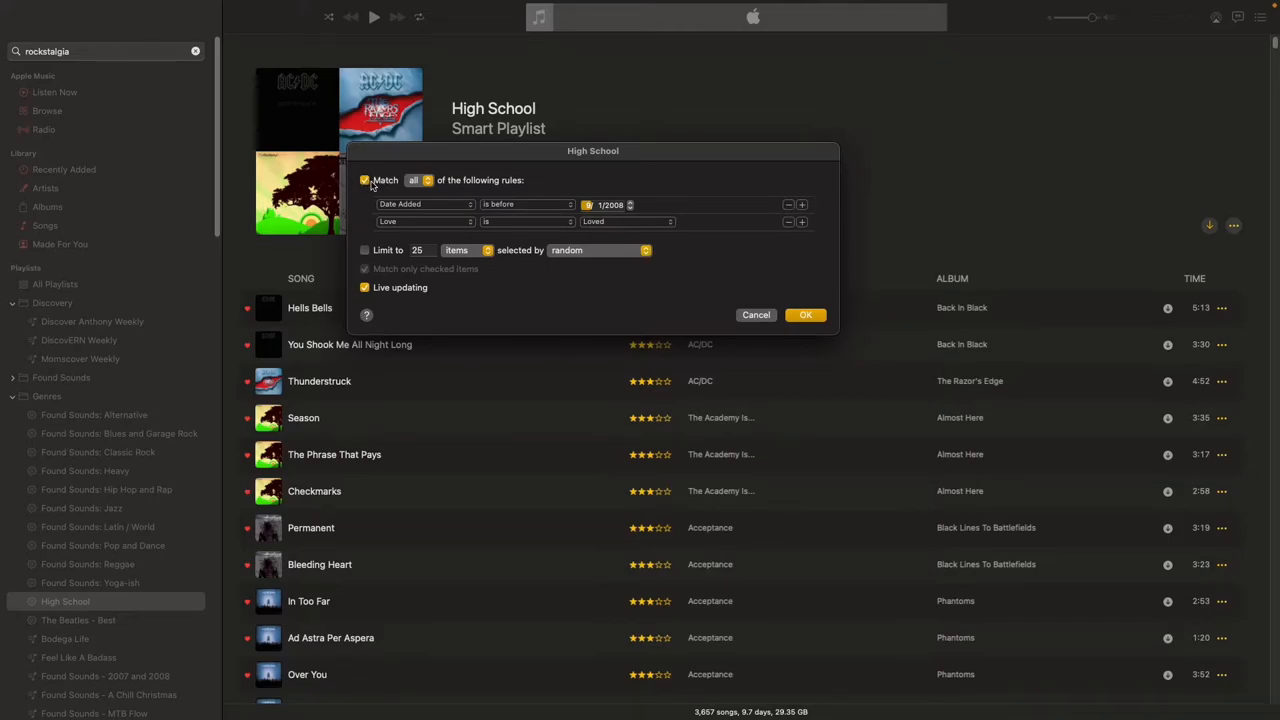
pyautogui.moveTo(488, 200)
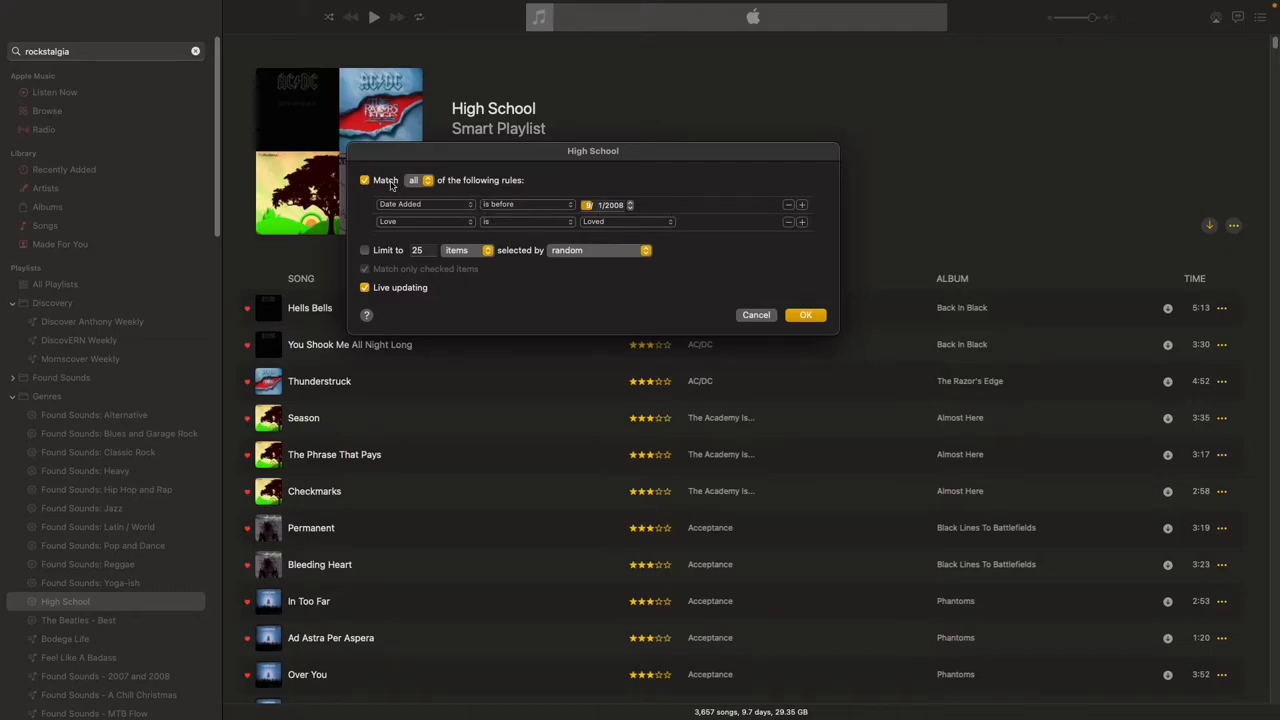
pyautogui.click(416, 180)
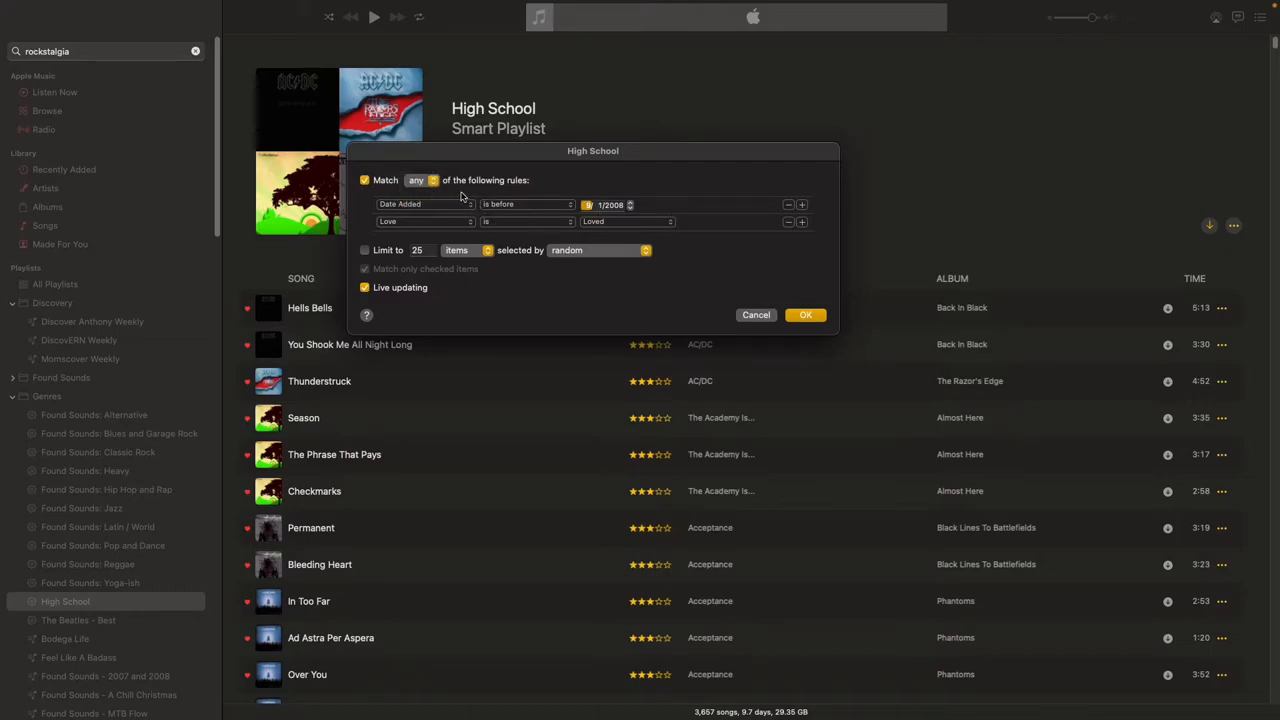
pyautogui.moveTo(588, 232)
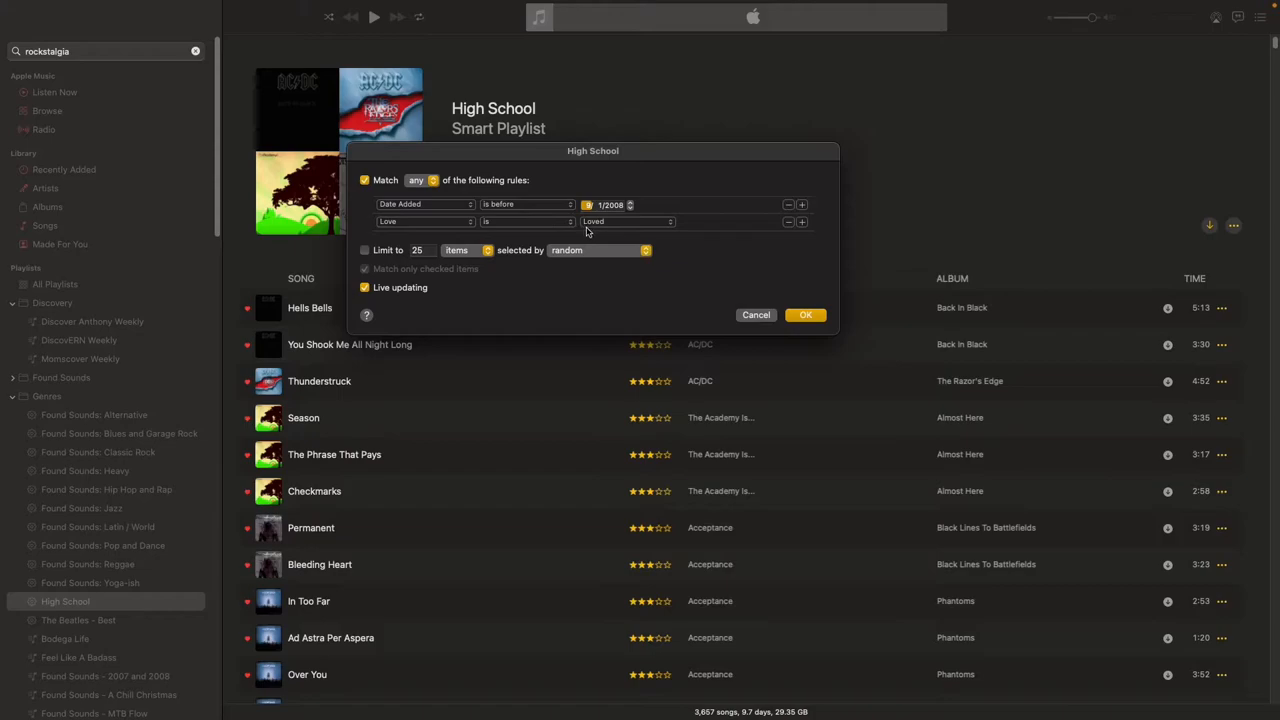
pyautogui.moveTo(558, 216)
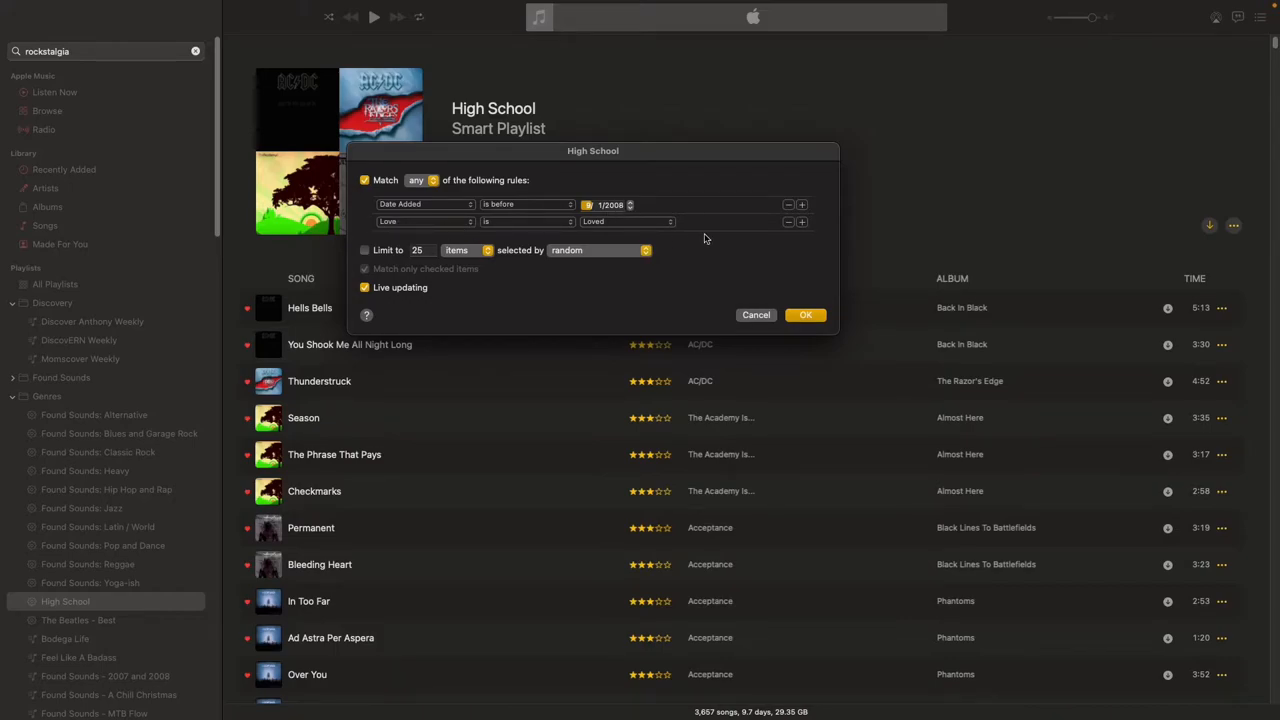
pyautogui.moveTo(778, 240)
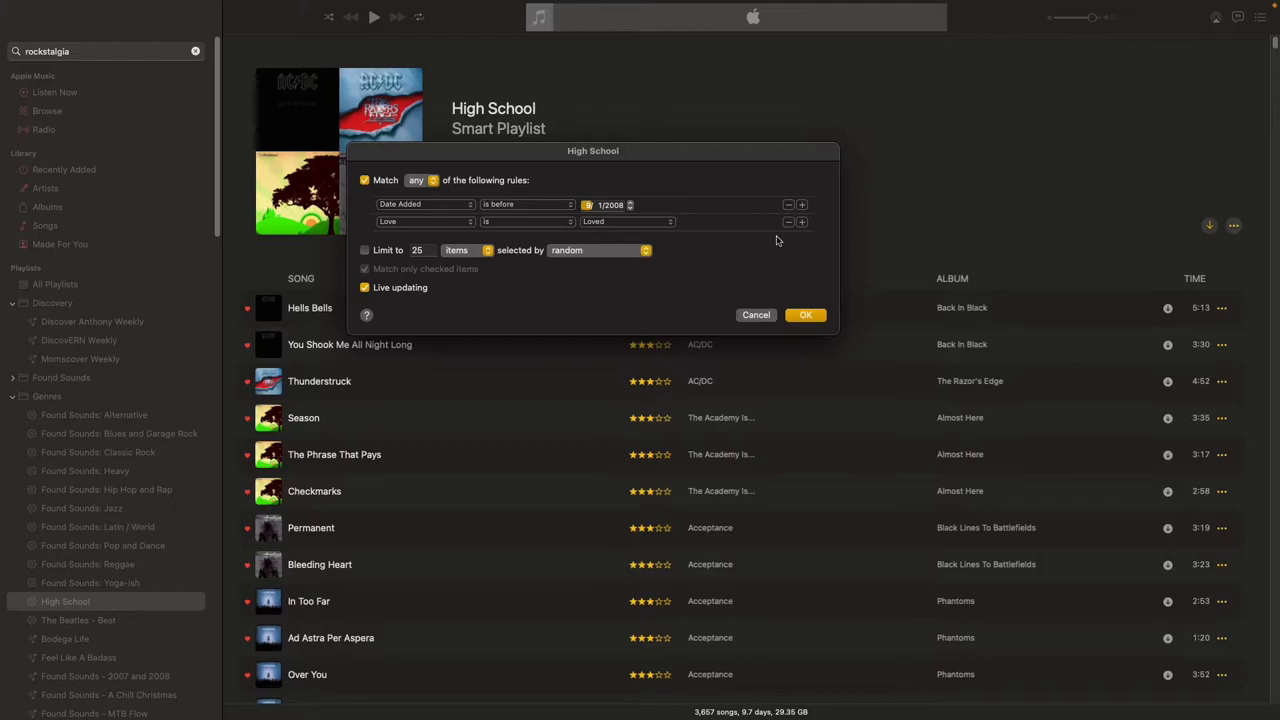
pyautogui.moveTo(734, 218)
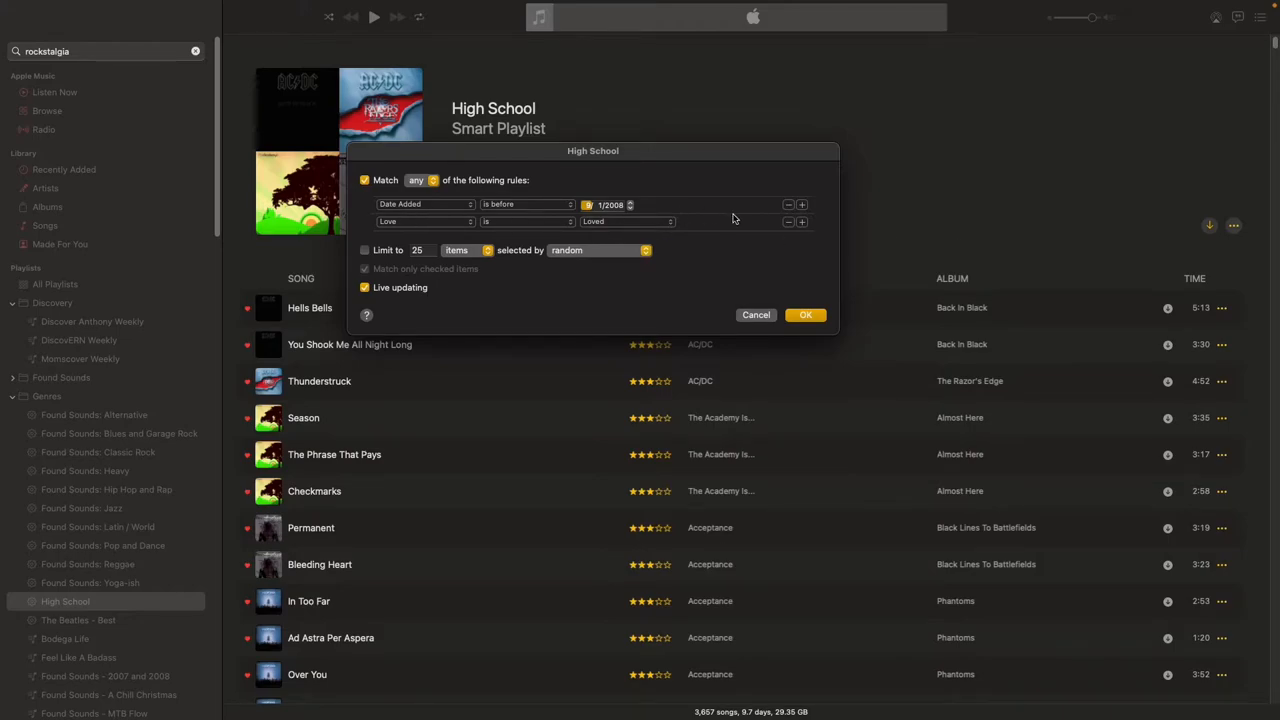
pyautogui.click(420, 180)
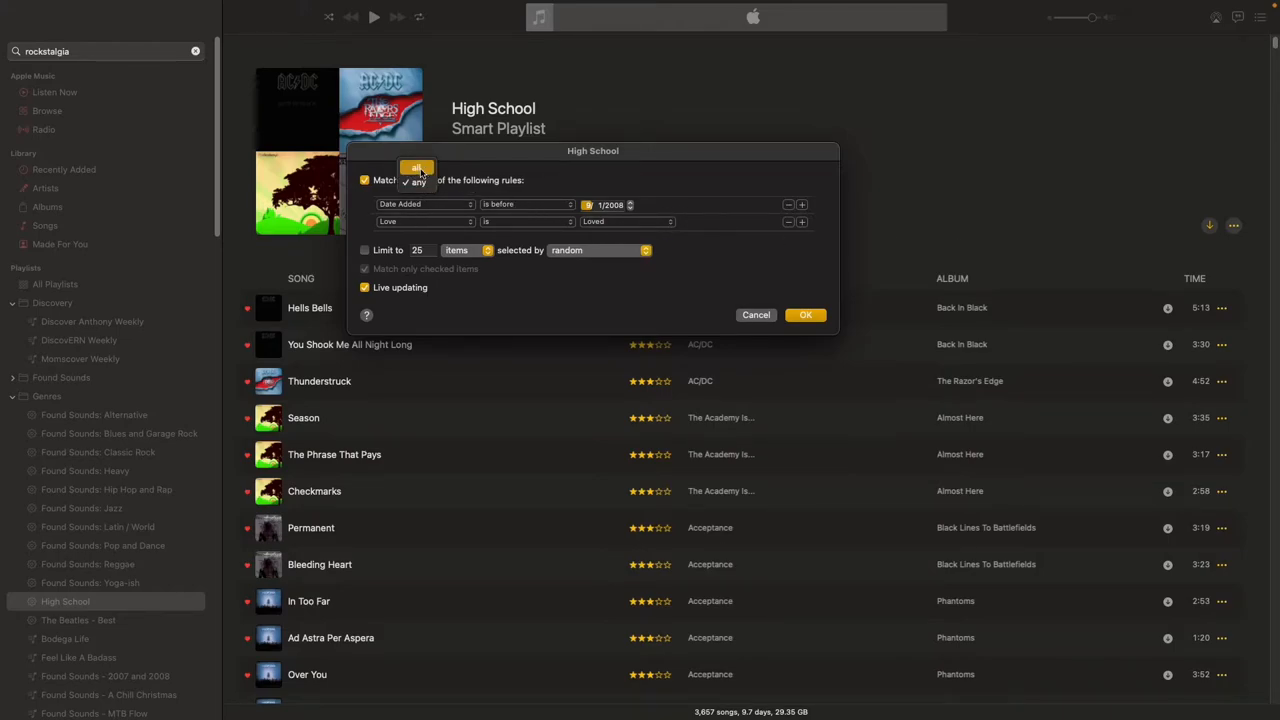
pyautogui.click(416, 168)
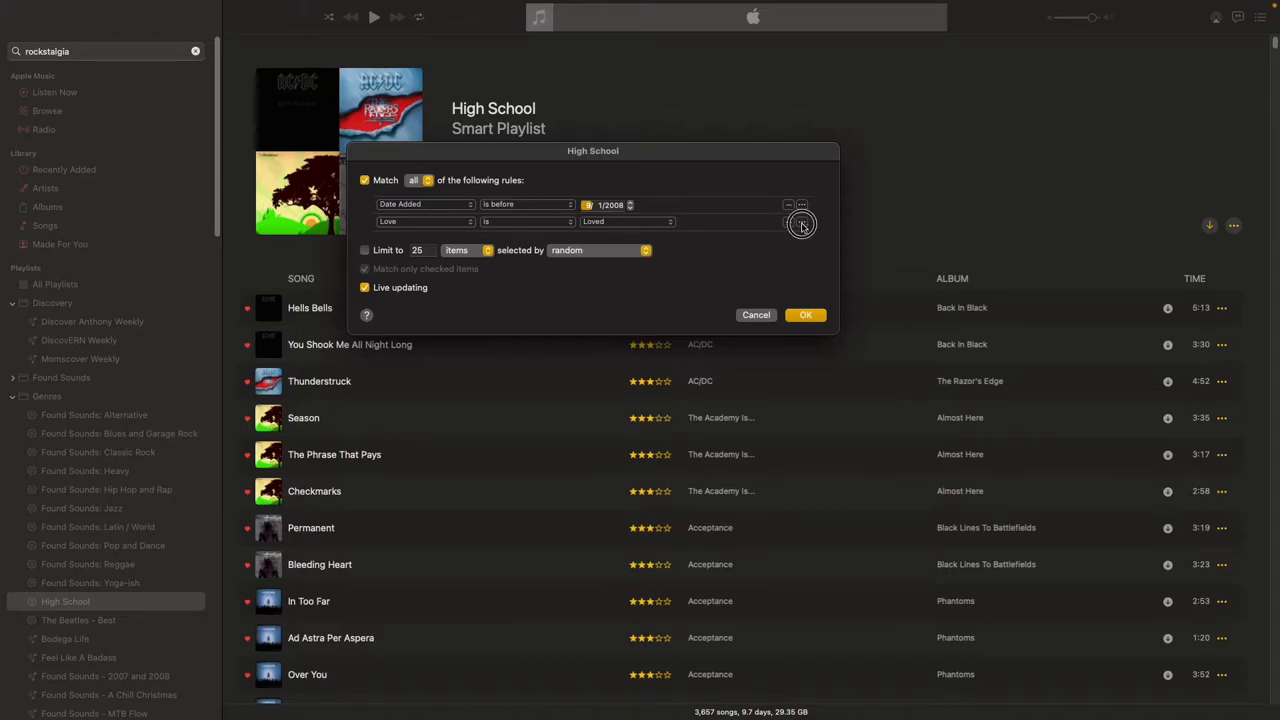
# Nest an any-of group with Genre contains Punk and a second Genre condition Hard Rock
pyautogui.click(800, 220)
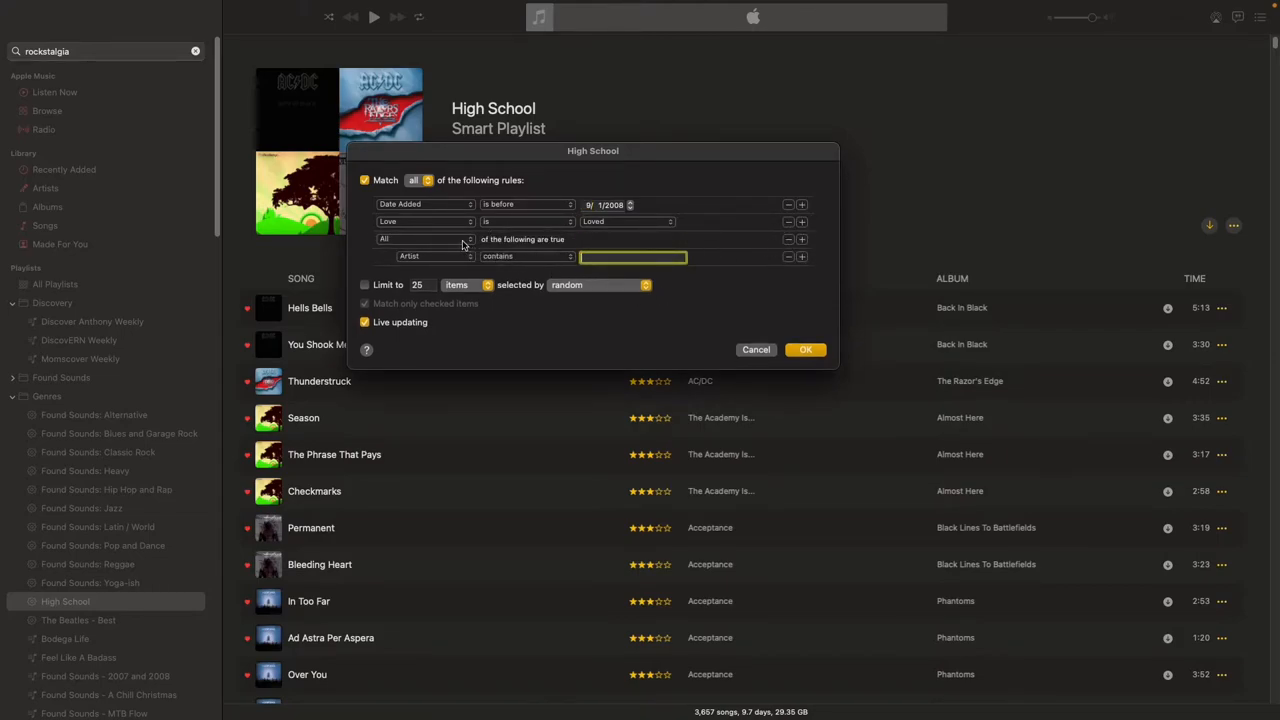
pyautogui.click(424, 238)
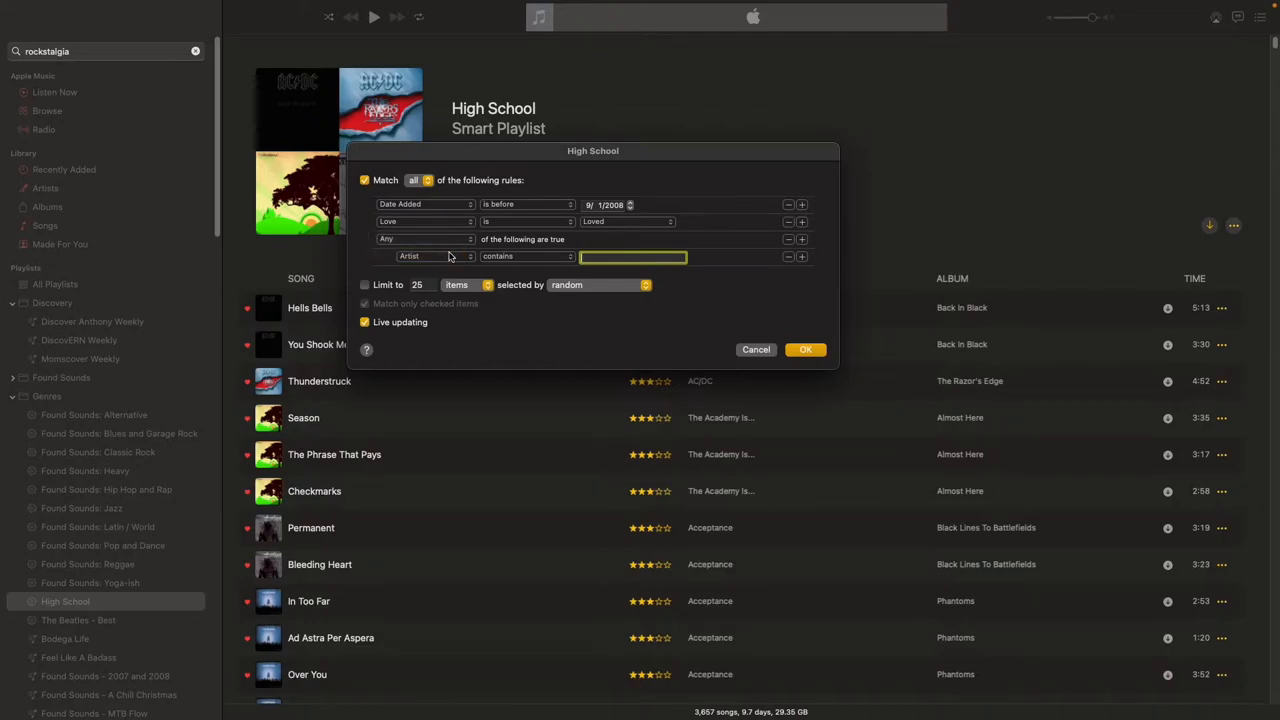
pyautogui.click(424, 256)
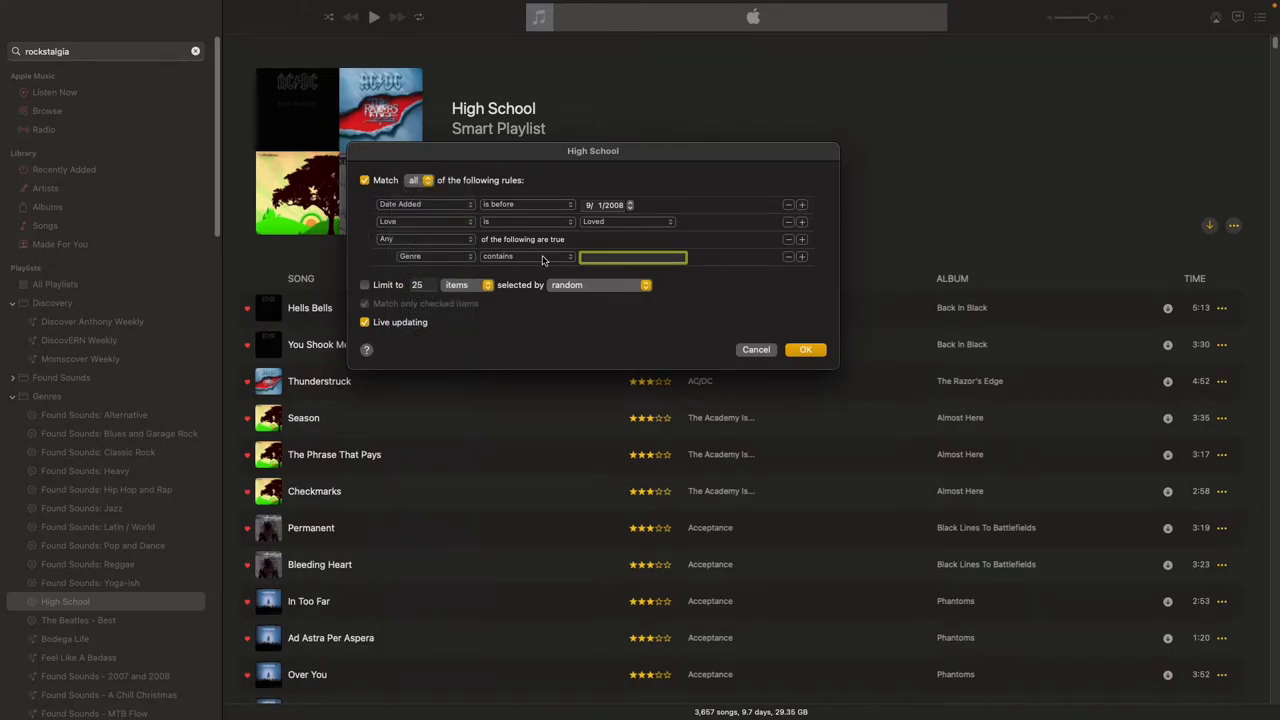
pyautogui.moveTo(556, 258)
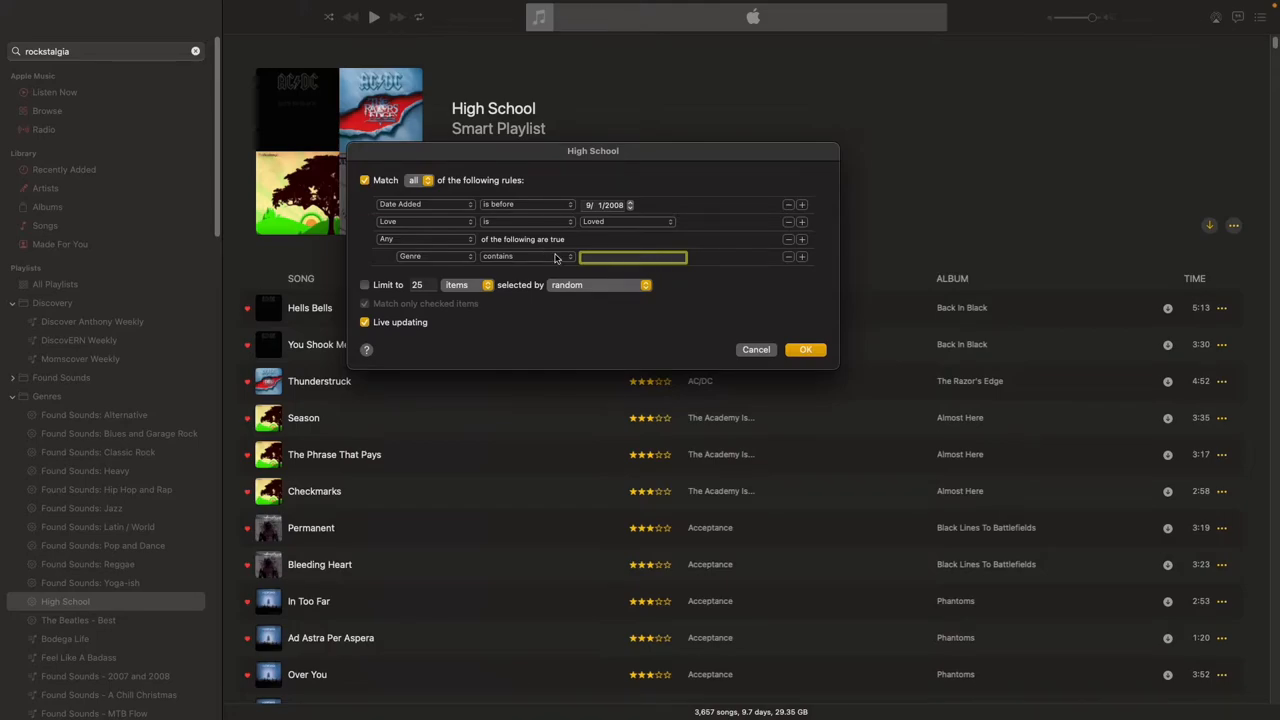
pyautogui.write('Punk')
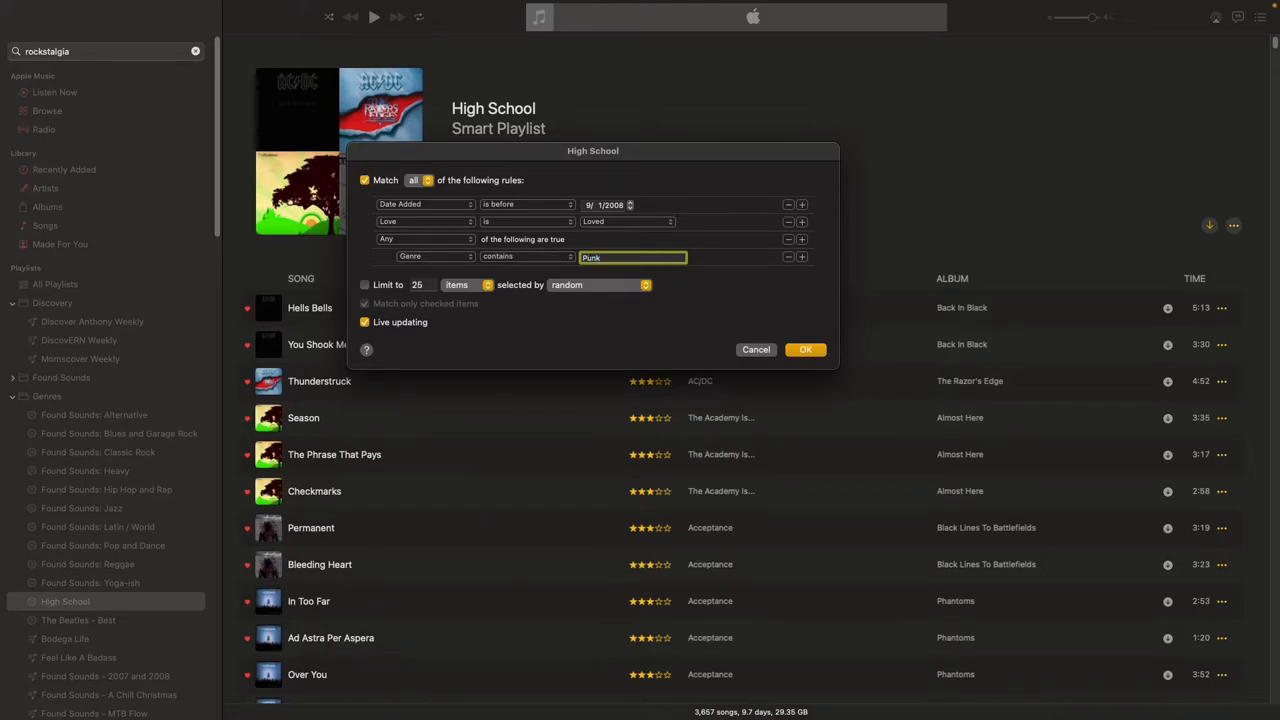
pyautogui.click(800, 256)
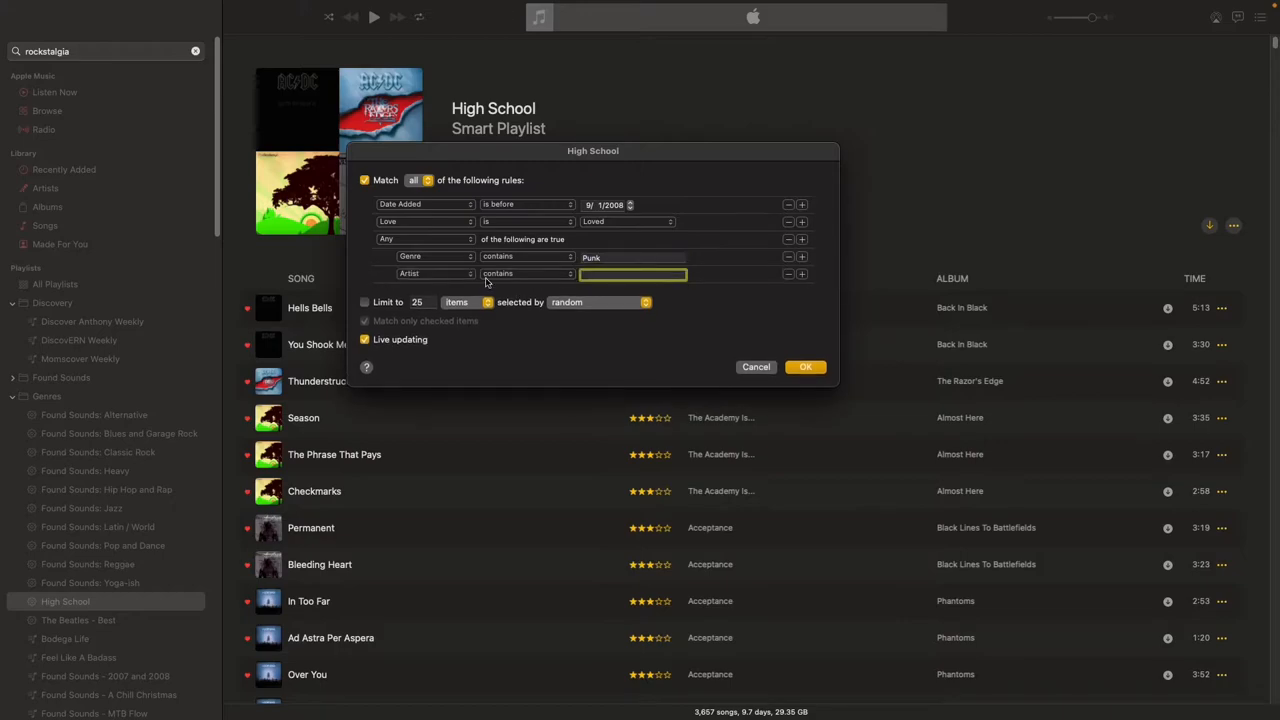
pyautogui.click(436, 272)
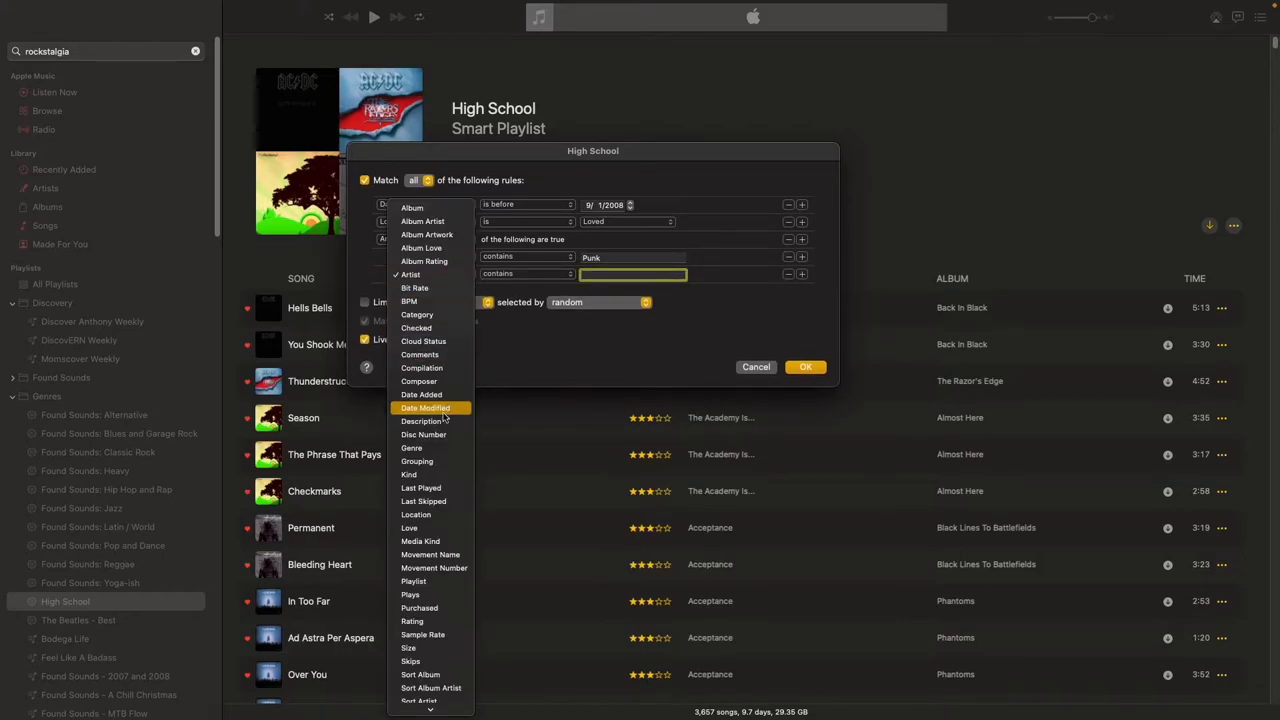
pyautogui.click(420, 394)
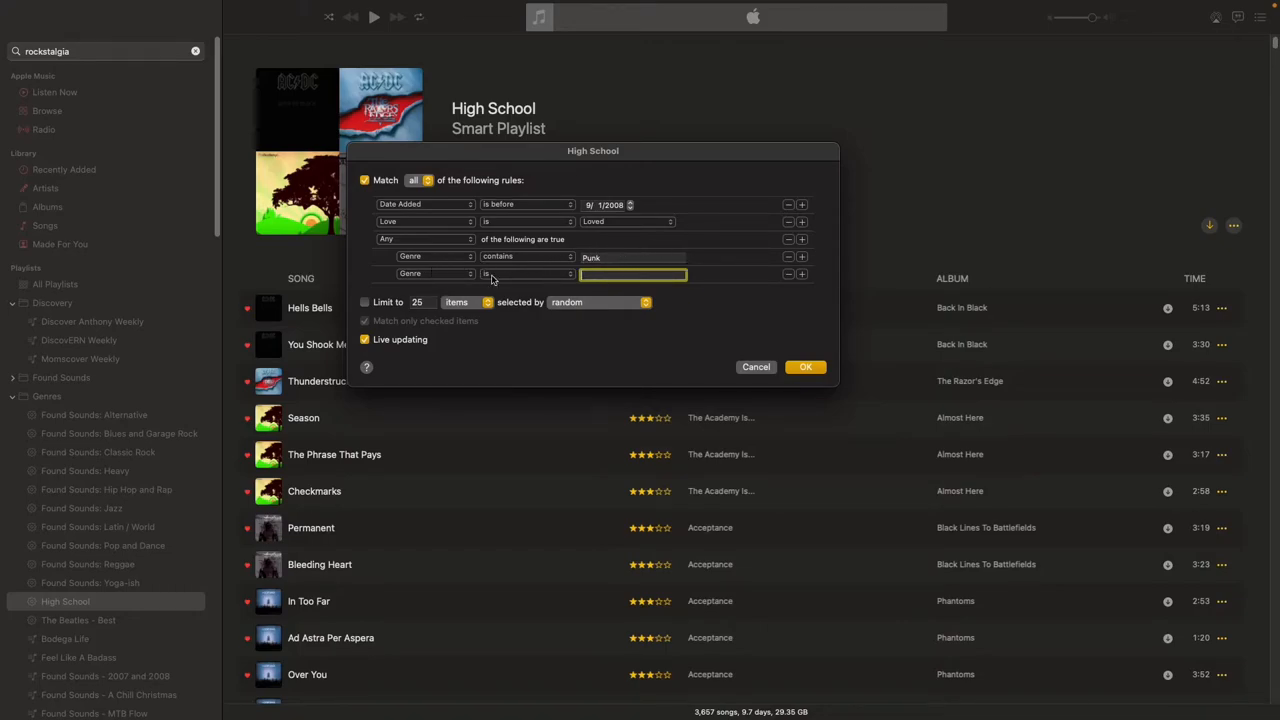
pyautogui.write('Hard Rock')
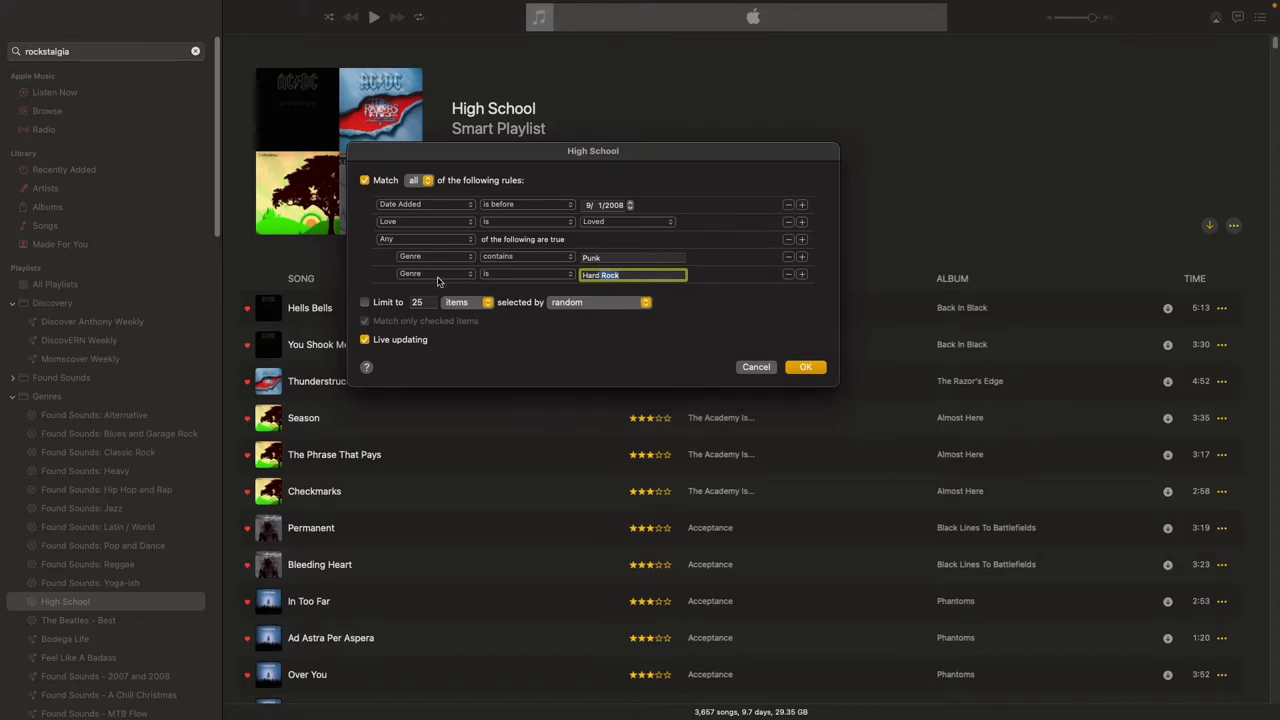
pyautogui.moveTo(424, 236)
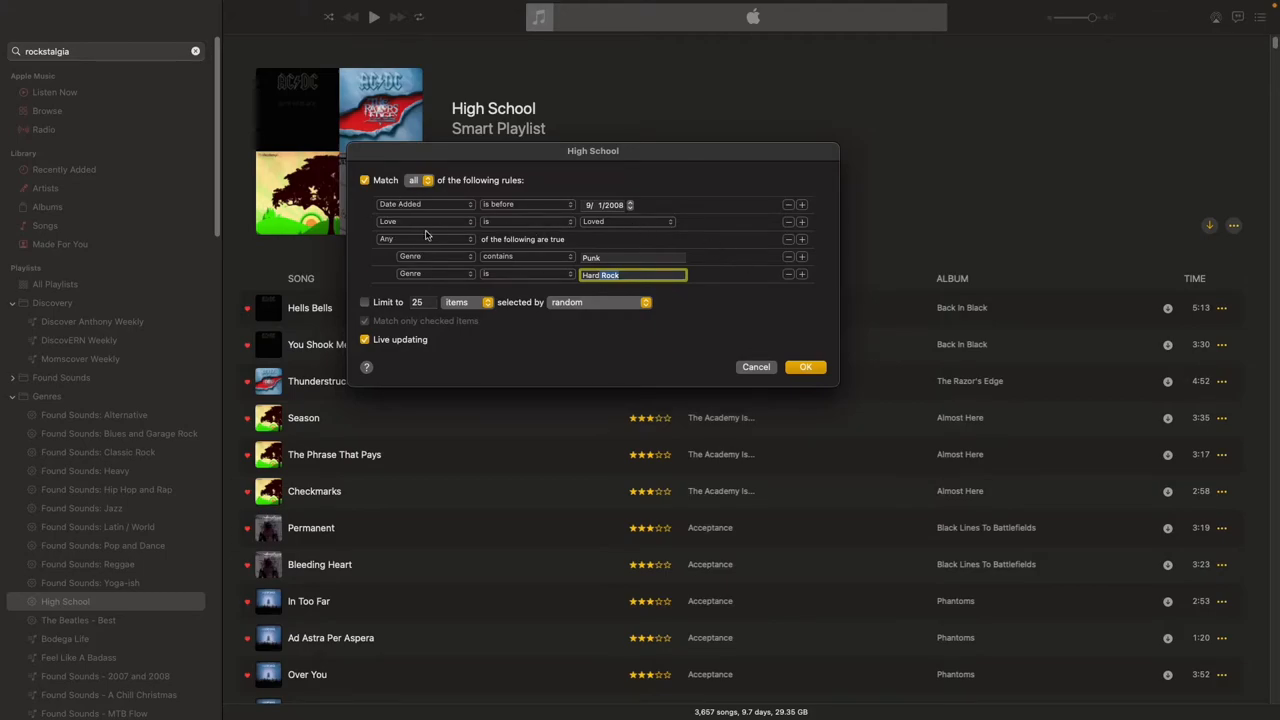
pyautogui.moveTo(420, 212)
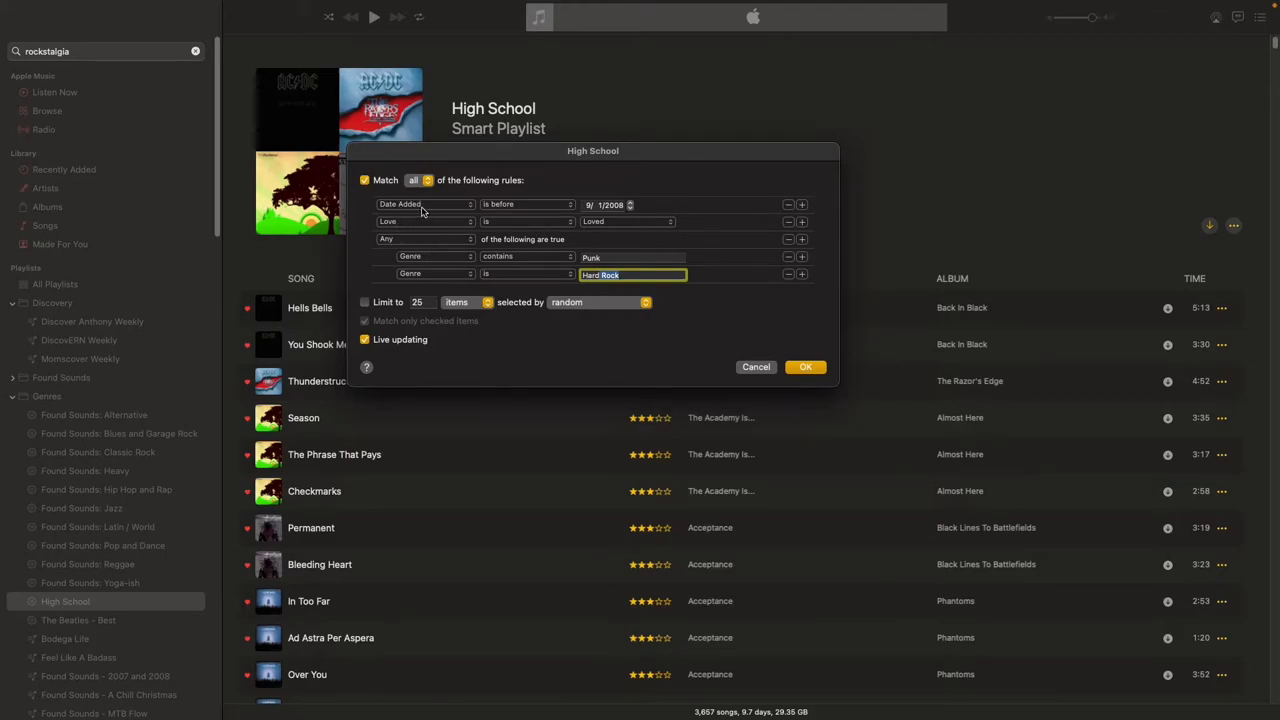
pyautogui.moveTo(596, 212)
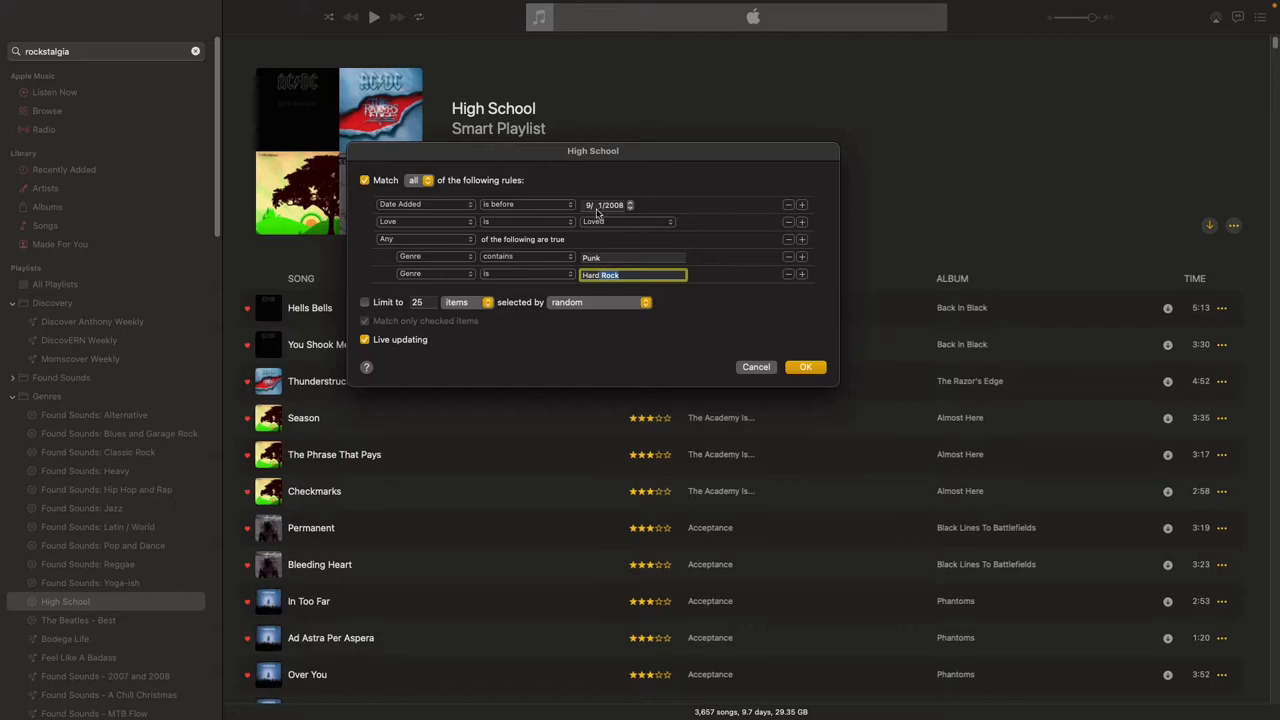
pyautogui.moveTo(650, 222)
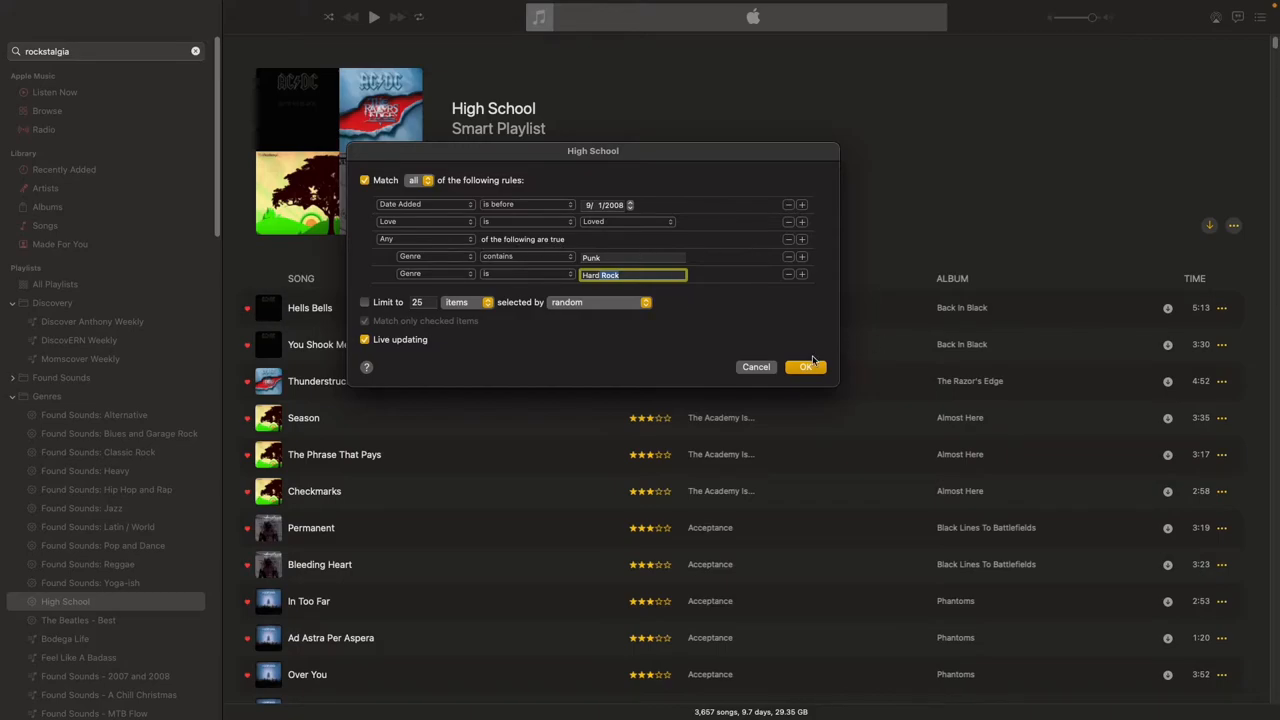
pyautogui.click(806, 366)
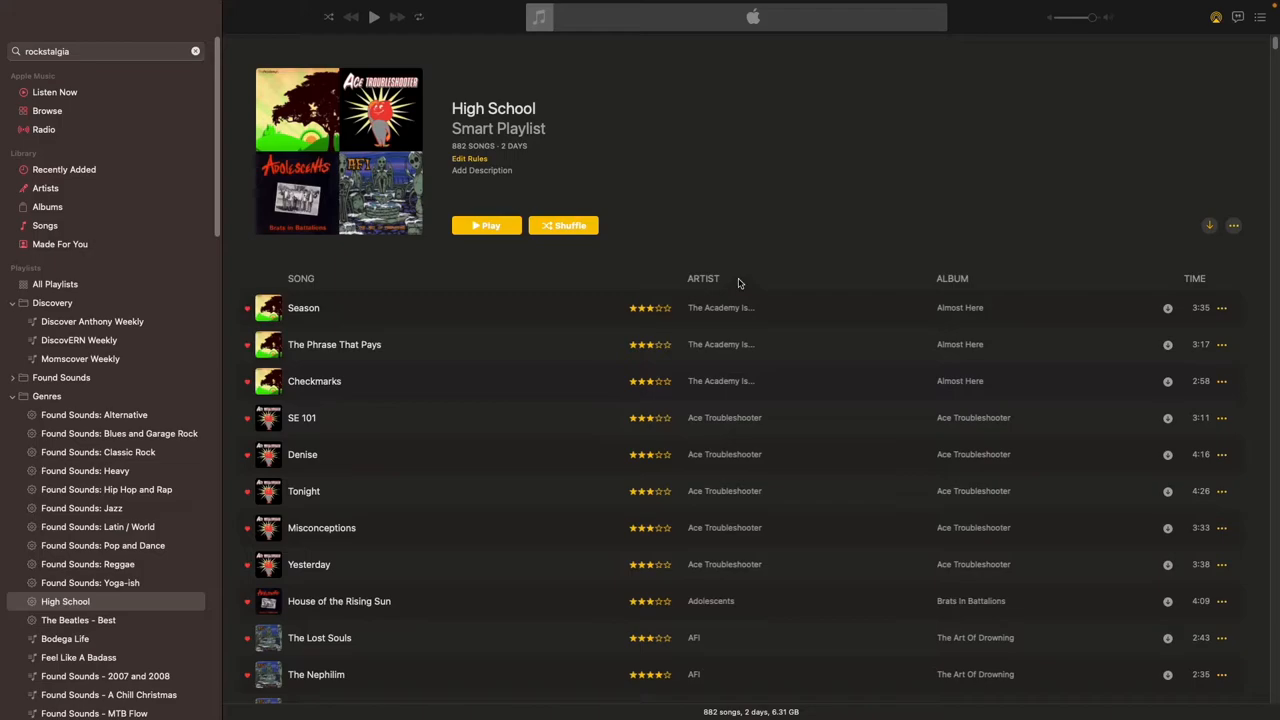
pyautogui.scroll(-3)
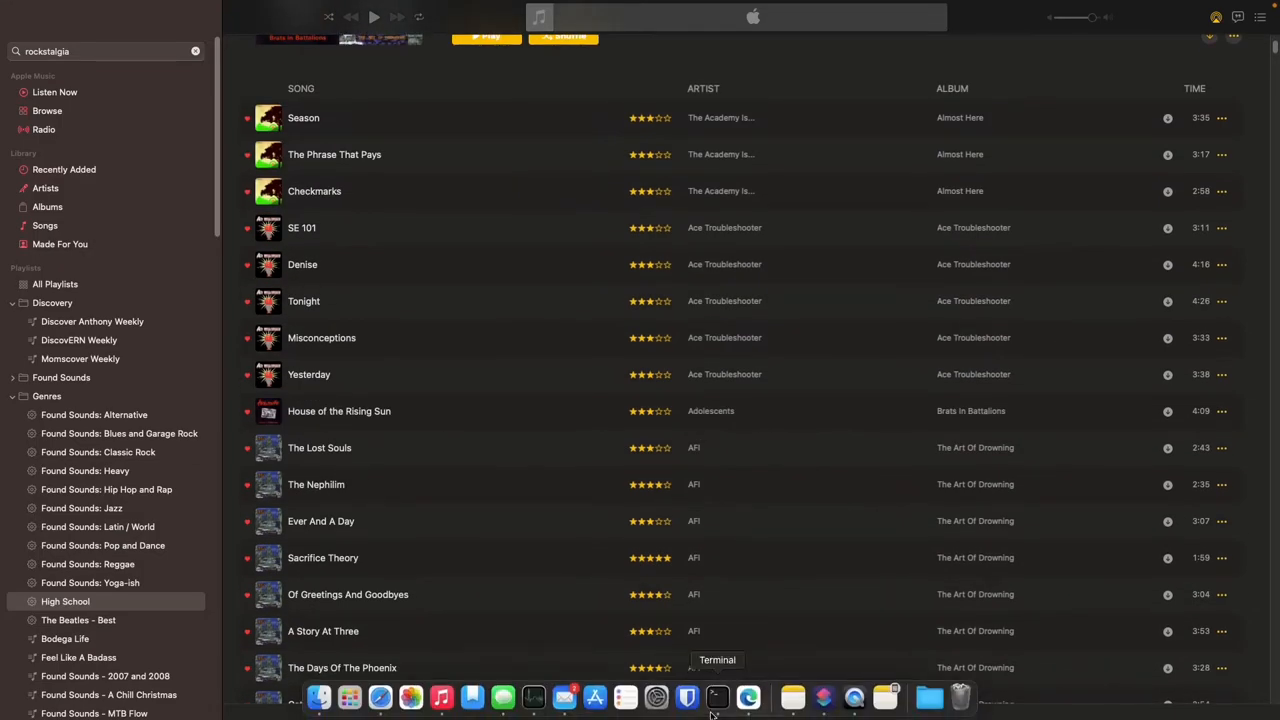
pyautogui.scroll(-3)
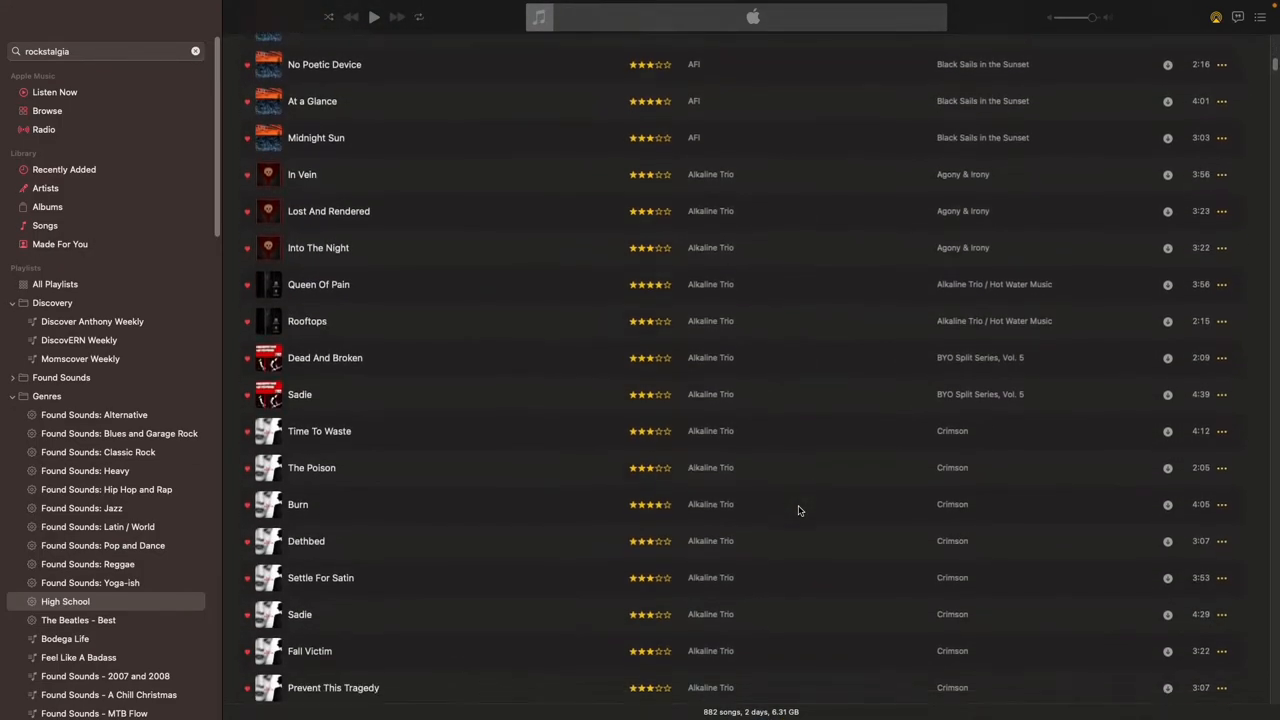
pyautogui.scroll(-3)
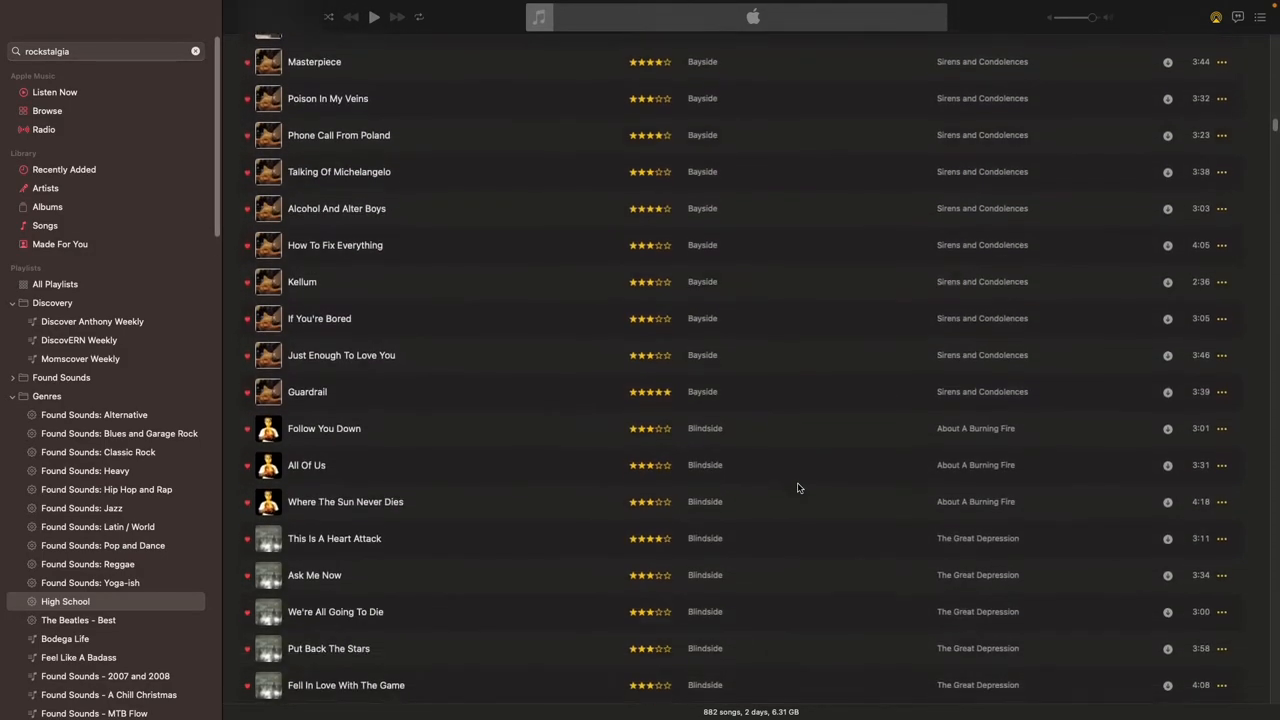
pyautogui.scroll(-3)
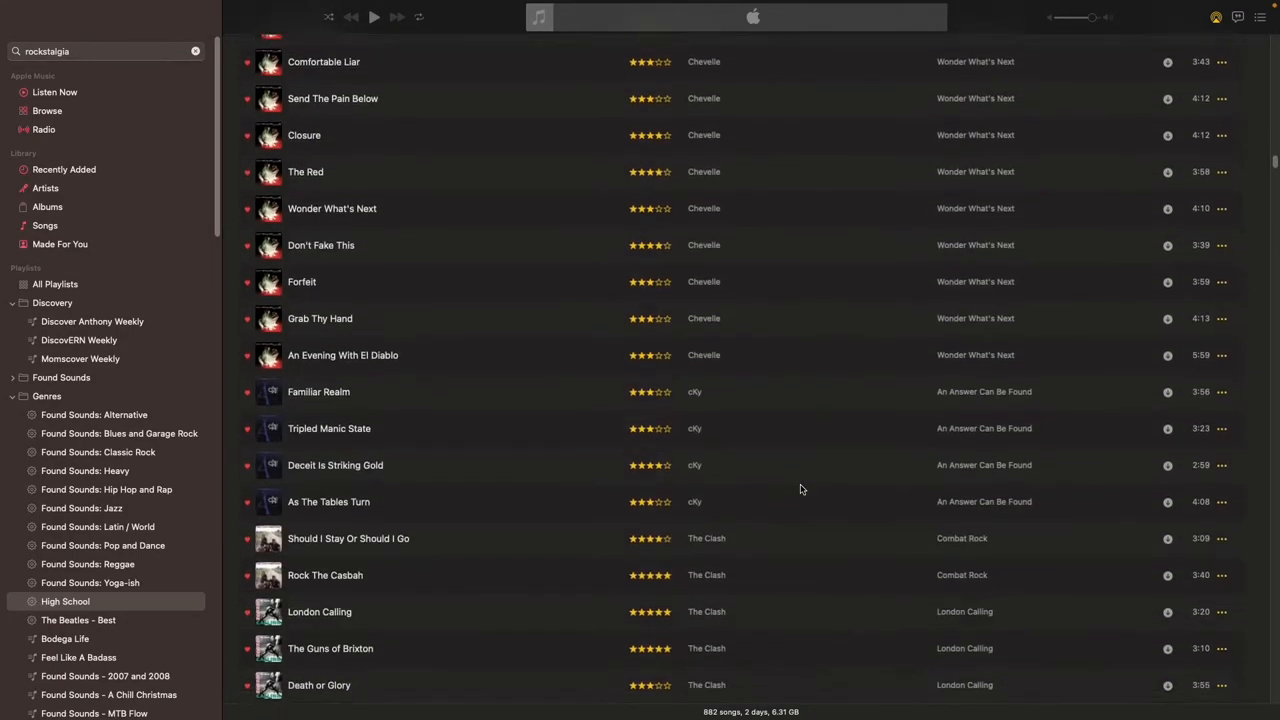
pyautogui.scroll(3)
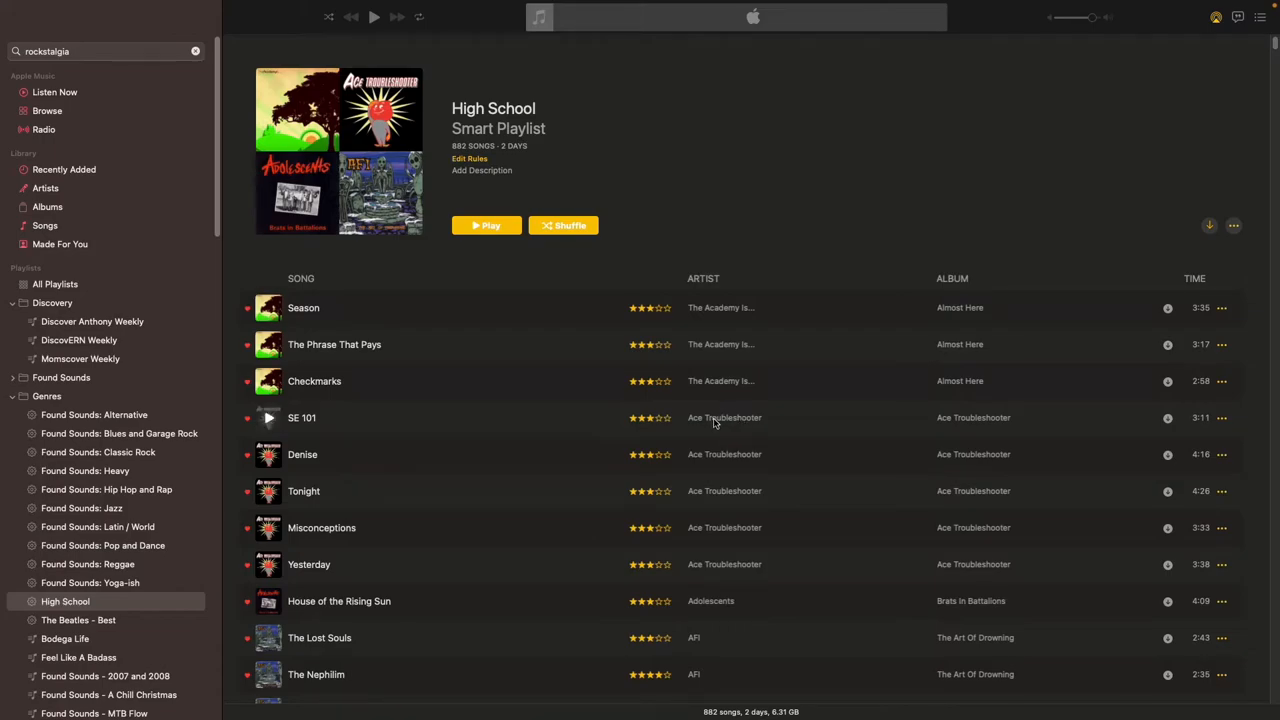
pyautogui.moveTo(800, 232)
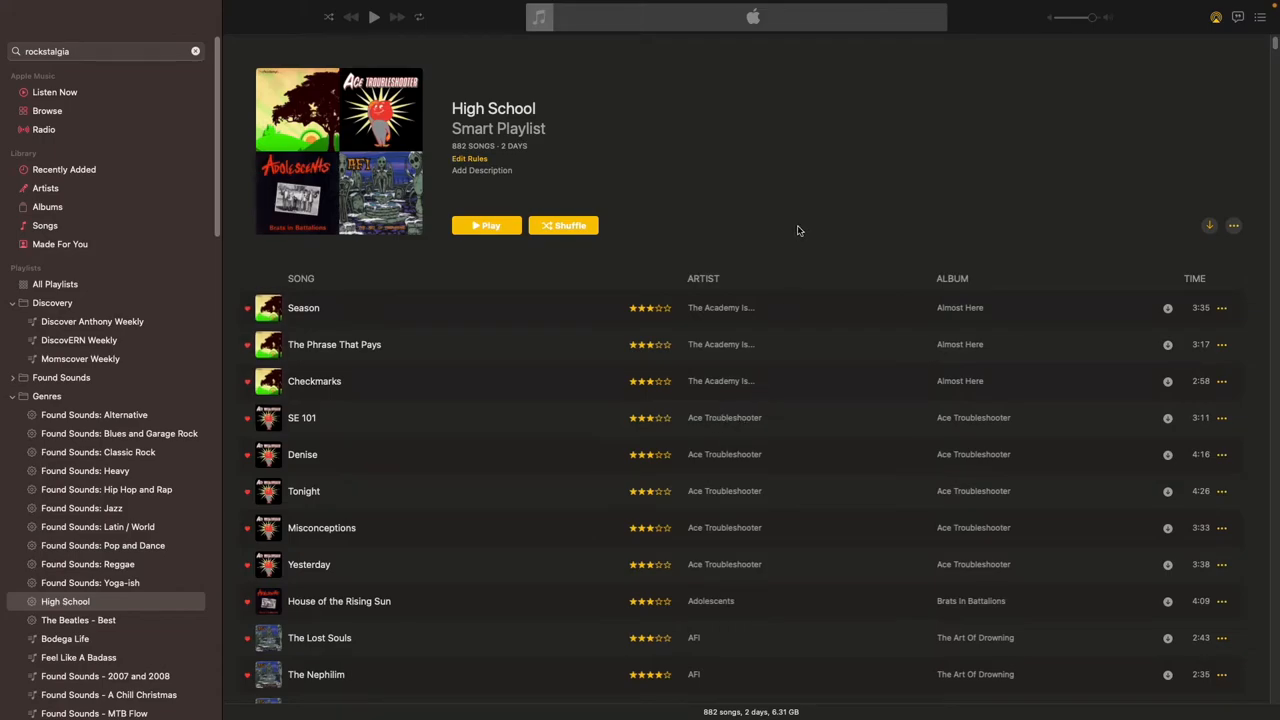
pyautogui.moveTo(804, 200)
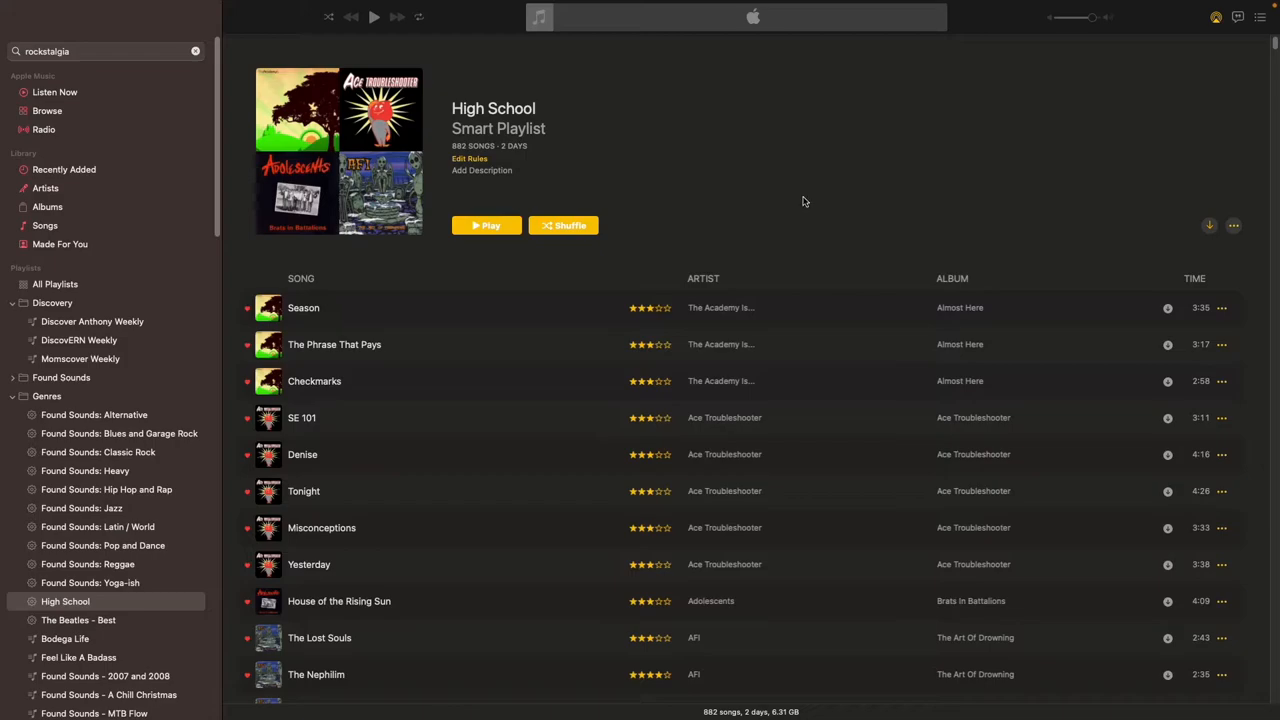
pyautogui.moveTo(688, 324)
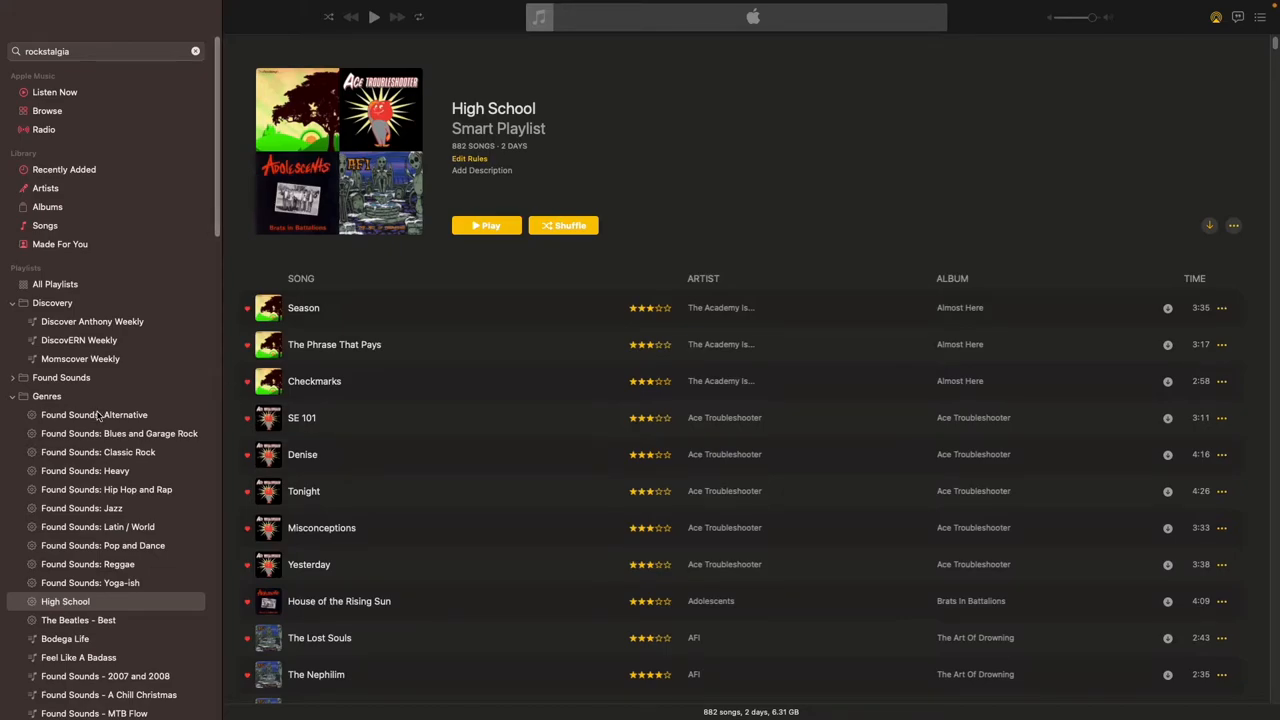
pyautogui.moveTo(96, 412)
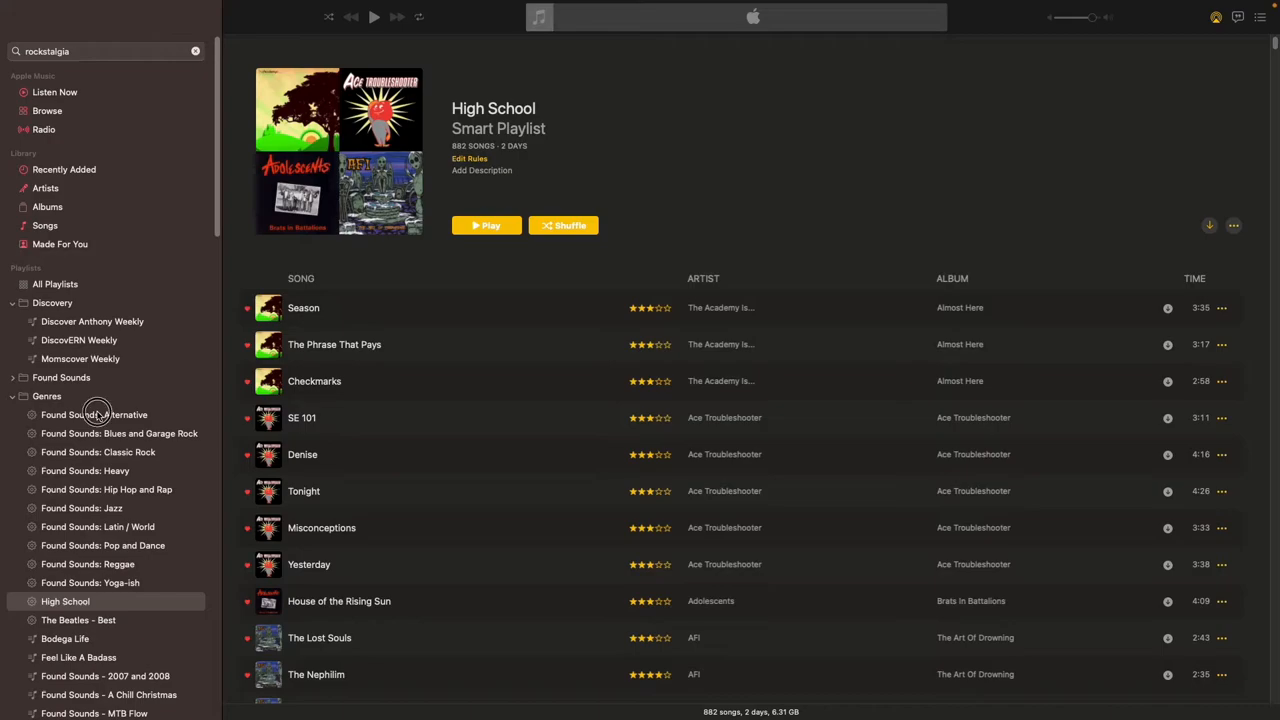
# Select Found Sounds: Alternative and open Edit Rules to see its rating and genre conditions
pyautogui.click(94, 414)
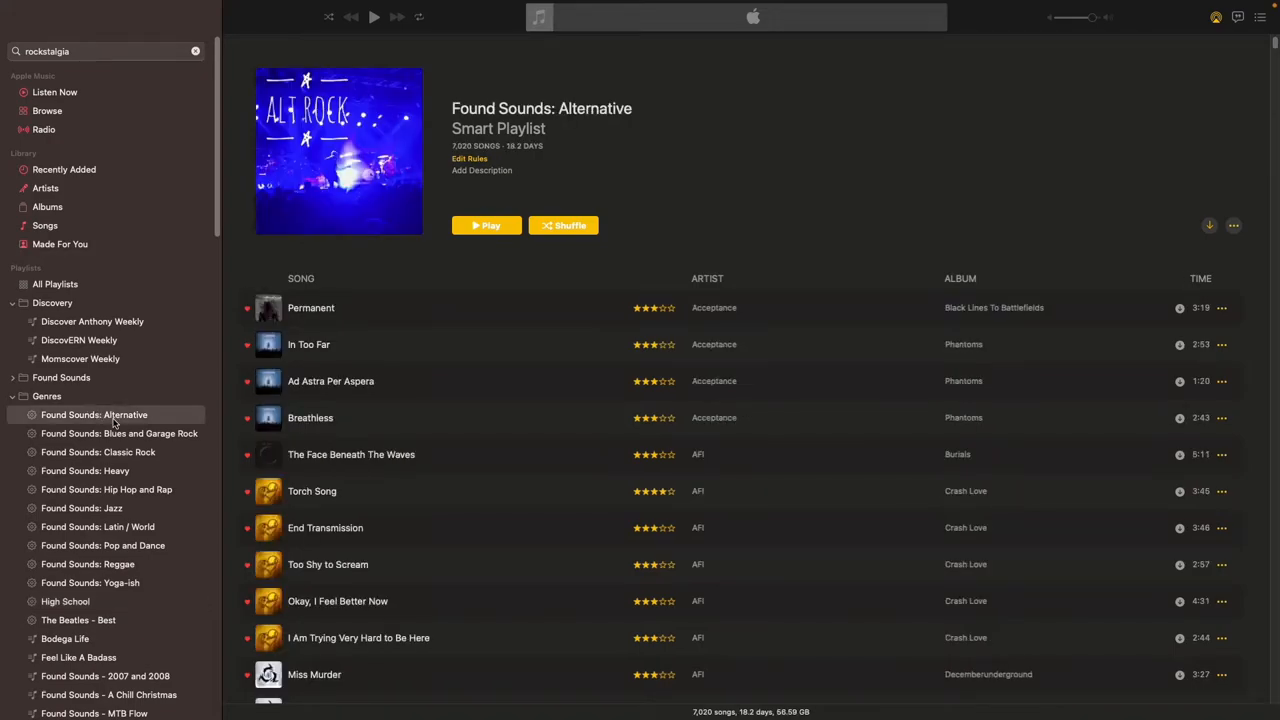
pyautogui.rightClick(94, 414)
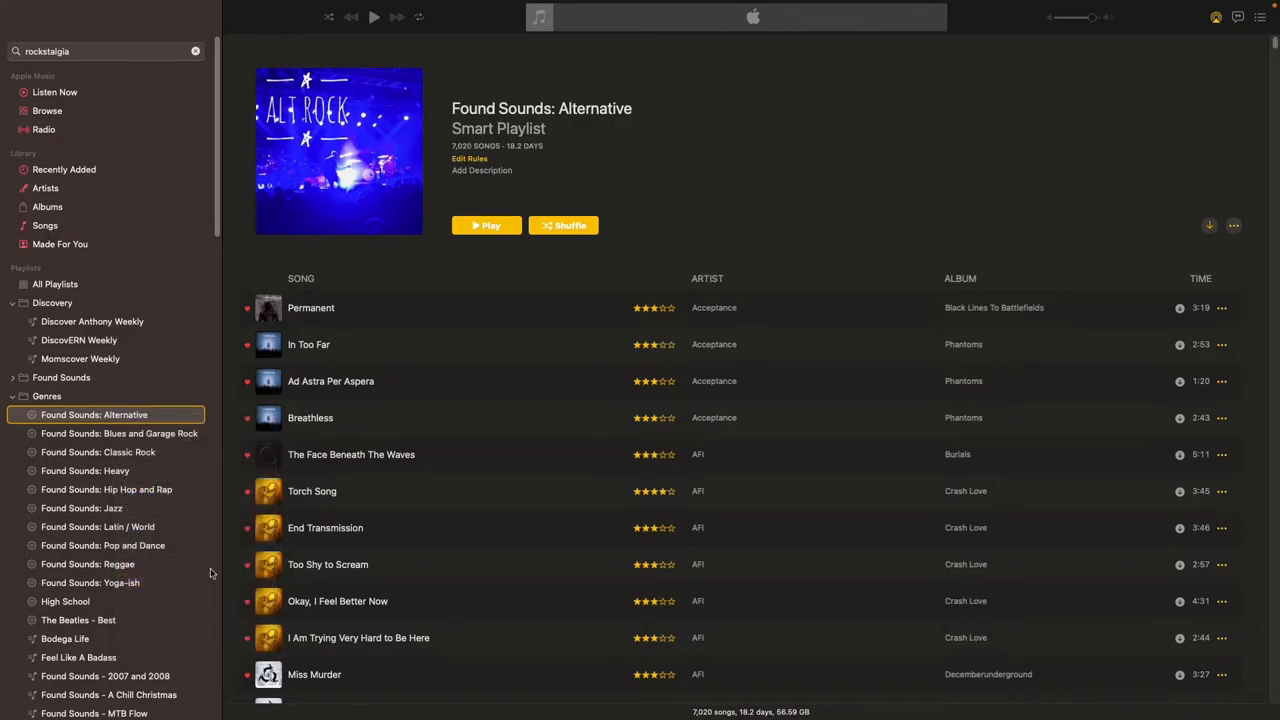
pyautogui.click(468, 158)
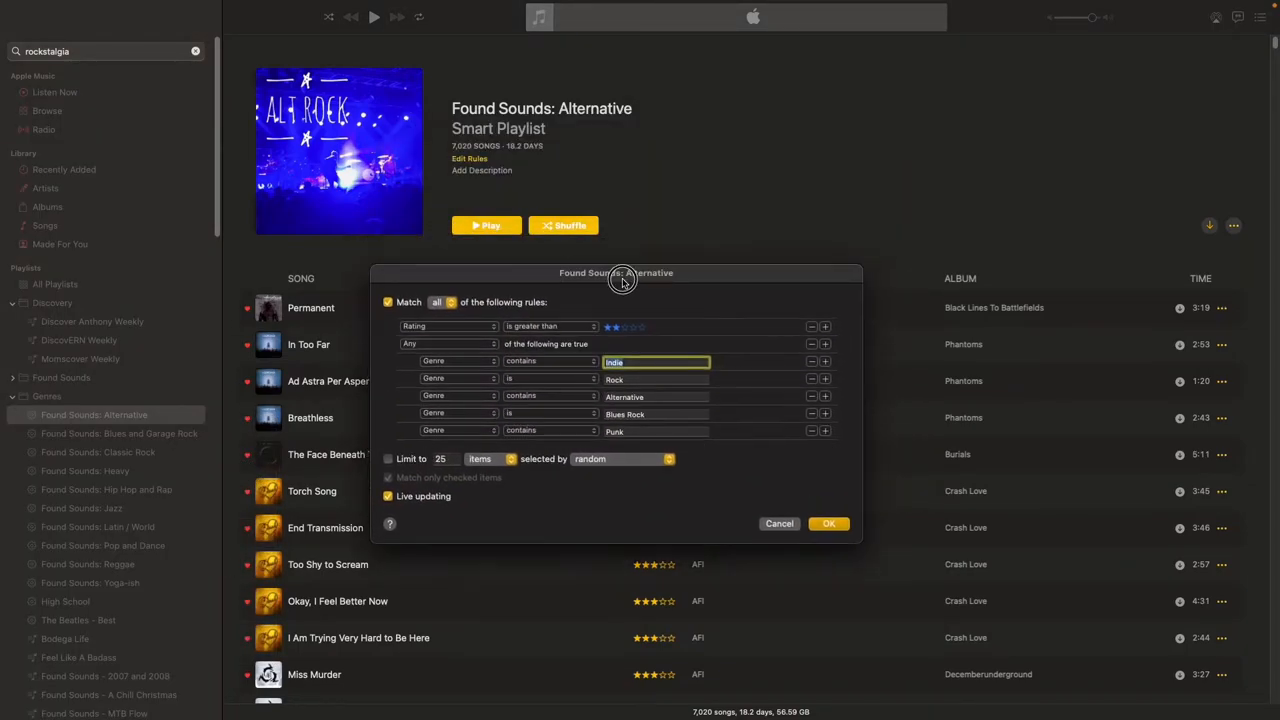
pyautogui.moveTo(544, 176)
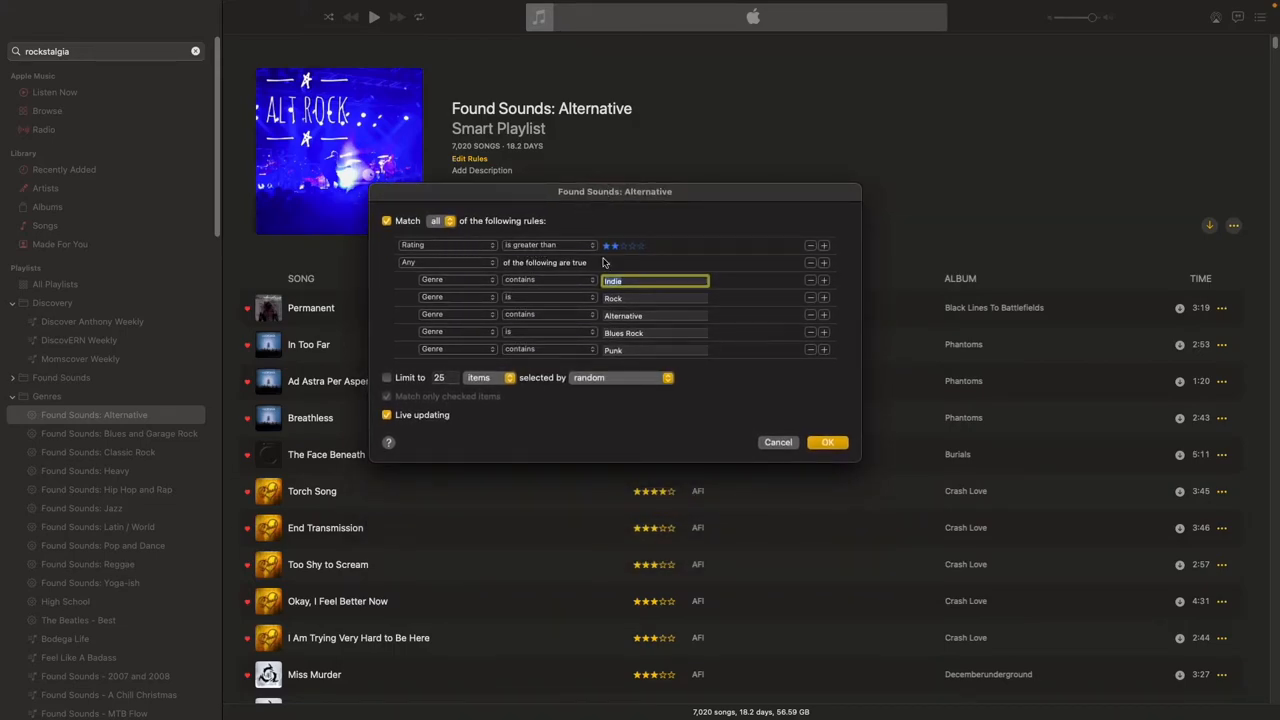
pyautogui.moveTo(460, 252)
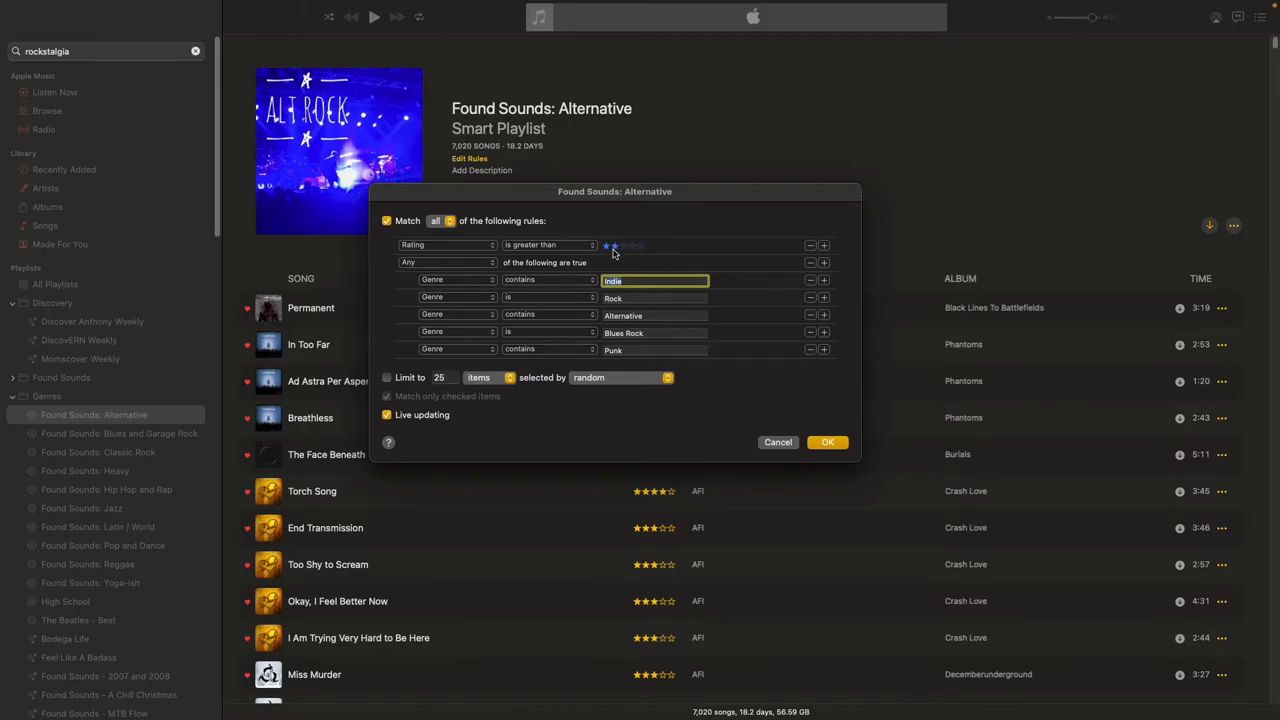
pyautogui.click(612, 244)
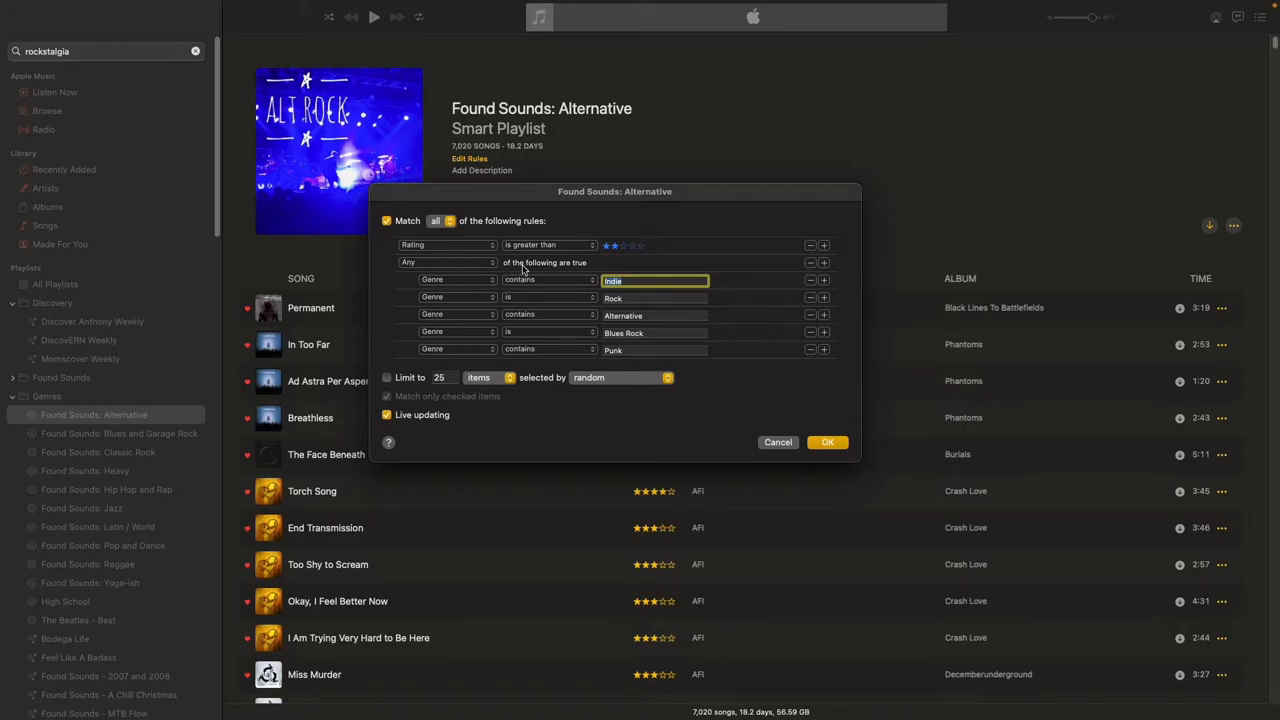
pyautogui.moveTo(568, 280)
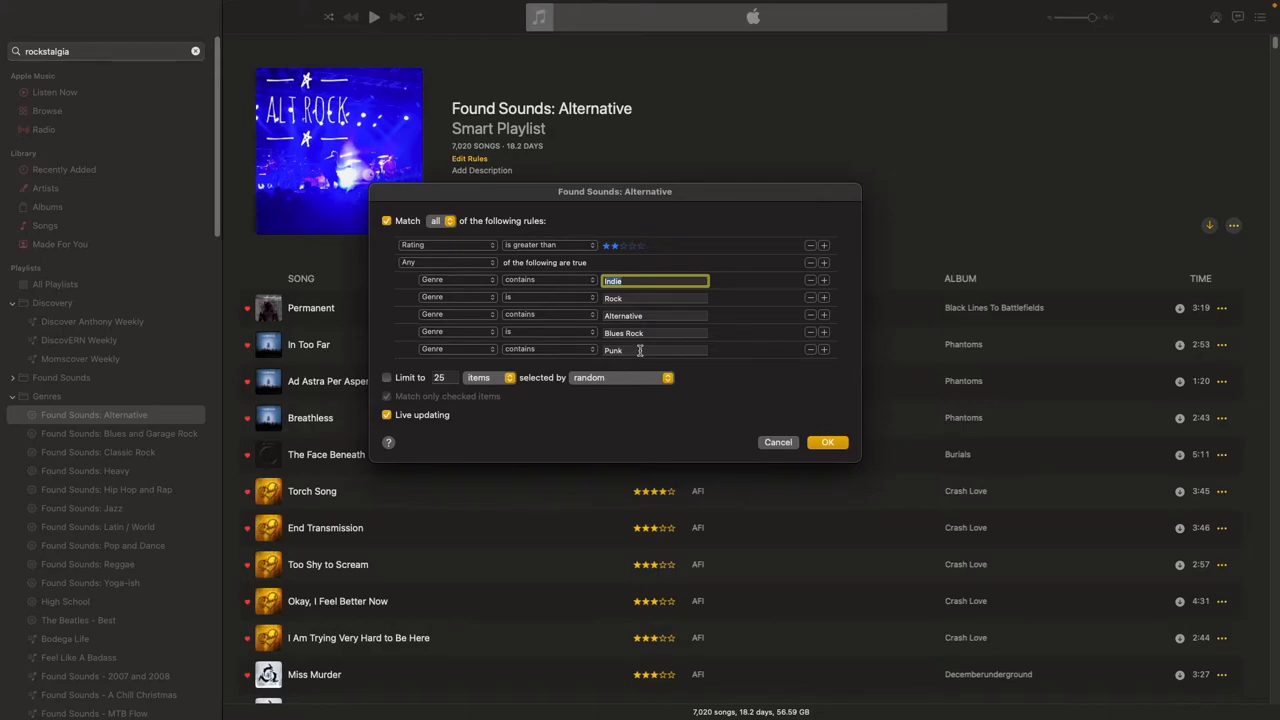
pyautogui.moveTo(828, 442)
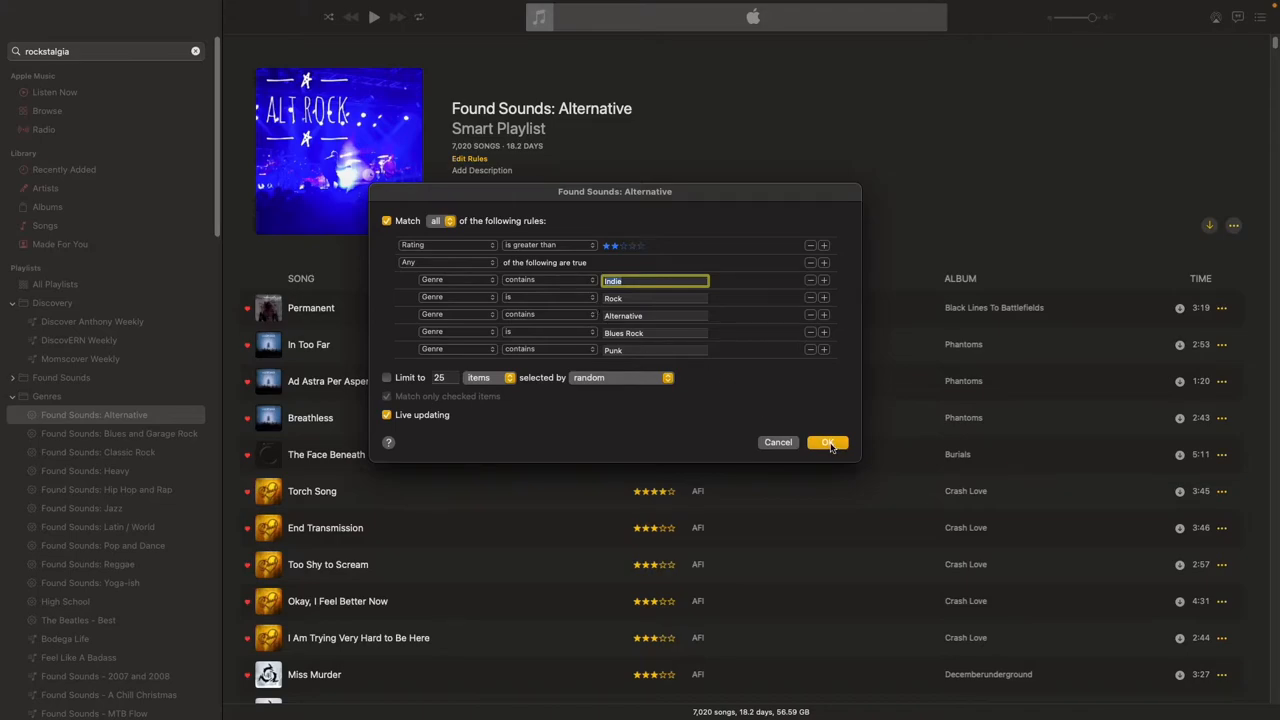
# Review the Found Sounds: Blues and Garage Rock rules via Edit Rules, then close with OK
pyautogui.rightClick(94, 432)
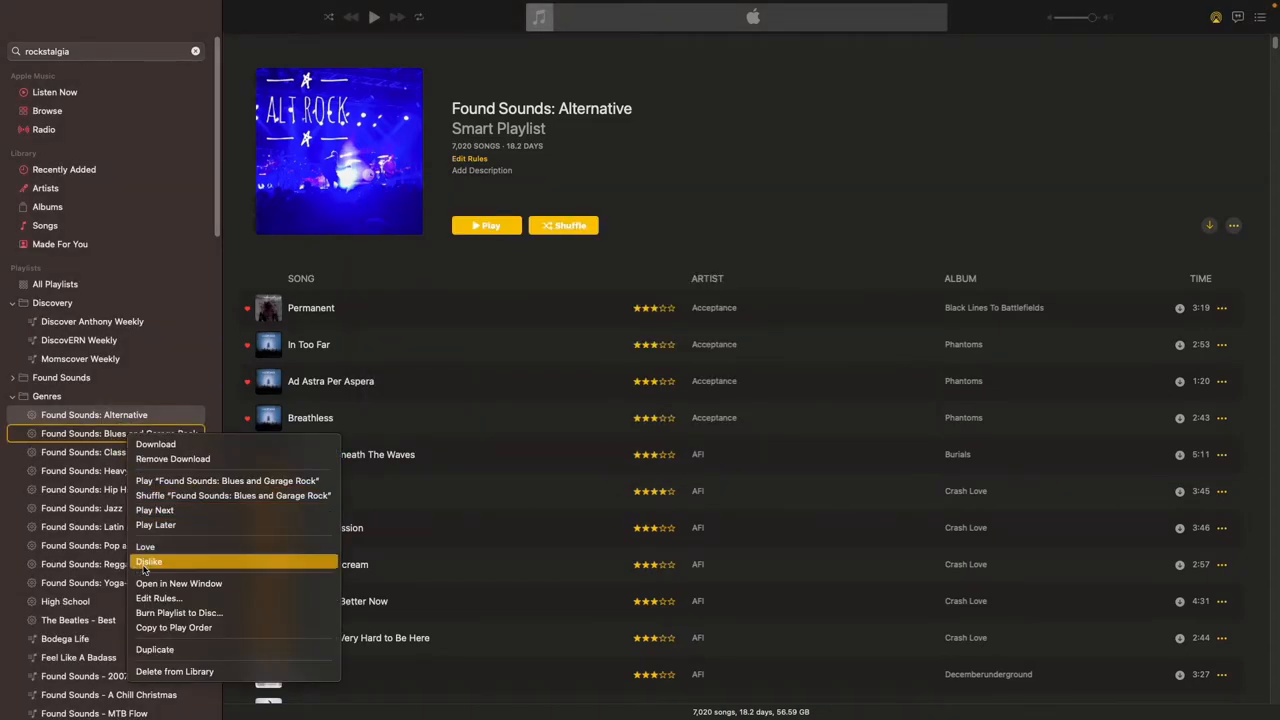
pyautogui.click(160, 598)
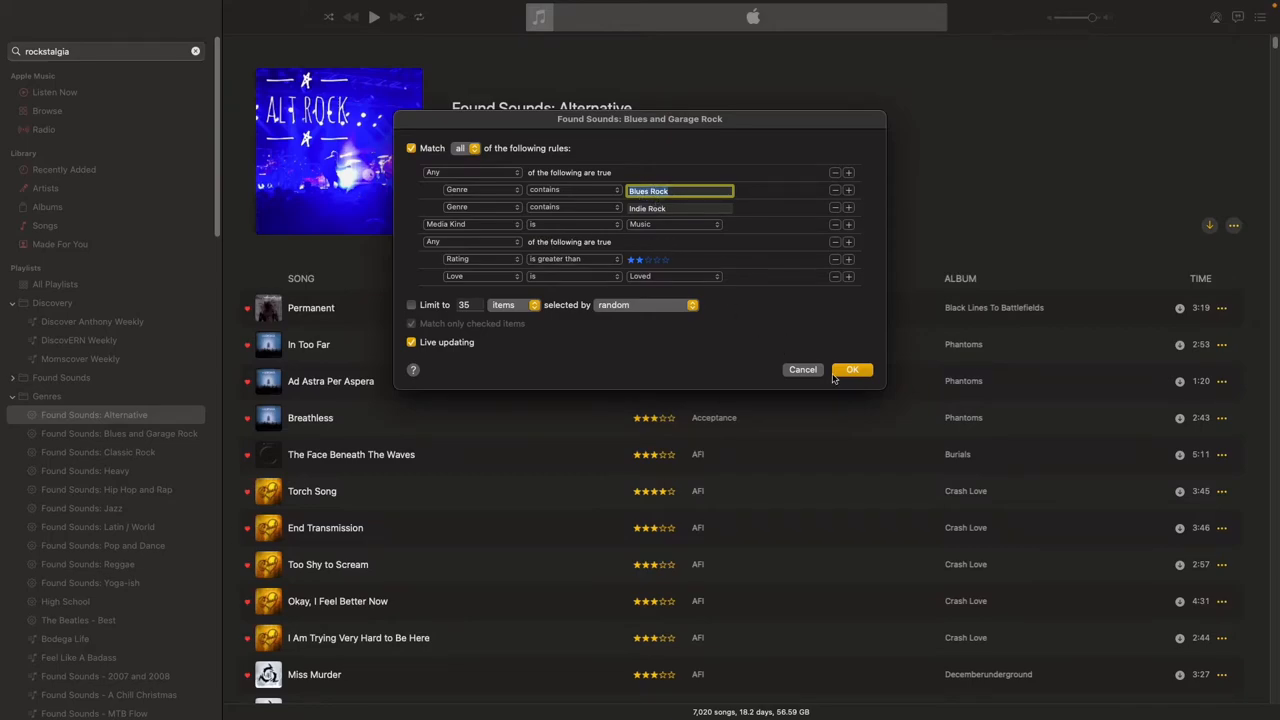
pyautogui.moveTo(846, 376)
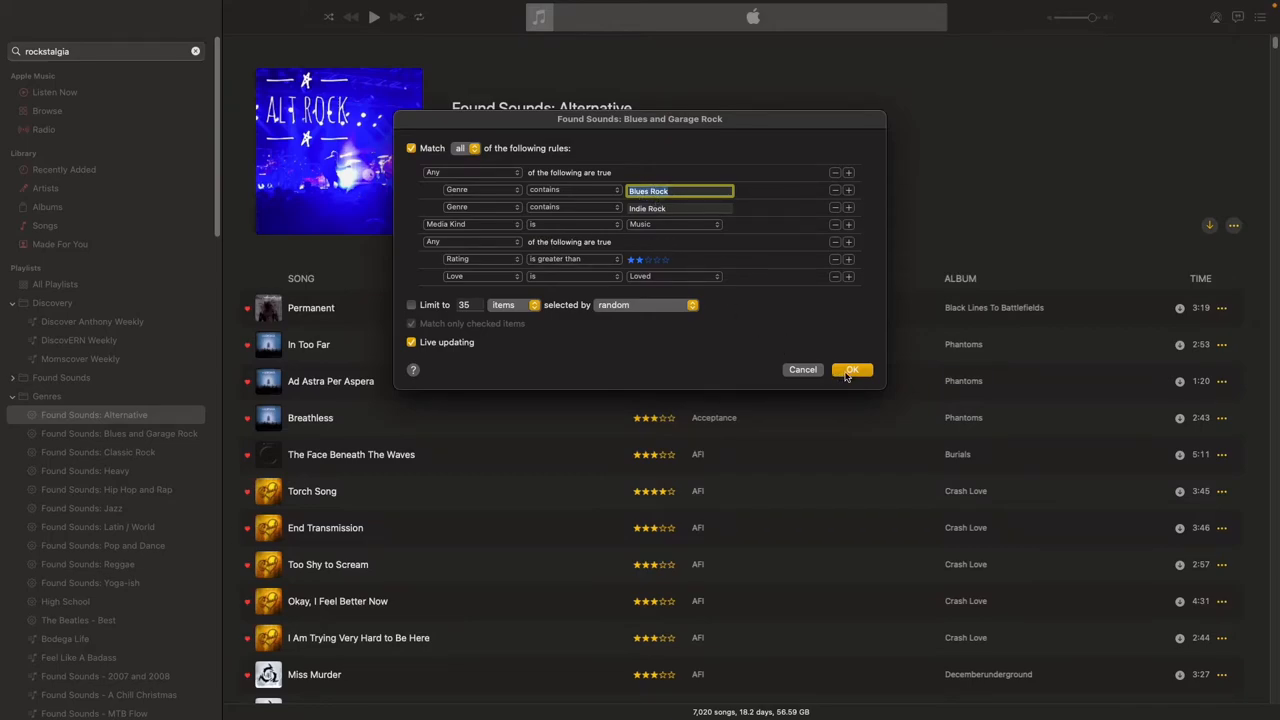
pyautogui.click(852, 368)
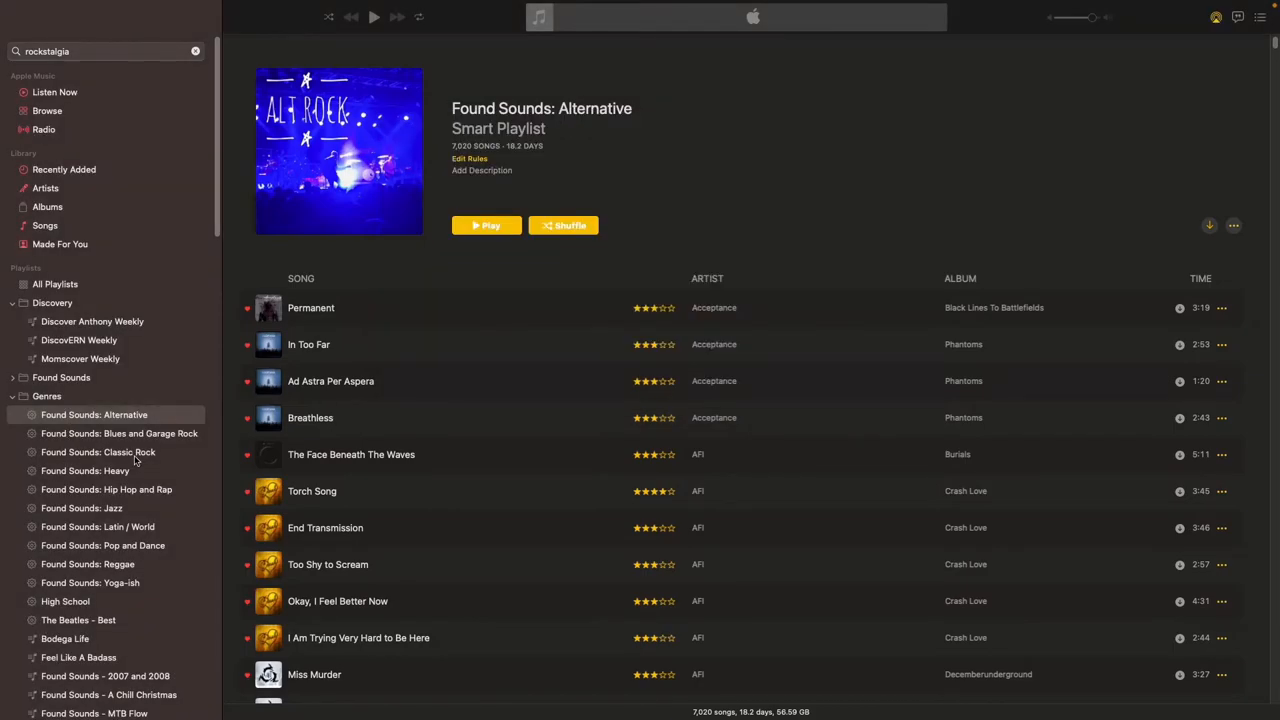
# Remove the Last Played and Last Skipped rules from Found Sounds: Classic Rock and close
pyautogui.click(98, 452)
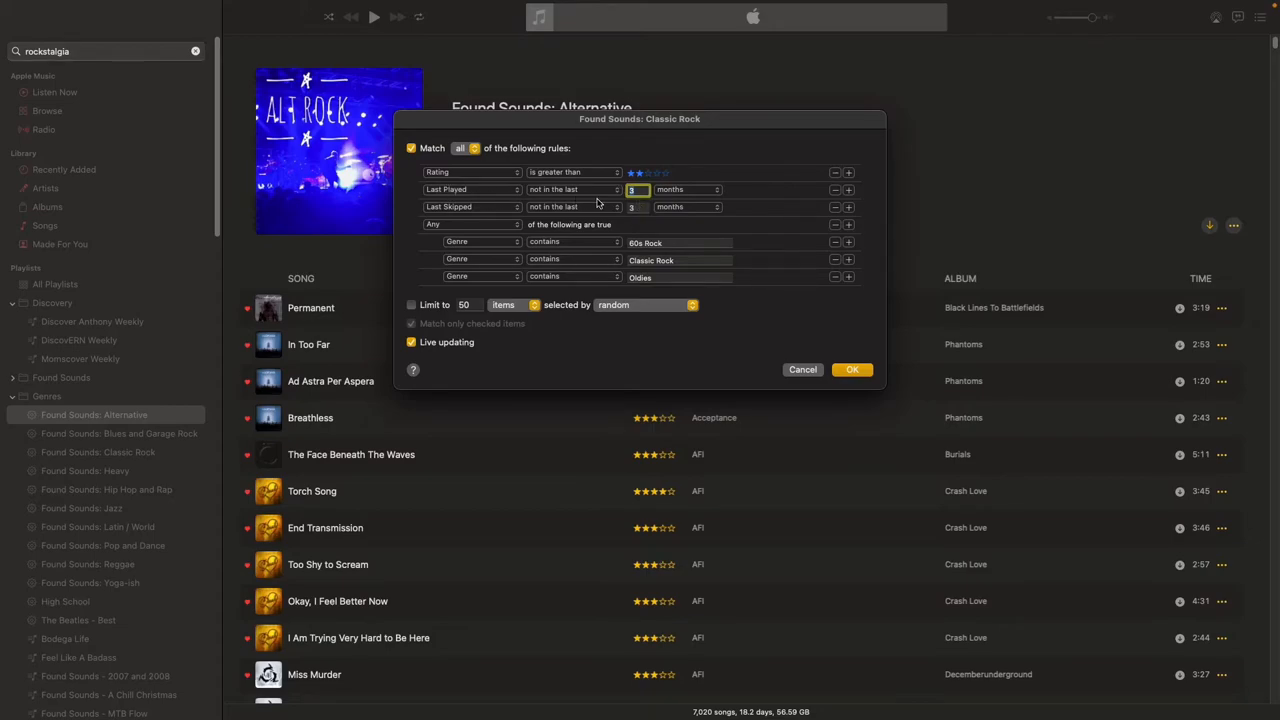
pyautogui.moveTo(610, 212)
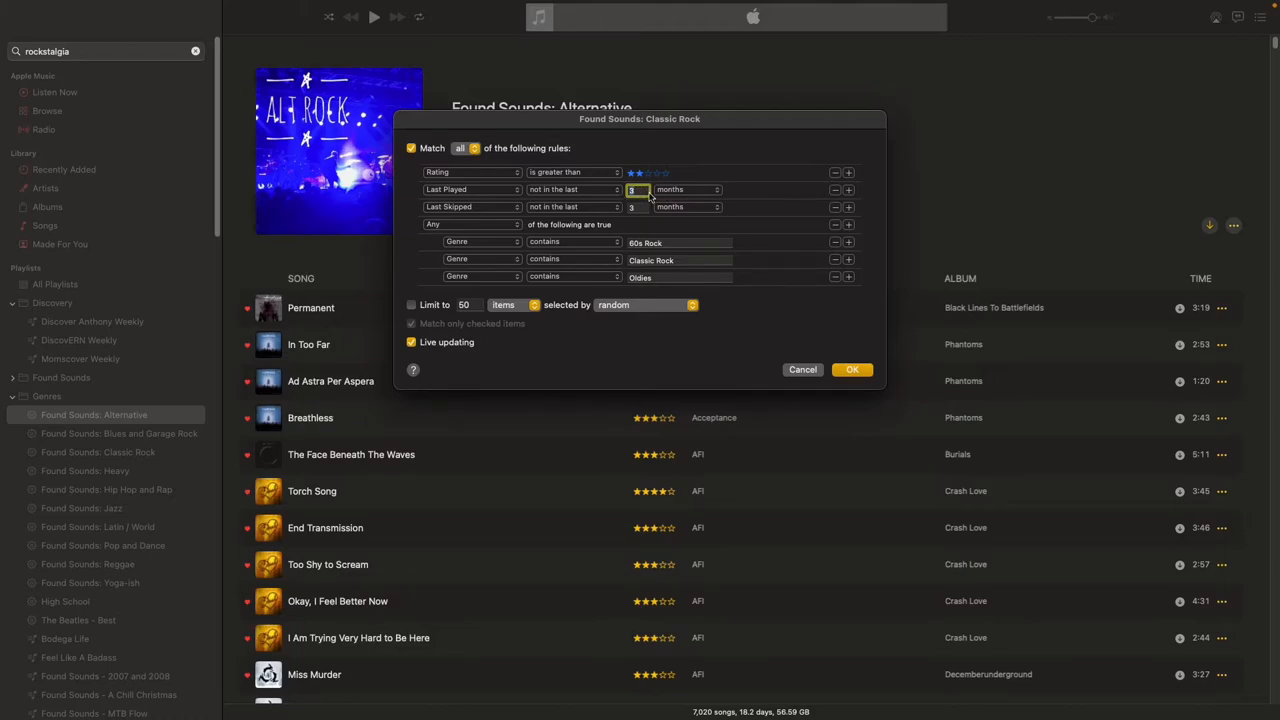
pyautogui.moveTo(838, 196)
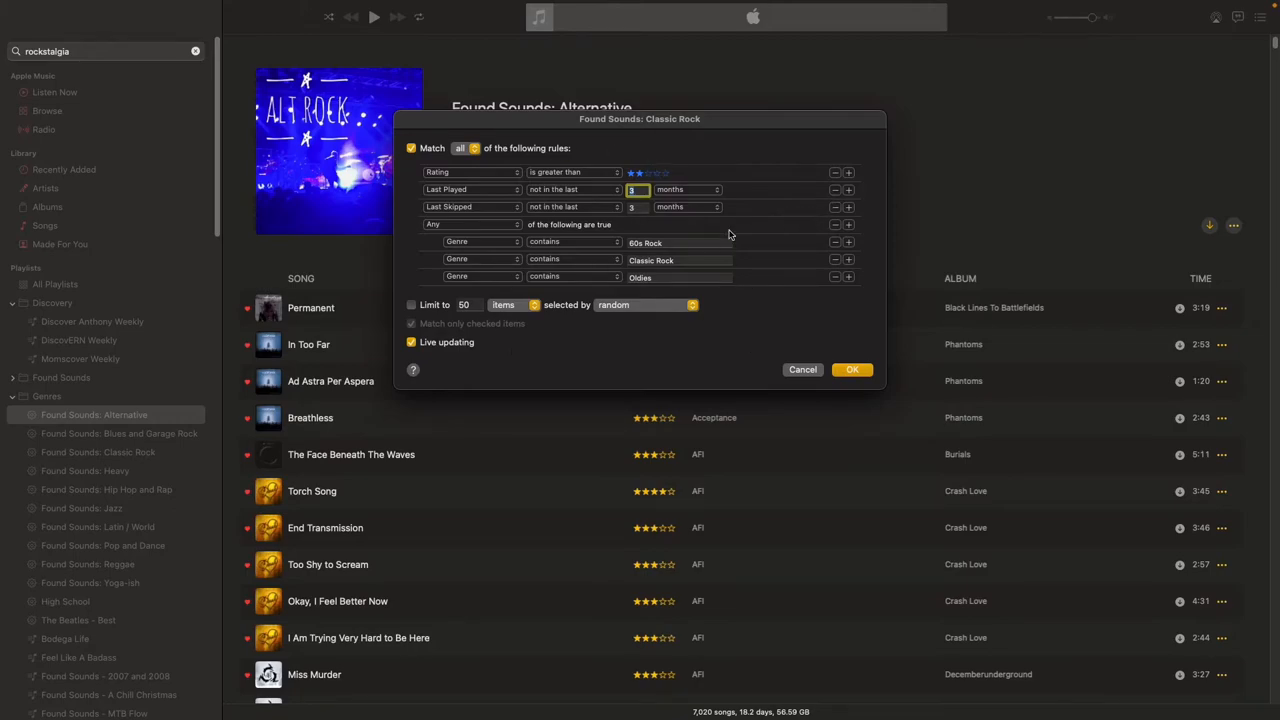
pyautogui.moveTo(838, 196)
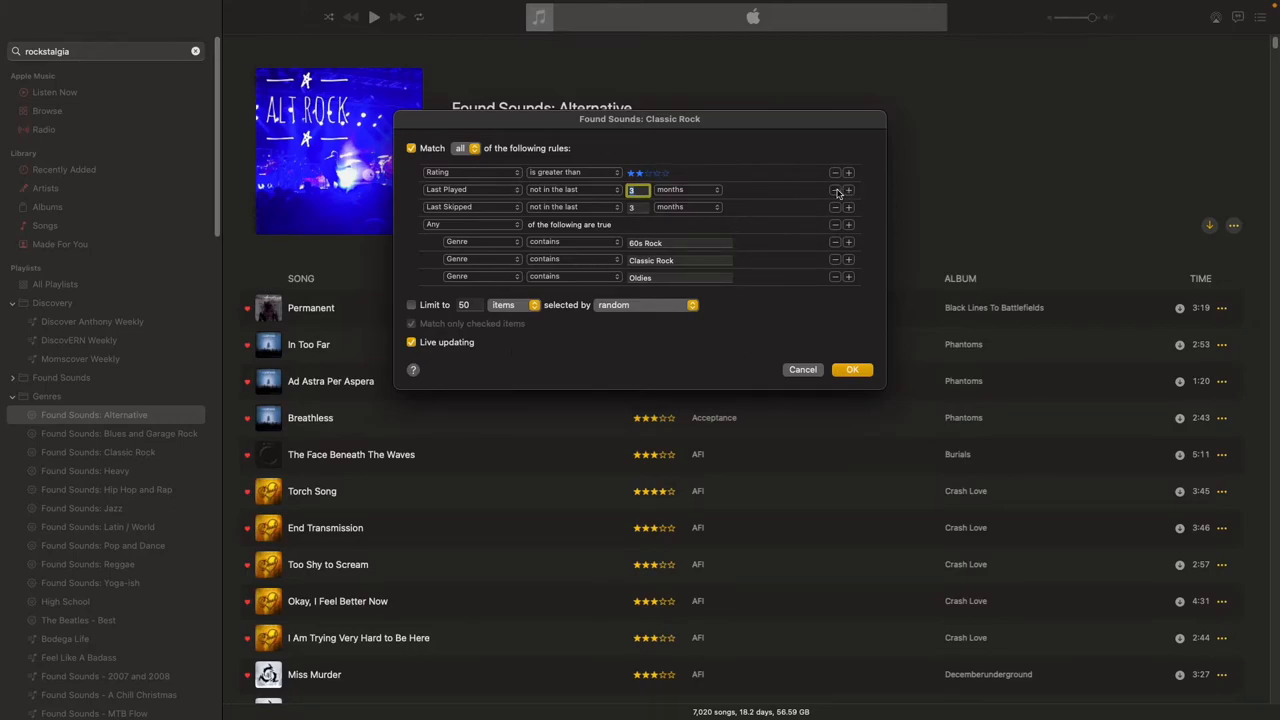
pyautogui.click(836, 190)
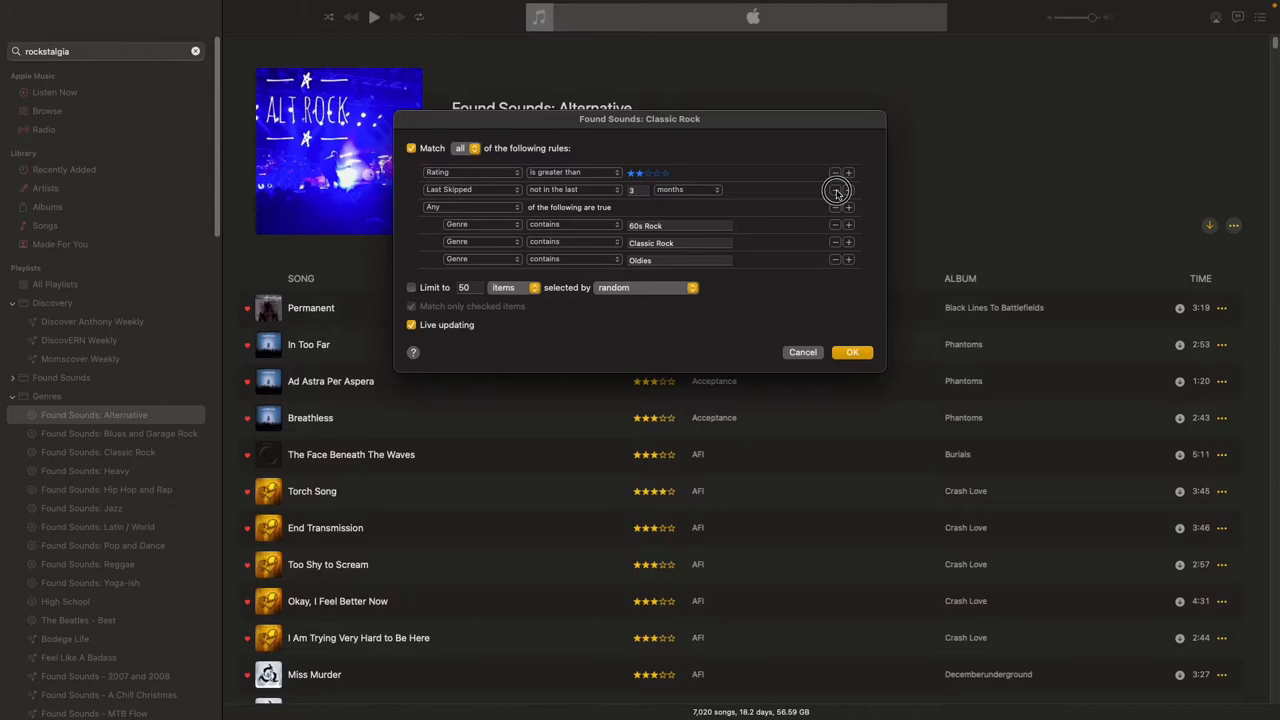
pyautogui.click(836, 190)
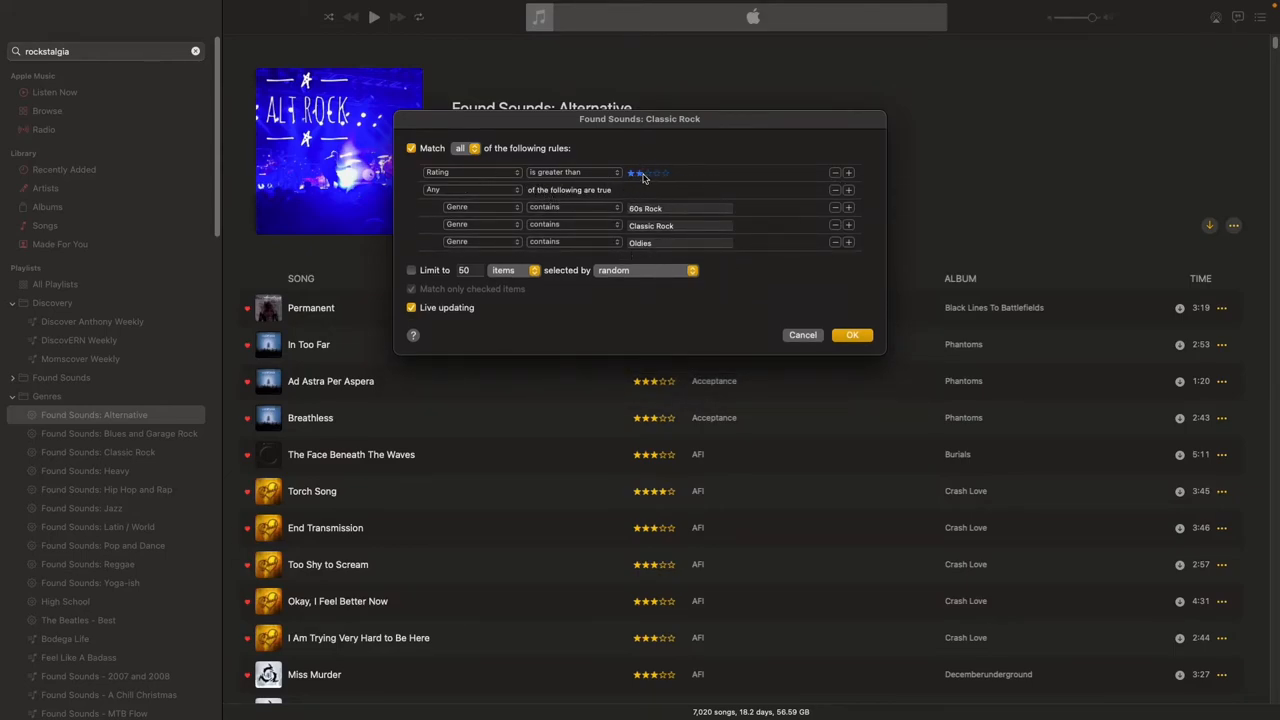
pyautogui.click(636, 172)
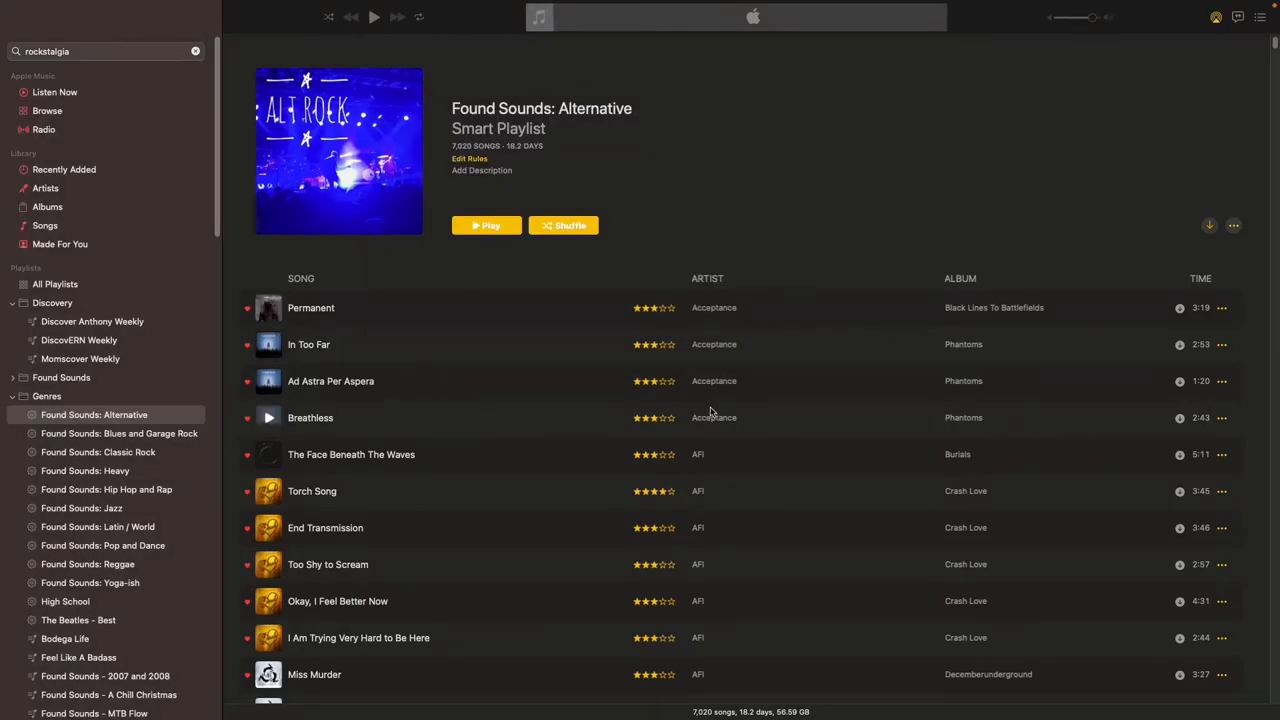
# Confirm the Heavy playlist's rating-minimum and Hardcore/Metal/Hard Rock/Screamo genre rules with OK
pyautogui.rightClick(84, 472)
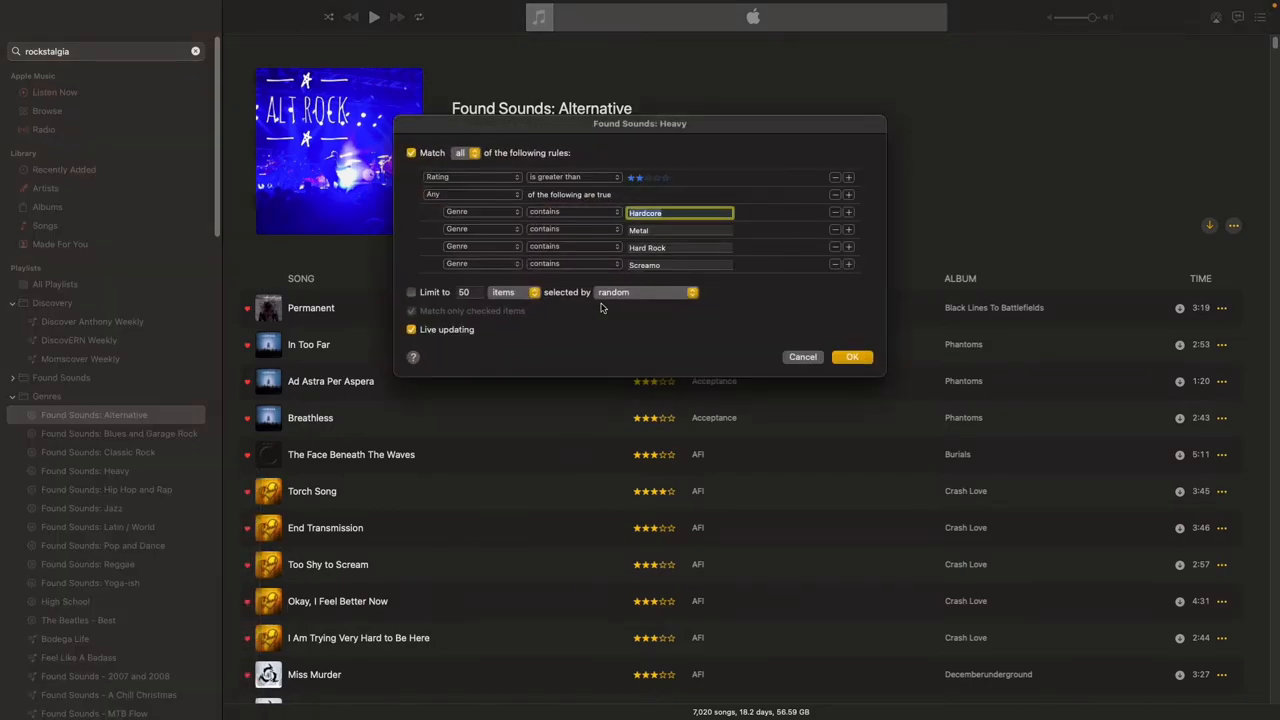
pyautogui.moveTo(628, 188)
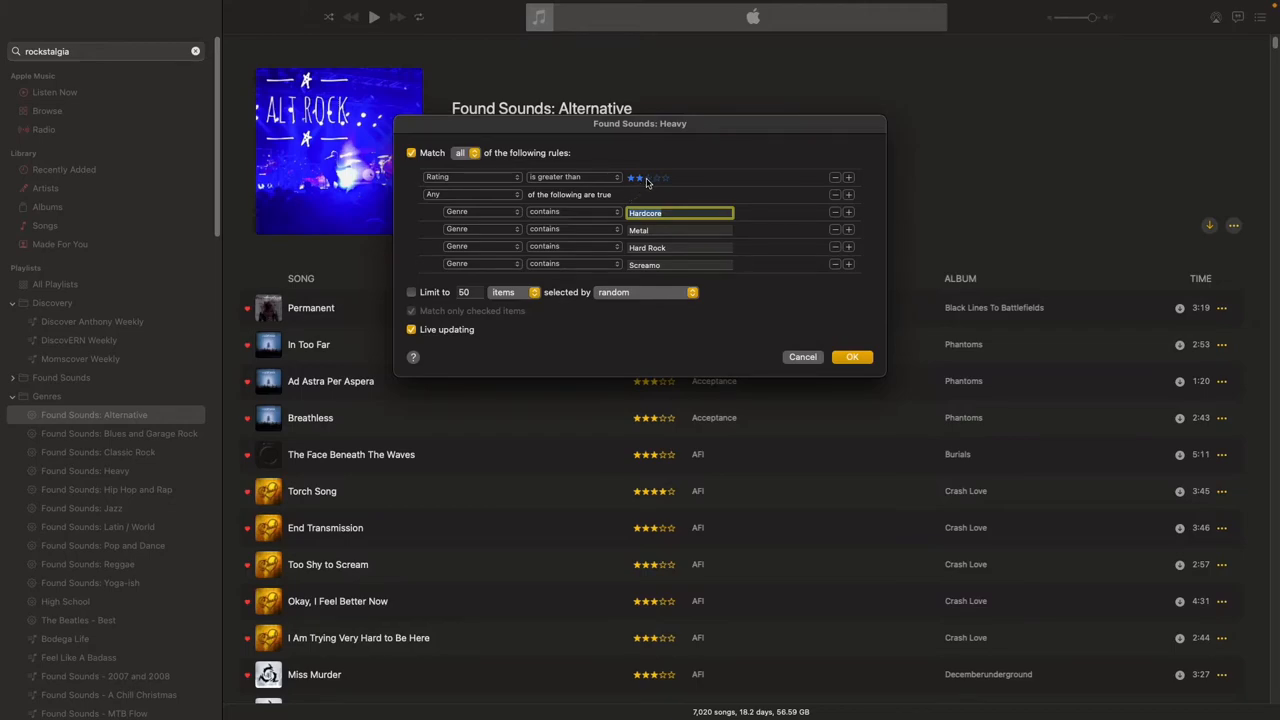
pyautogui.moveTo(640, 124); pyautogui.dragTo(632, 146)
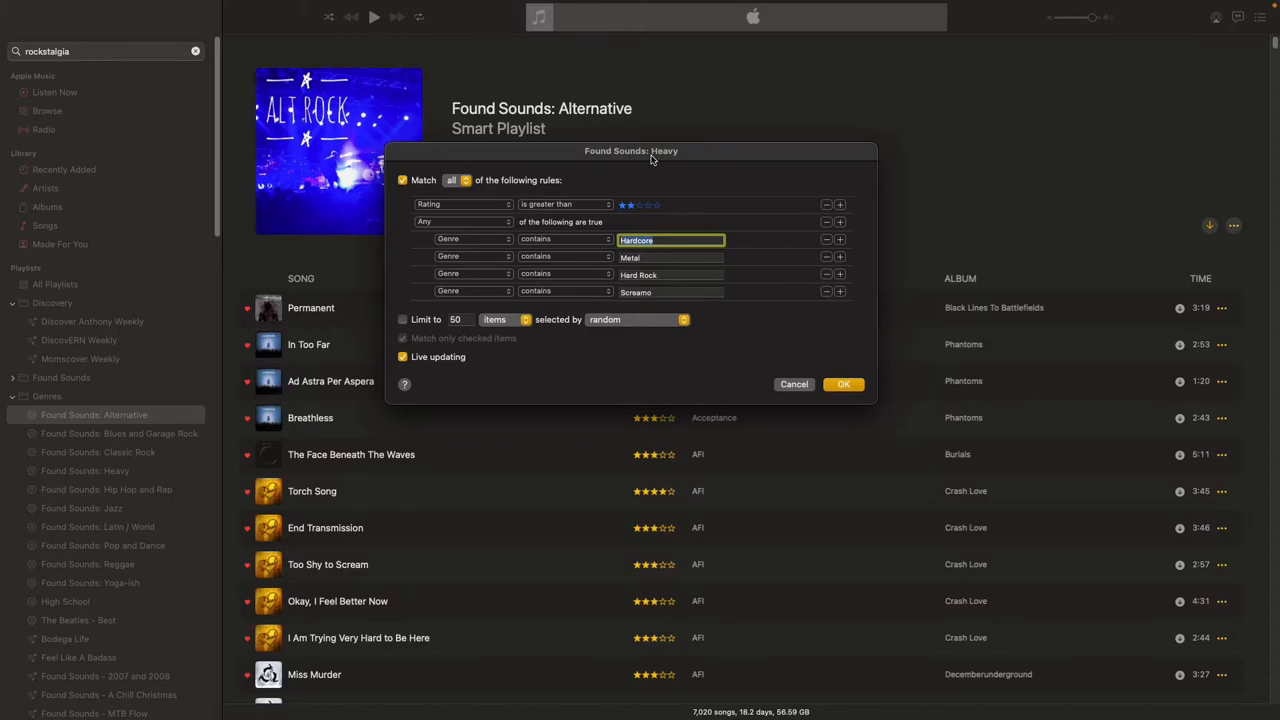
pyautogui.moveTo(672, 250)
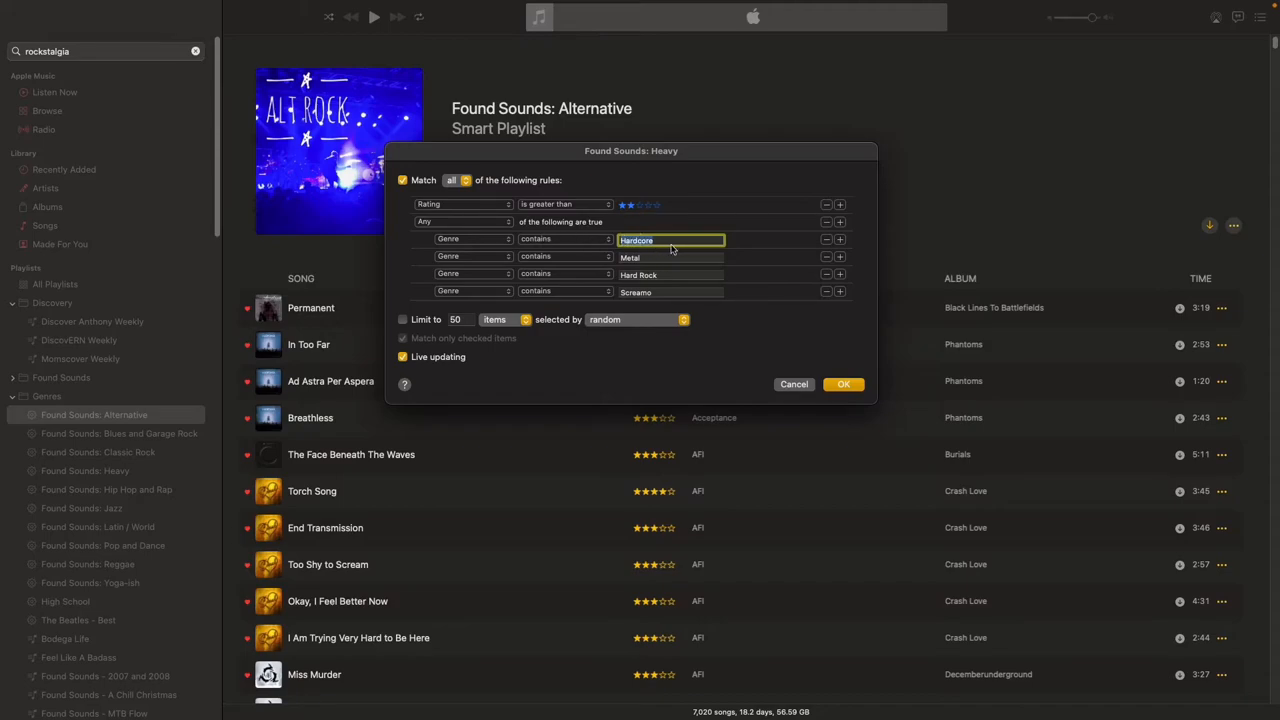
pyautogui.moveTo(680, 288)
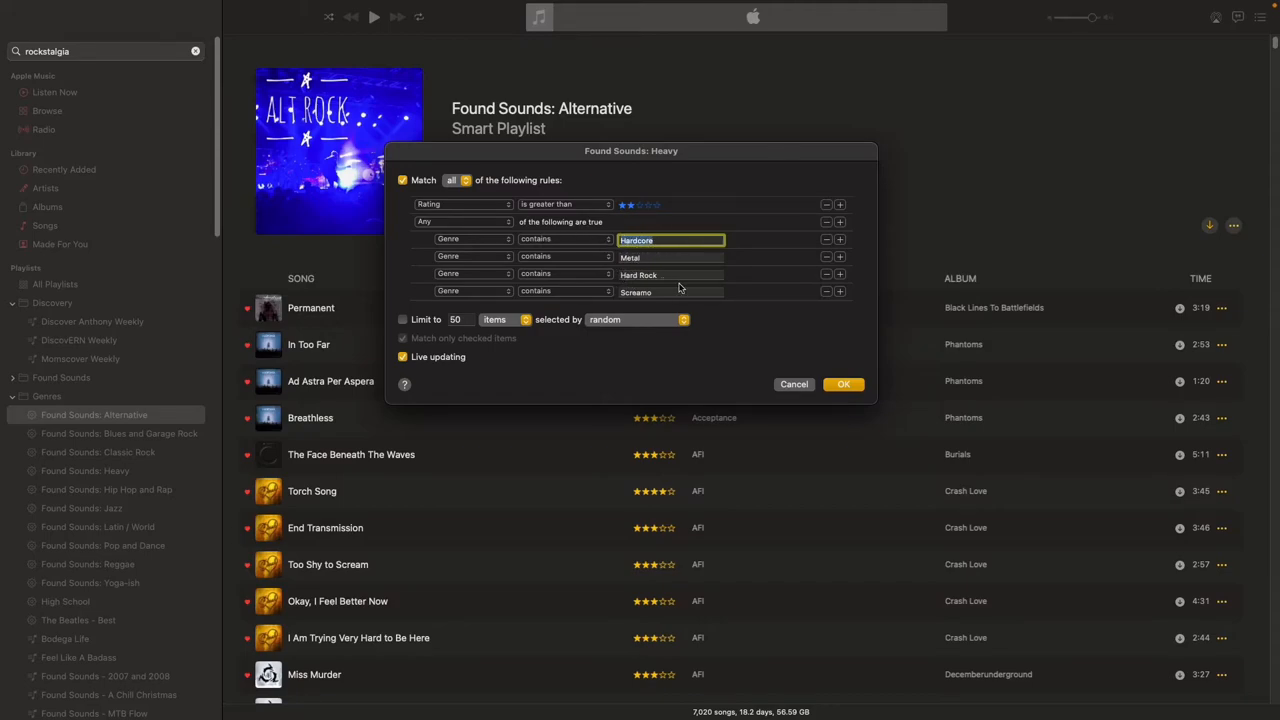
pyautogui.moveTo(768, 274)
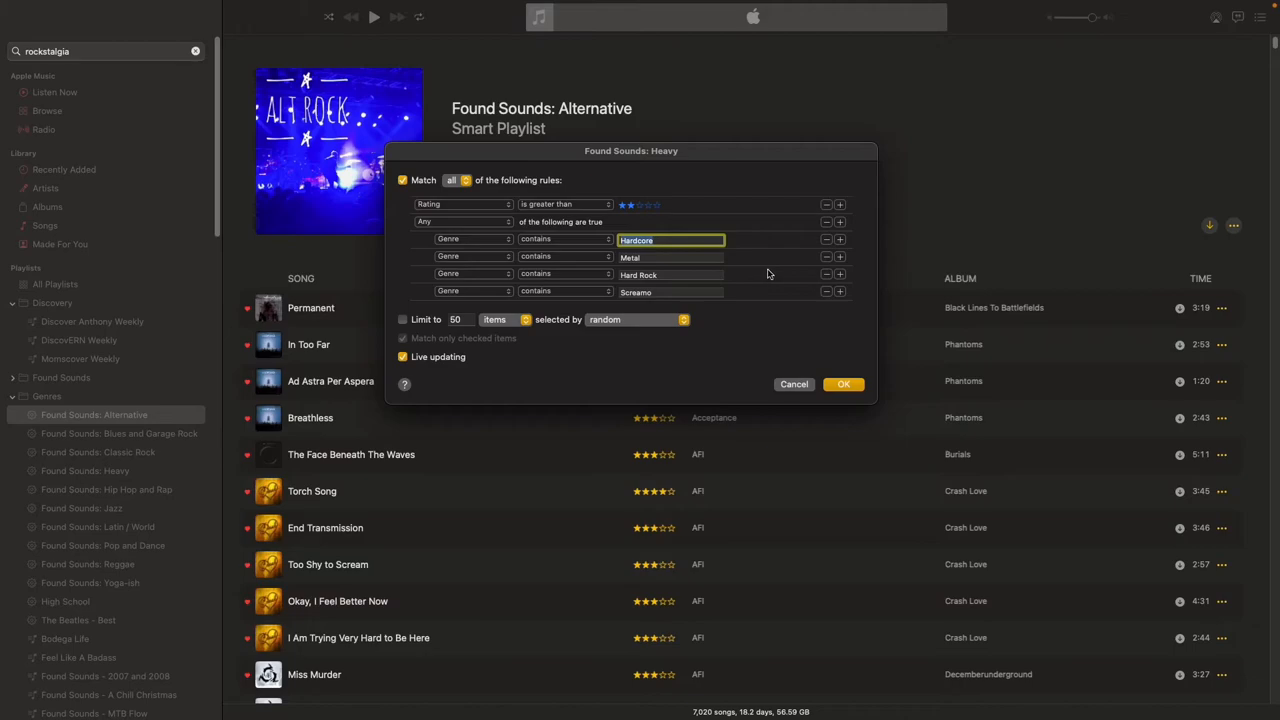
pyautogui.moveTo(764, 272)
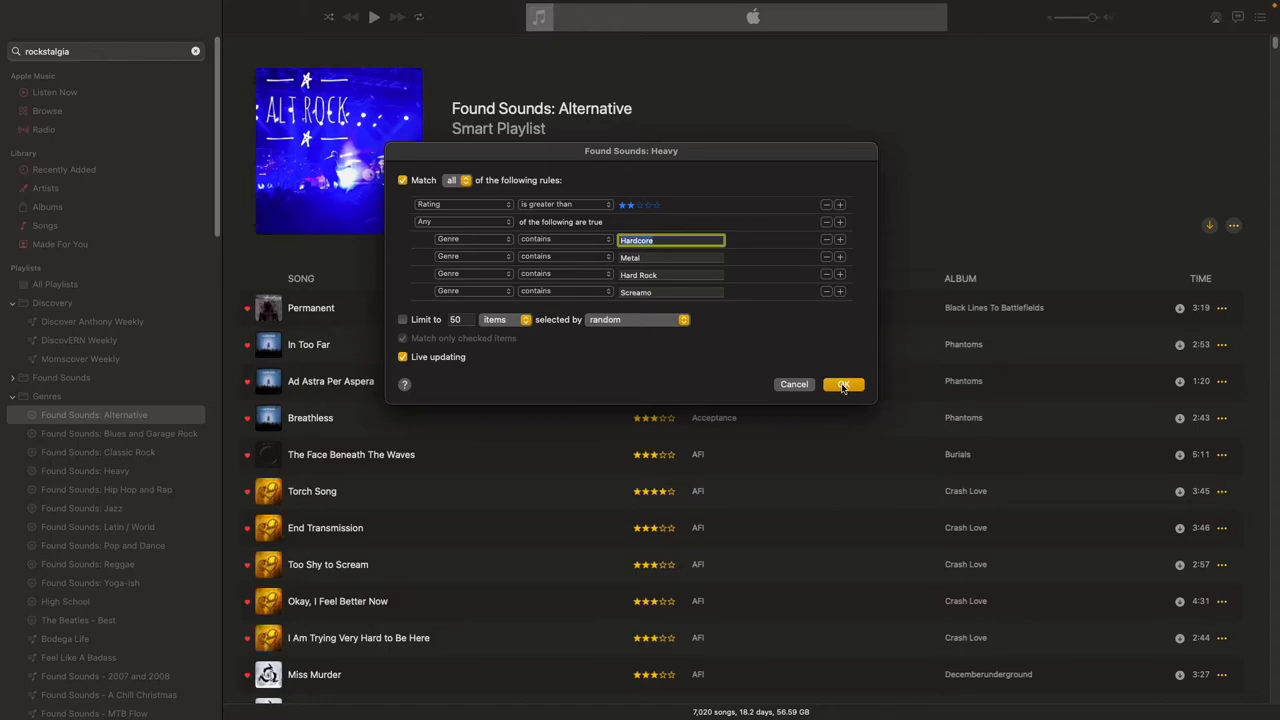
pyautogui.click(844, 384)
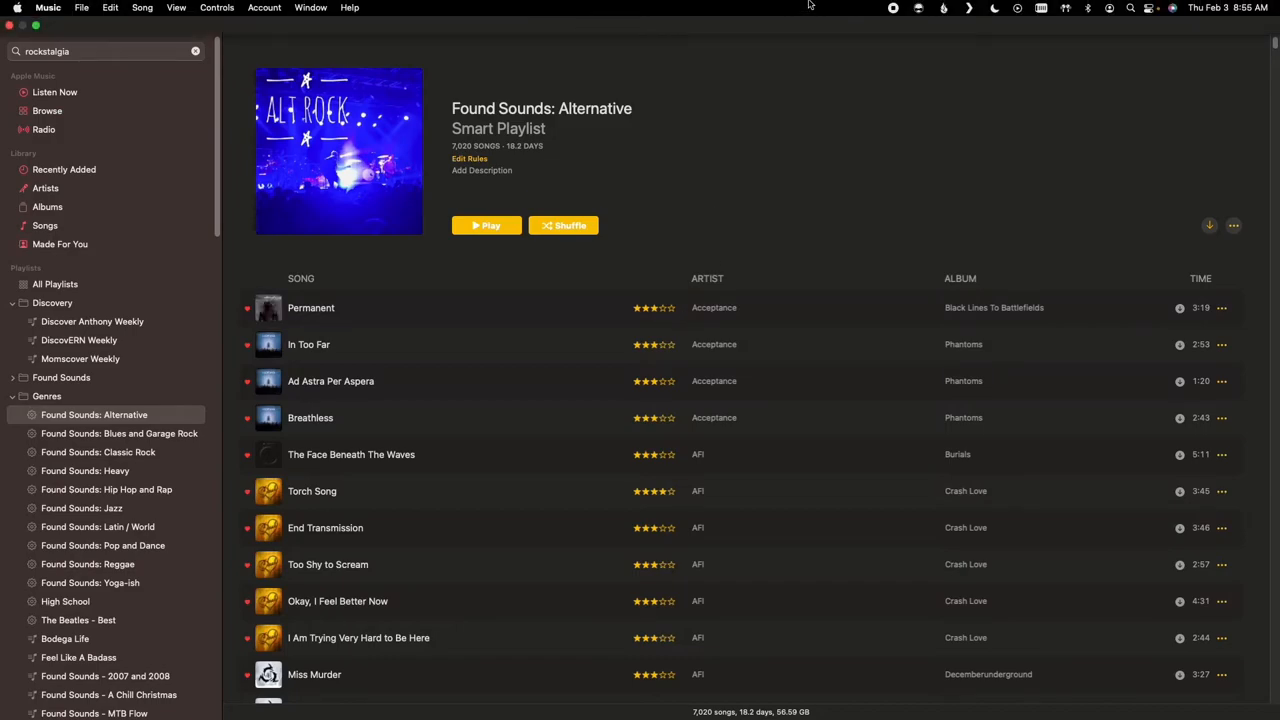
pyautogui.moveTo(896, 8)
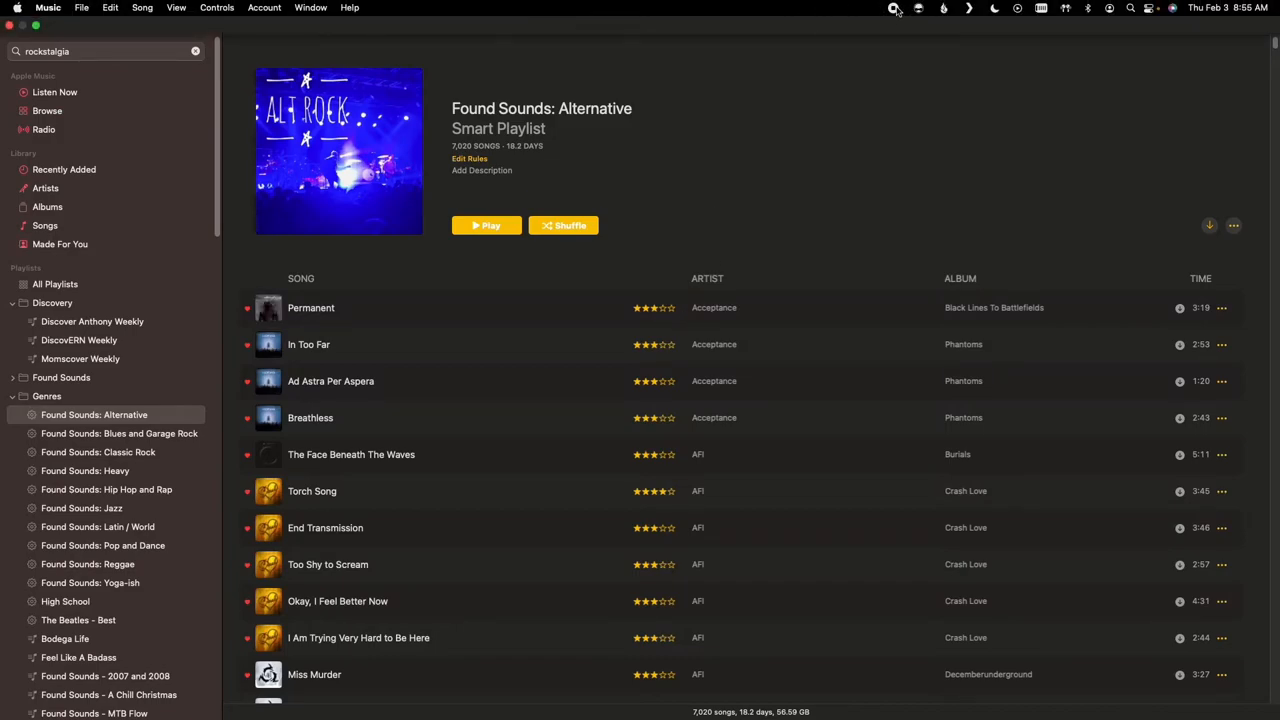
pyautogui.scroll(-3)
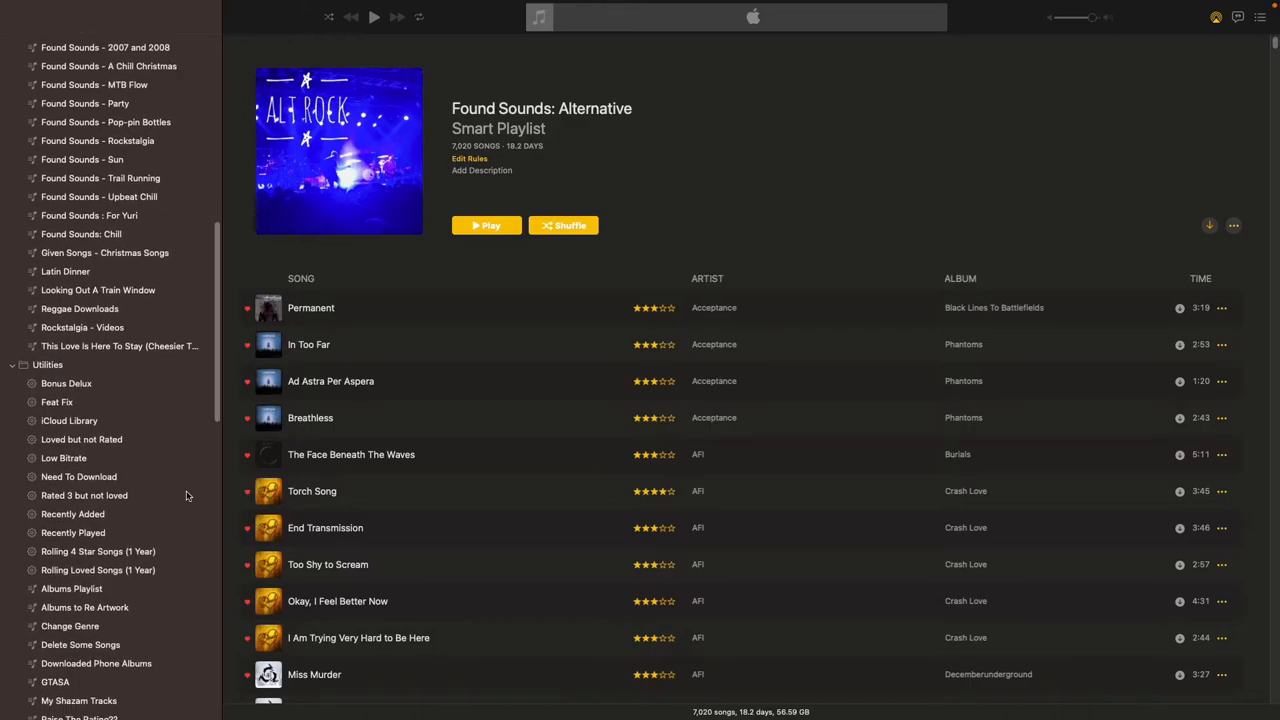
pyautogui.scroll(-3)
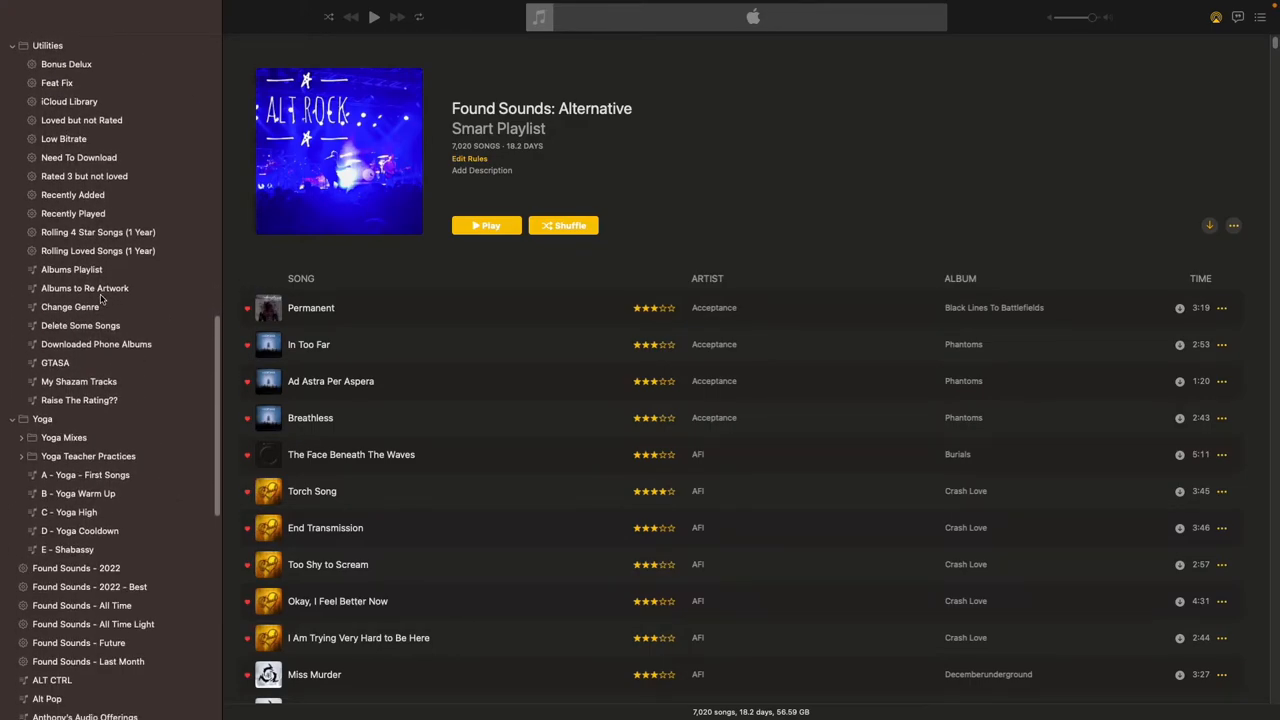
pyautogui.moveTo(116, 258)
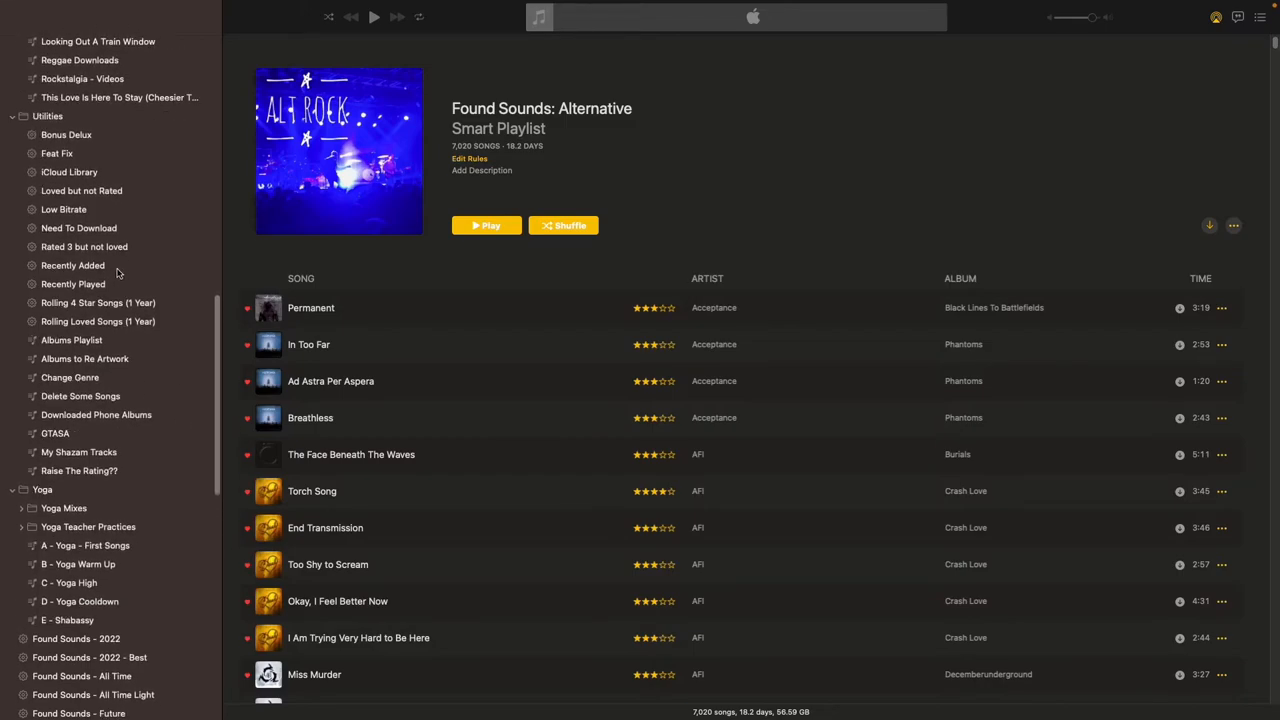
pyautogui.scroll(-3)
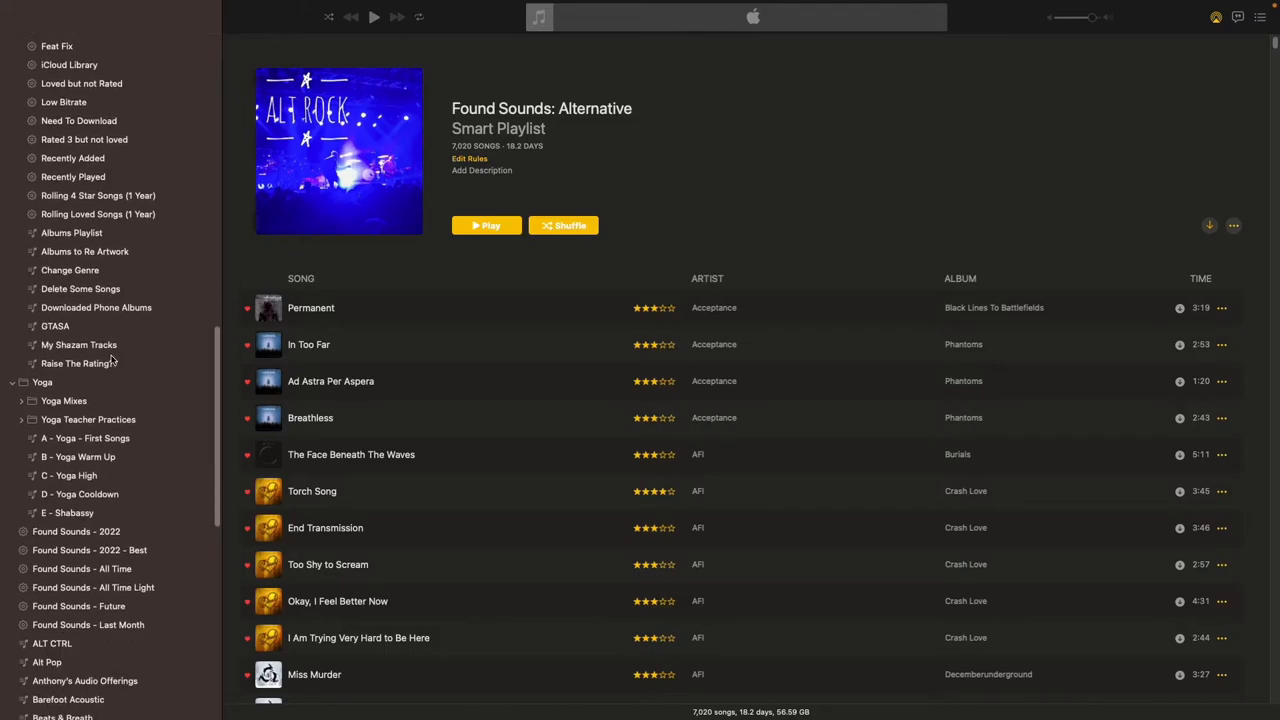
pyautogui.scroll(3)
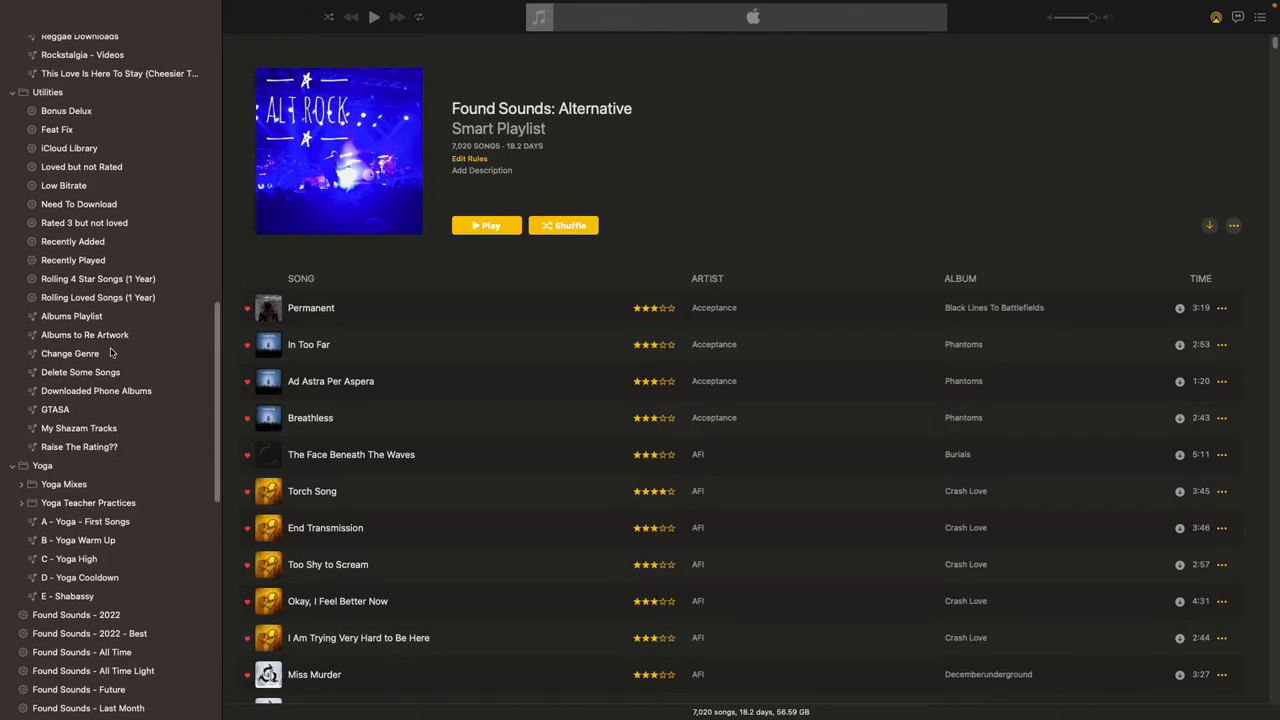
pyautogui.scroll(-3)
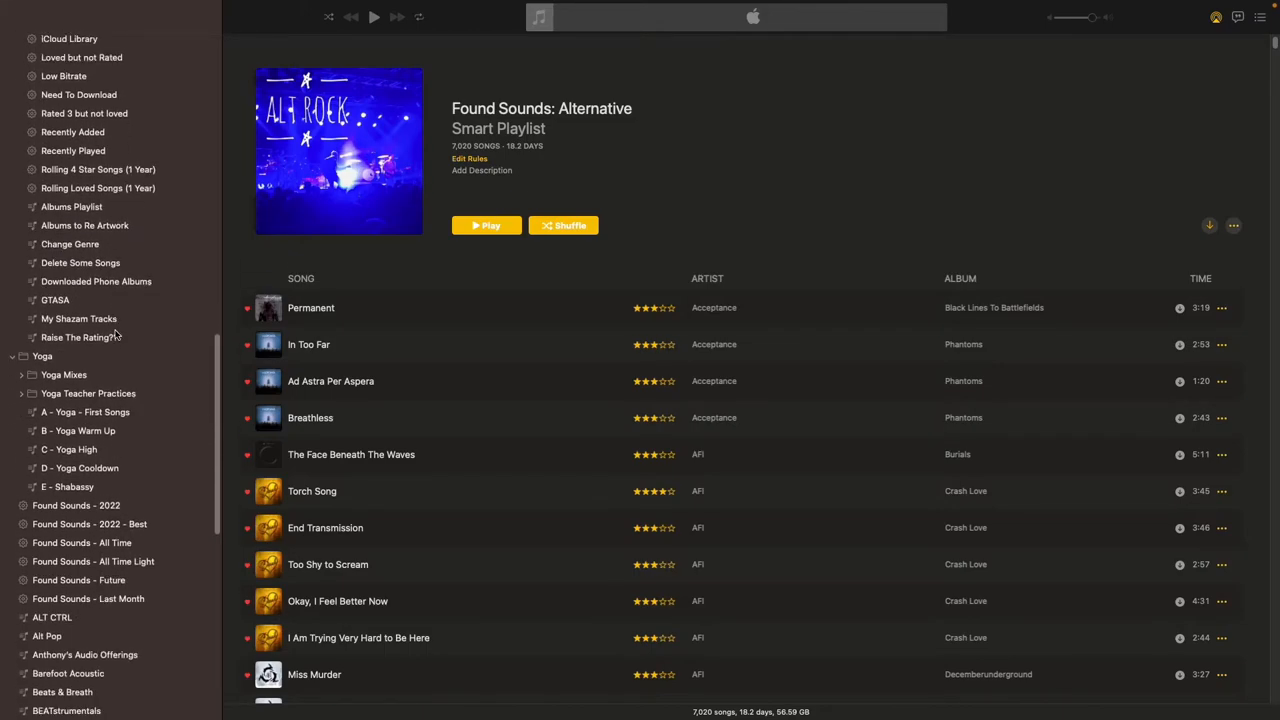
pyautogui.scroll(-3)
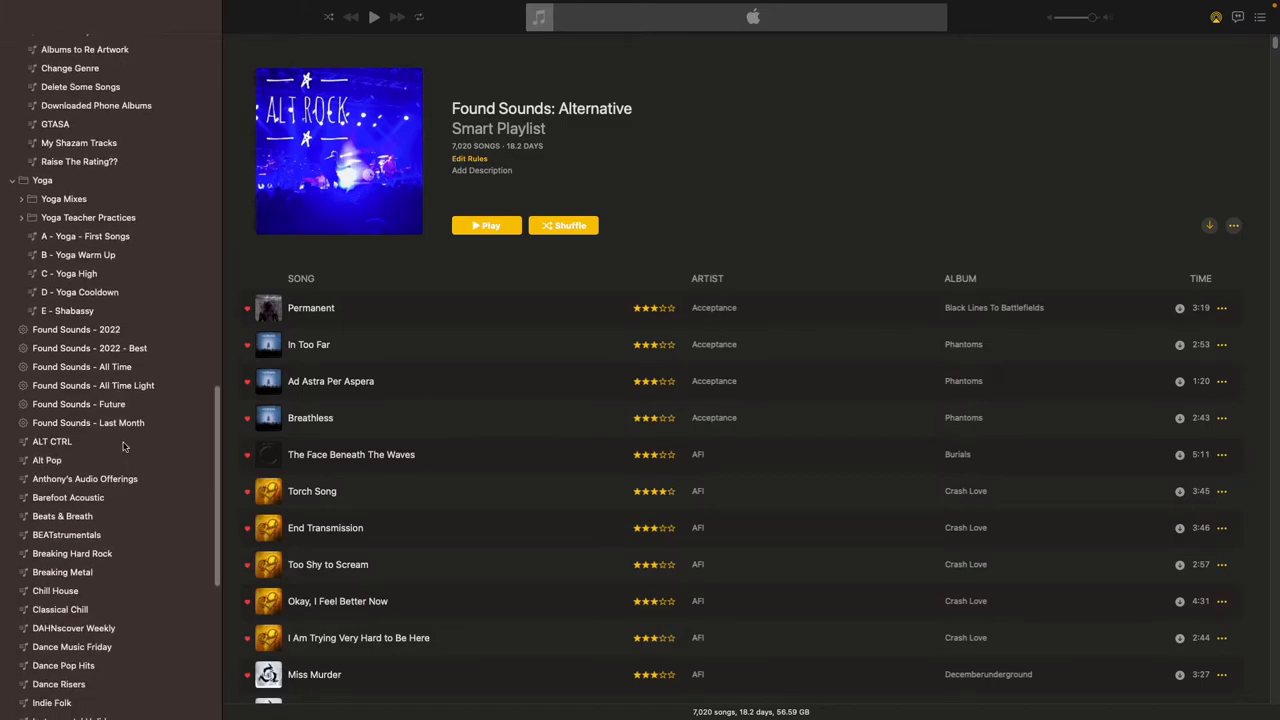
# Switch from Found Sounds - Last Month to the empty Found Sounds - Future playlist
pyautogui.click(88, 422)
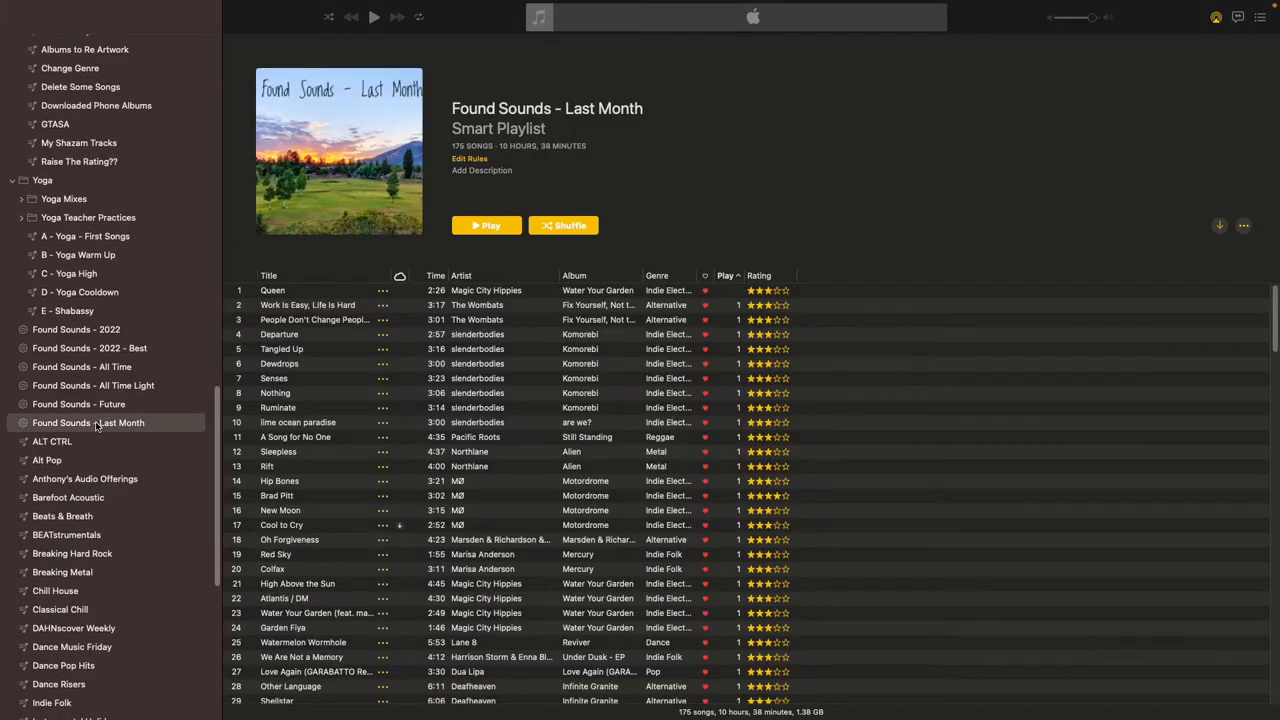
pyautogui.click(80, 404)
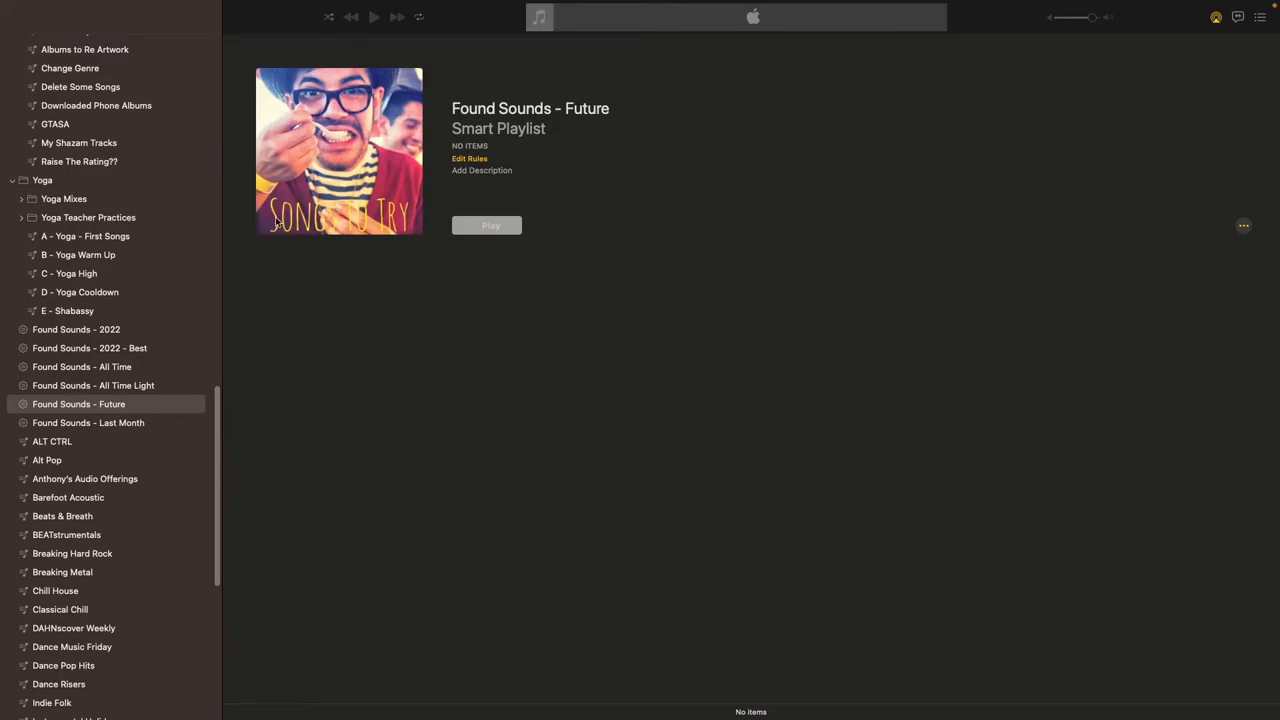
pyautogui.moveTo(376, 242)
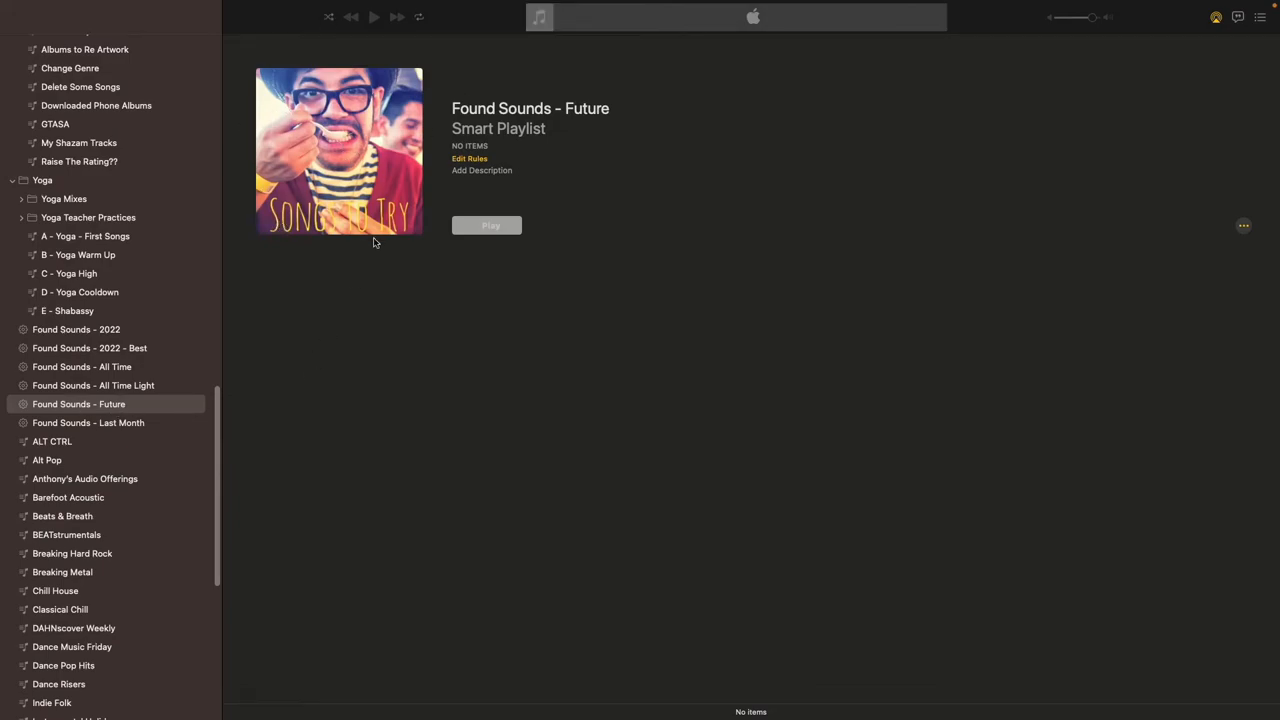
pyautogui.moveTo(376, 412)
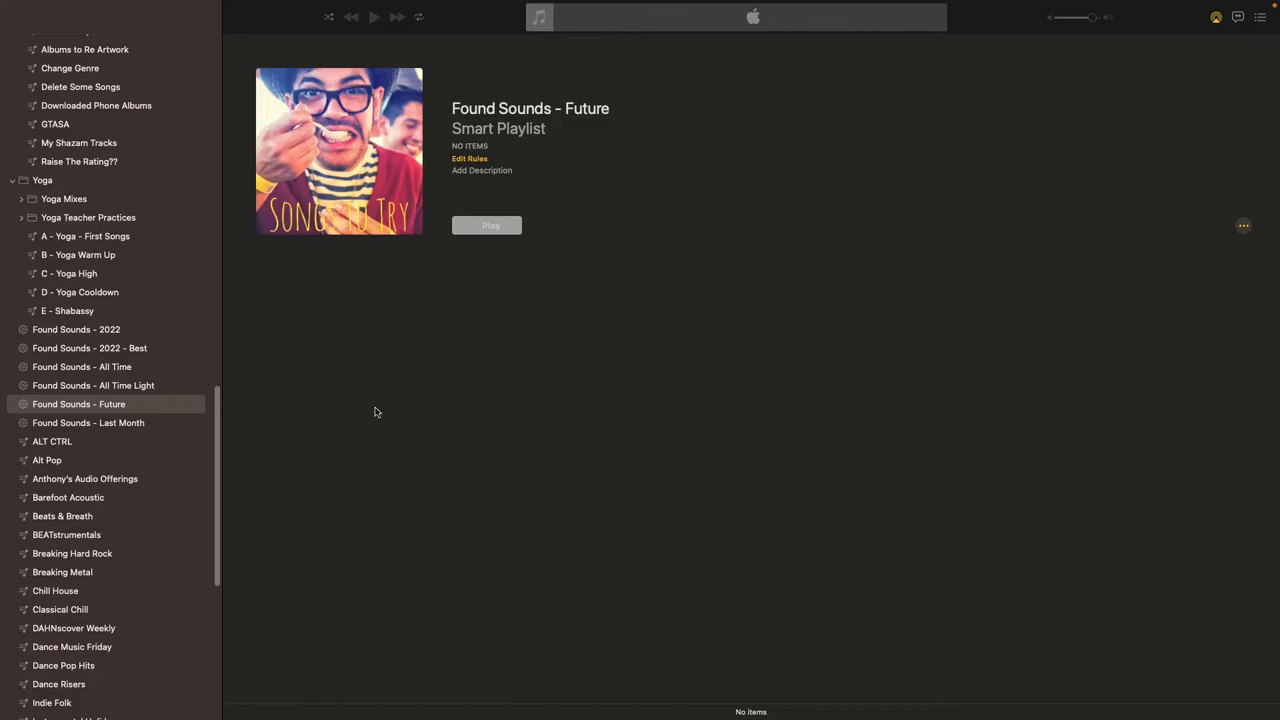
pyautogui.moveTo(554, 204)
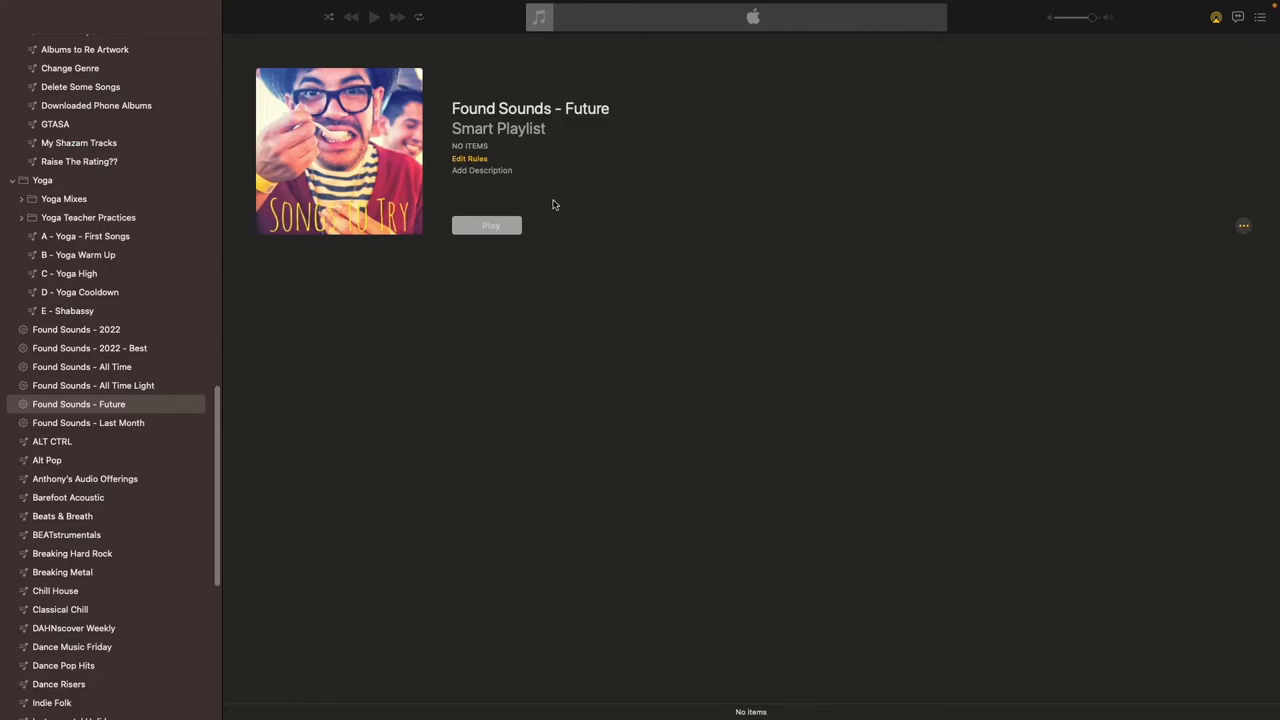
pyautogui.moveTo(470, 160)
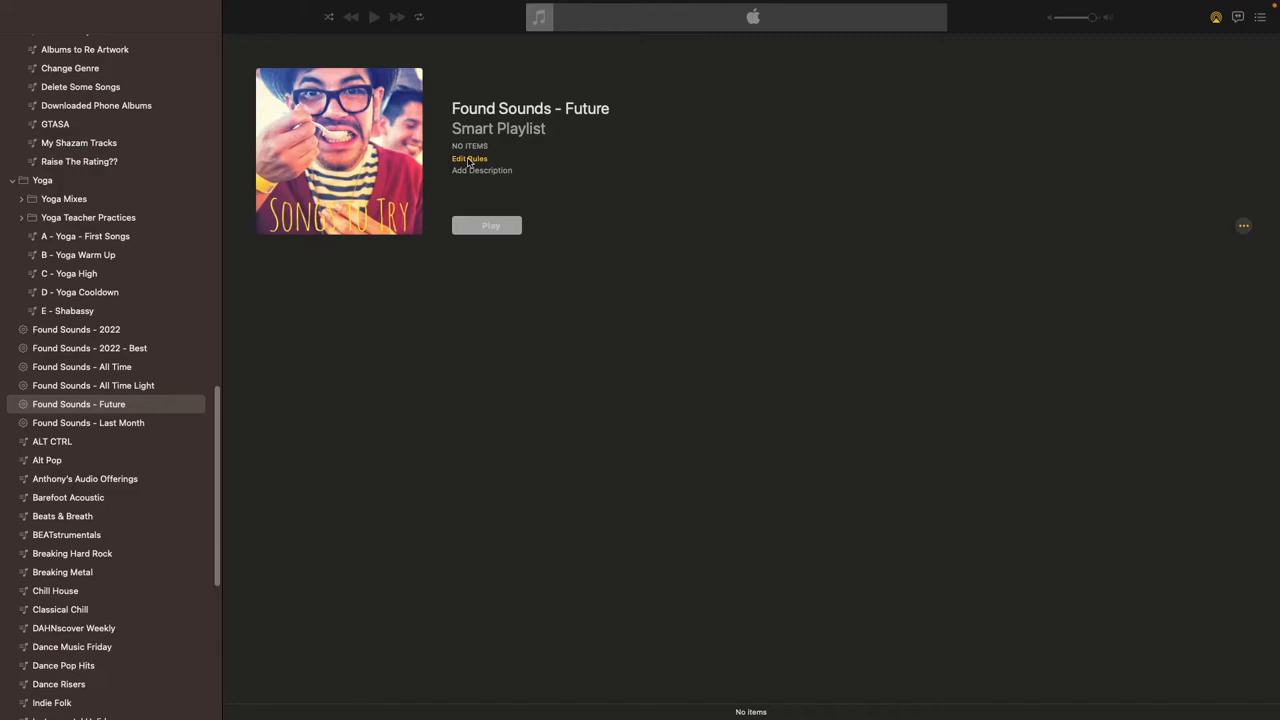
# Show the Future playlist's rules: unrated, not loved, music only, 50 random items, live updating
pyautogui.click(468, 160)
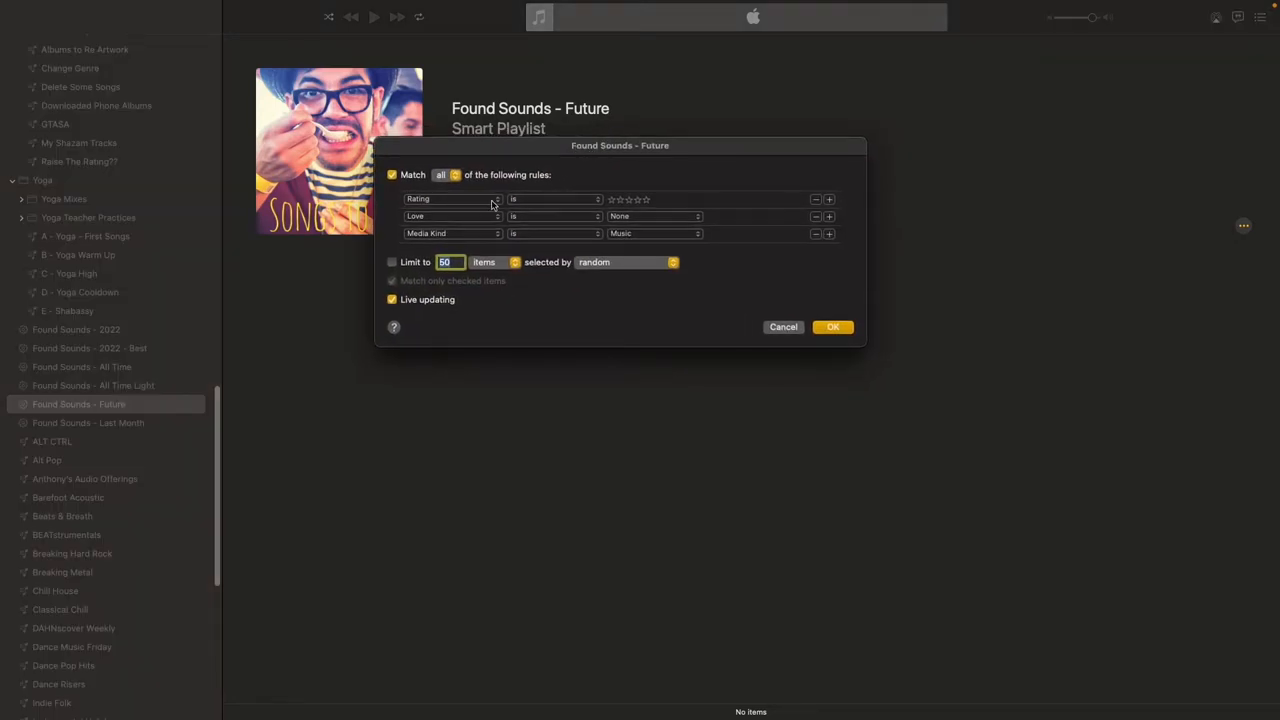
pyautogui.moveTo(518, 220)
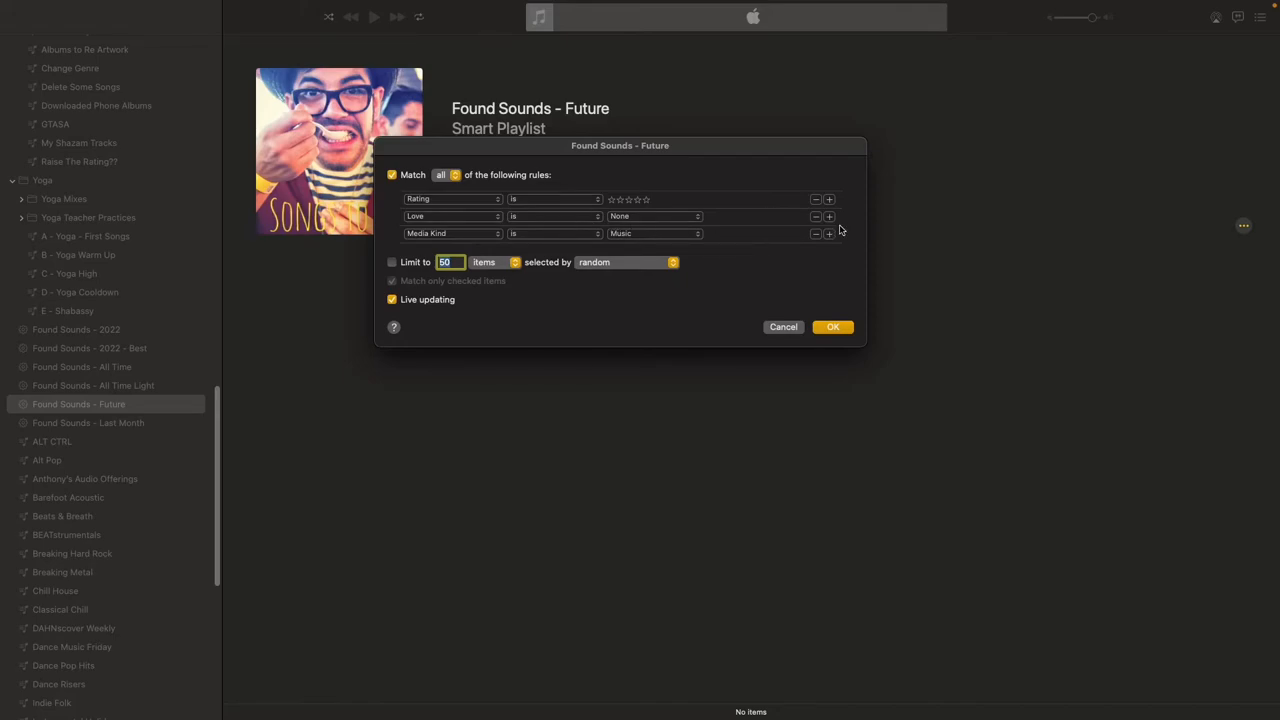
pyautogui.moveTo(616, 240)
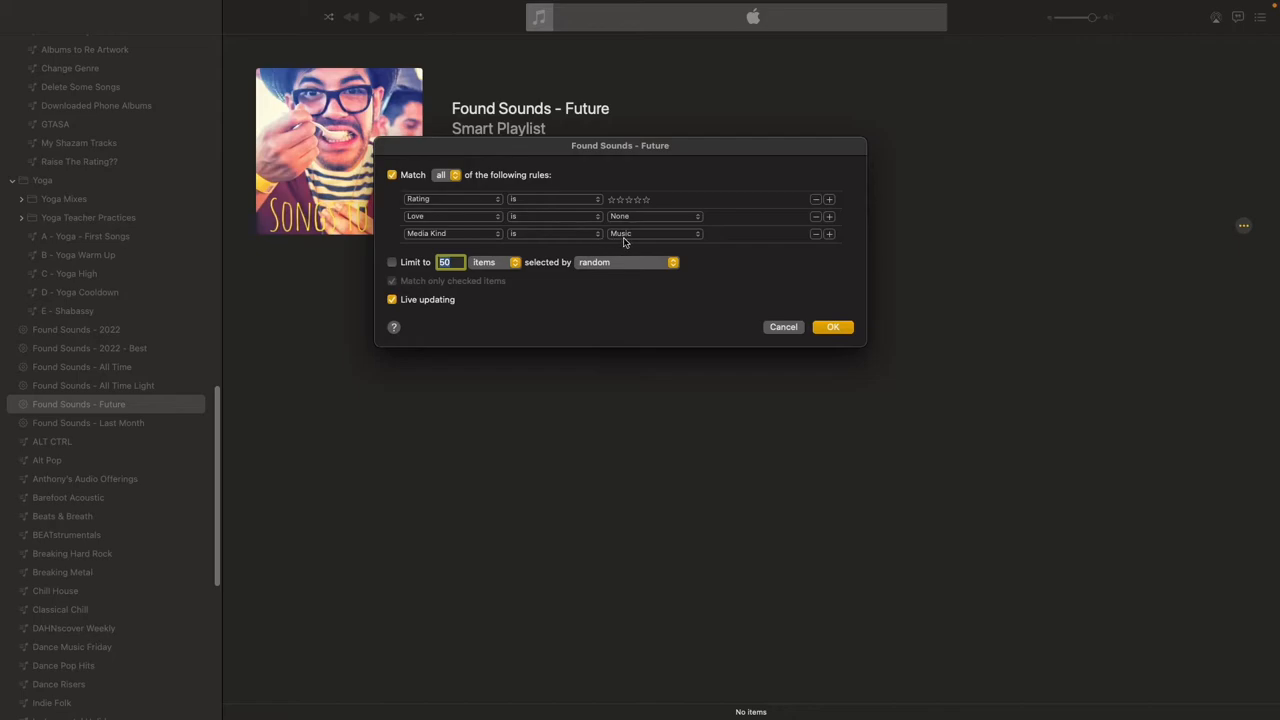
pyautogui.moveTo(686, 240)
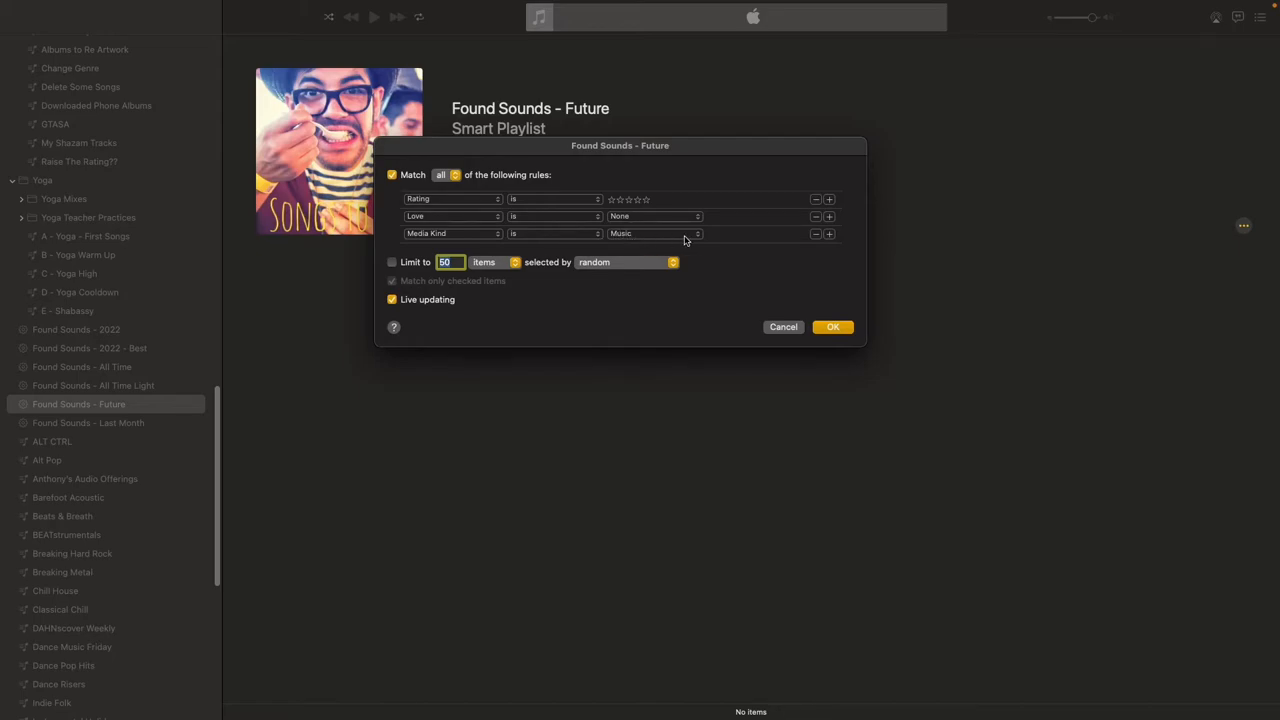
pyautogui.moveTo(664, 240)
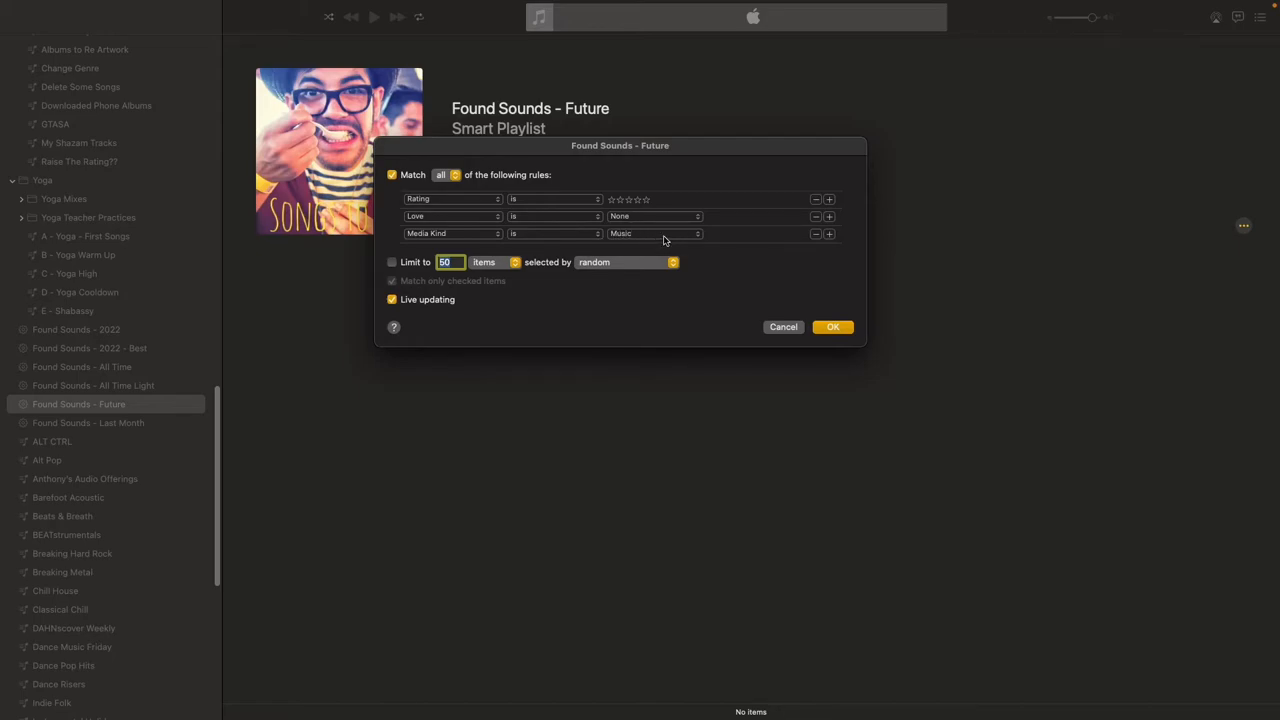
pyautogui.moveTo(596, 194)
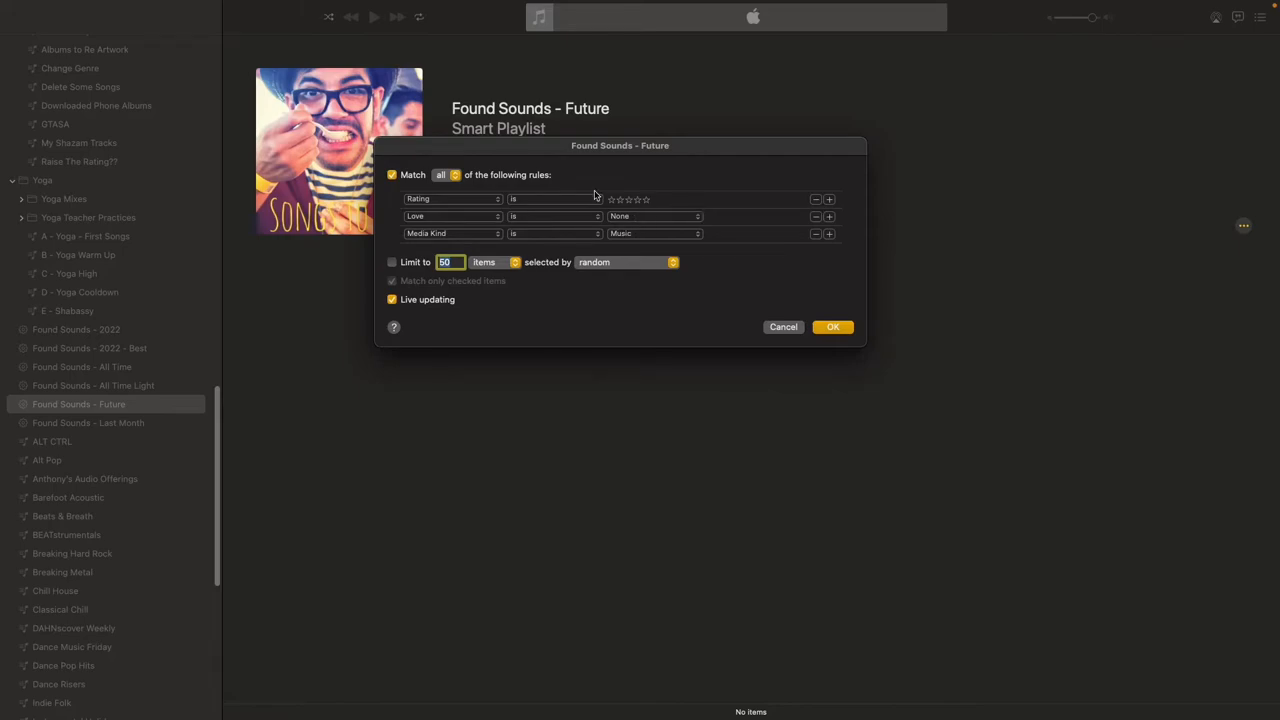
pyautogui.moveTo(624, 174)
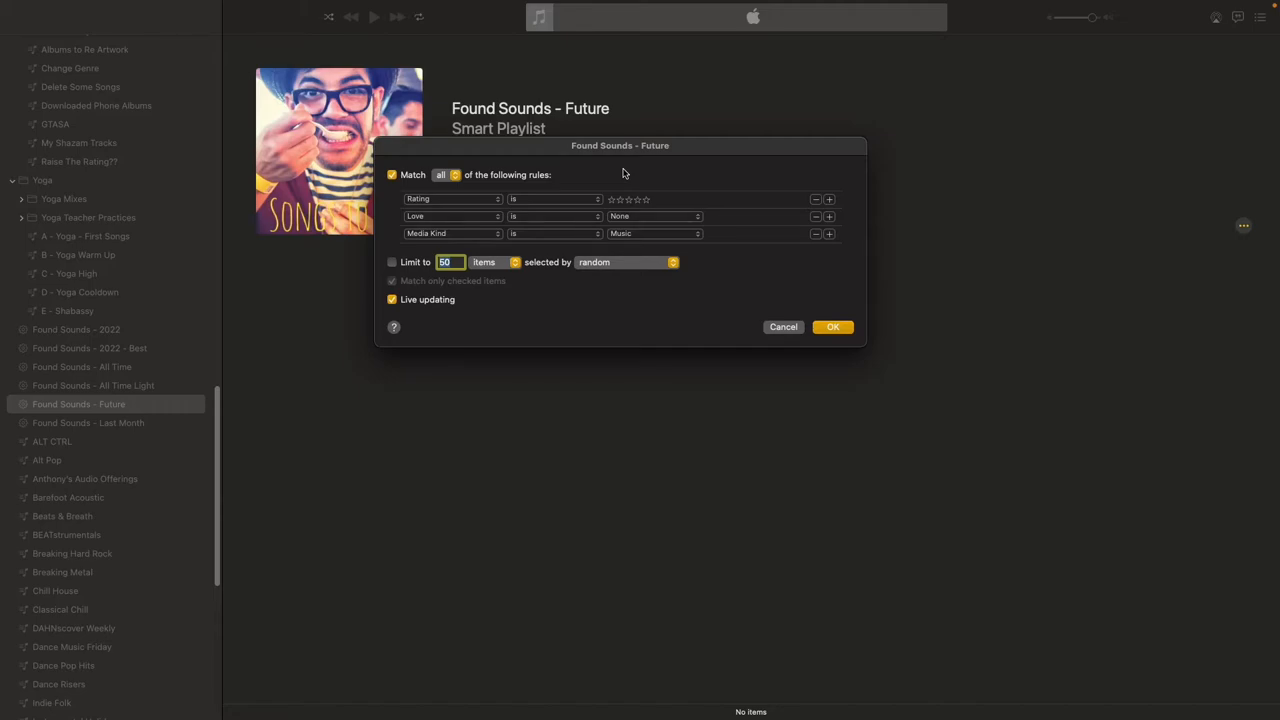
pyautogui.moveTo(472, 356)
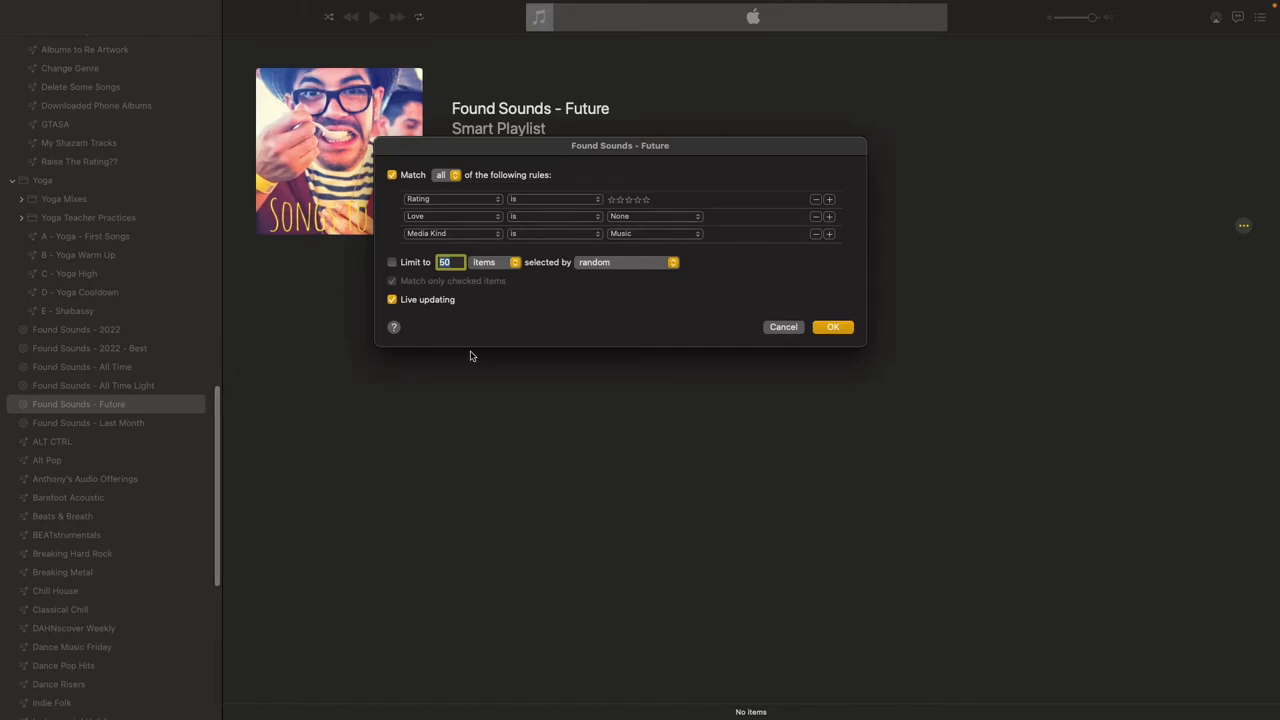
pyautogui.moveTo(648, 292)
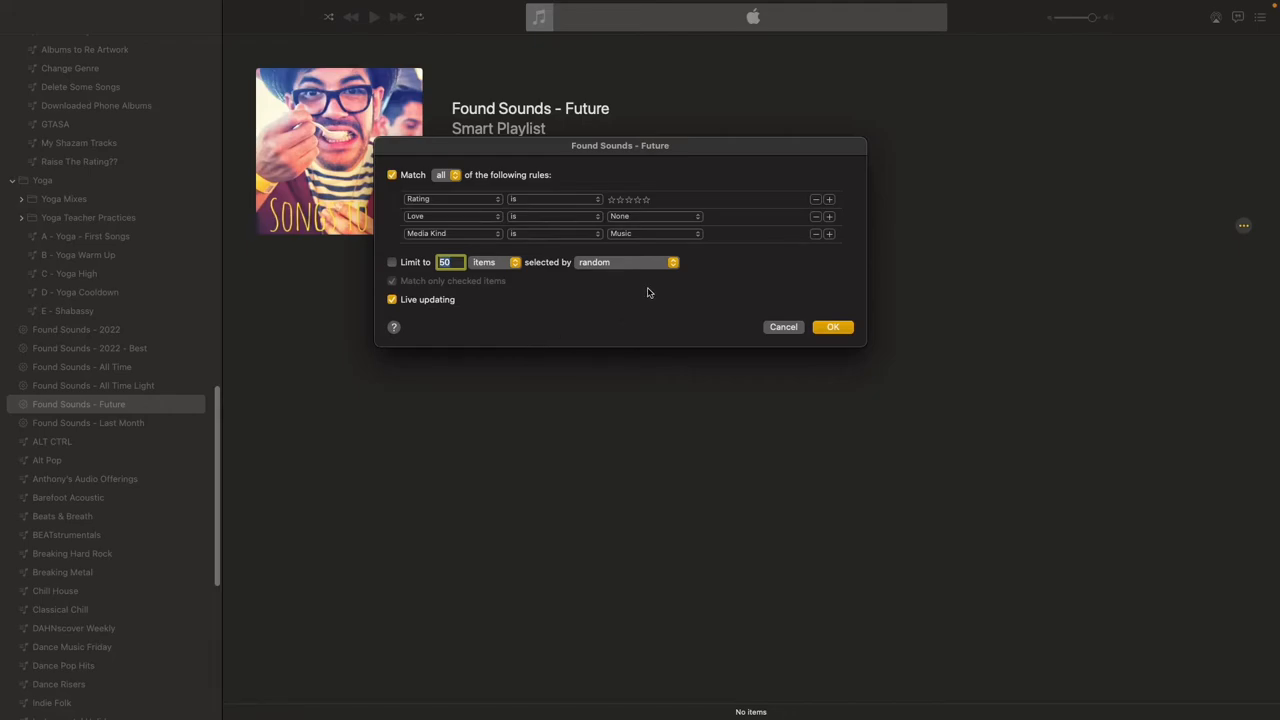
pyautogui.moveTo(620, 144); pyautogui.dragTo(644, 240)
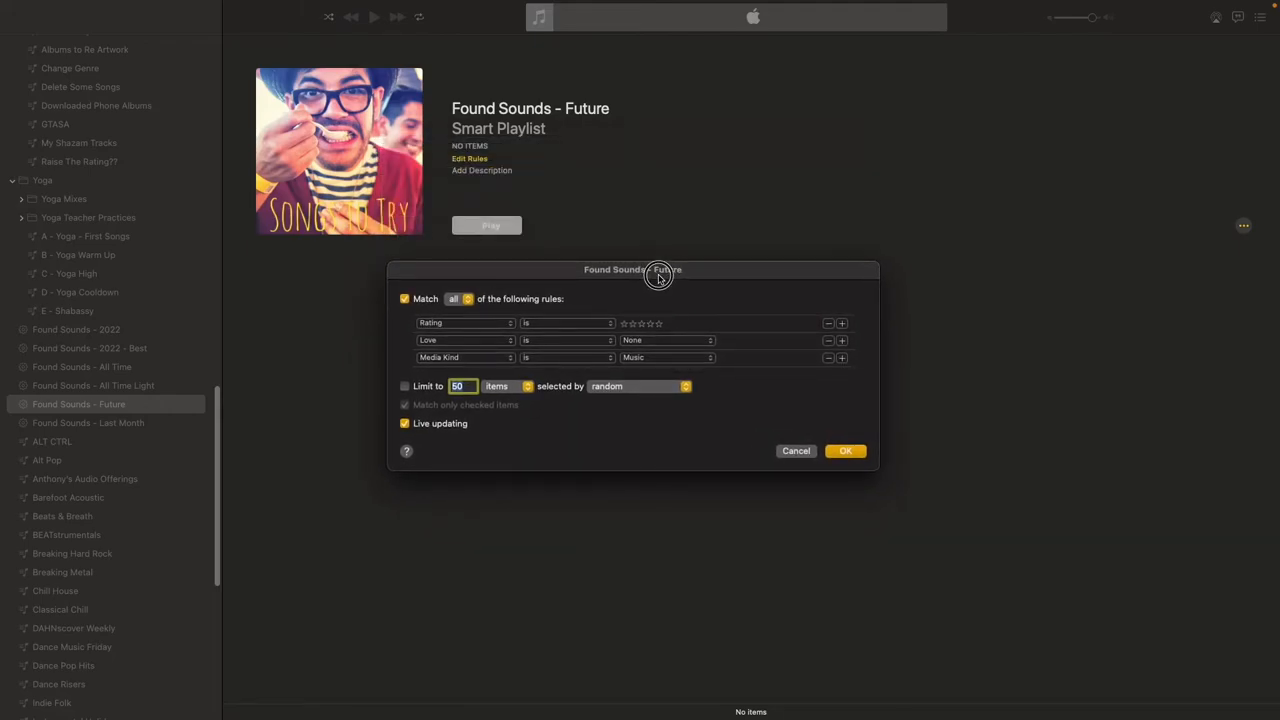
pyautogui.moveTo(660, 270); pyautogui.dragTo(648, 56)
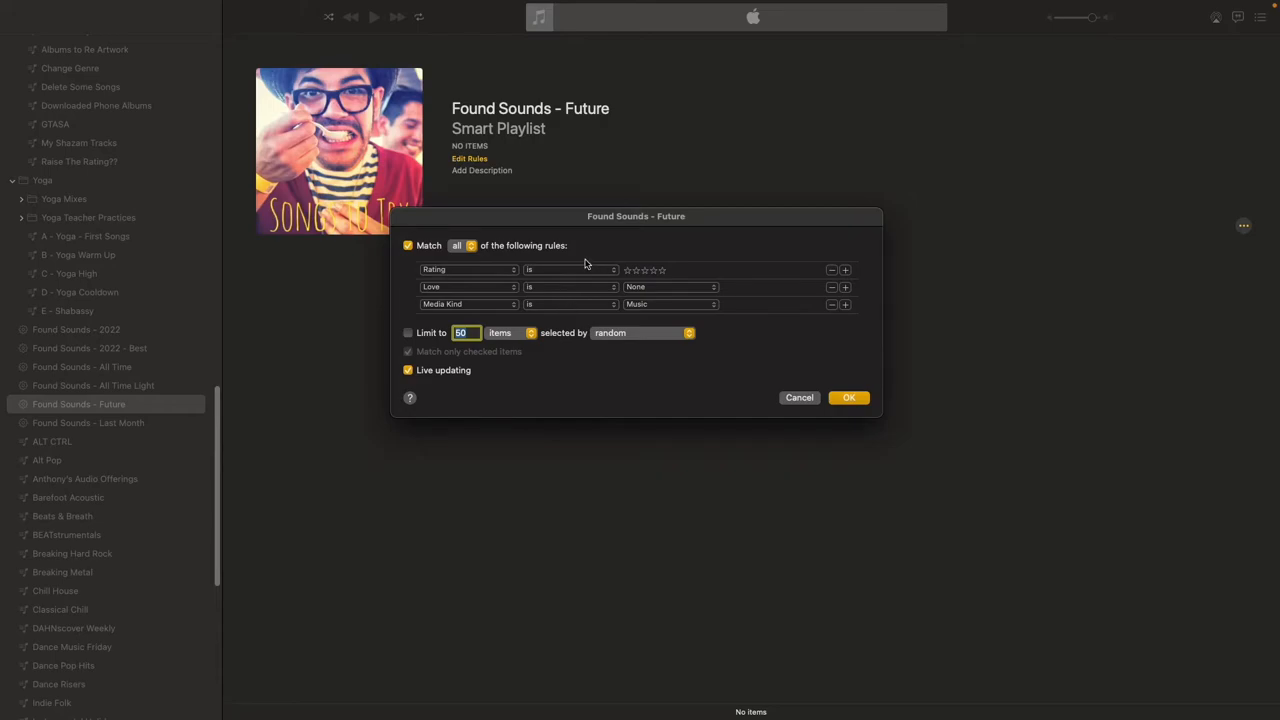
pyautogui.moveTo(620, 570)
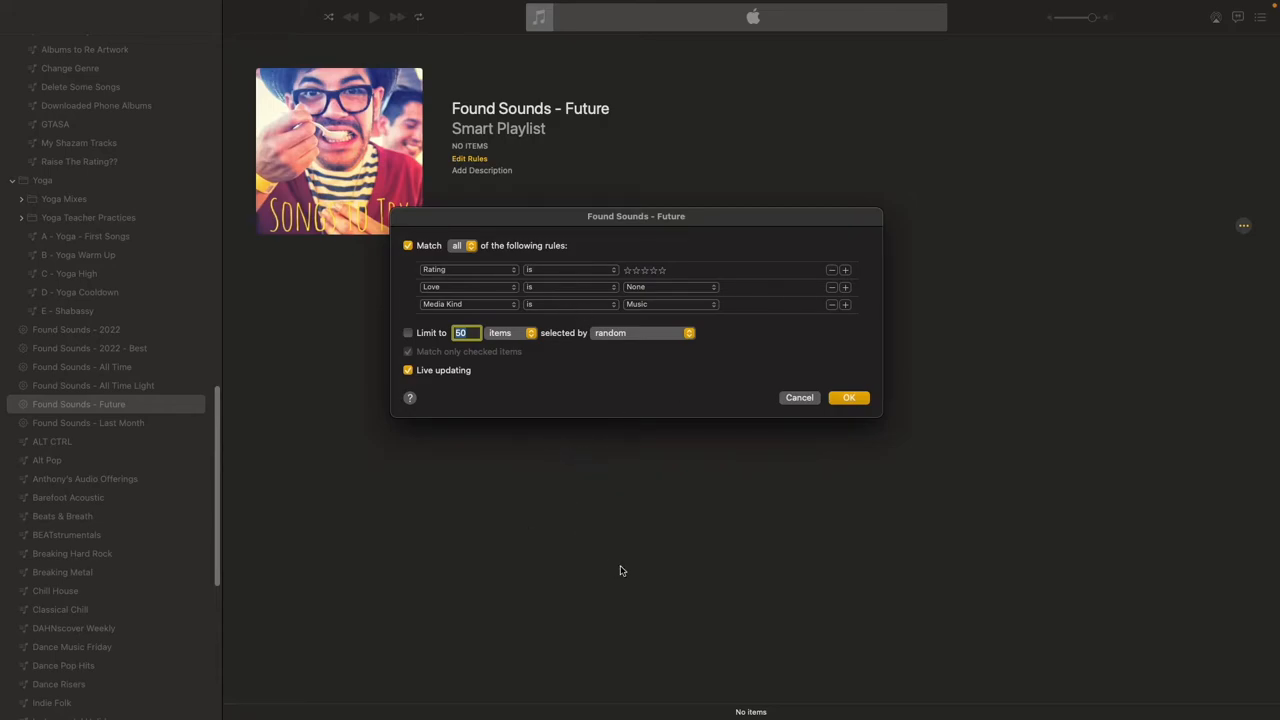
pyautogui.moveTo(644, 472)
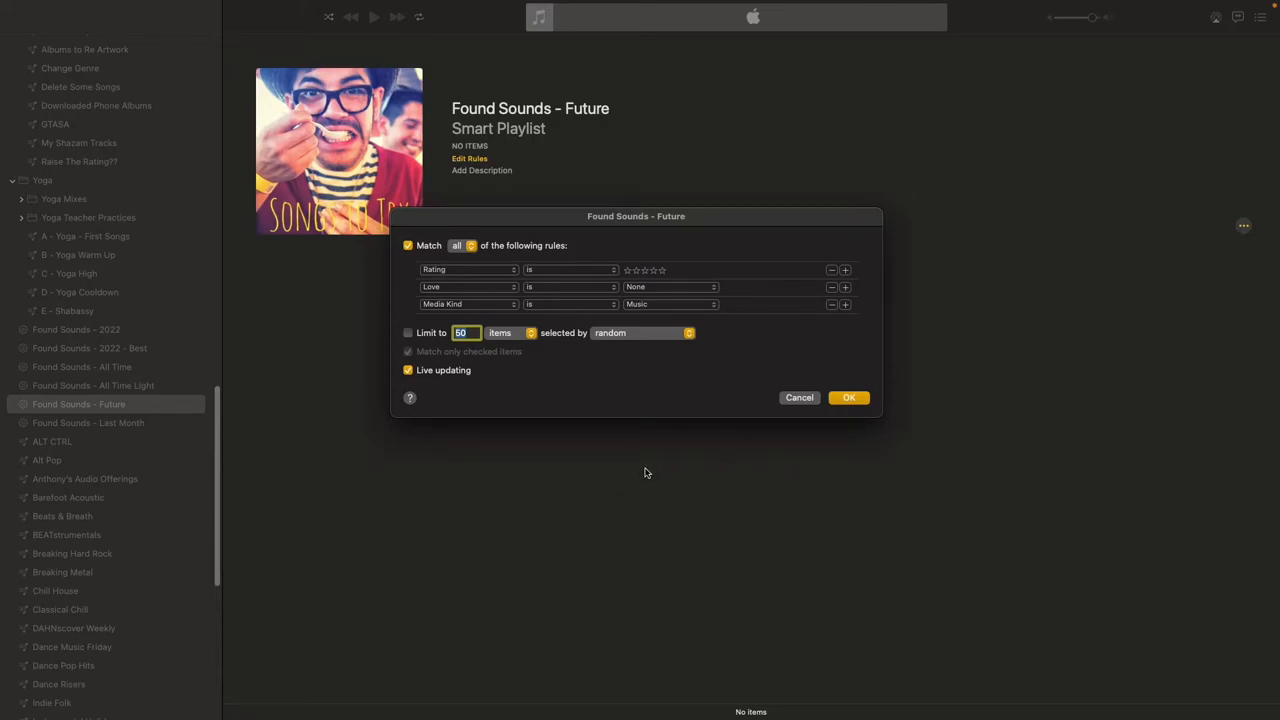
pyautogui.moveTo(614, 424)
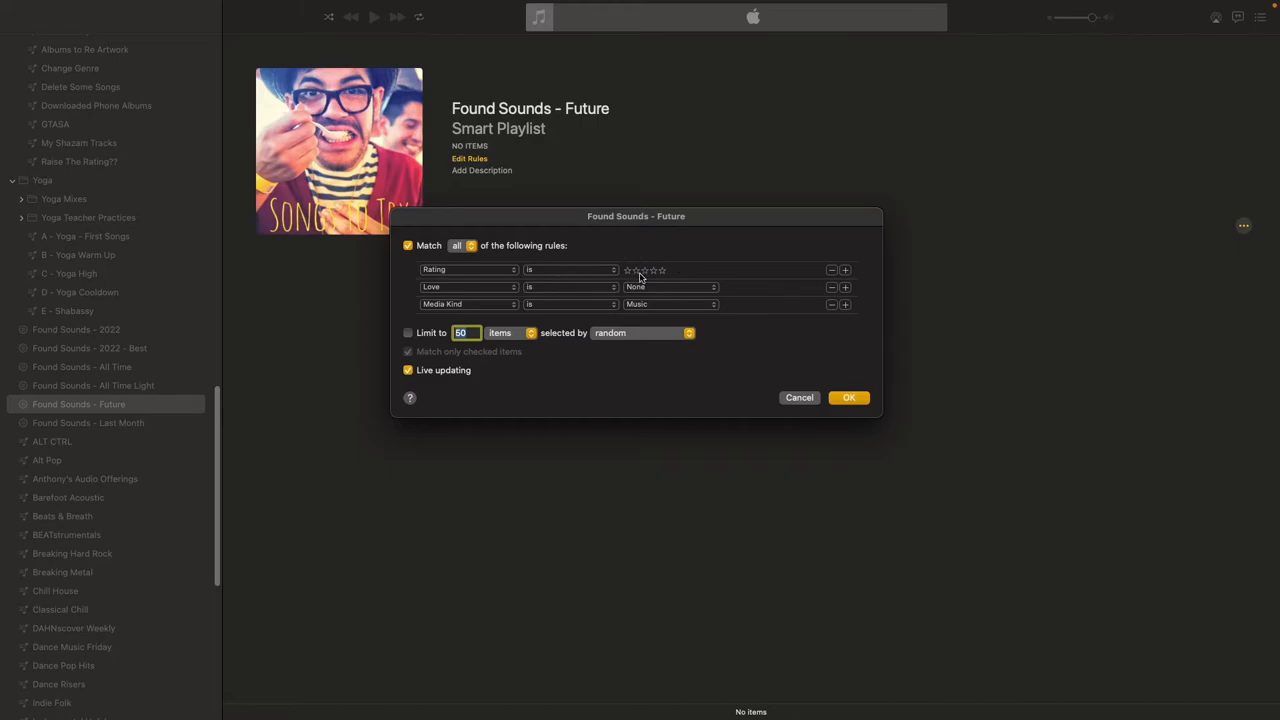
pyautogui.moveTo(644, 270)
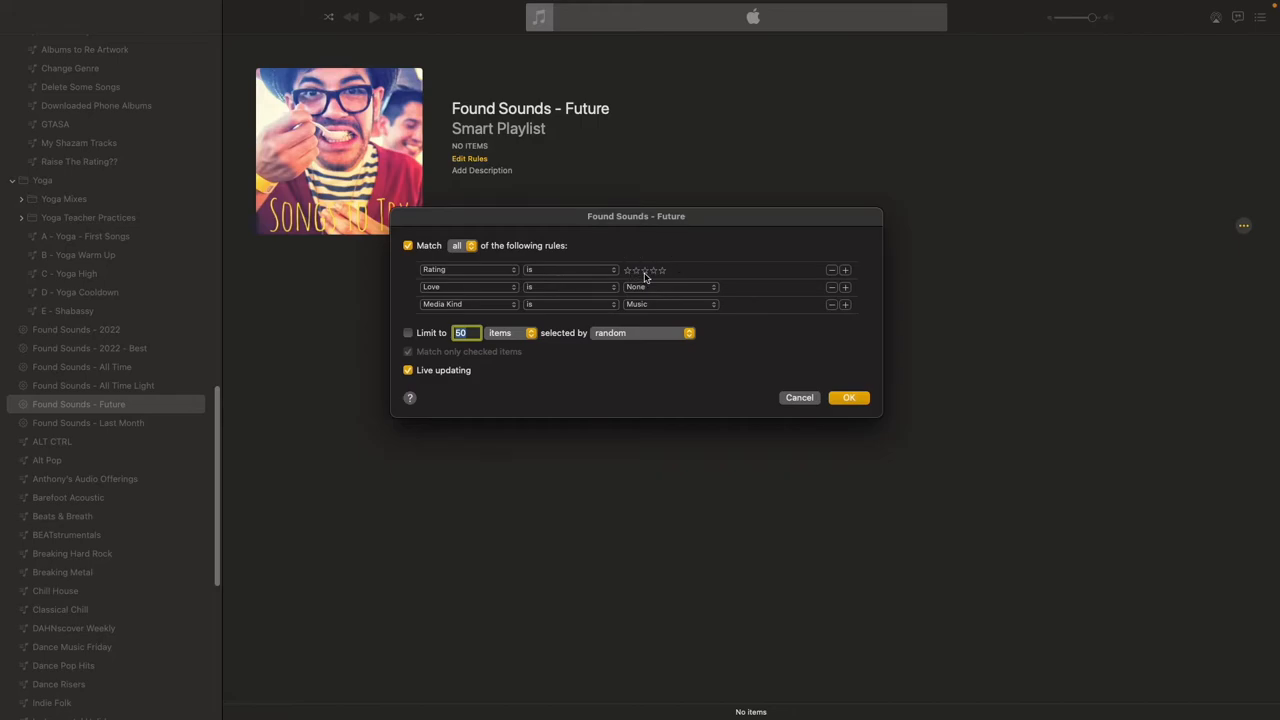
pyautogui.moveTo(748, 284)
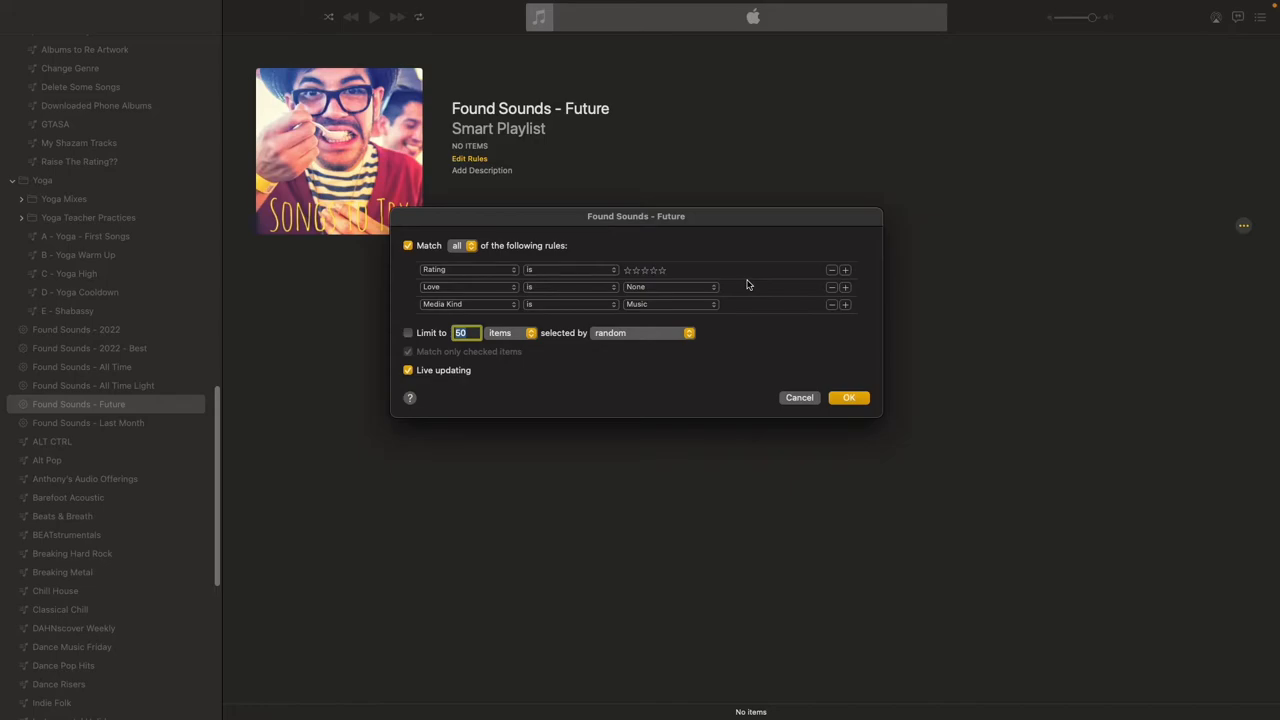
pyautogui.moveTo(750, 232)
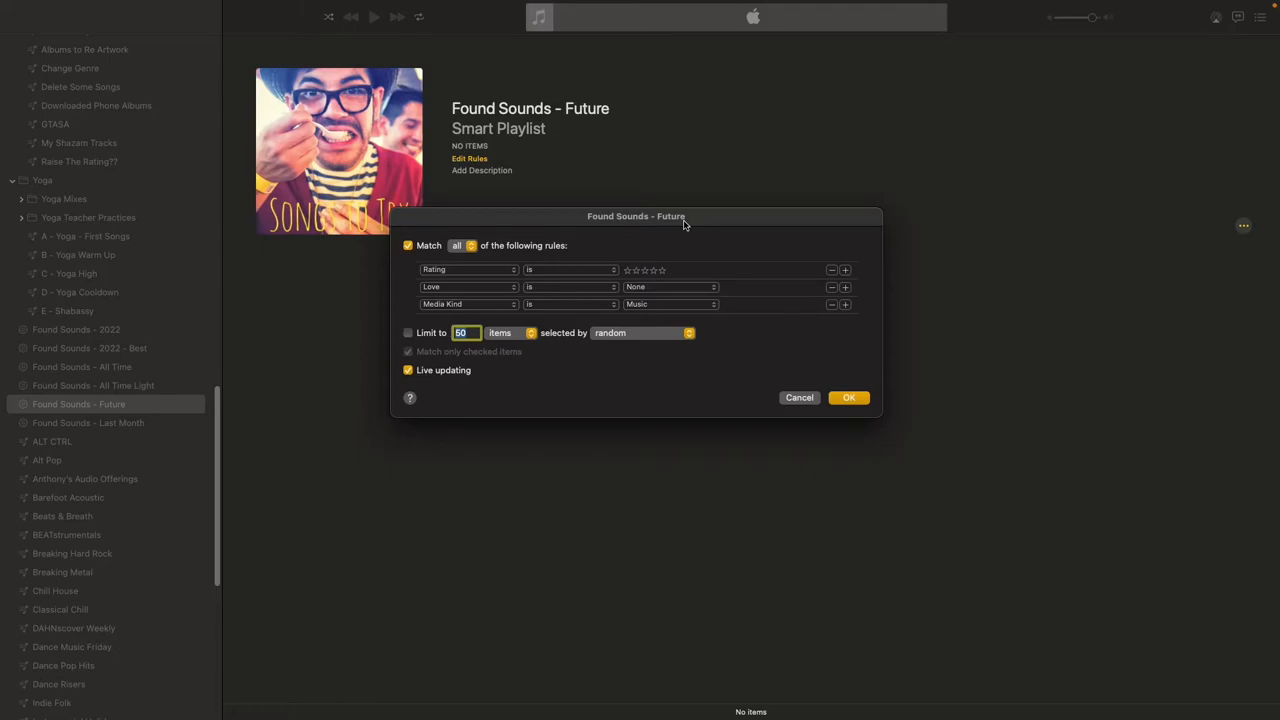
pyautogui.moveTo(640, 280)
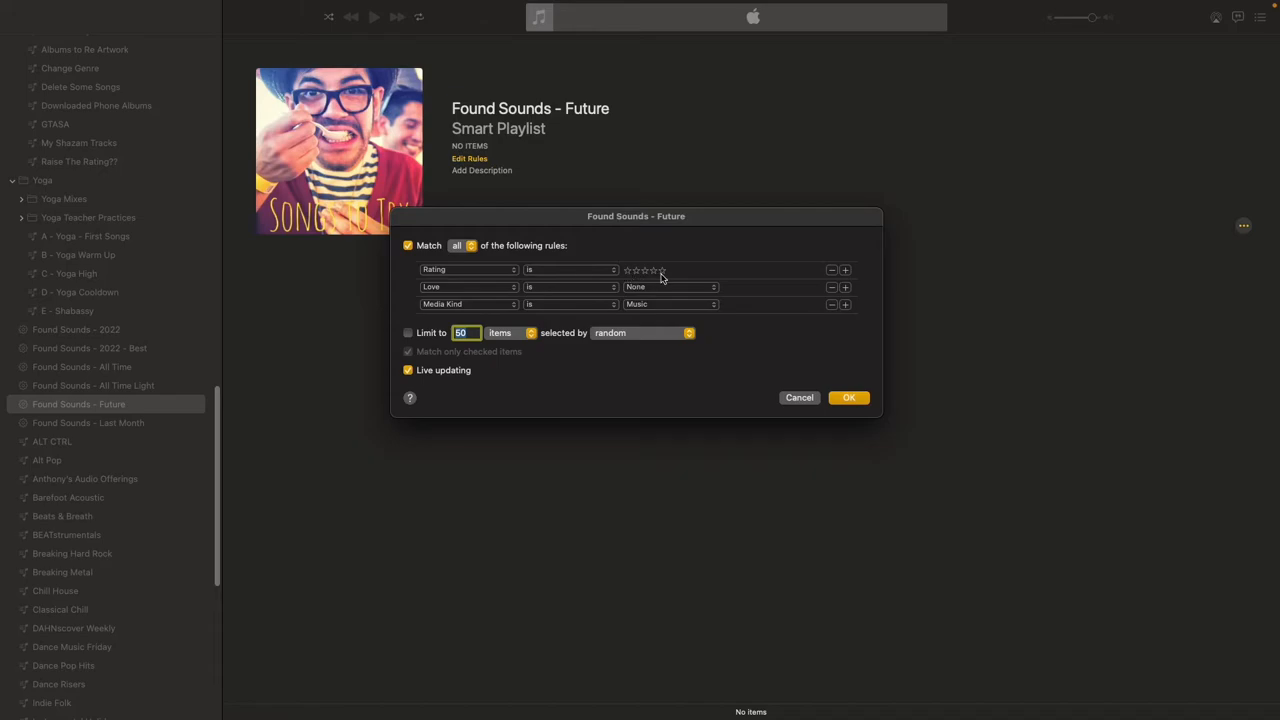
pyautogui.moveTo(744, 280)
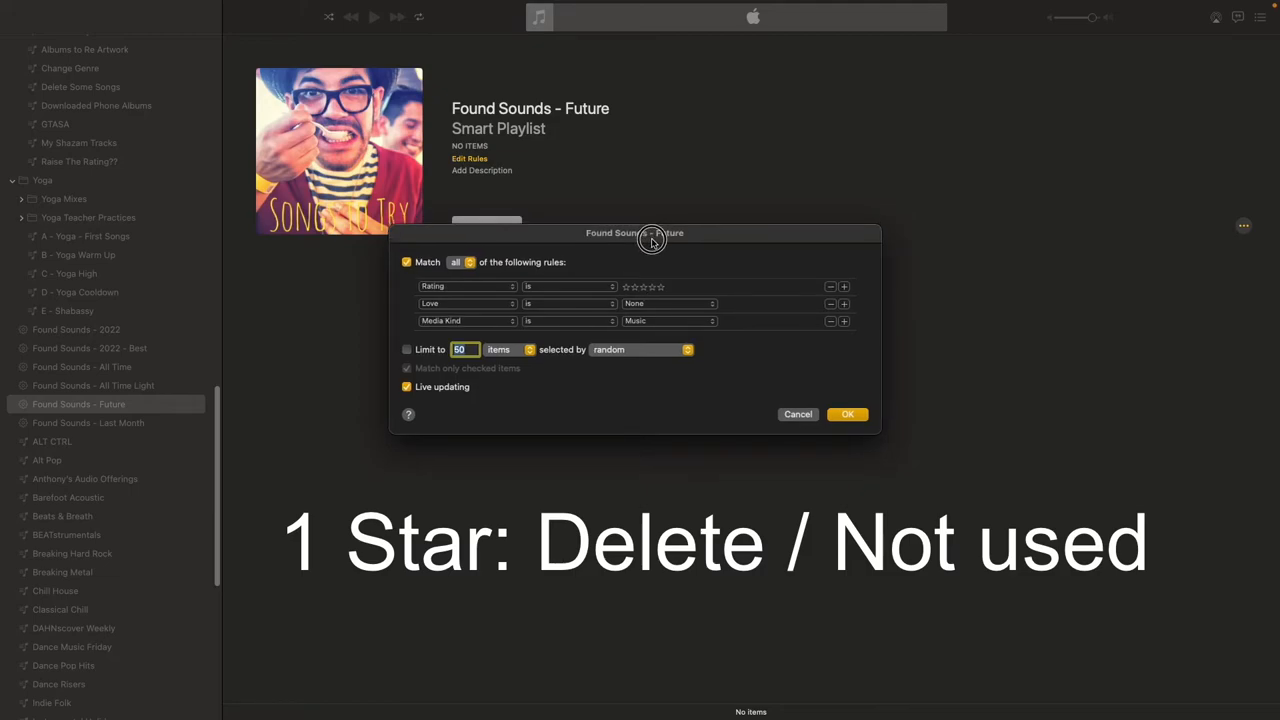
pyautogui.moveTo(652, 232); pyautogui.dragTo(652, 248)
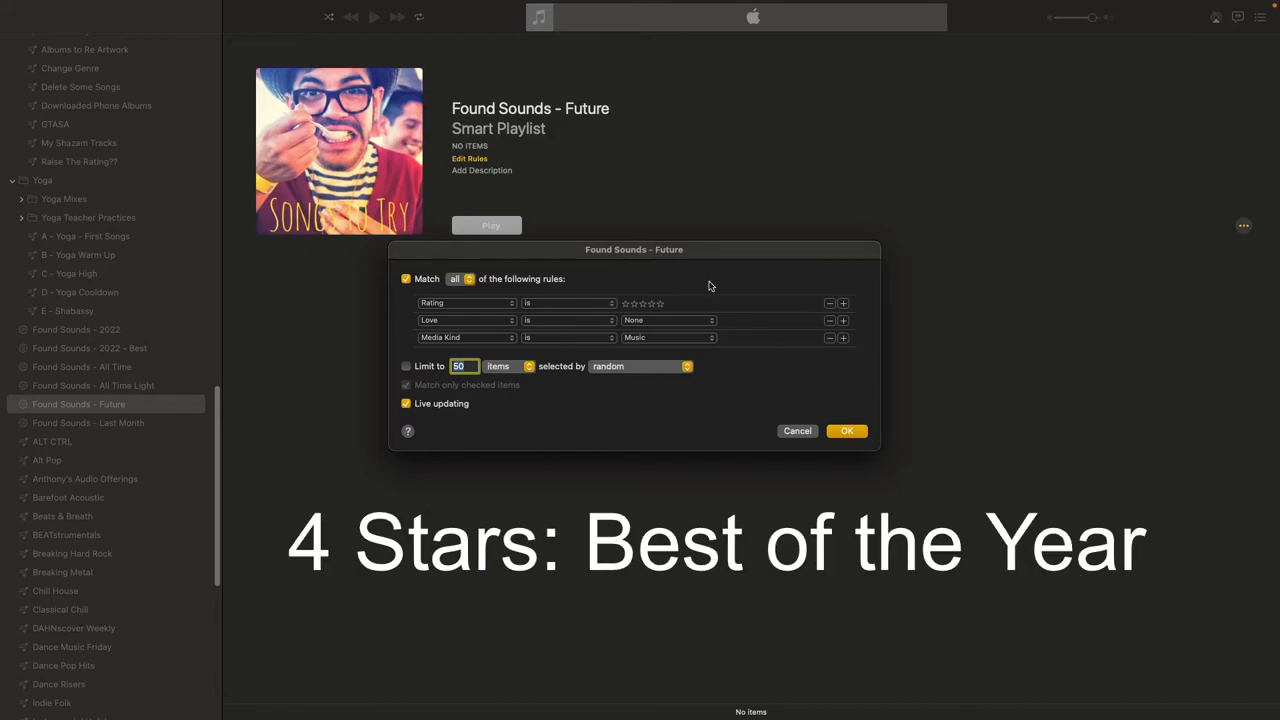
pyautogui.moveTo(704, 284)
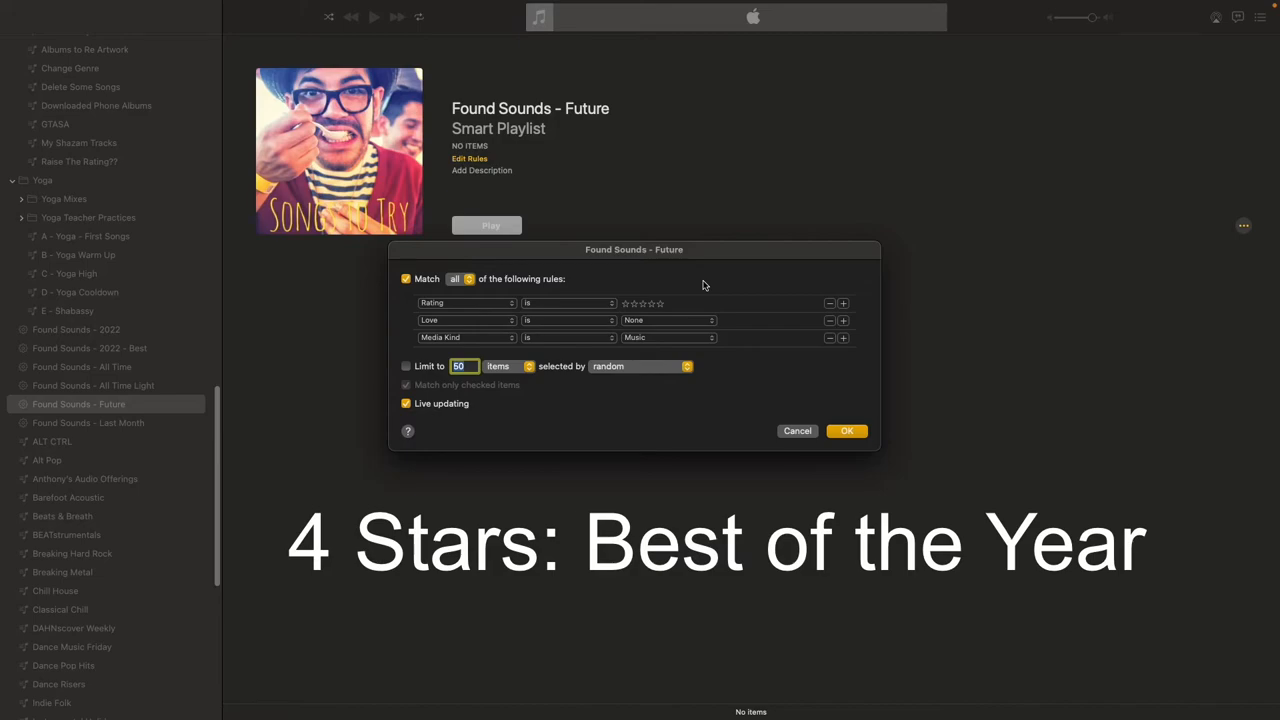
pyautogui.moveTo(648, 308)
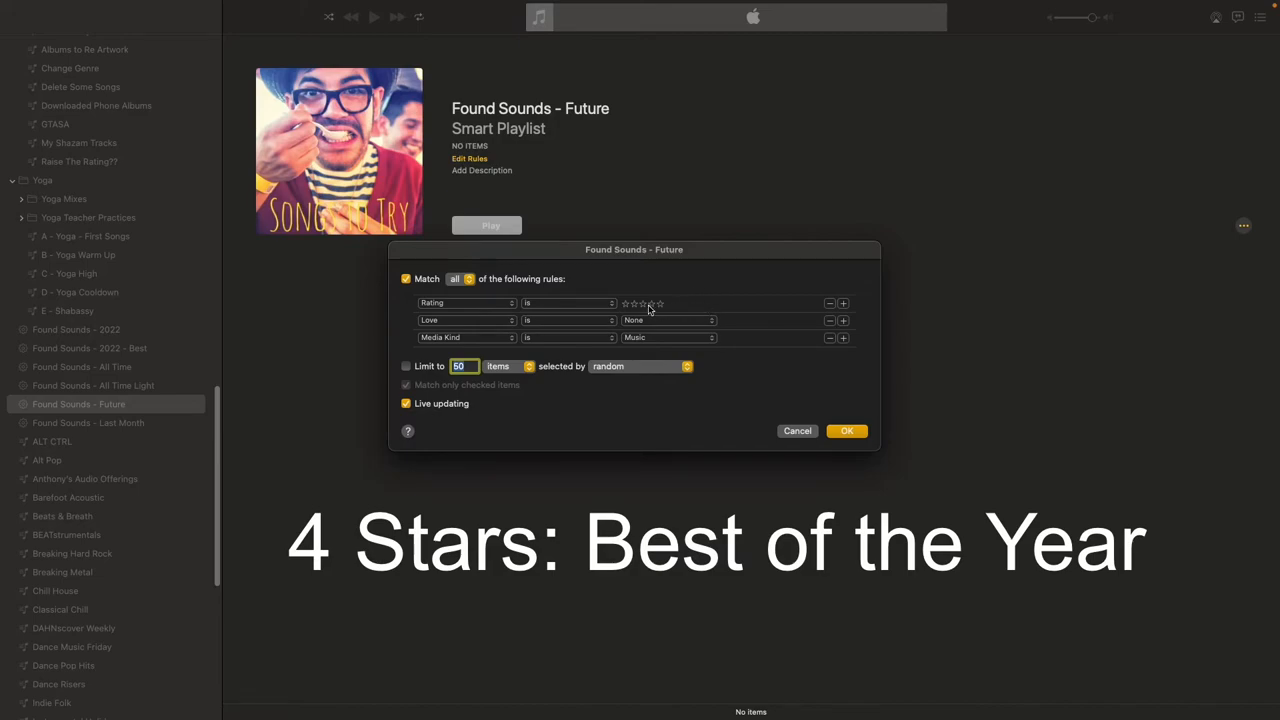
pyautogui.moveTo(698, 304)
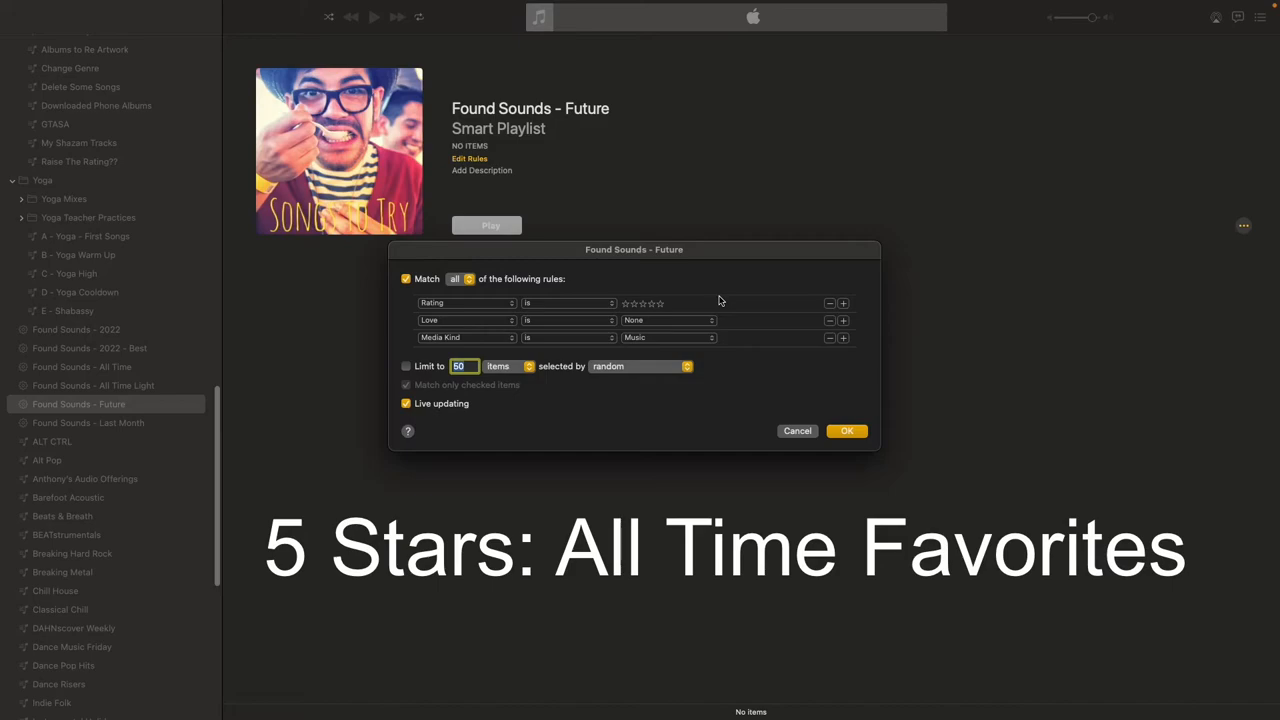
pyautogui.moveTo(798, 400)
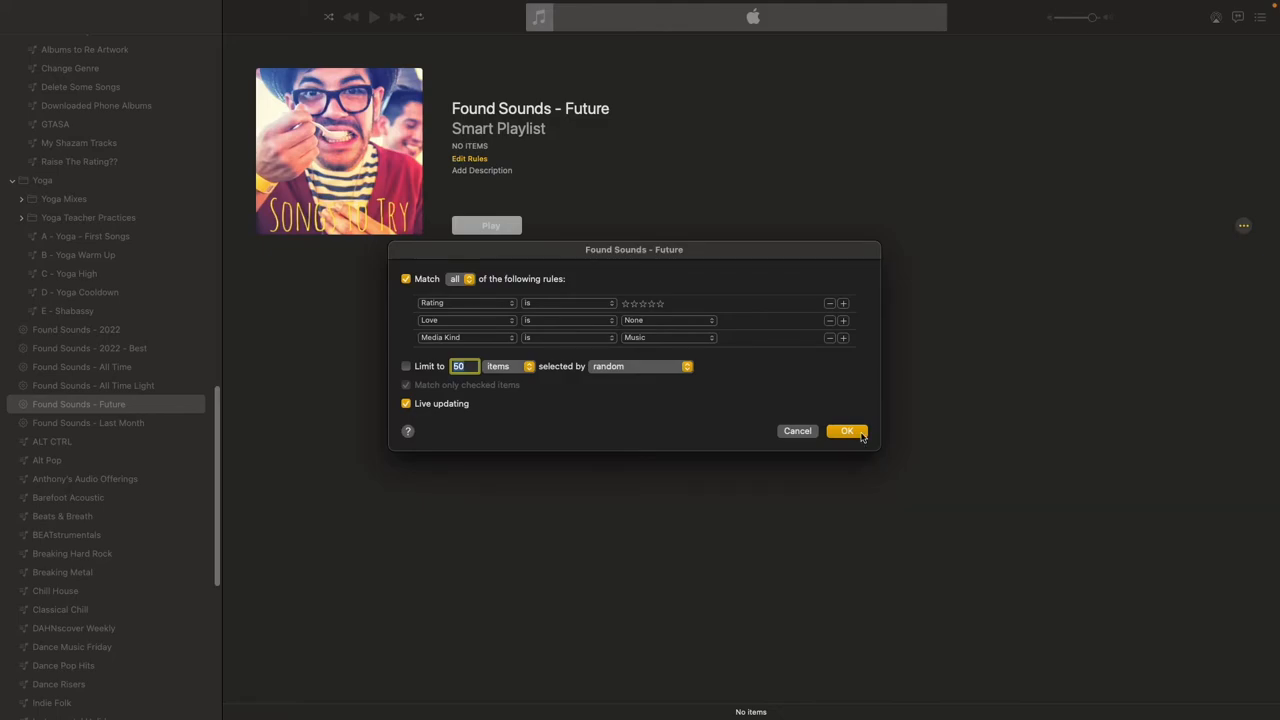
# Confirm the Found Sounds - Future rules with OK, returning to the still-empty playlist
pyautogui.click(846, 430)
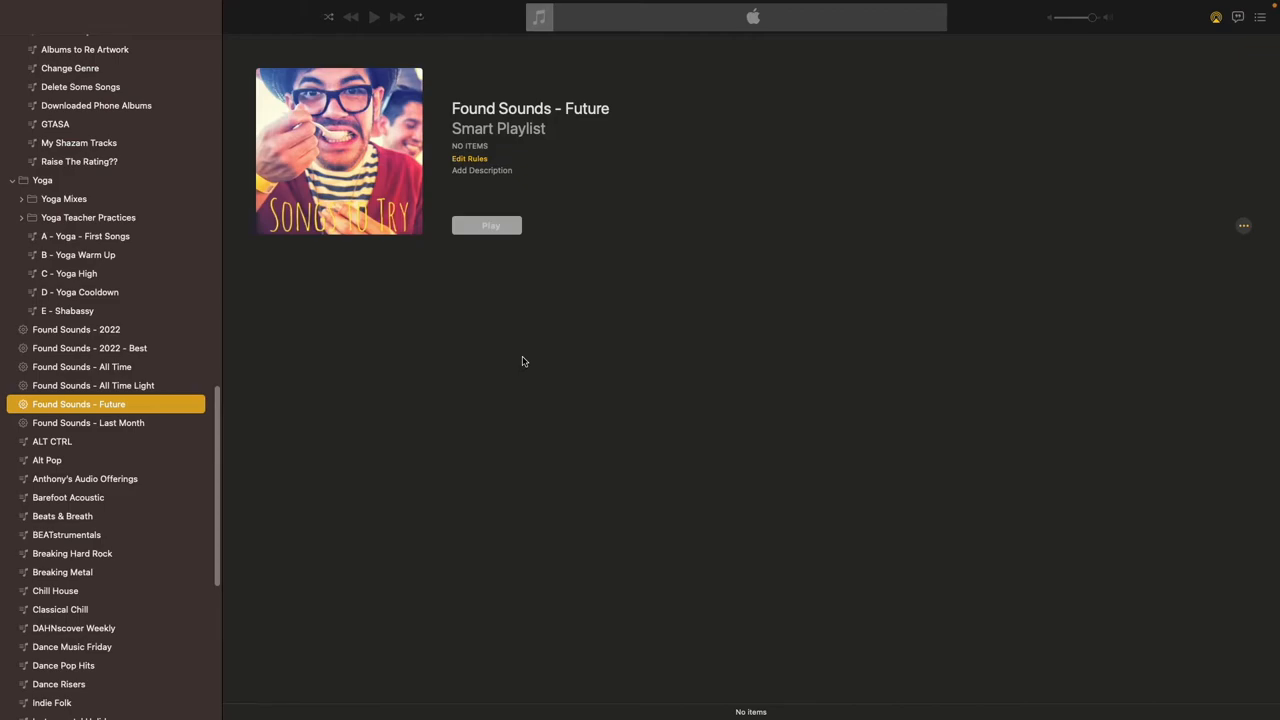
pyautogui.moveTo(512, 328)
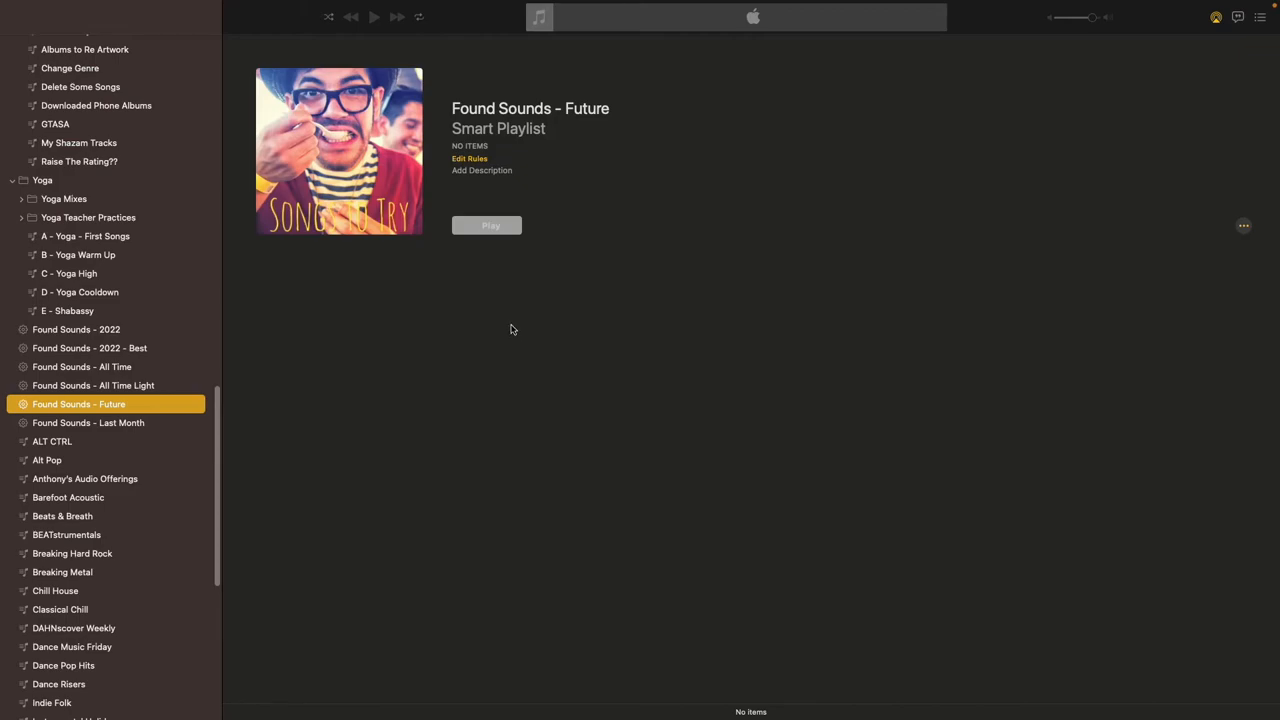
pyautogui.moveTo(156, 336)
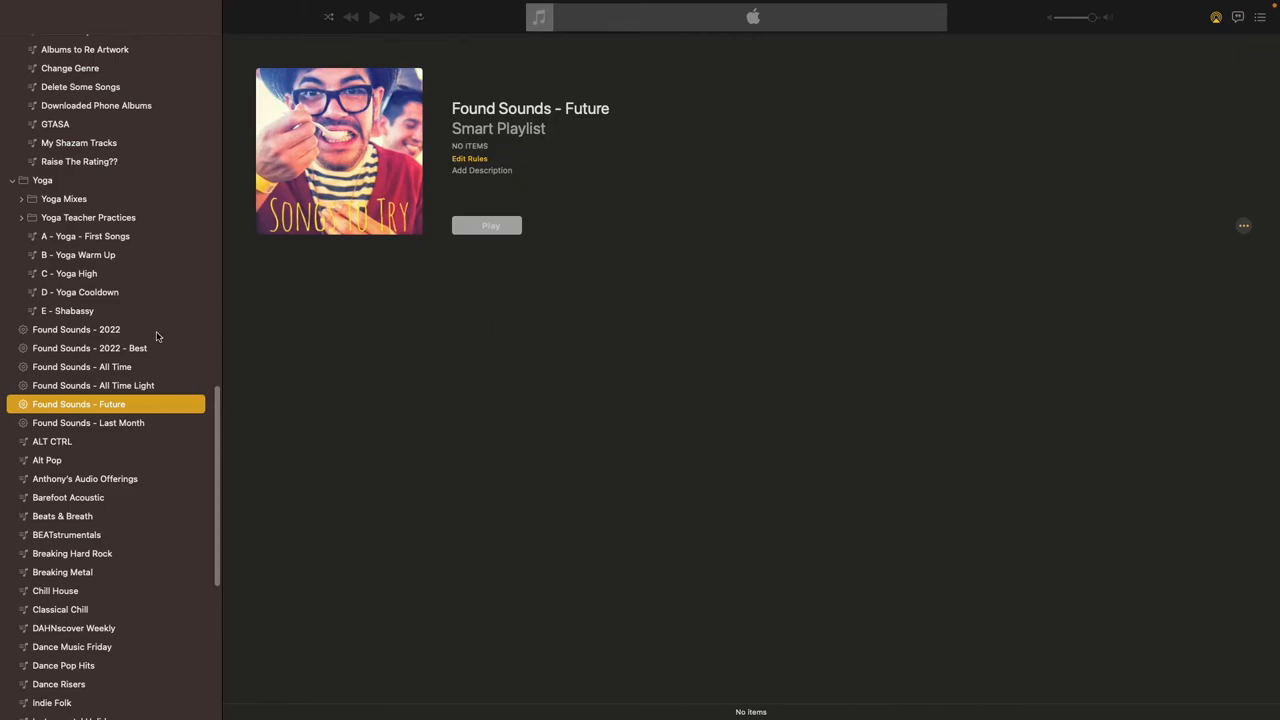
pyautogui.moveTo(152, 348)
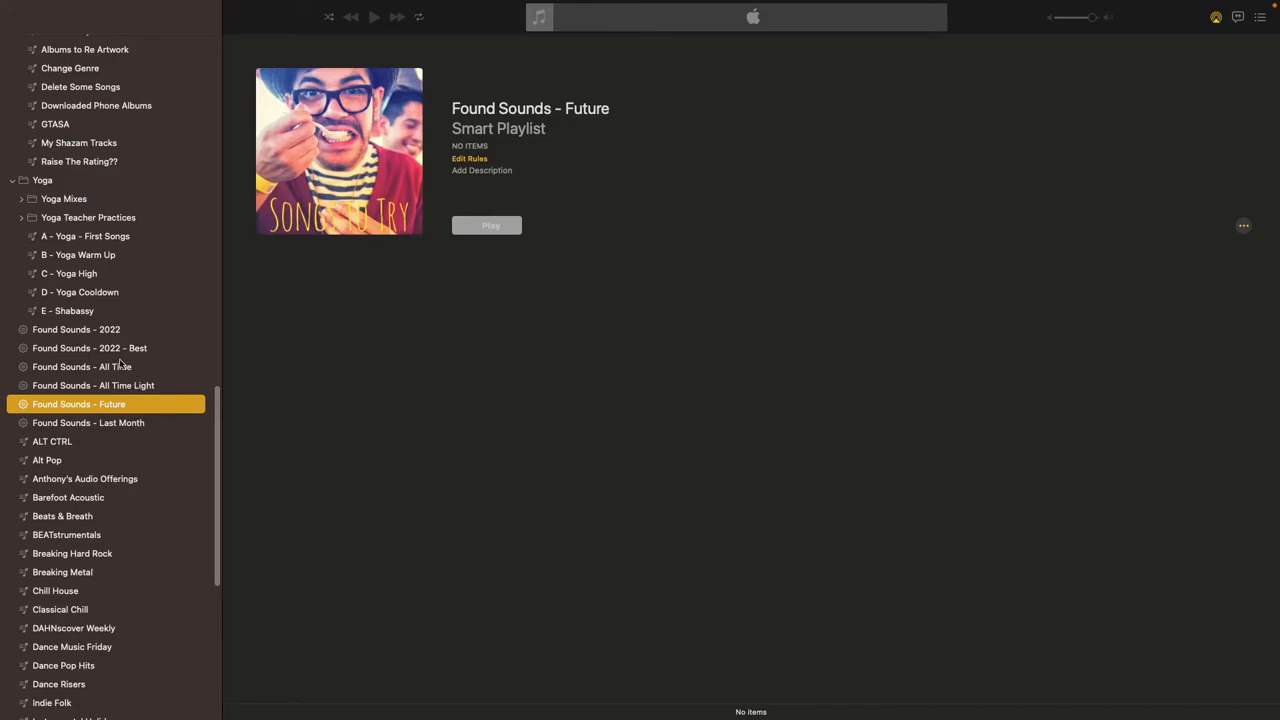
# Show Found Sounds - Last Month and browse its 175 songs spanning nearly 11 hours
pyautogui.click(88, 422)
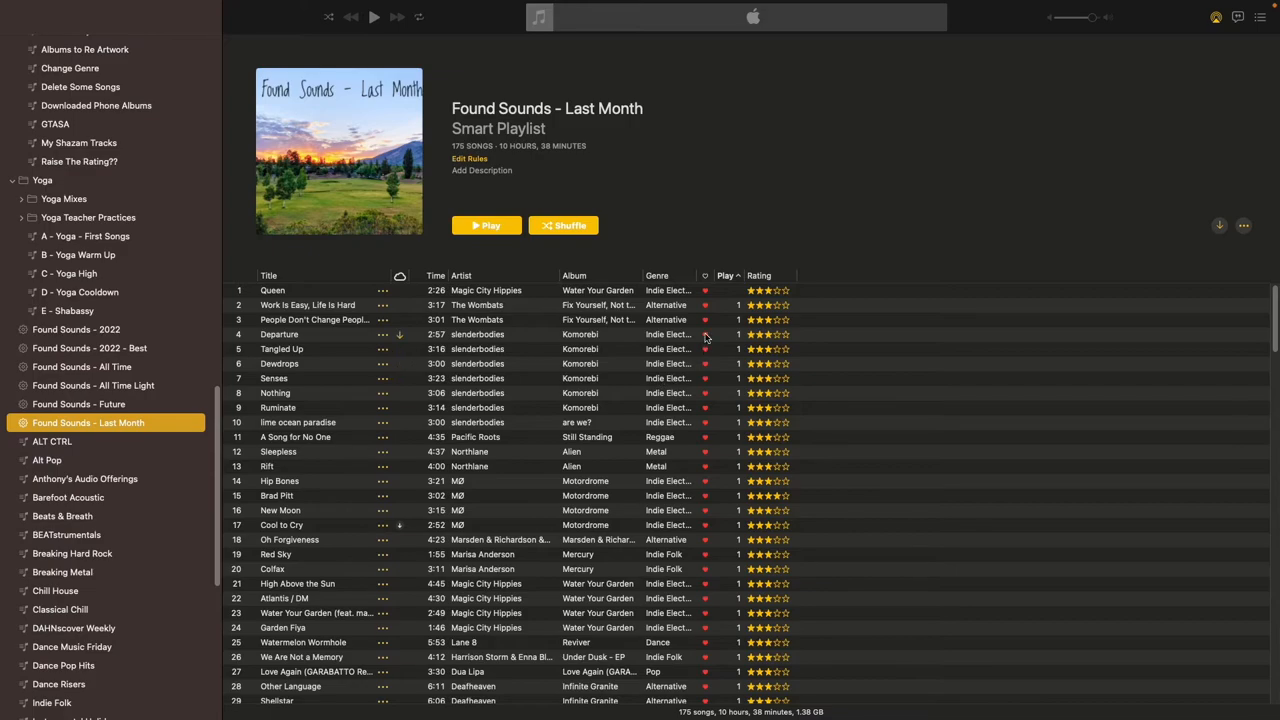
pyautogui.scroll(-3)
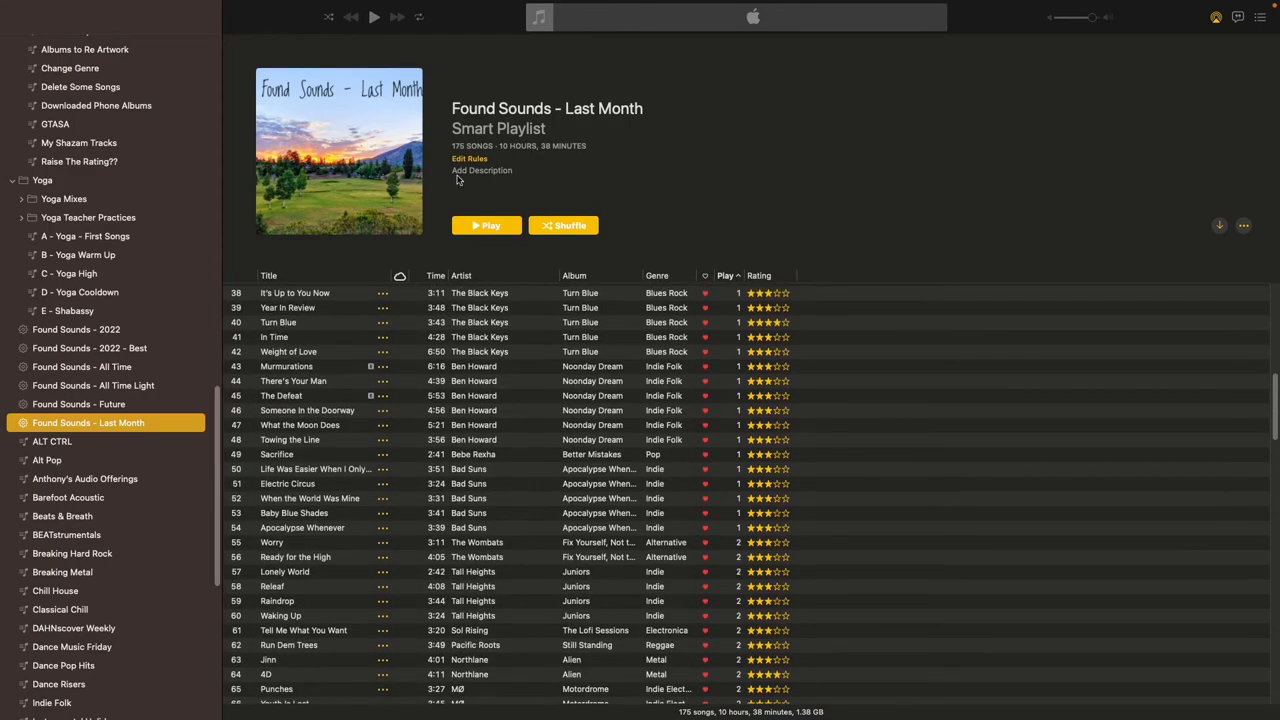
pyautogui.moveTo(568, 174)
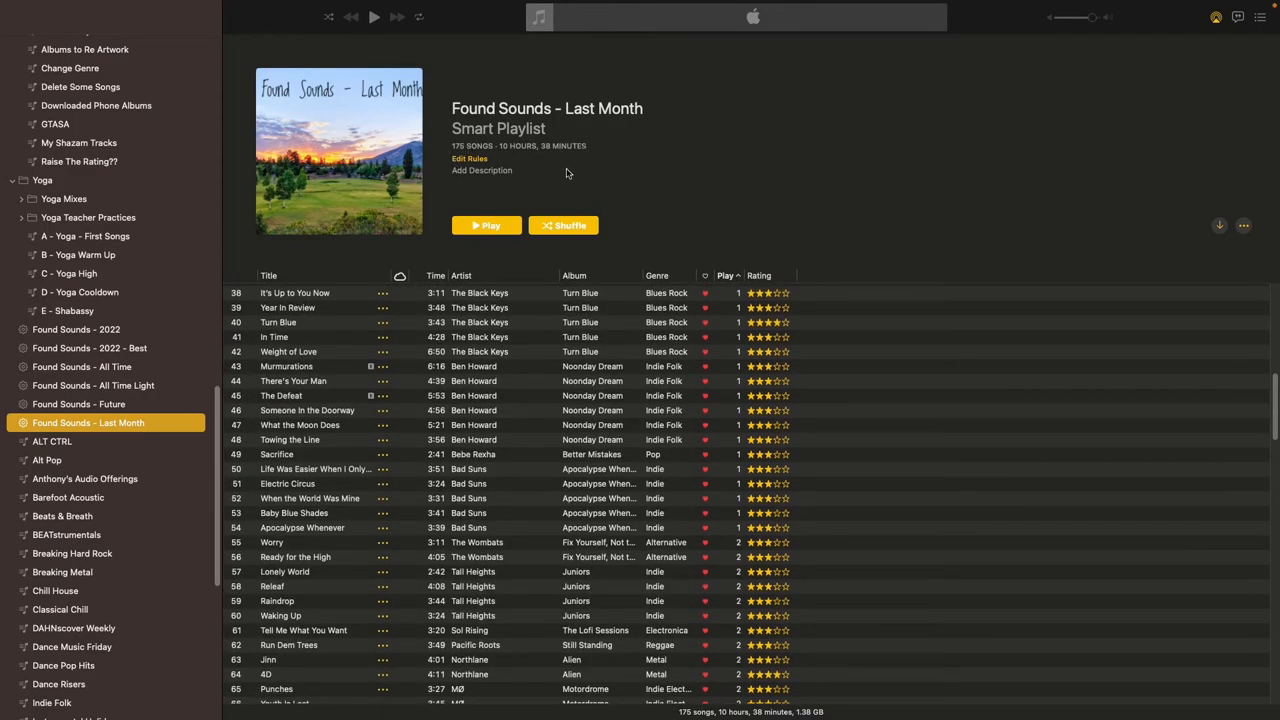
pyautogui.moveTo(448, 156)
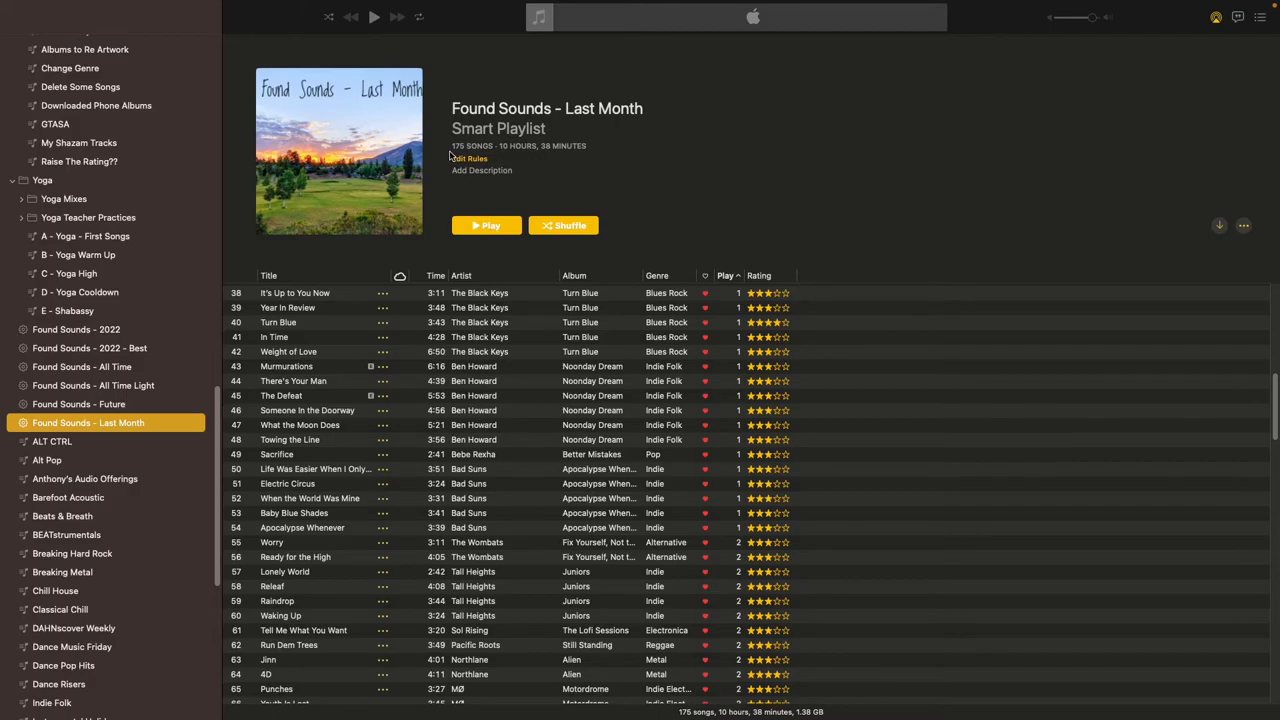
pyautogui.scroll(-3)
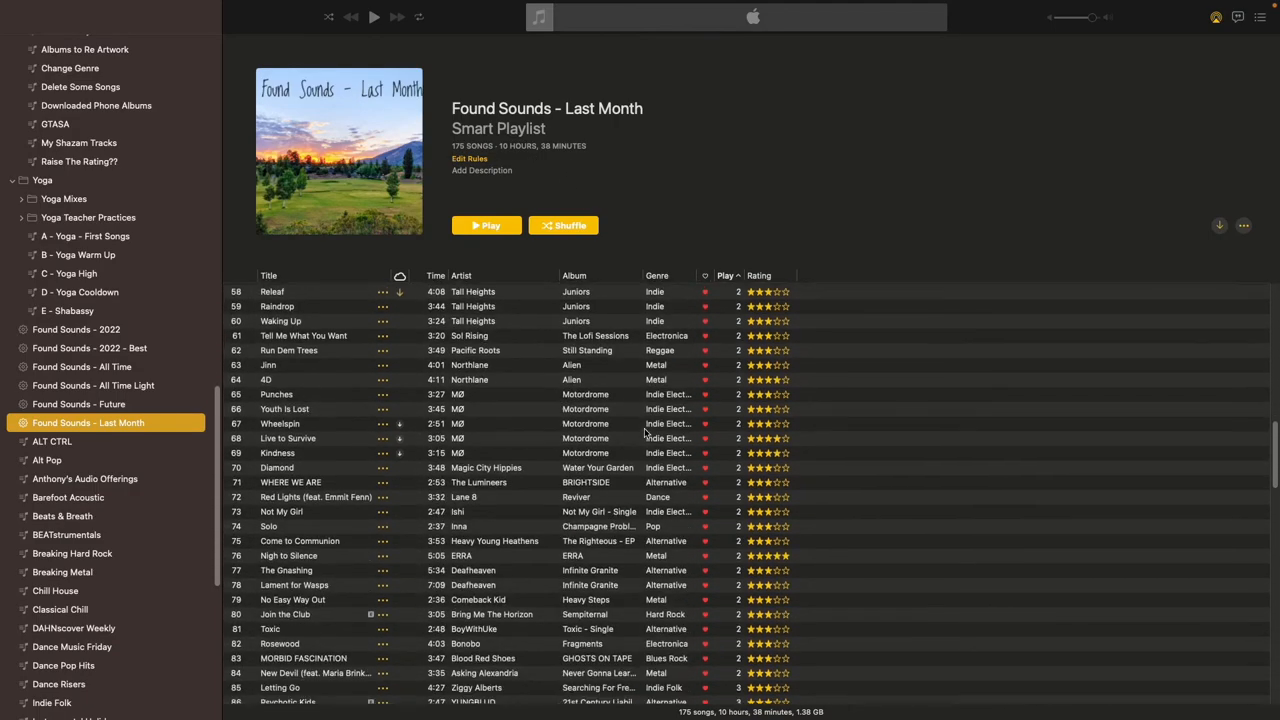
pyautogui.scroll(-3)
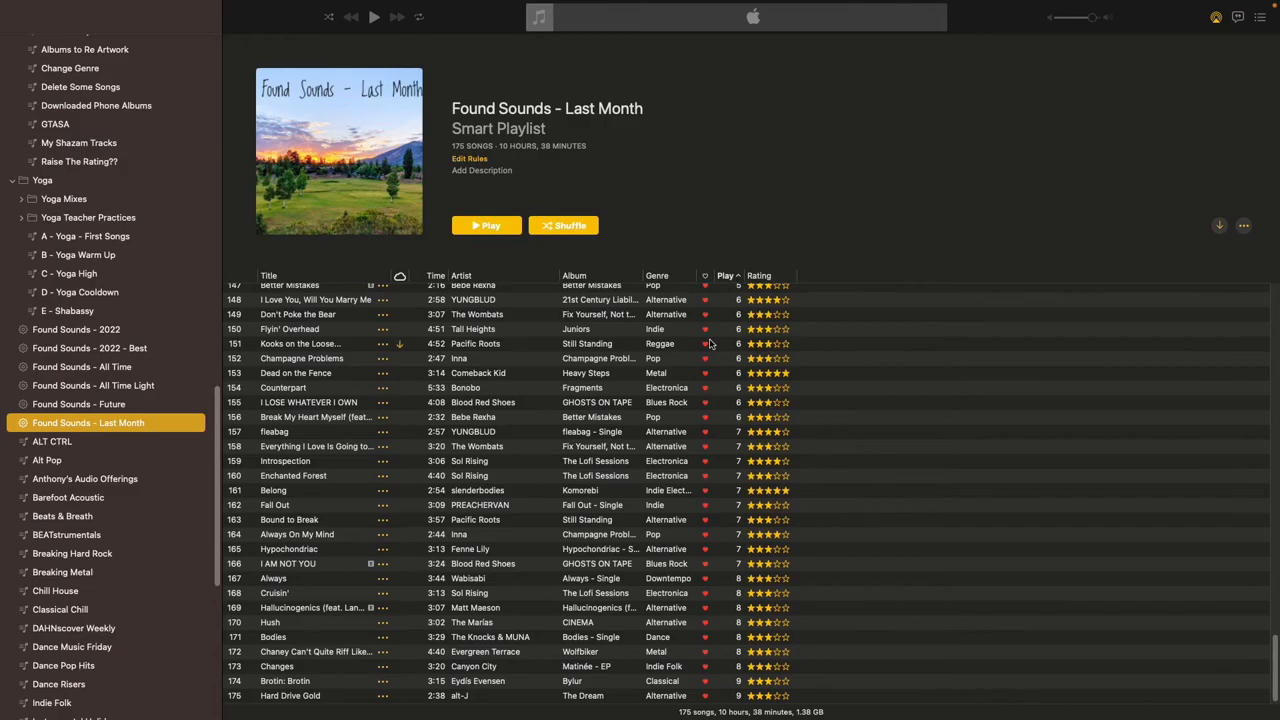
pyautogui.scroll(3)
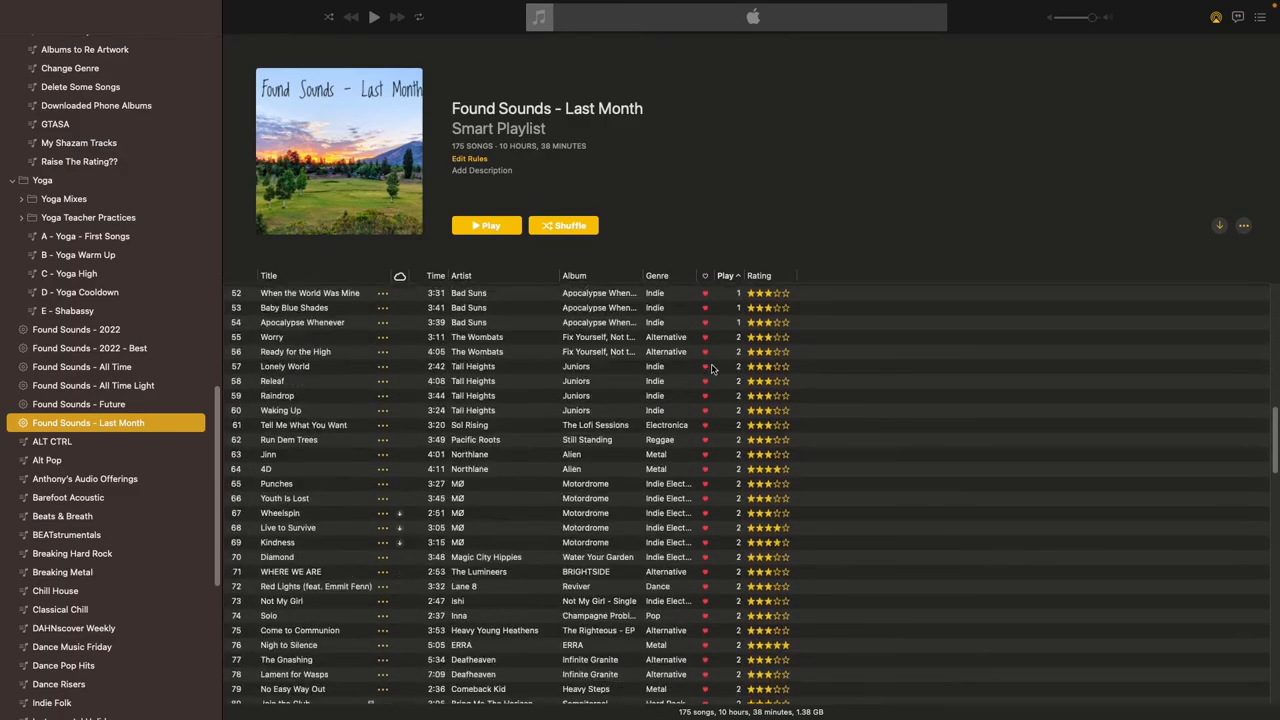
pyautogui.scroll(-3)
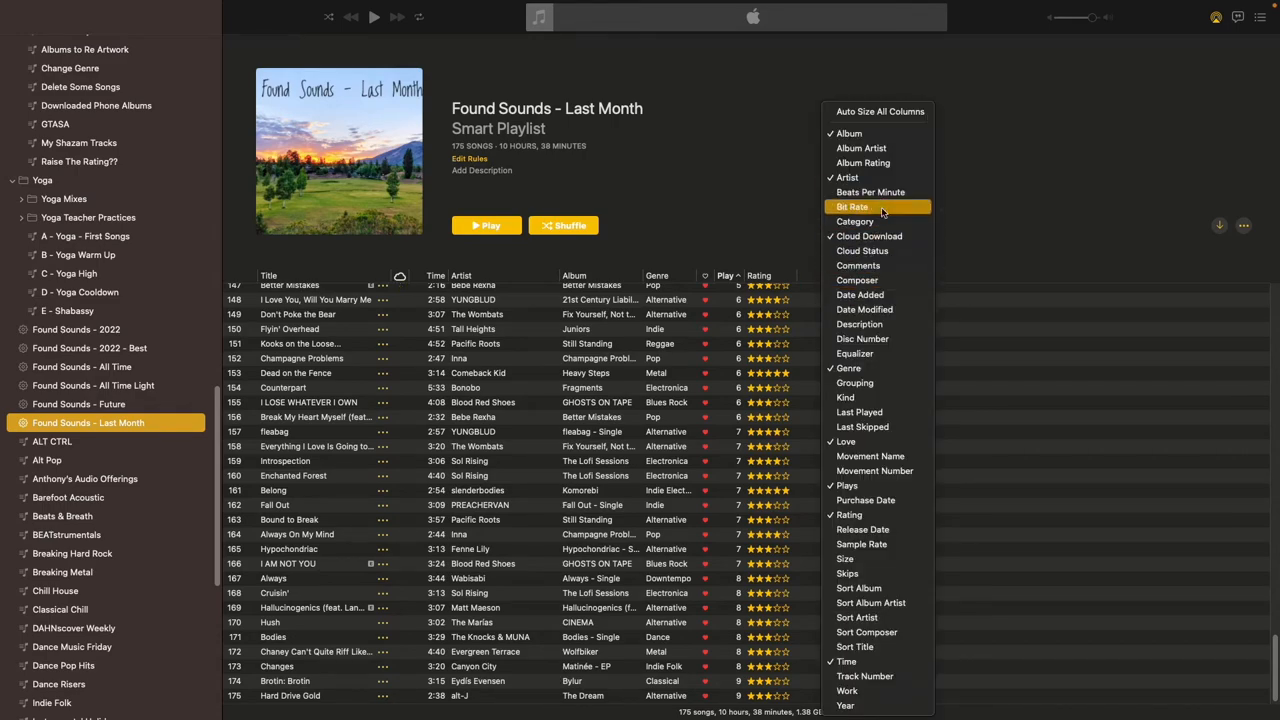
pyautogui.click(860, 294)
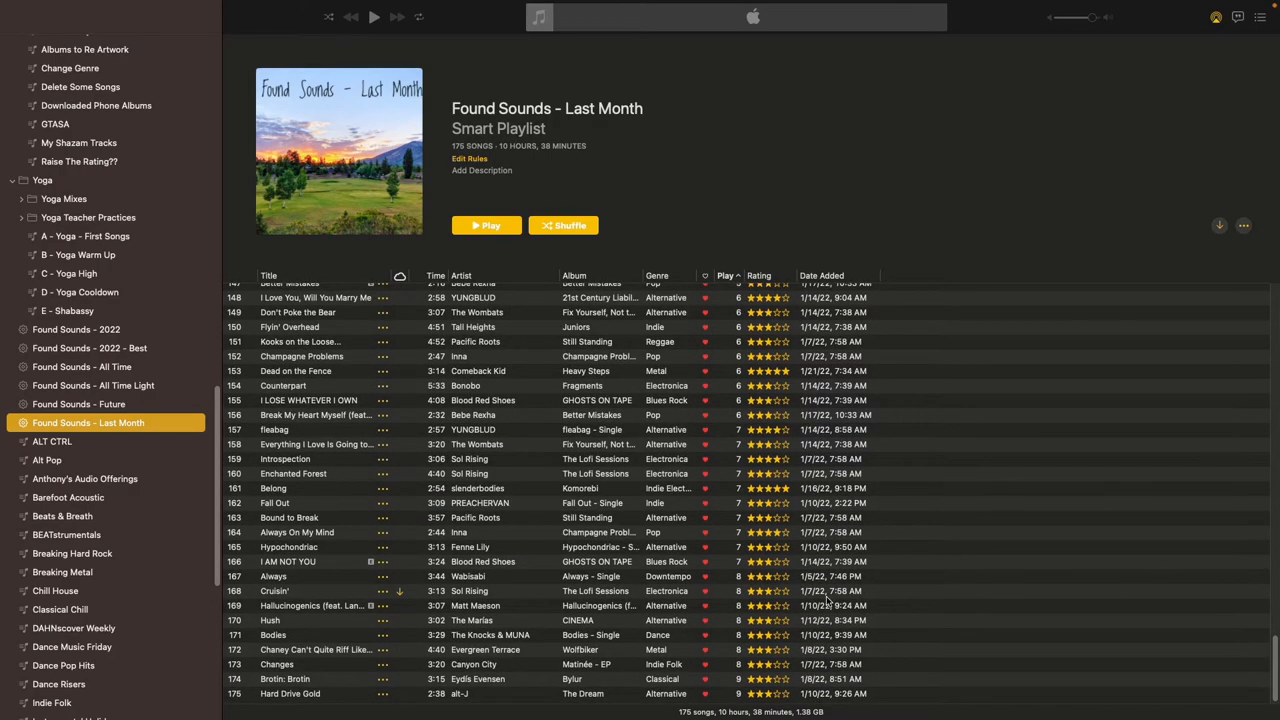
pyautogui.scroll(3)
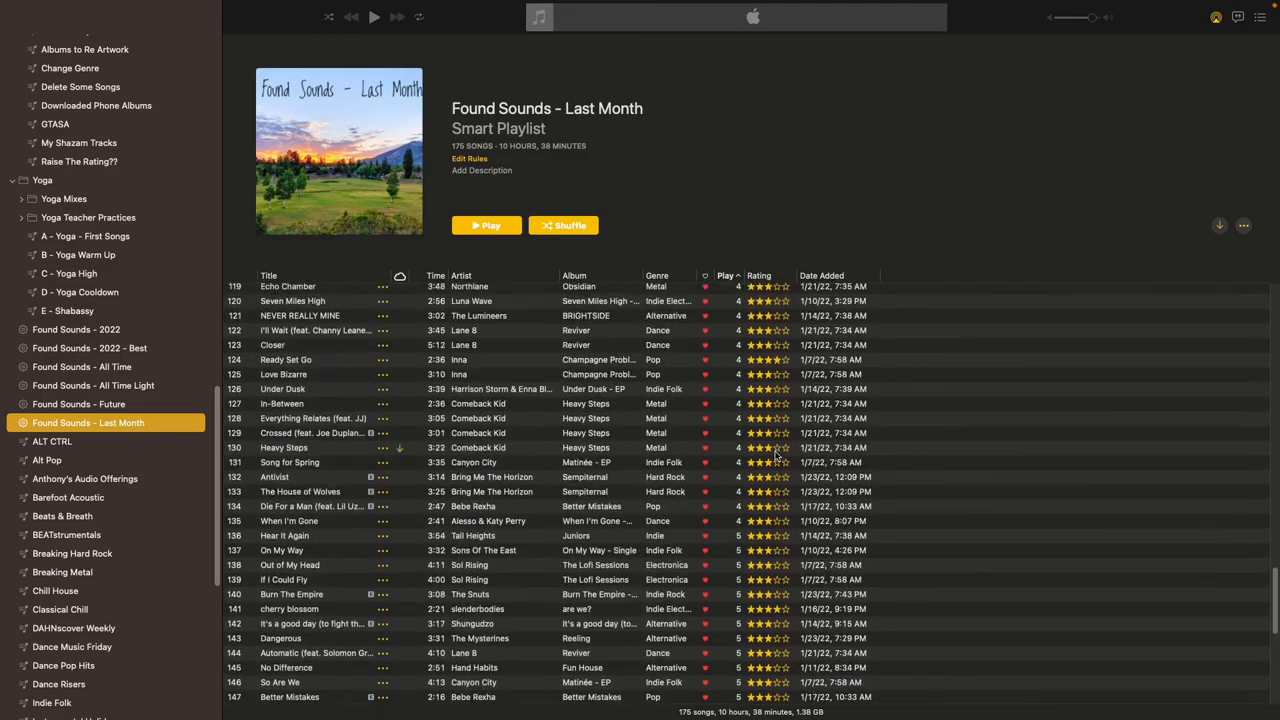
pyautogui.scroll(3)
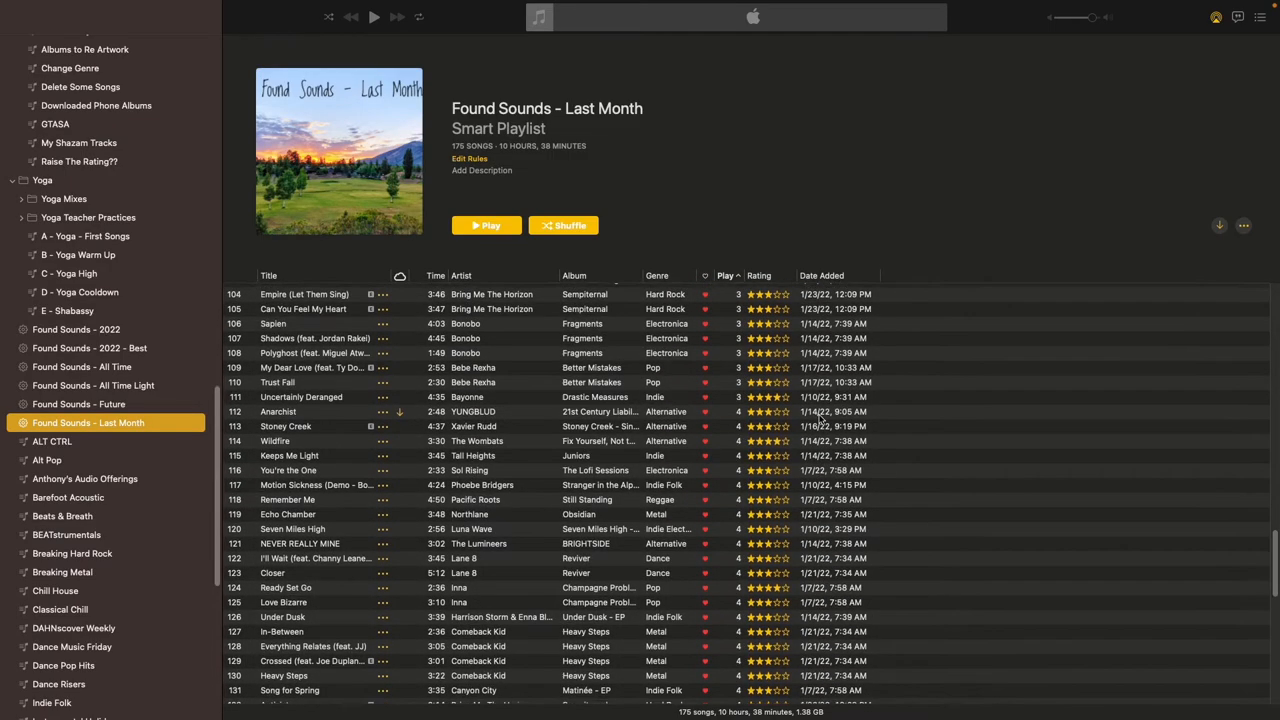
pyautogui.scroll(3)
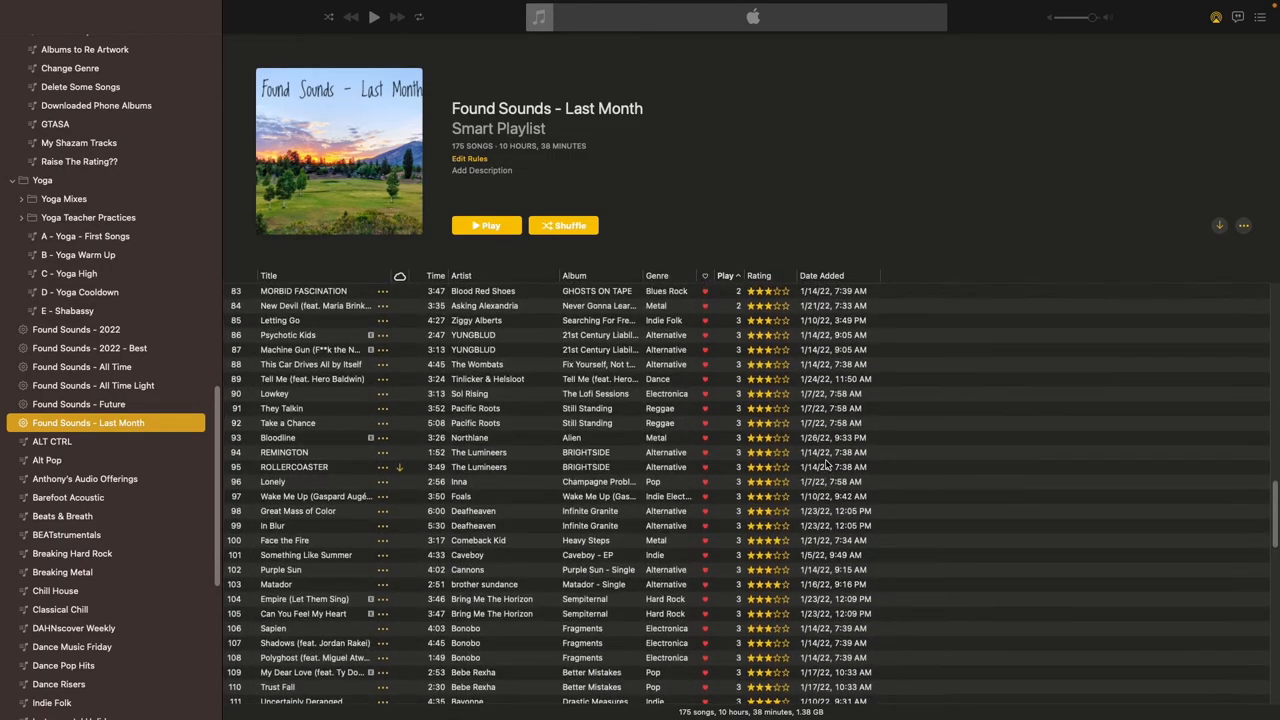
pyautogui.scroll(3)
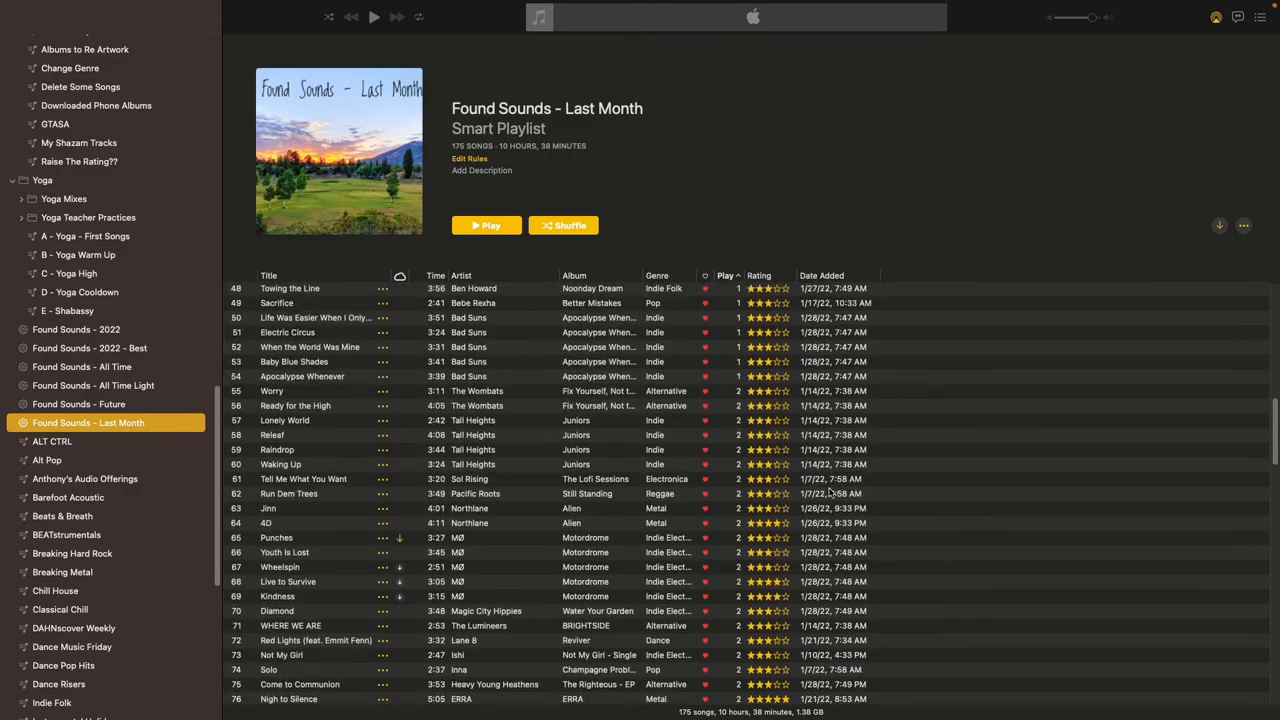
pyautogui.scroll(3)
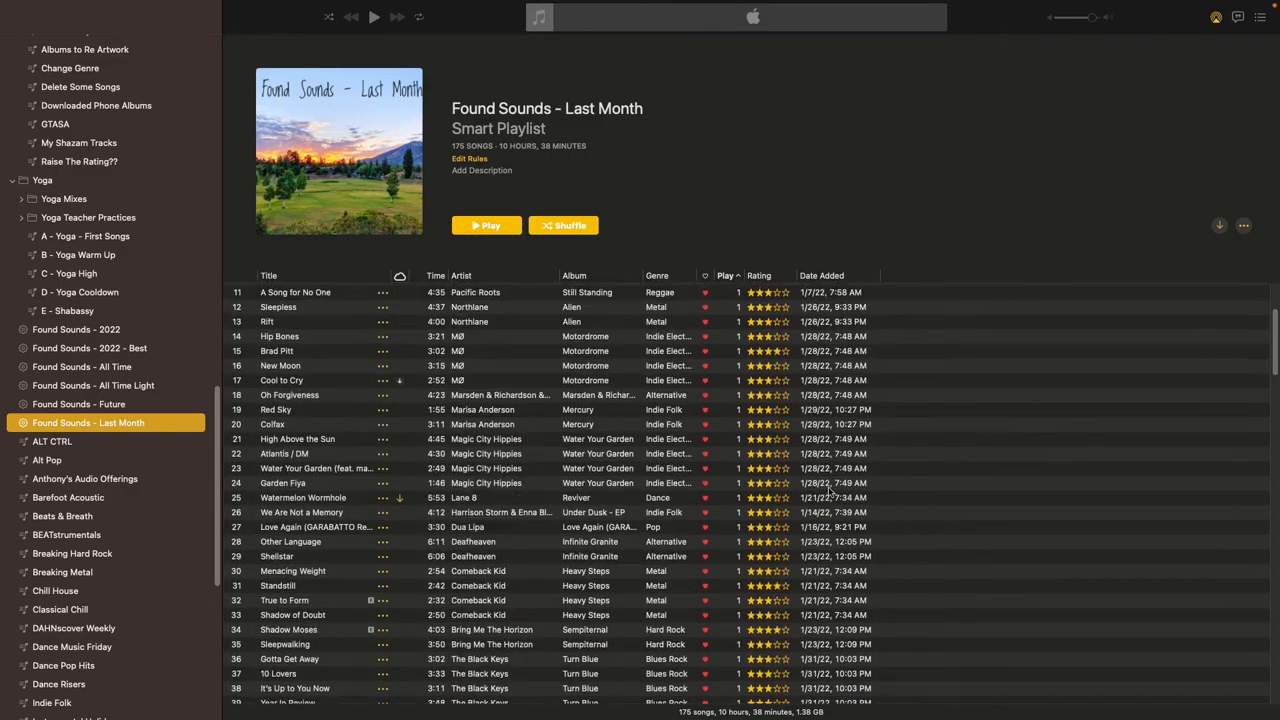
pyautogui.scroll(3)
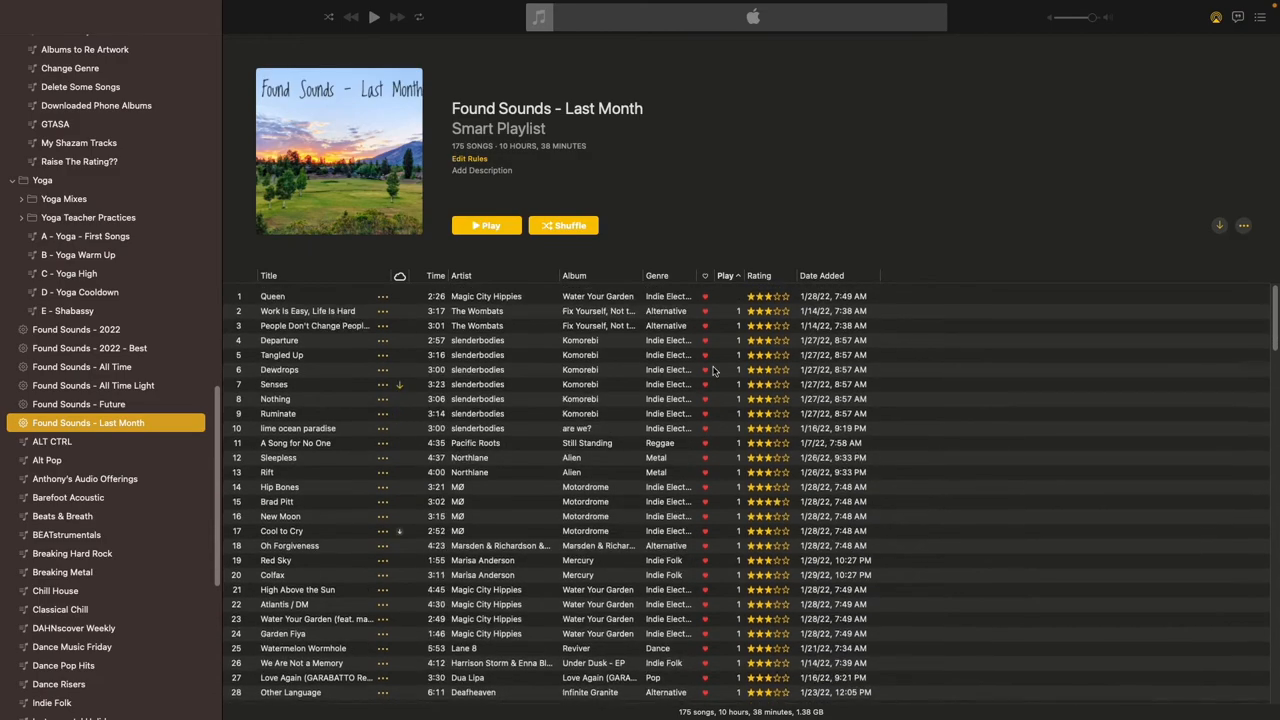
pyautogui.scroll(-3)
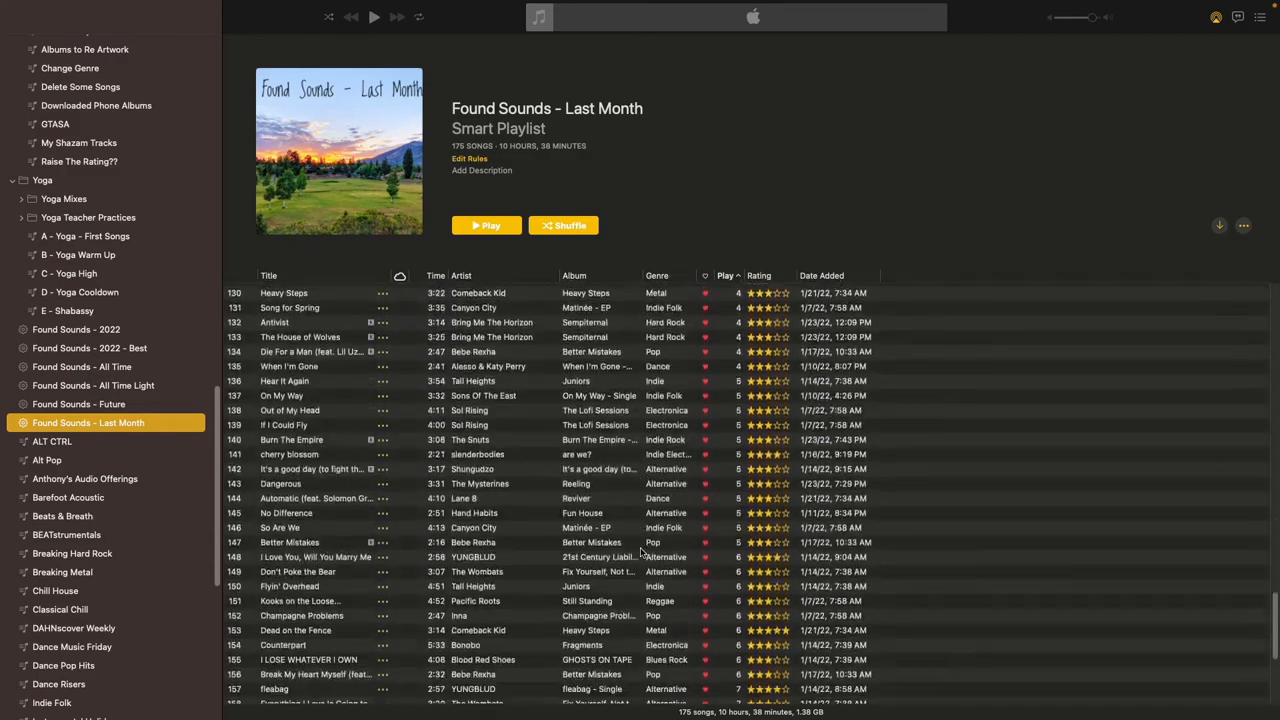
pyautogui.scroll(-3)
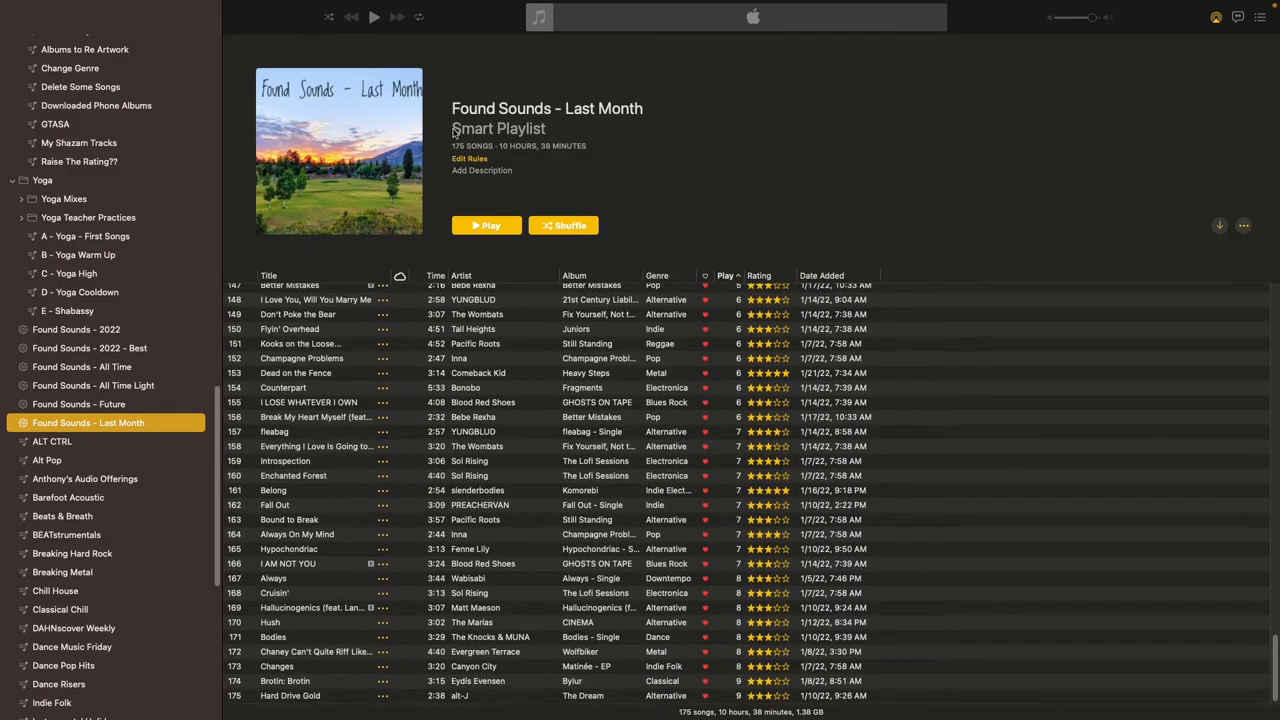
# Show the Last Month playlist's rules: music only, added in the last 30 days
pyautogui.click(468, 158)
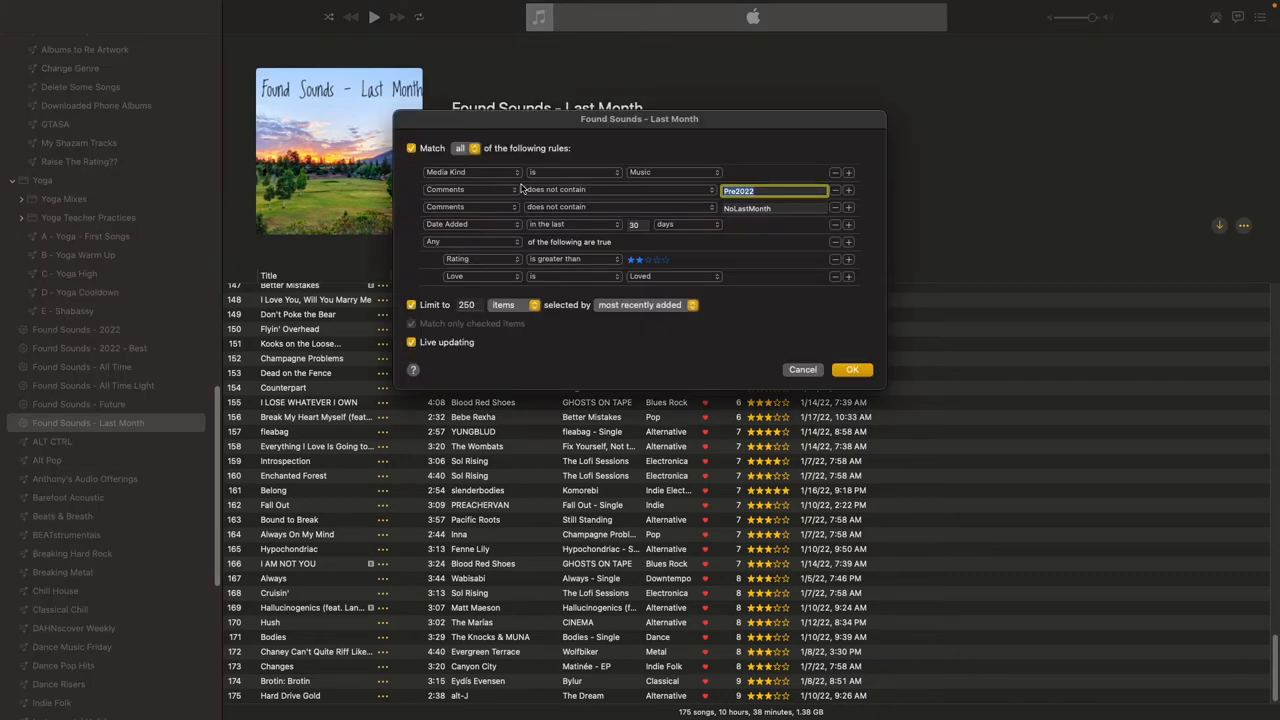
pyautogui.moveTo(500, 212)
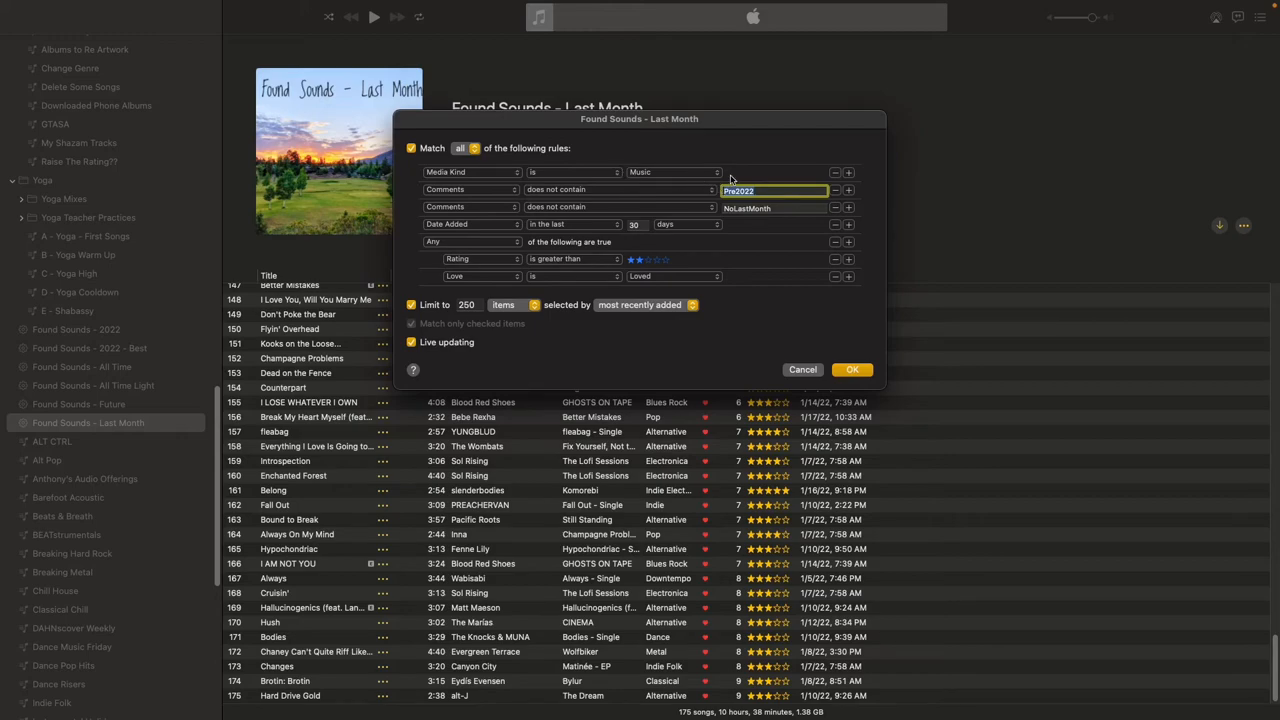
pyautogui.moveTo(464, 194)
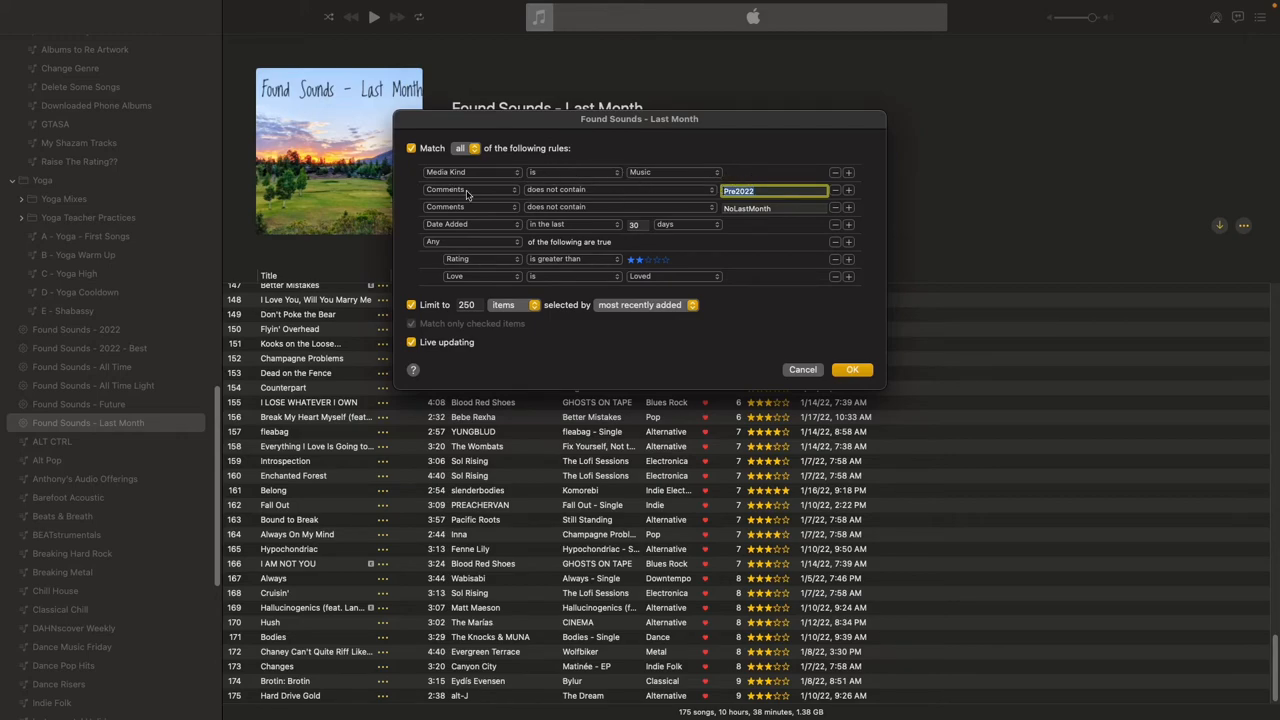
pyautogui.moveTo(458, 214)
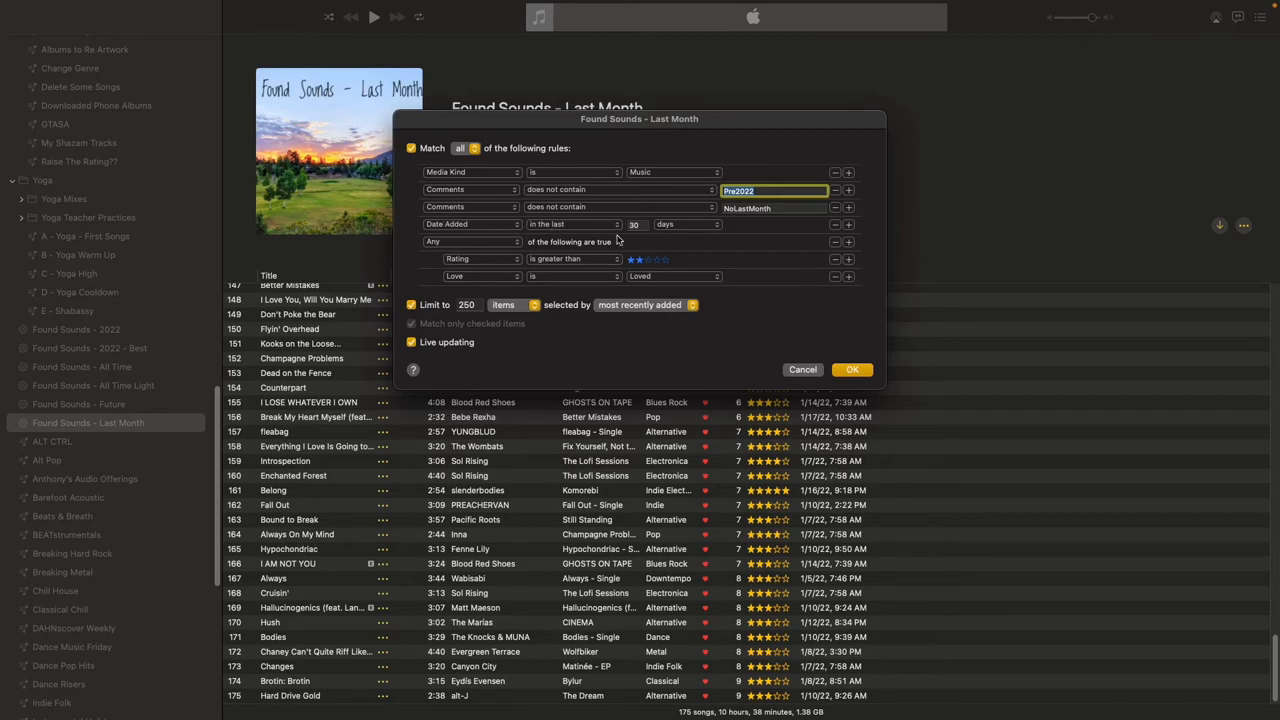
pyautogui.moveTo(512, 250)
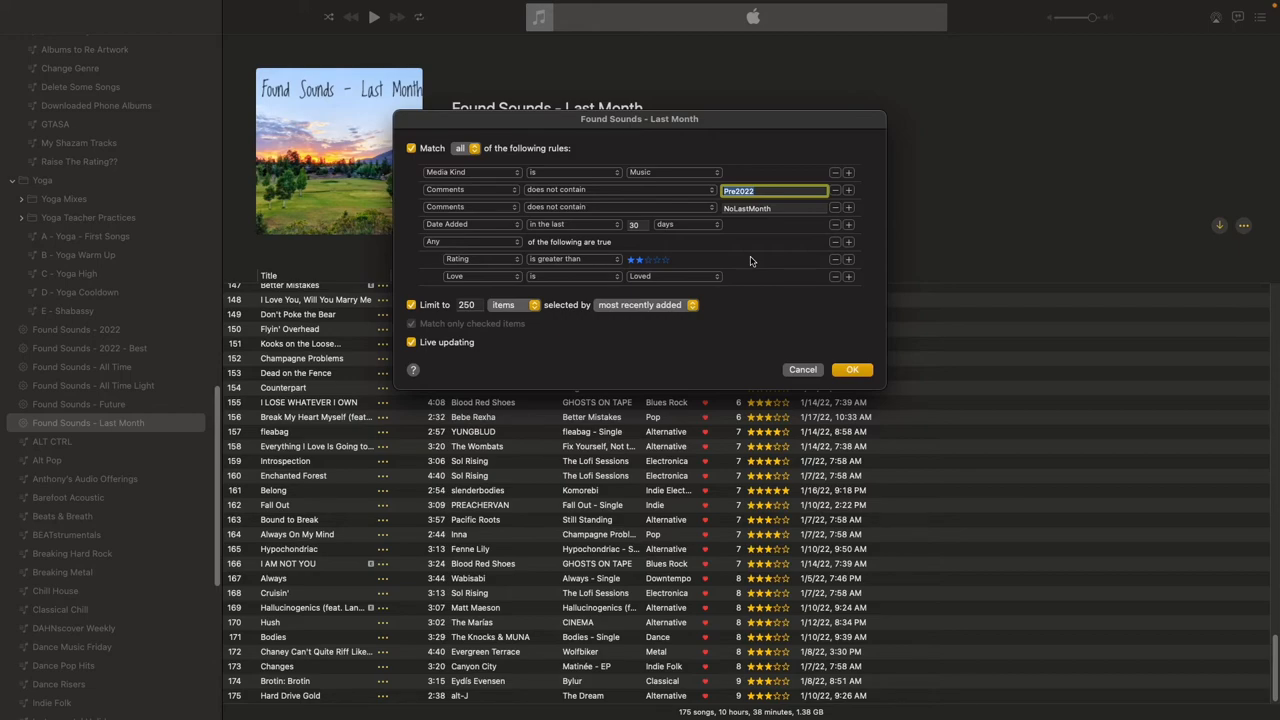
pyautogui.moveTo(680, 254)
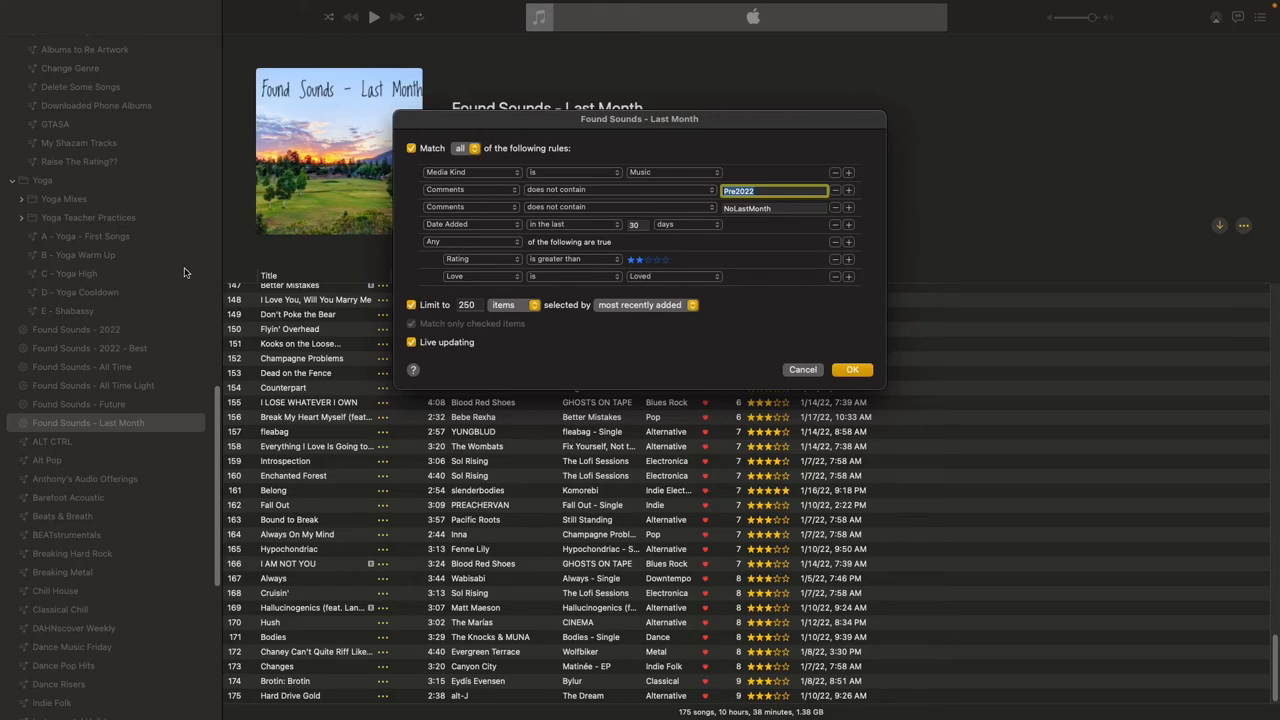
pyautogui.moveTo(424, 292)
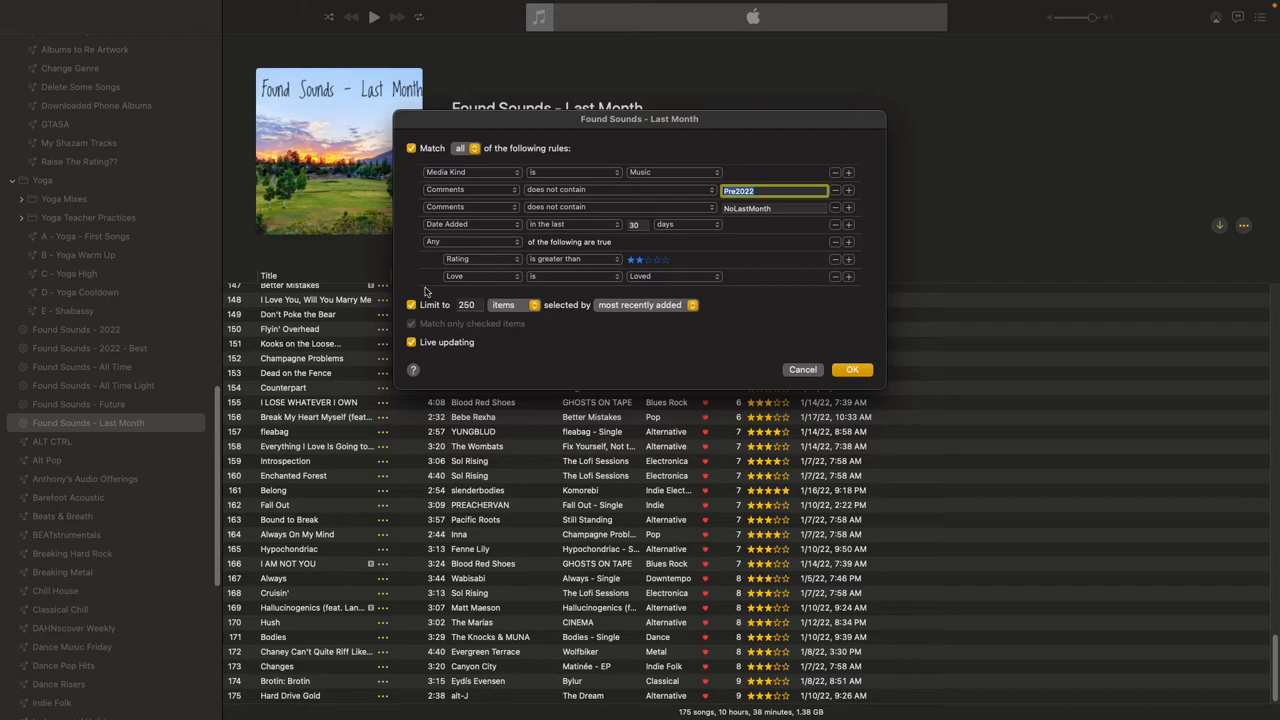
pyautogui.moveTo(724, 272)
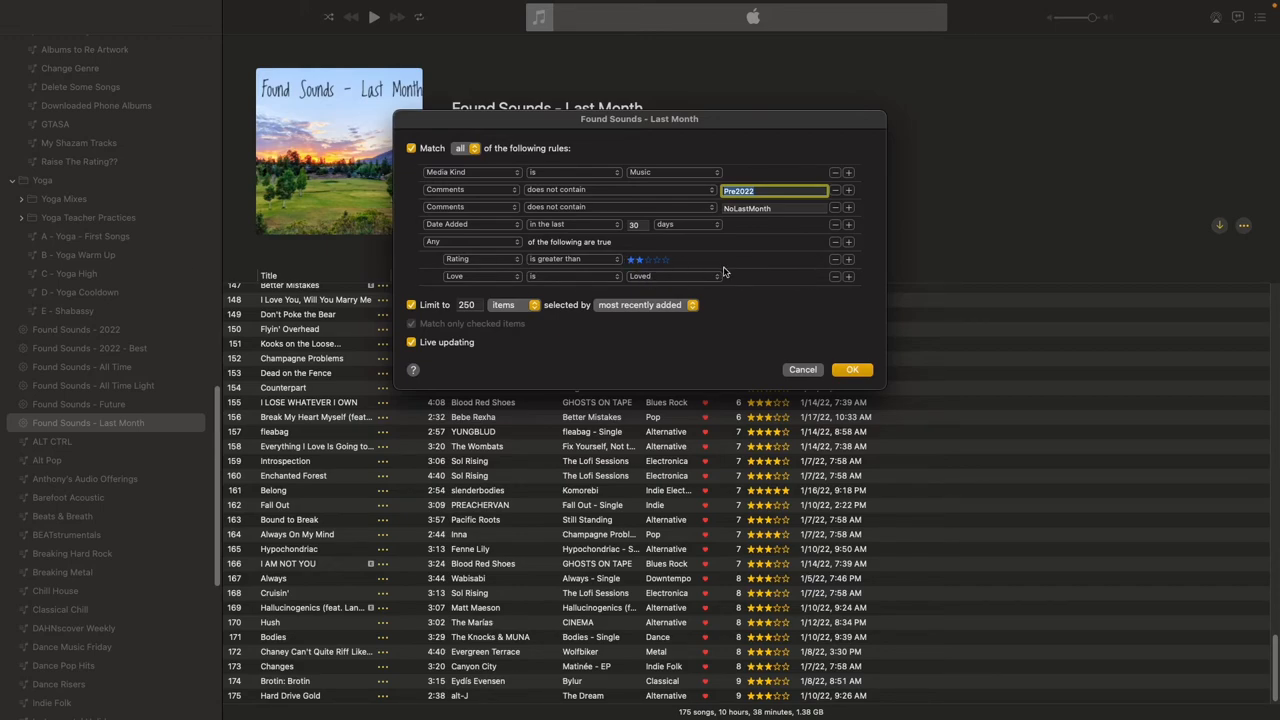
pyautogui.moveTo(736, 268)
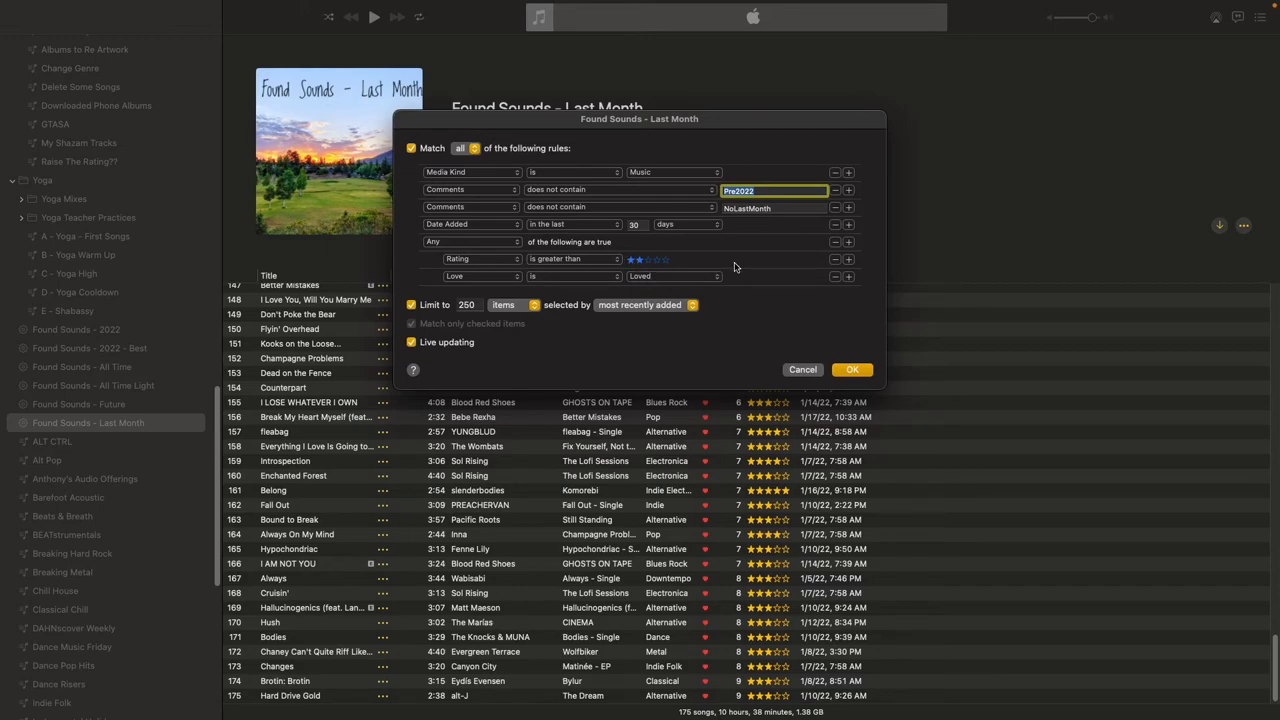
pyautogui.moveTo(532, 234)
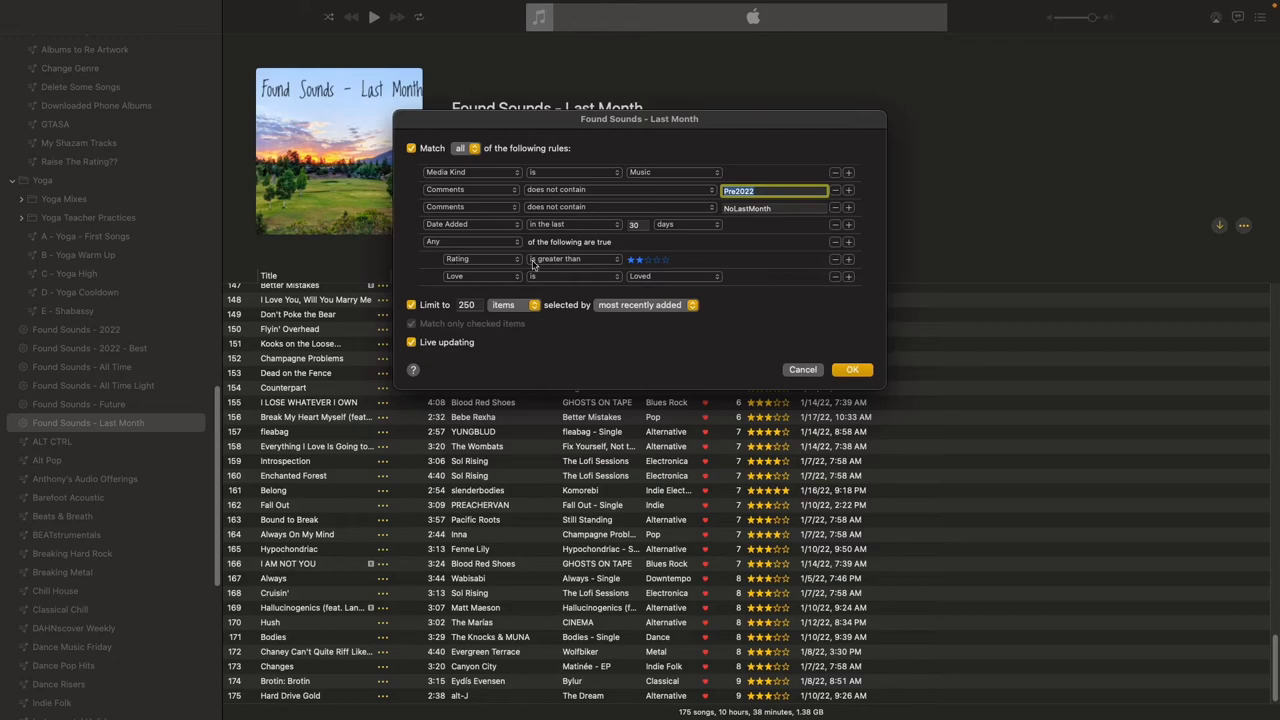
pyautogui.moveTo(550, 244)
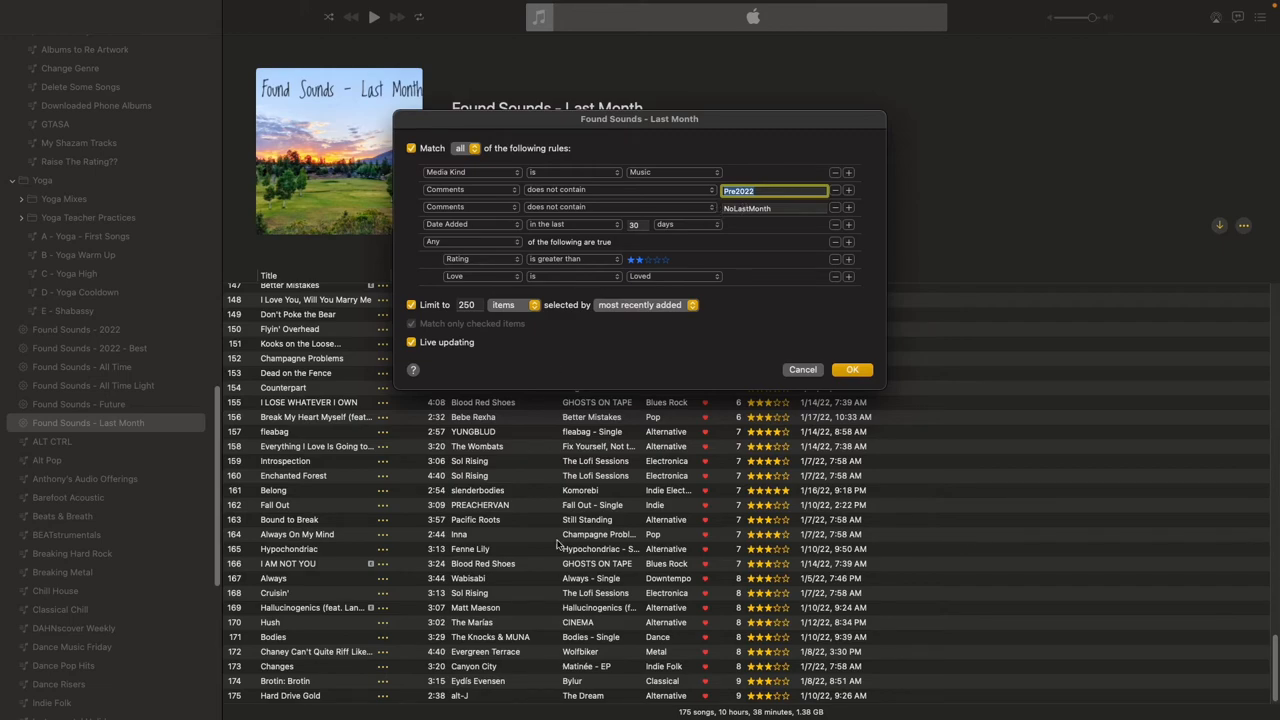
pyautogui.moveTo(648, 464)
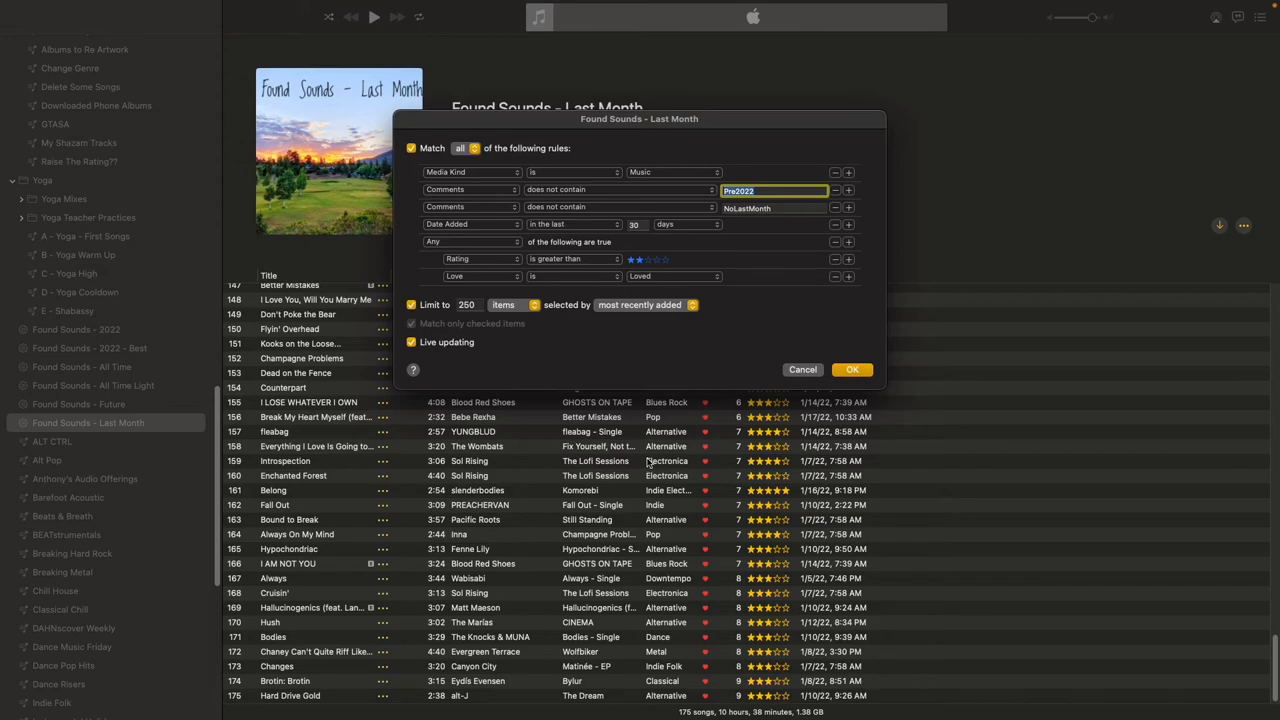
pyautogui.moveTo(748, 216)
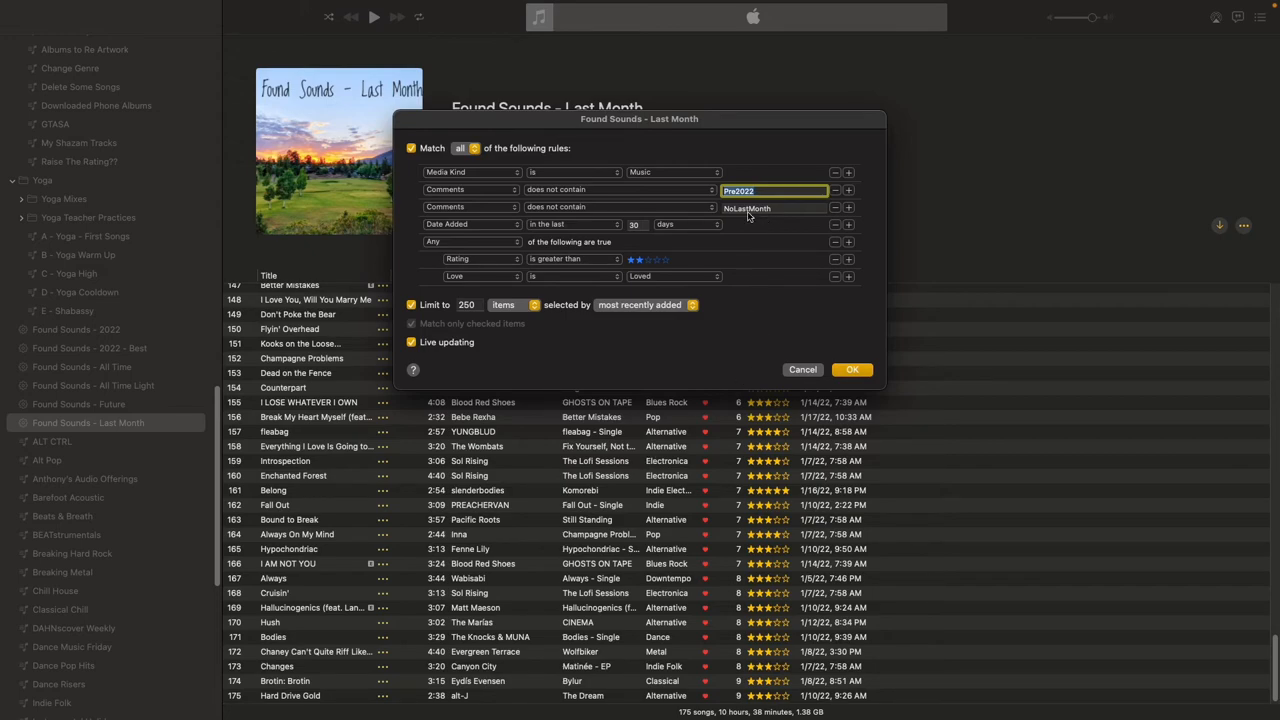
pyautogui.moveTo(672, 204)
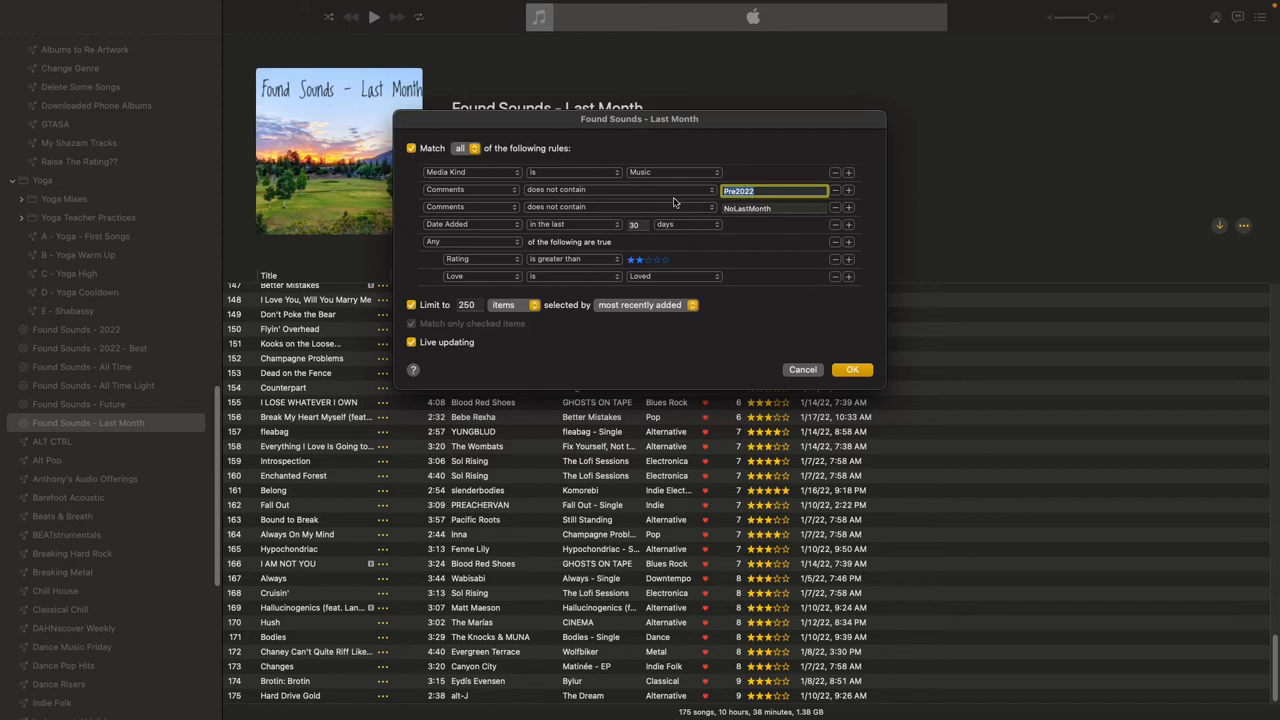
pyautogui.moveTo(470, 190)
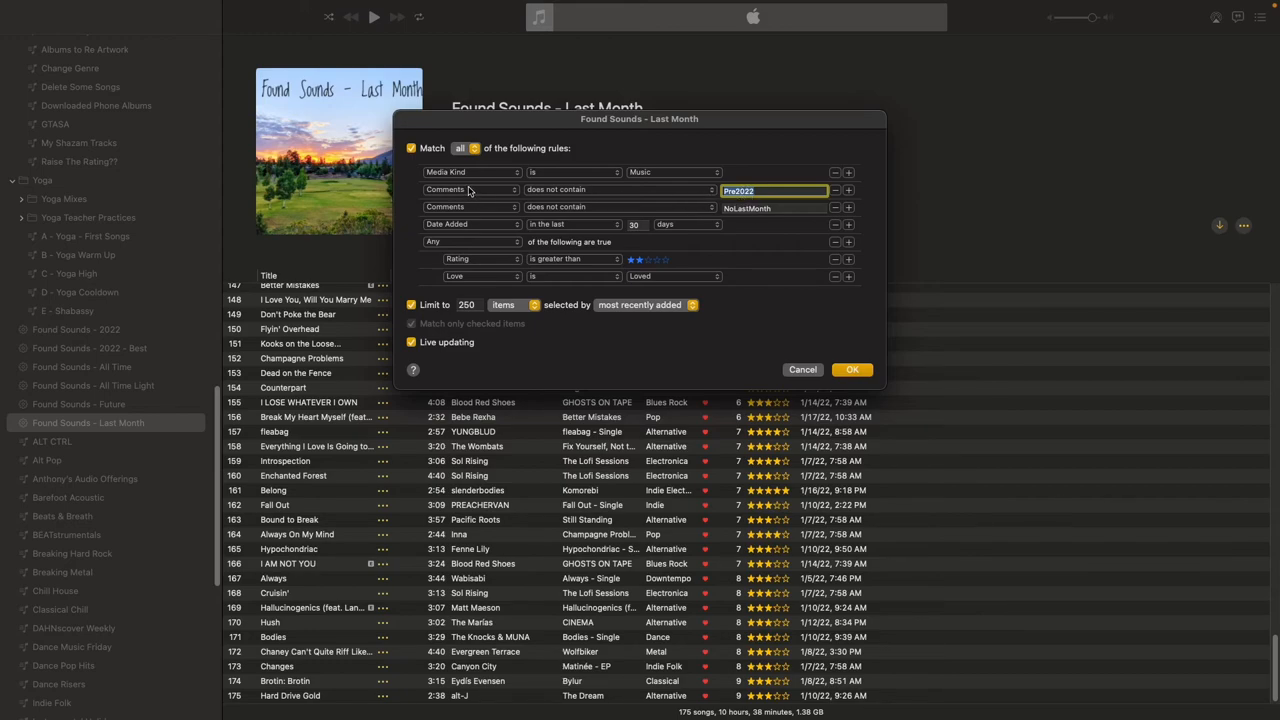
pyautogui.moveTo(544, 198)
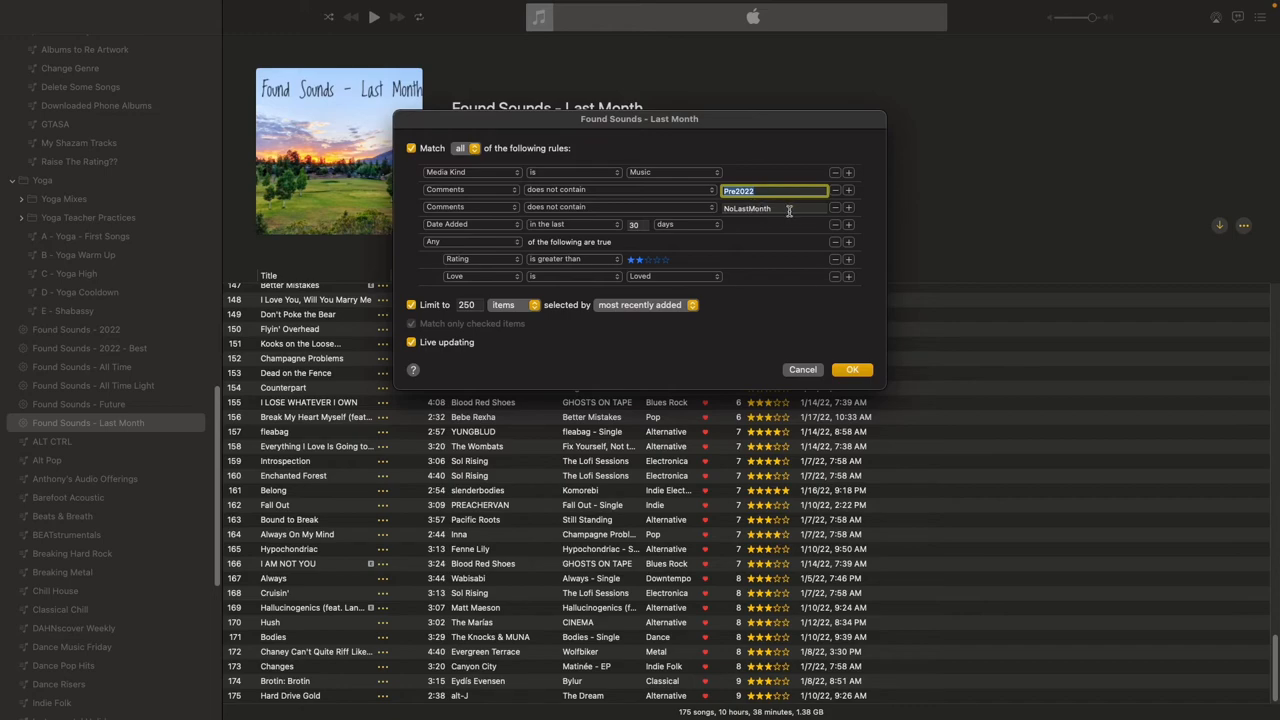
pyautogui.moveTo(546, 212)
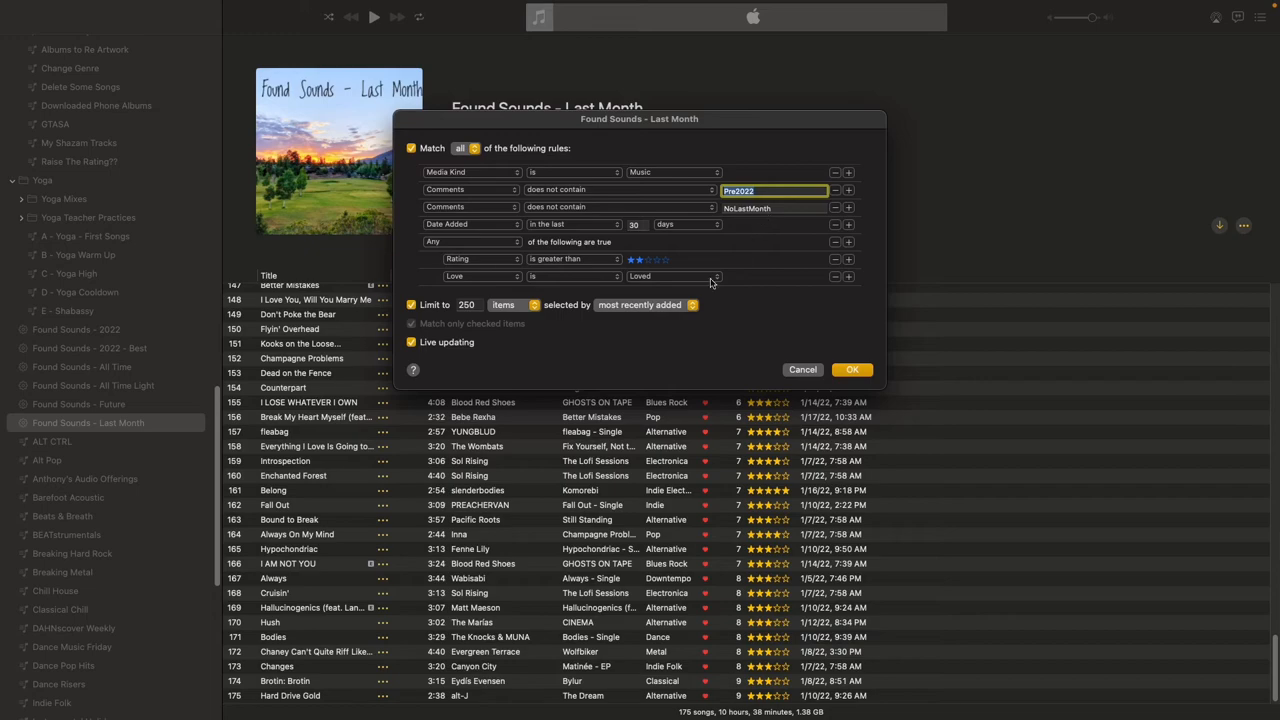
pyautogui.moveTo(644, 318)
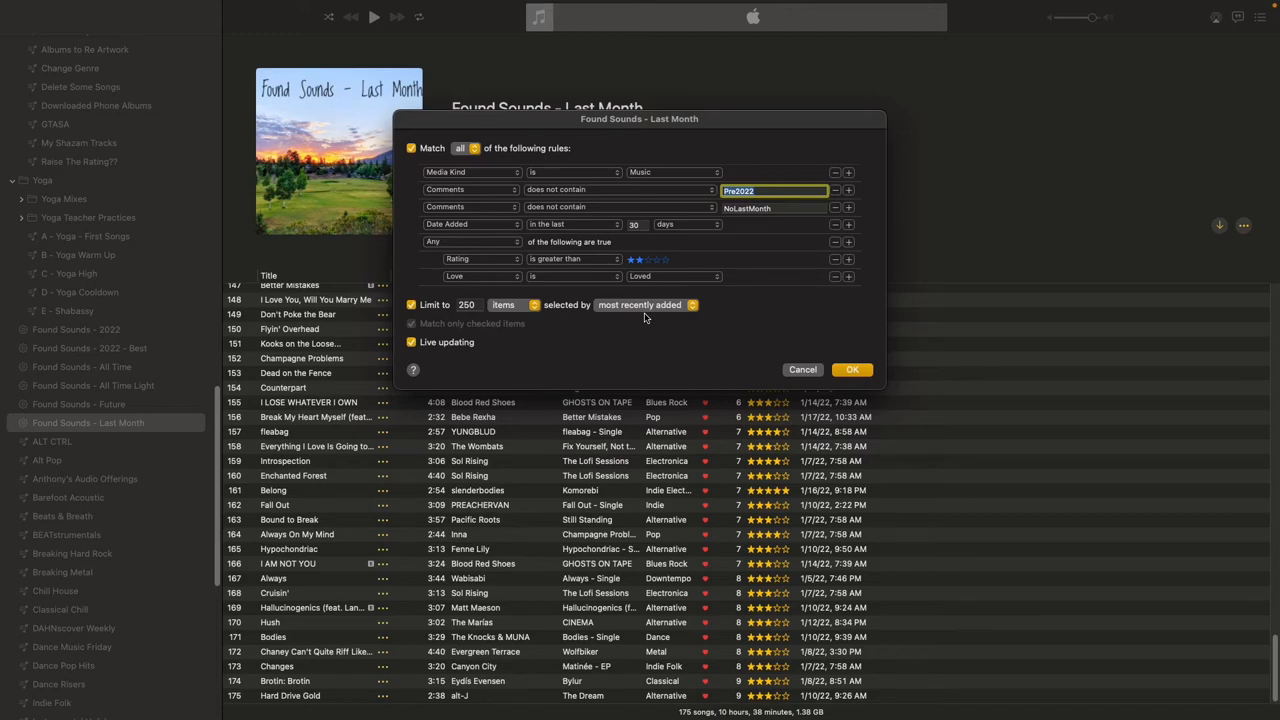
# Cancel out of the Last Month rules, leaving the playlist at 175 songs
pyautogui.click(852, 368)
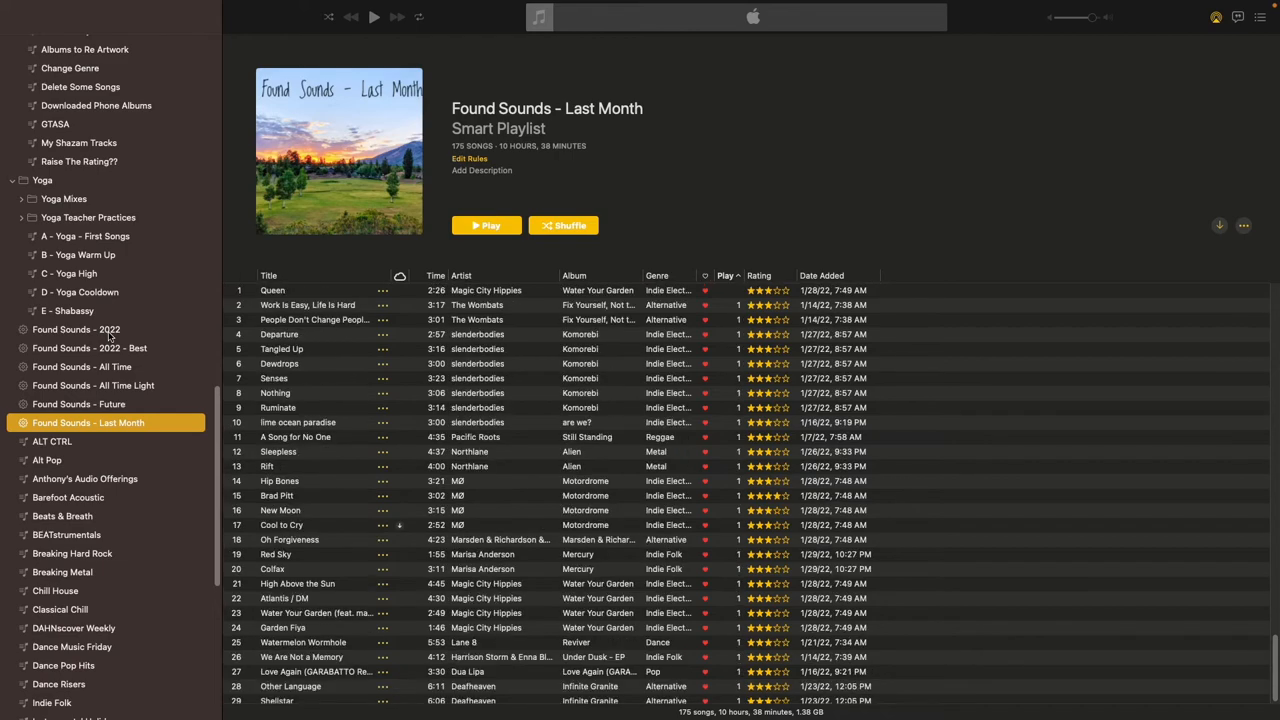
# Review Found Sounds - 2022's rules (2022 date range, comment exclusion, Loved or rating threshold) and close them
pyautogui.click(76, 328)
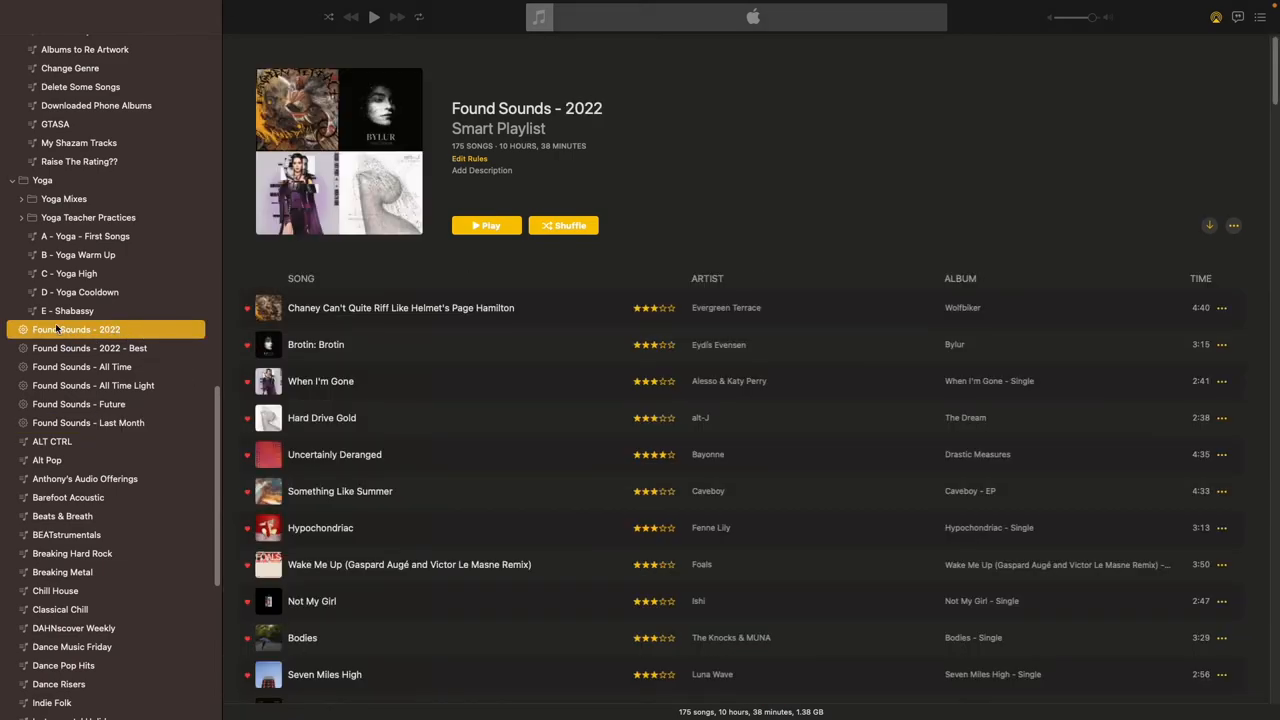
pyautogui.moveTo(104, 352)
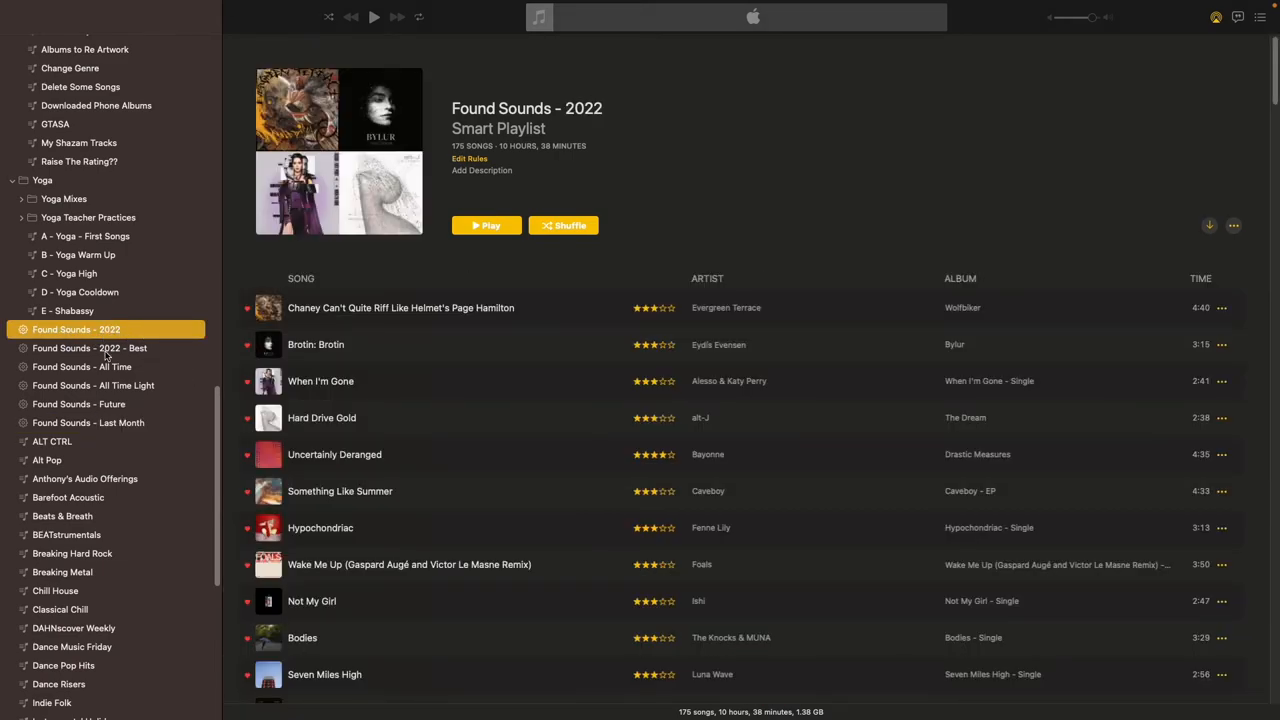
pyautogui.rightClick(76, 328)
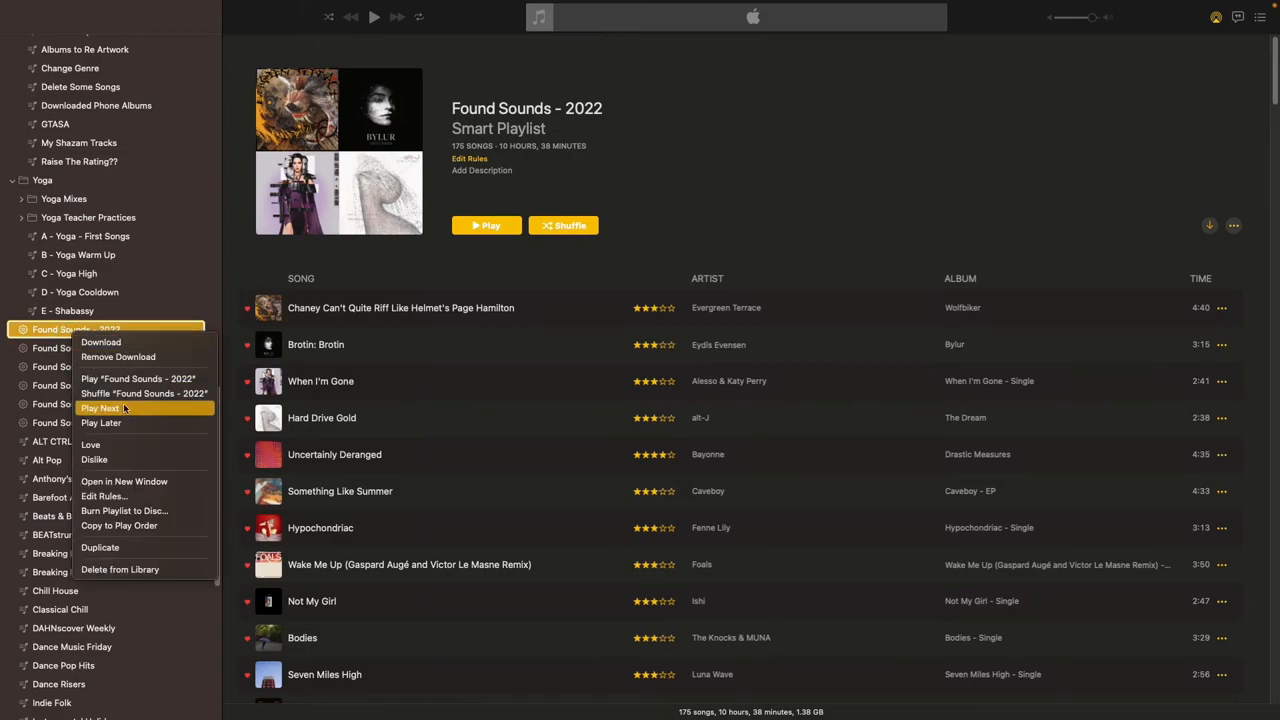
pyautogui.click(104, 496)
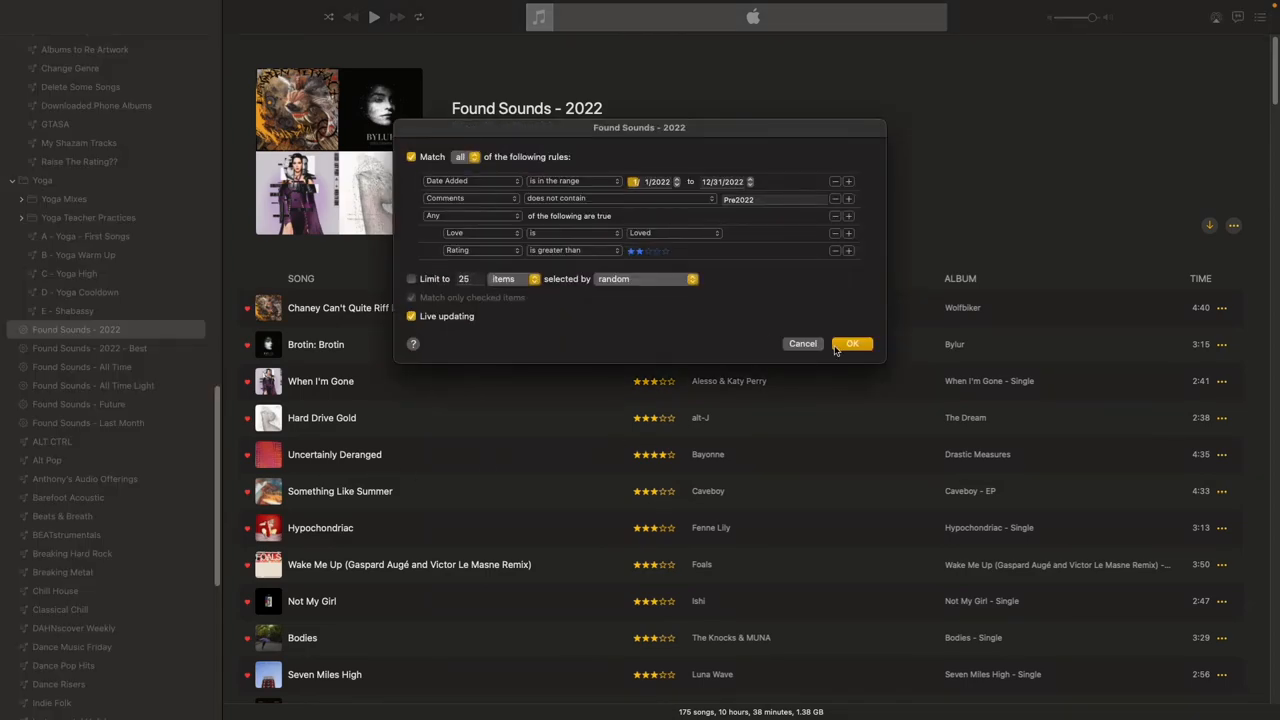
pyautogui.moveTo(640, 128); pyautogui.dragTo(640, 176)
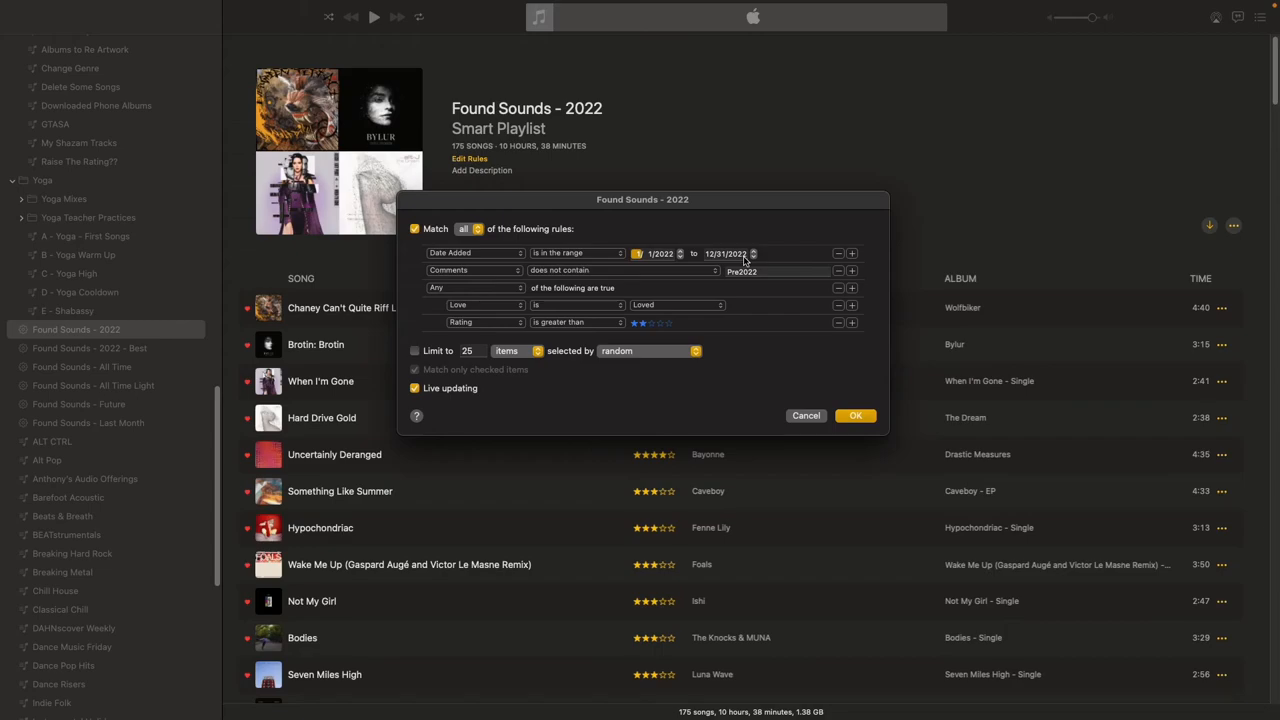
pyautogui.moveTo(622, 308)
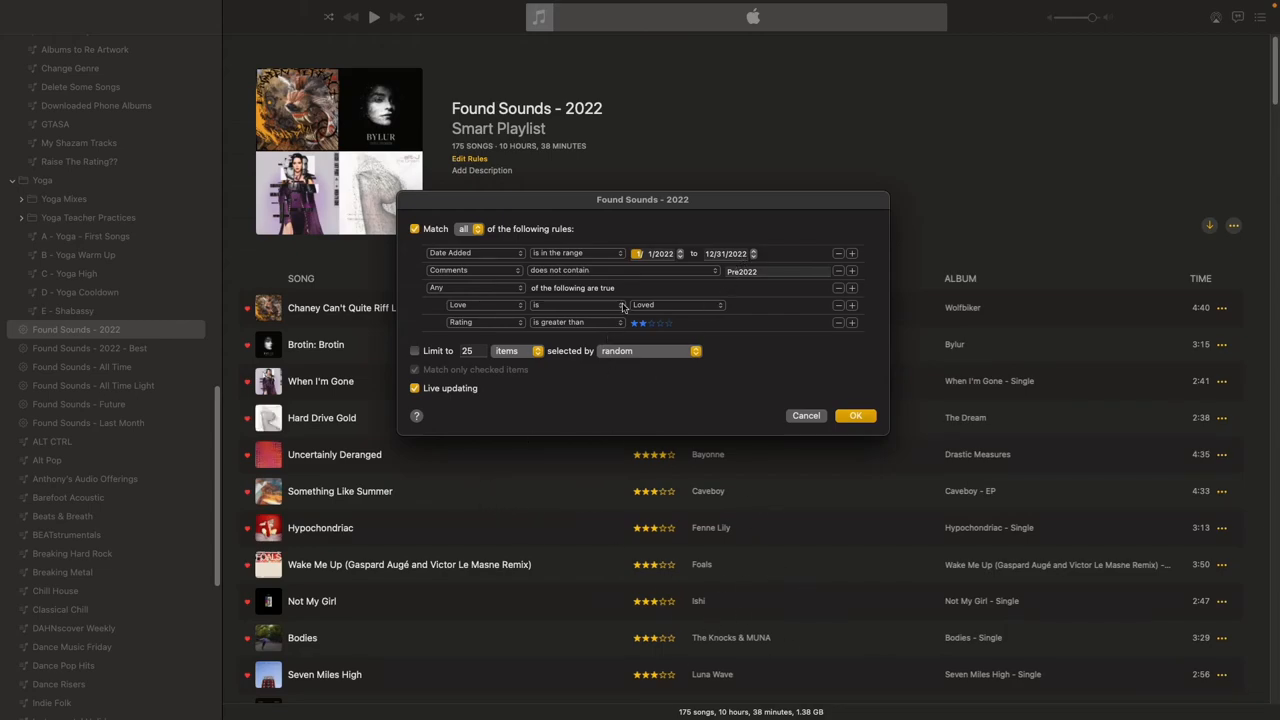
pyautogui.moveTo(480, 272)
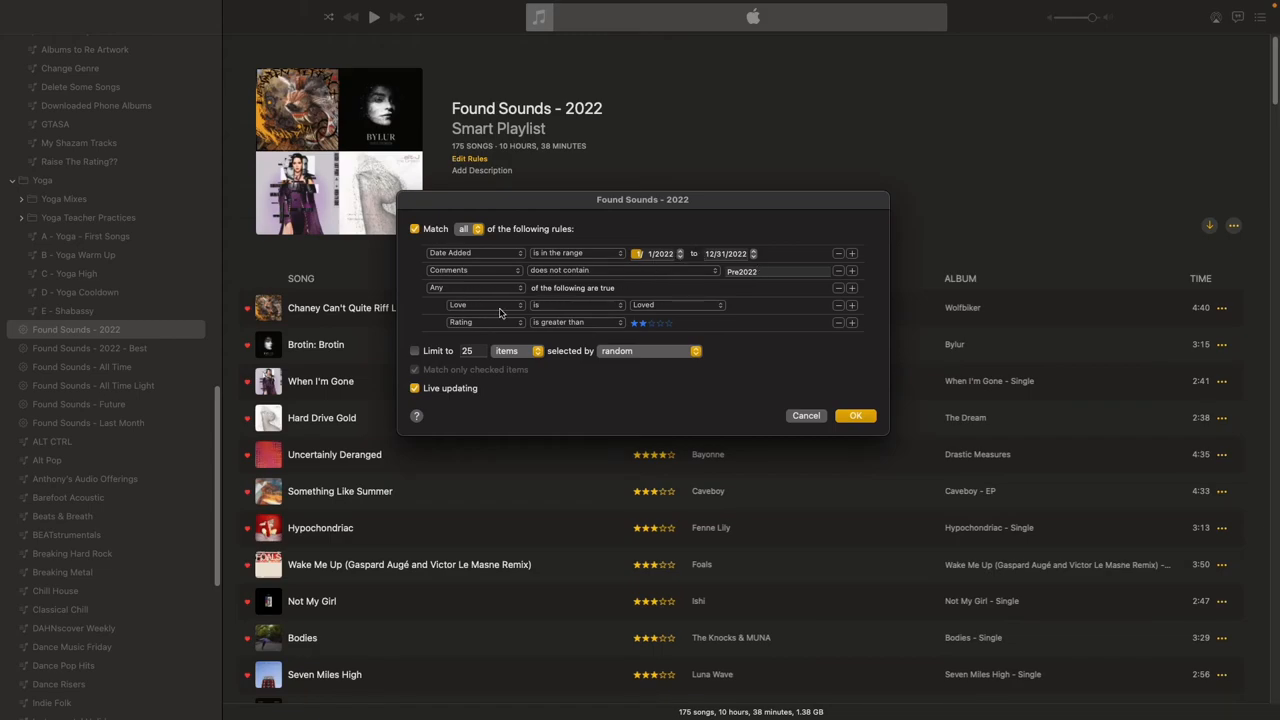
pyautogui.moveTo(660, 304)
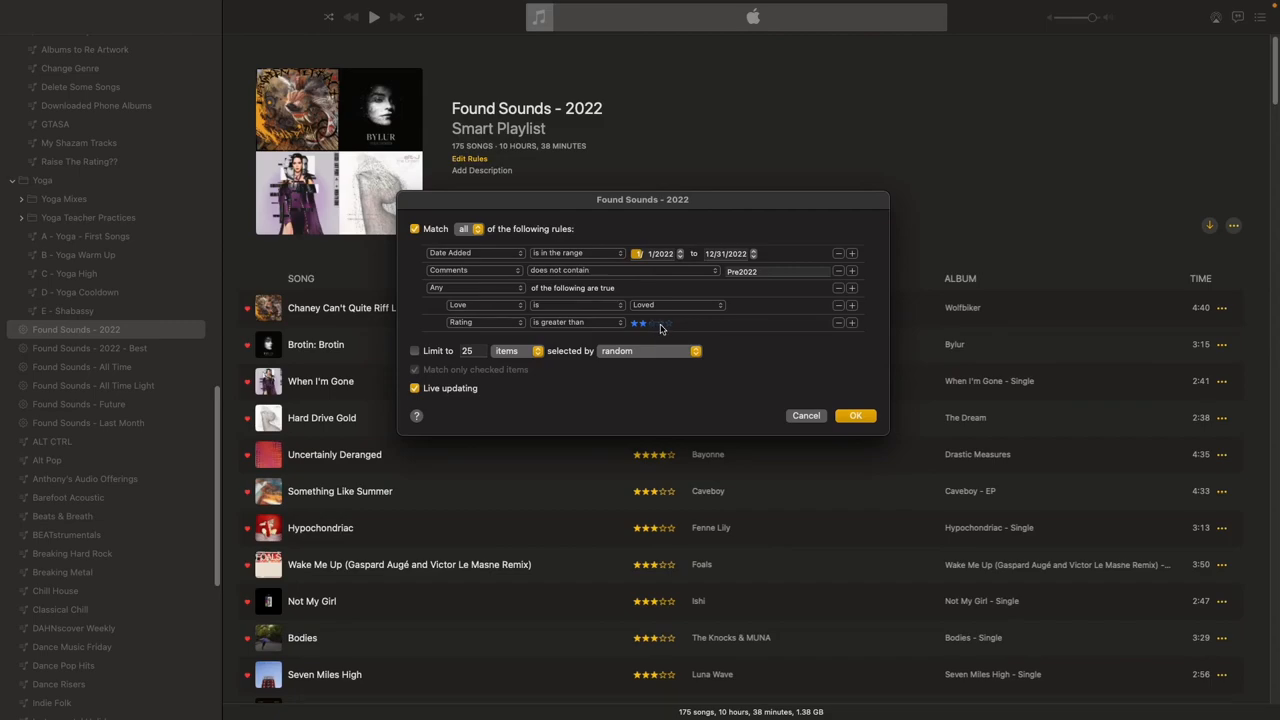
pyautogui.click(856, 414)
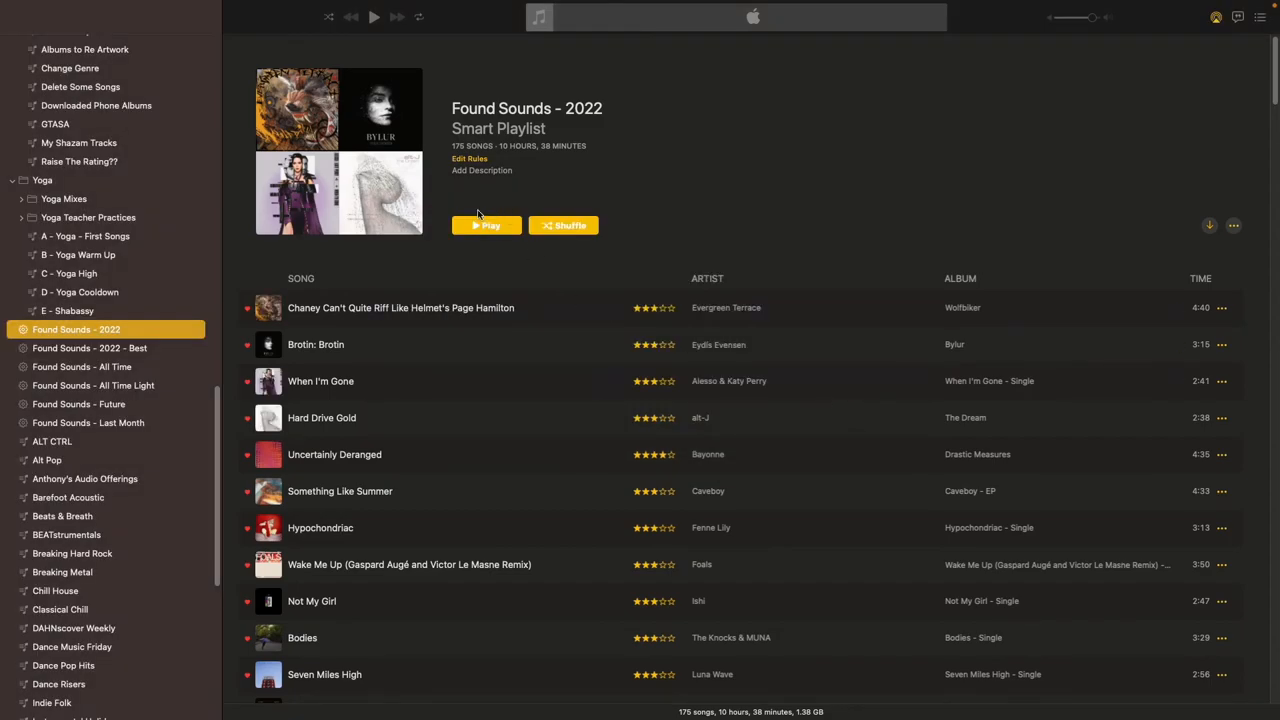
# Review the Found Sounds - 2022 - Best rules, confirm with OK, then return to Found Sounds - 2022
pyautogui.click(90, 344)
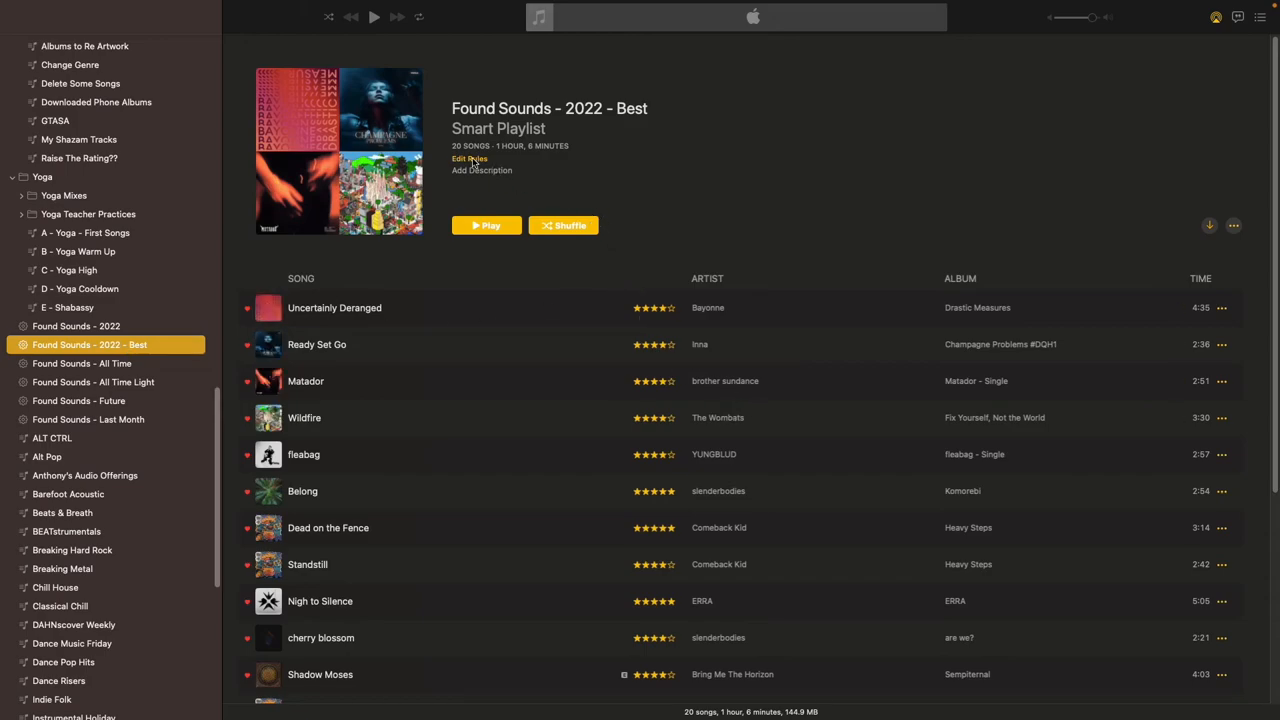
pyautogui.click(470, 160)
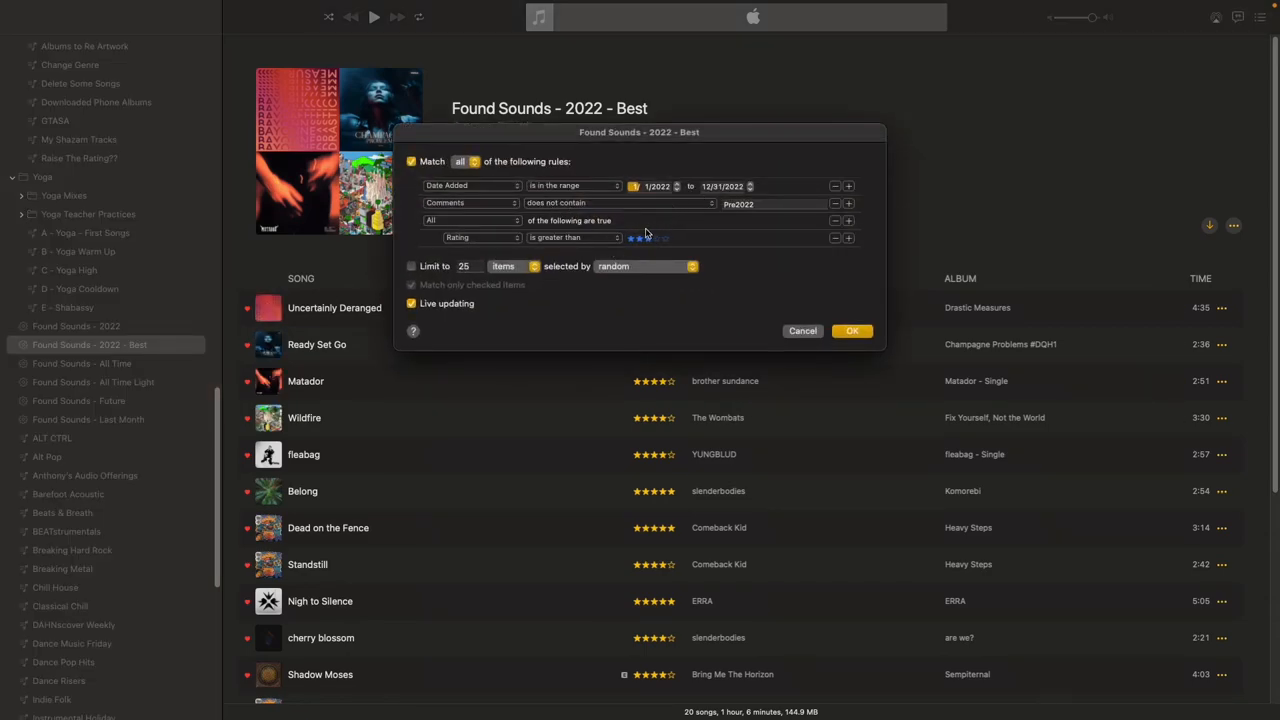
pyautogui.click(648, 236)
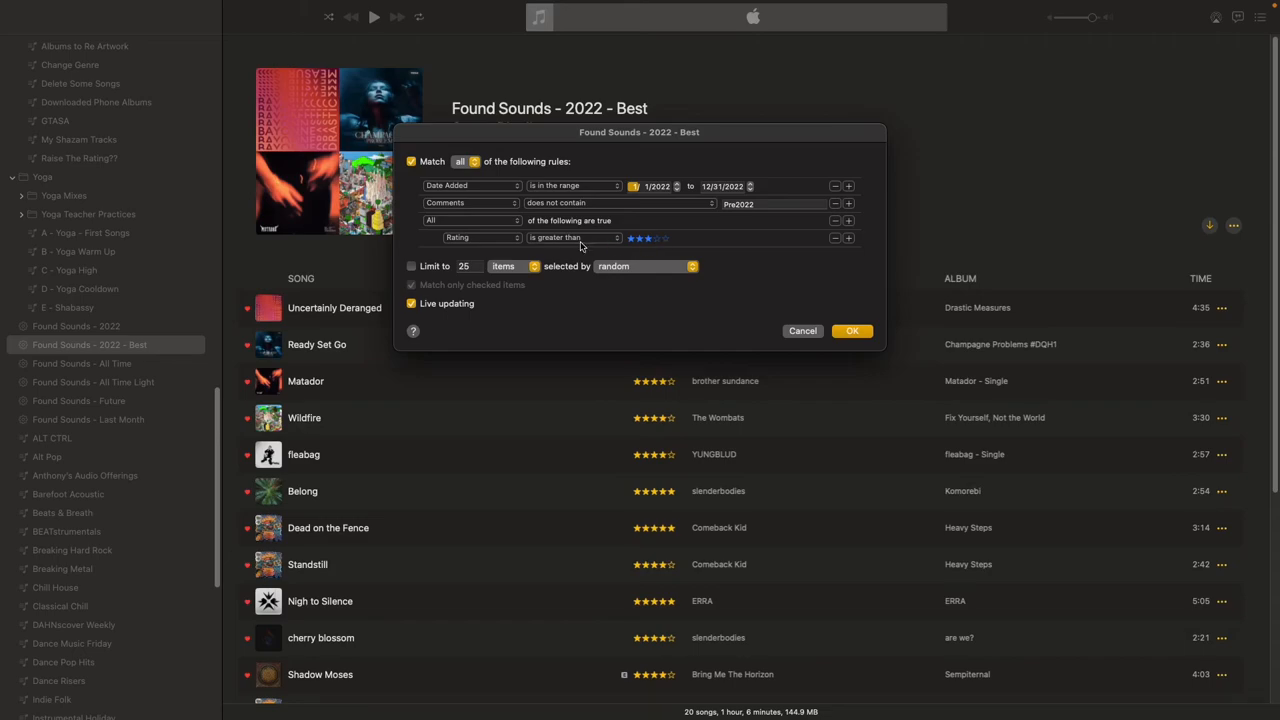
pyautogui.click(852, 332)
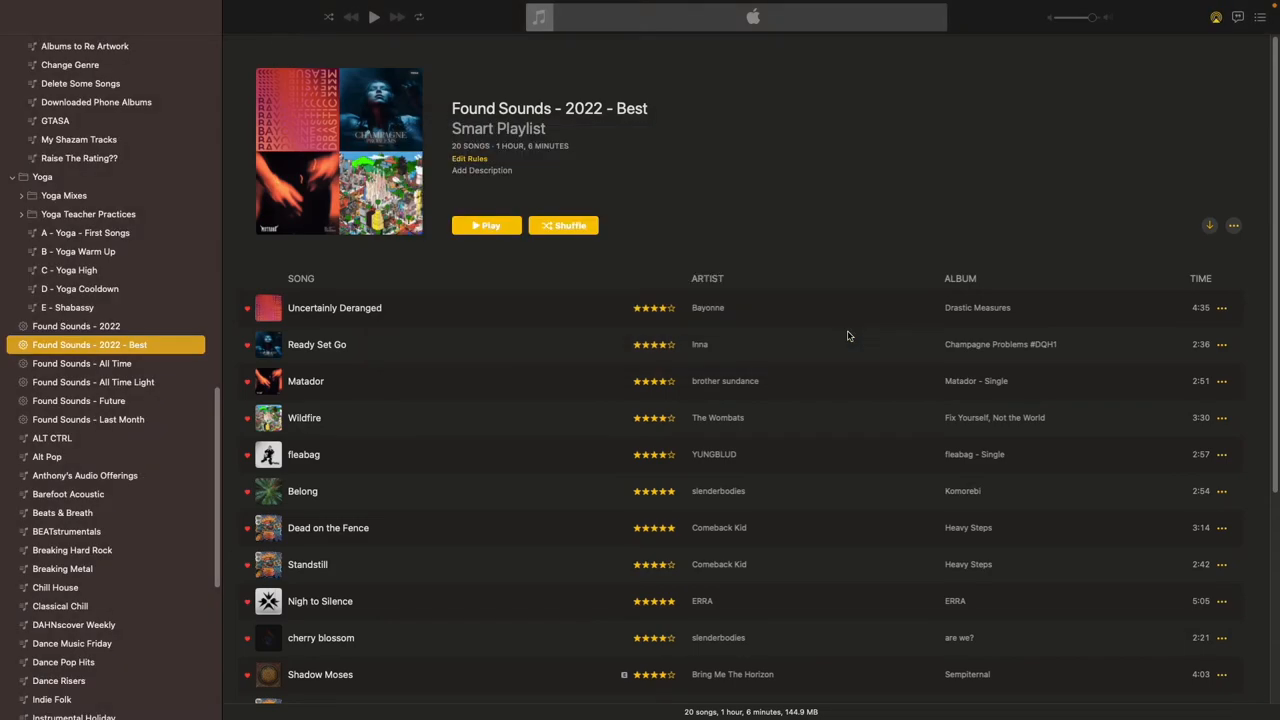
pyautogui.moveTo(548, 138)
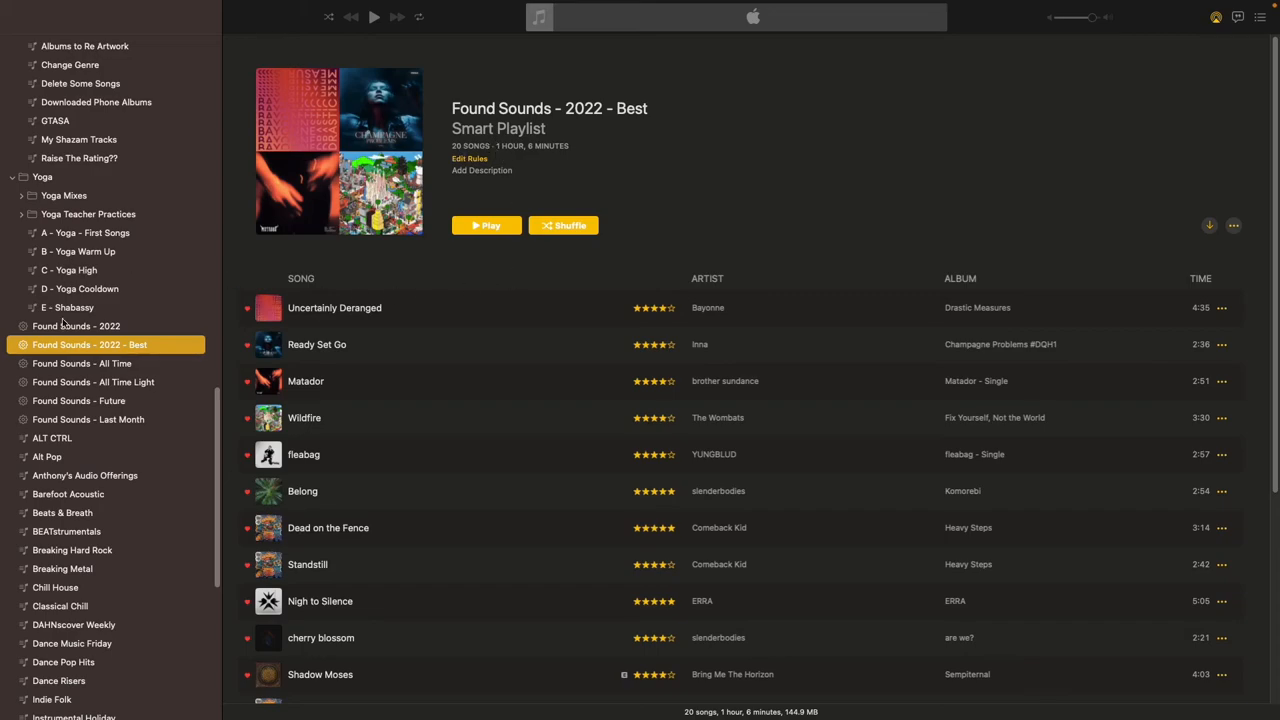
pyautogui.click(76, 326)
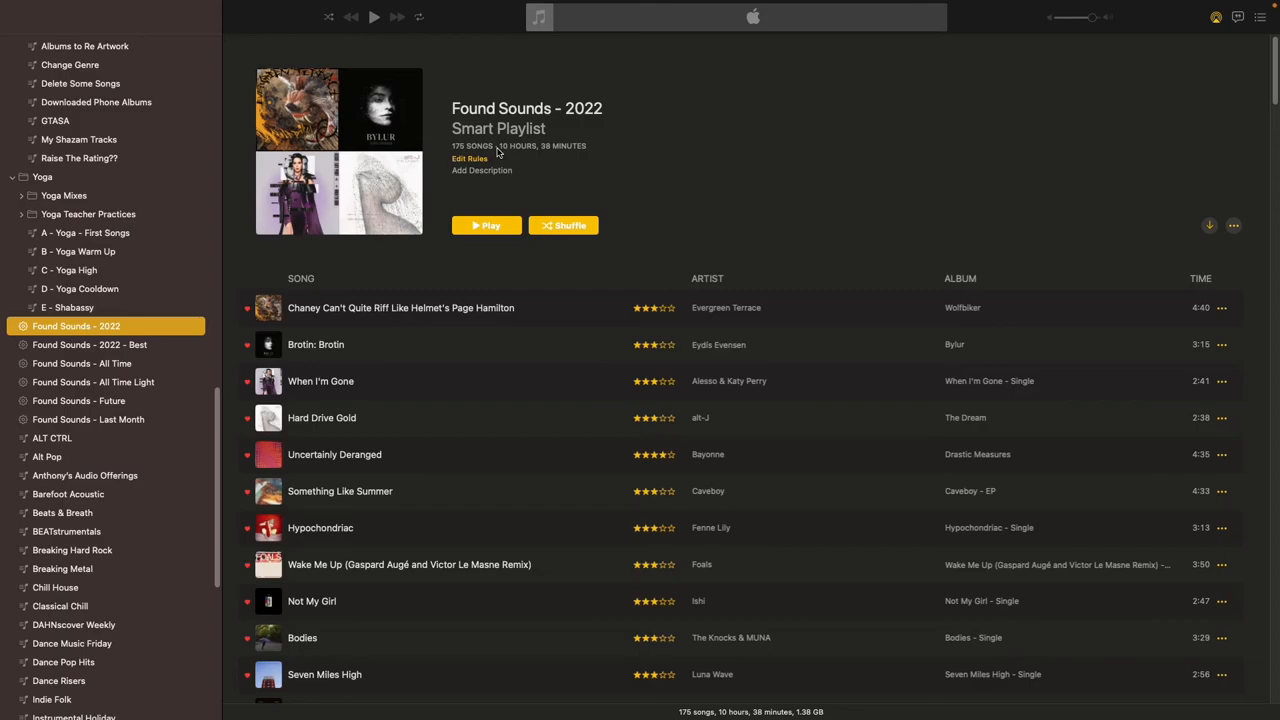
pyautogui.moveTo(514, 164)
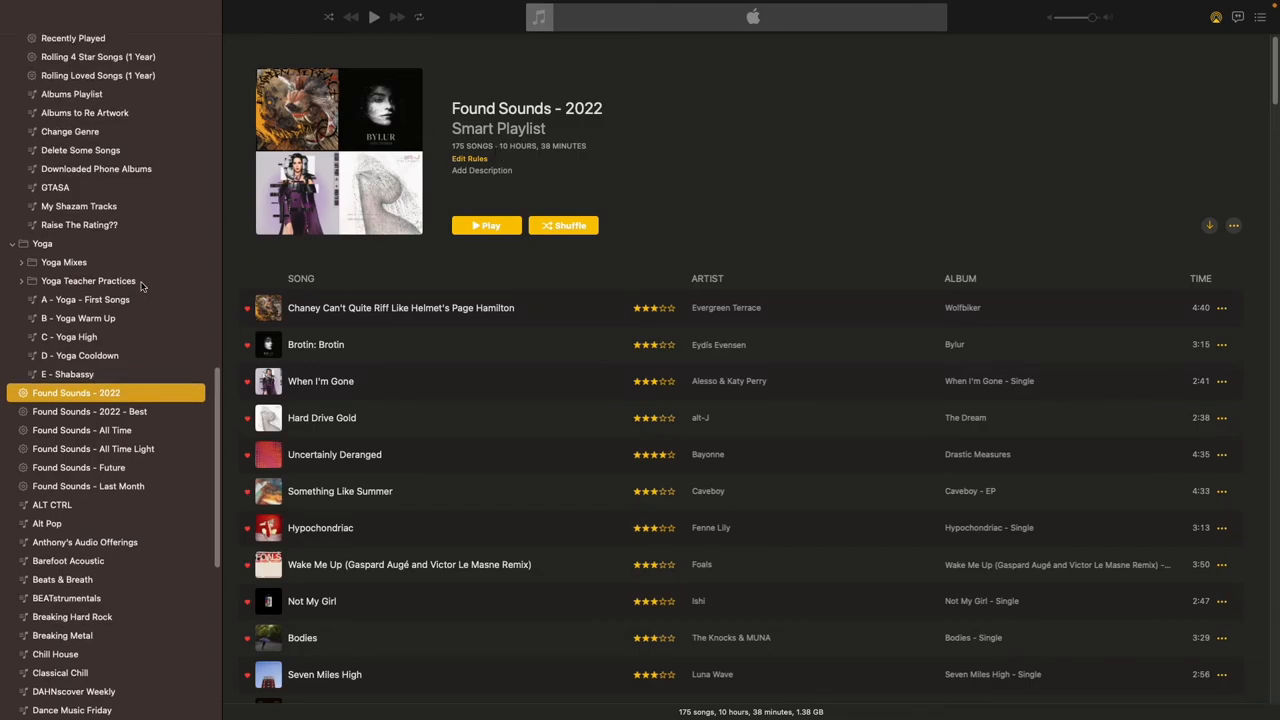
# Show Rolling Loved Songs (1 Year) and browse its 1,643 songs spanning 4.1 days
pyautogui.scroll(3)
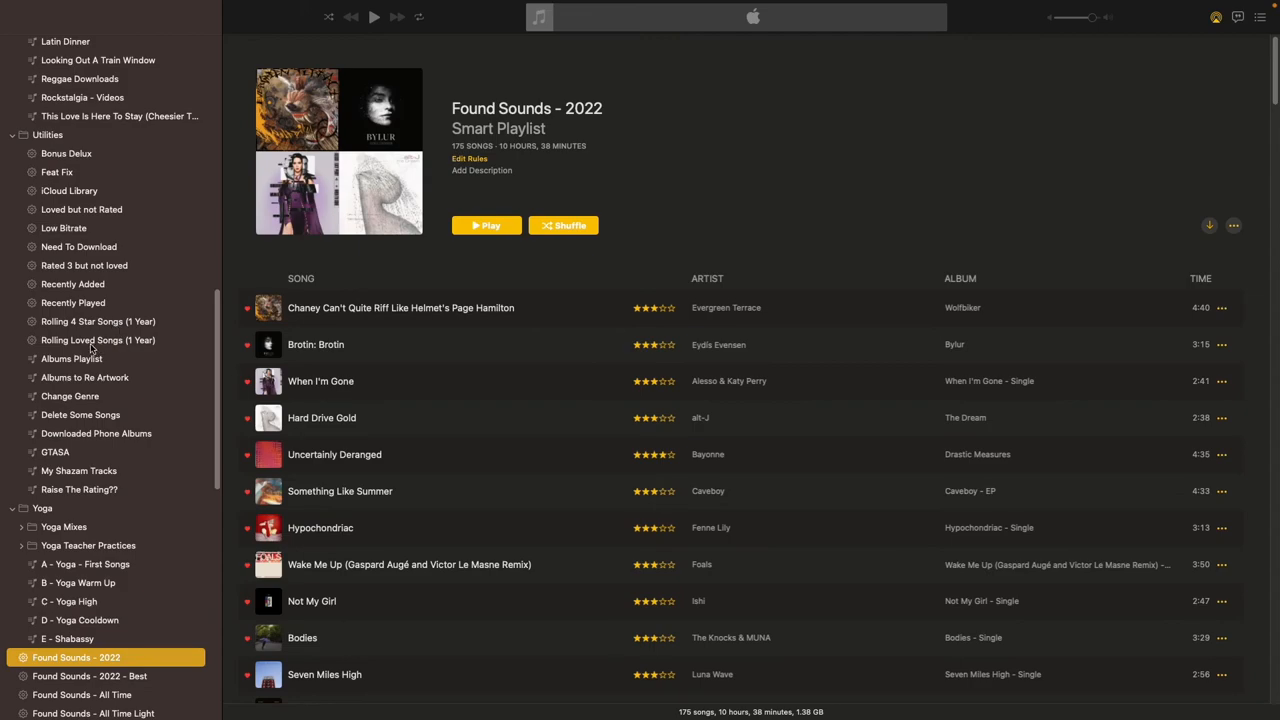
pyautogui.scroll(-3)
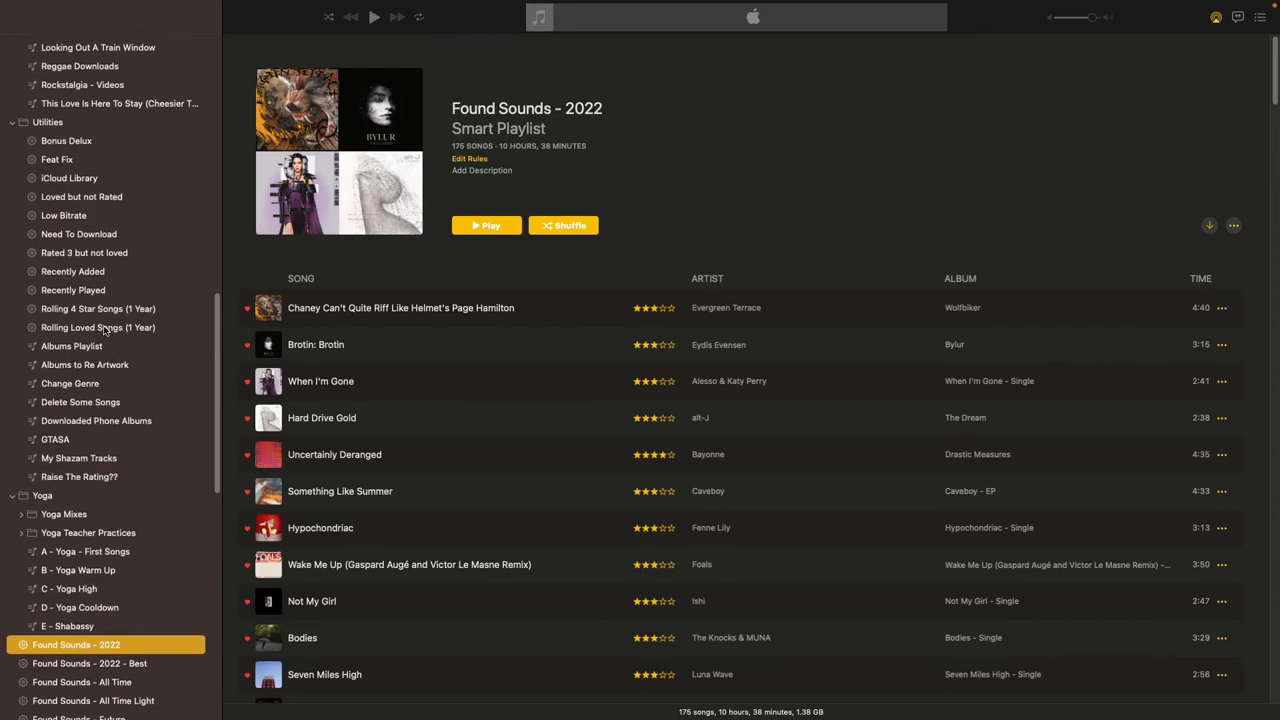
pyautogui.click(96, 328)
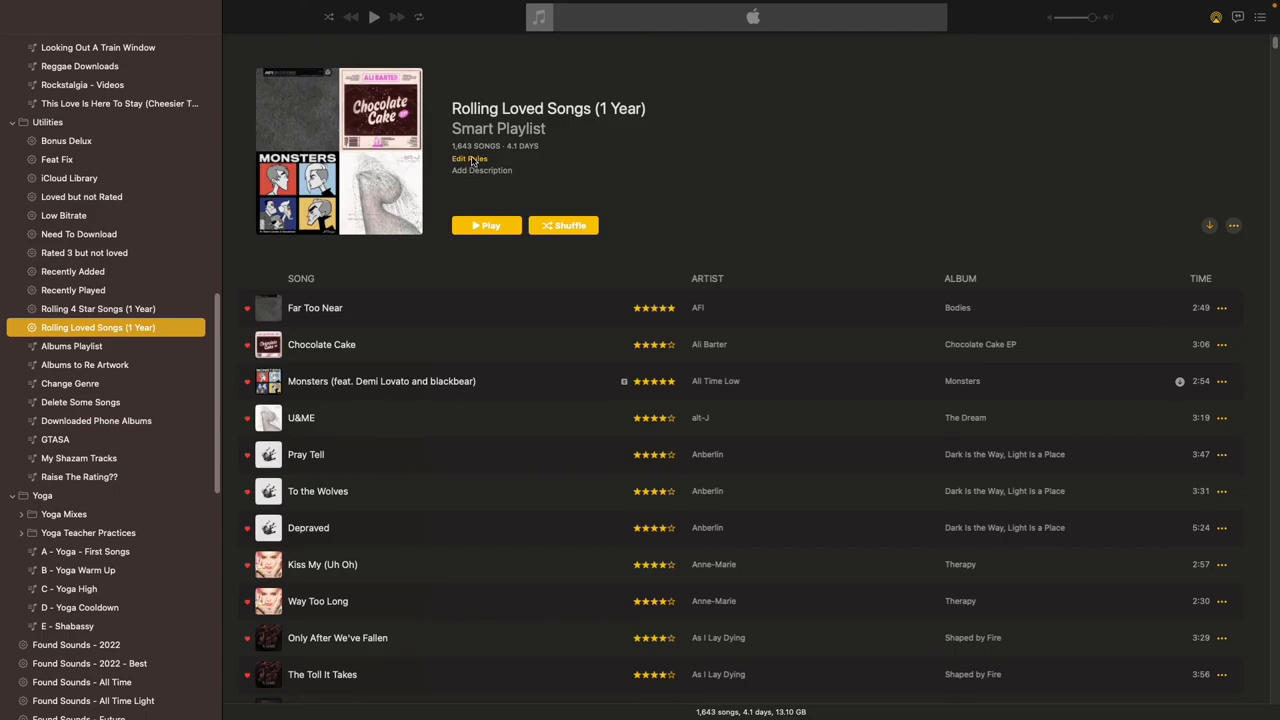
pyautogui.moveTo(472, 160)
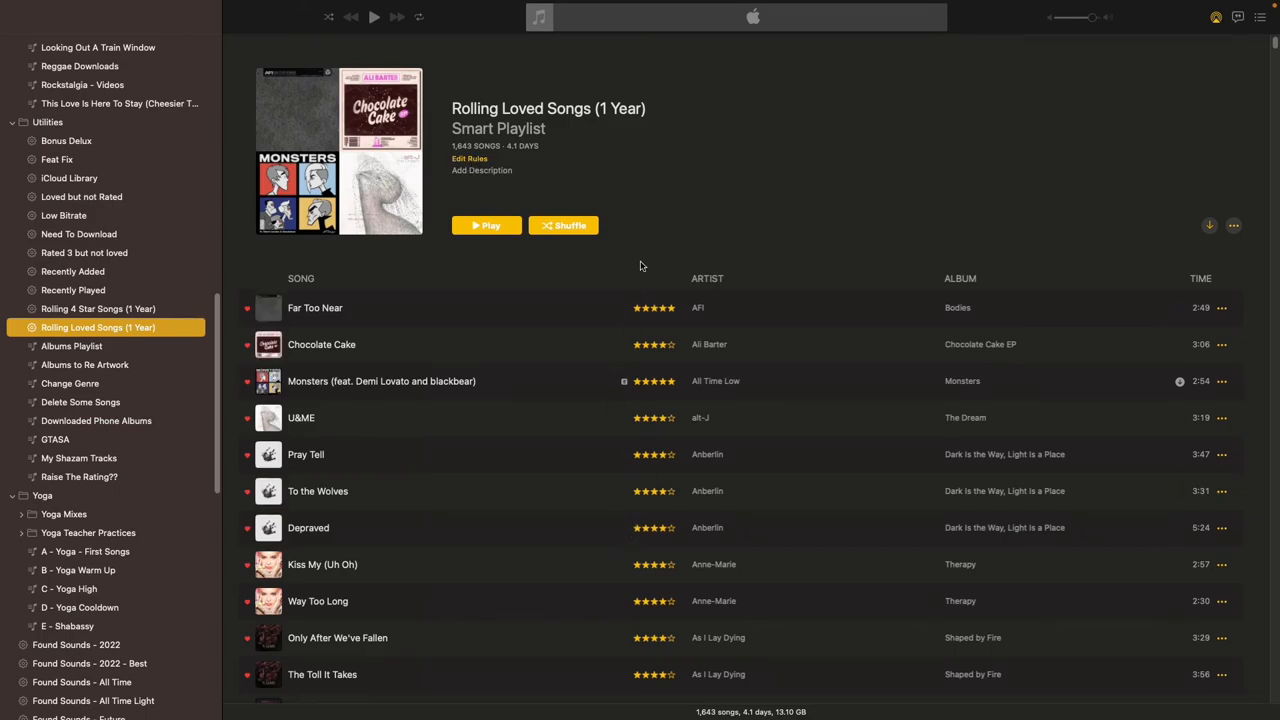
pyautogui.scroll(-3)
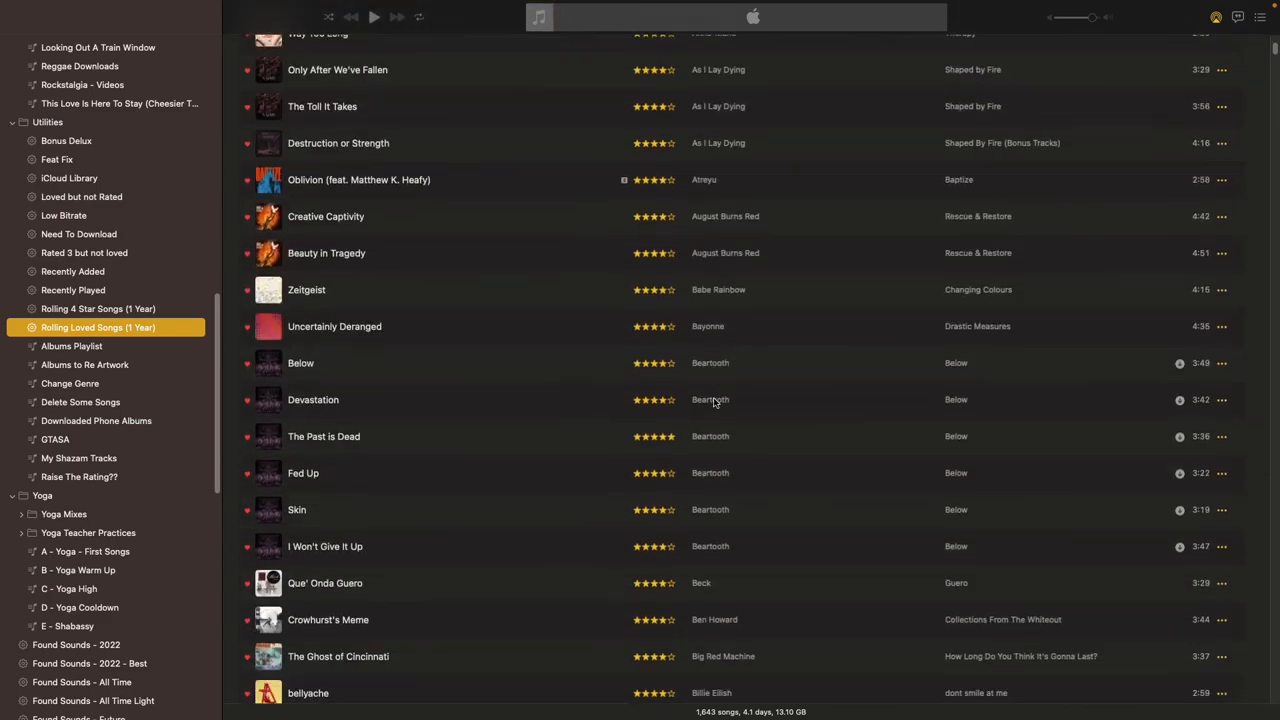
pyautogui.scroll(-3)
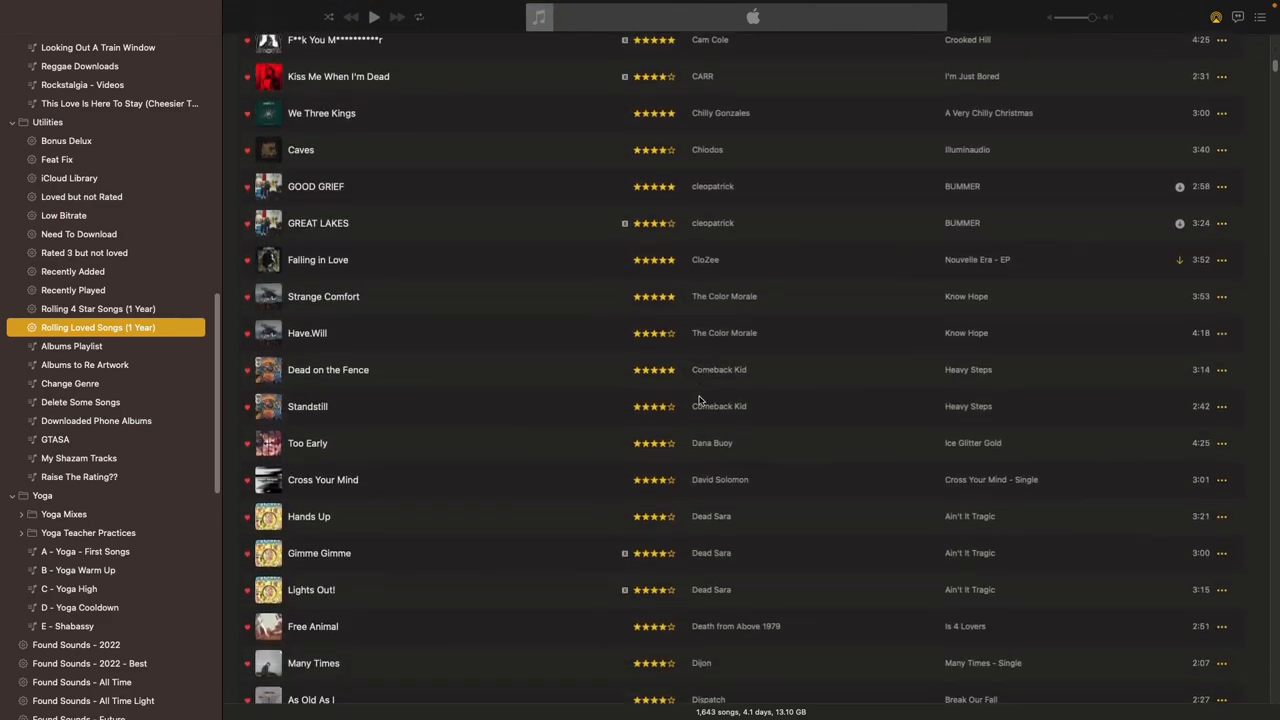
pyautogui.scroll(-3)
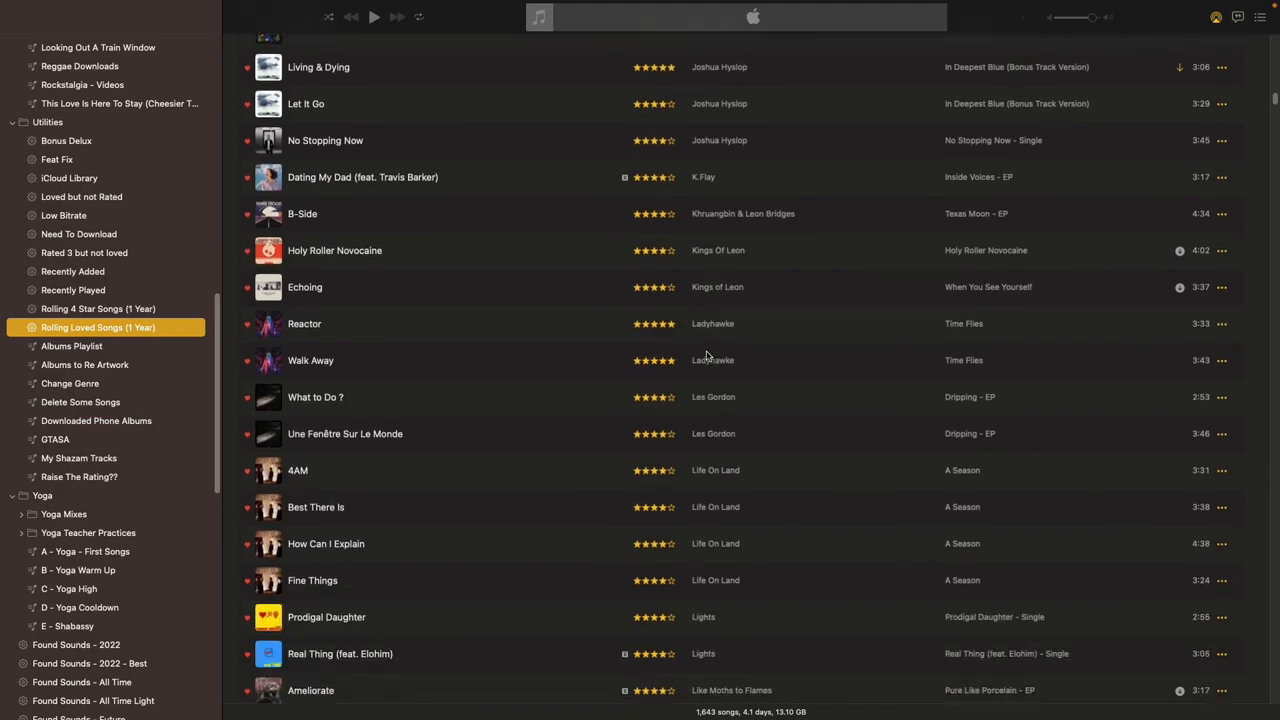
pyautogui.scroll(-3)
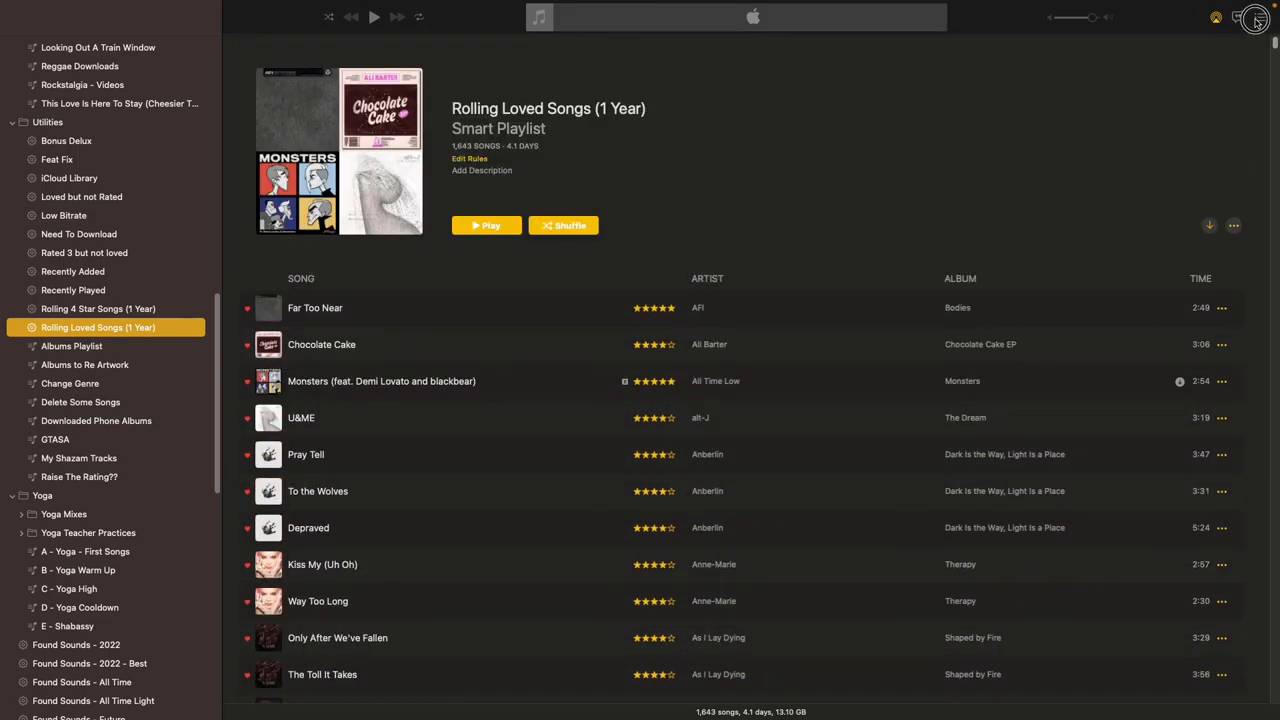
pyautogui.click(468, 158)
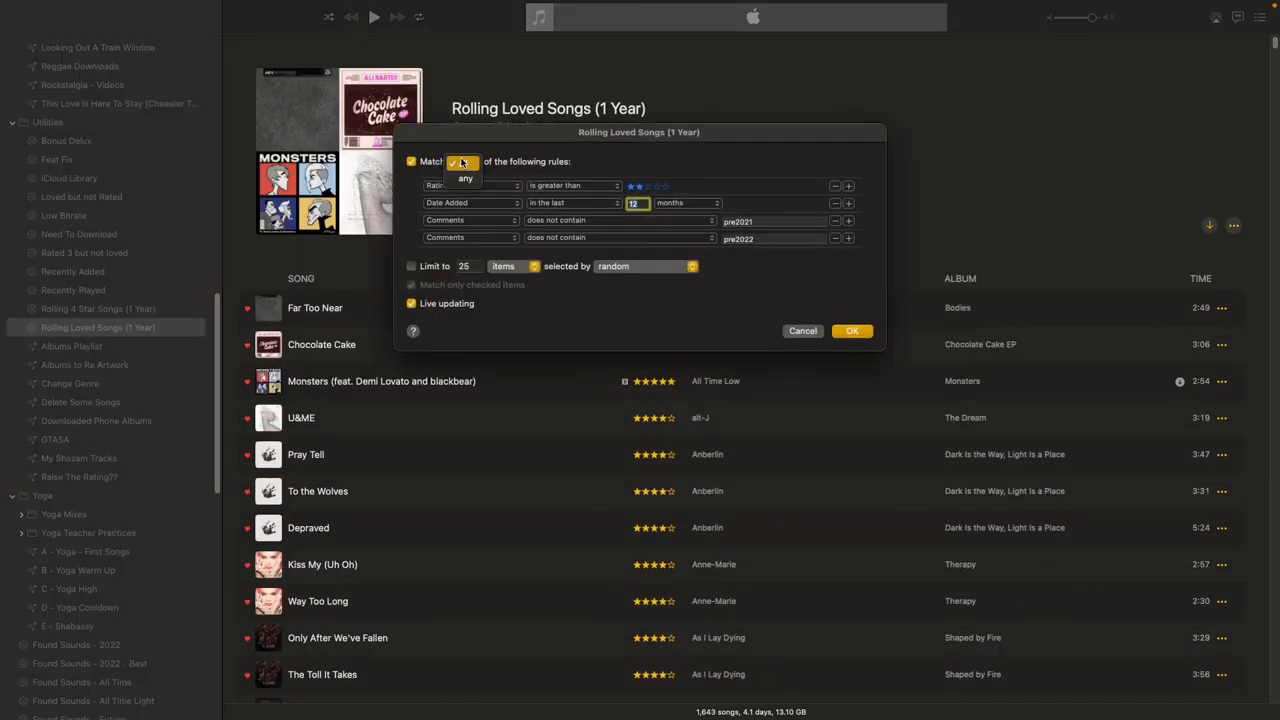
pyautogui.click(460, 160)
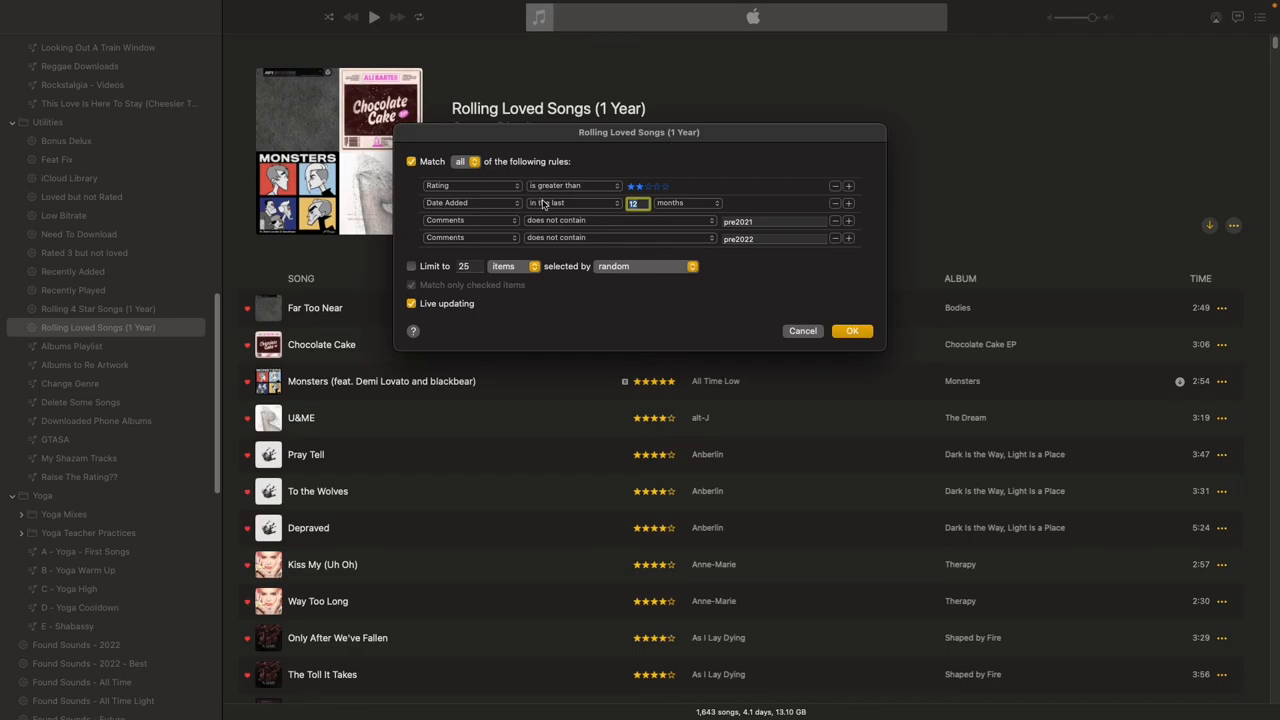
pyautogui.moveTo(548, 212)
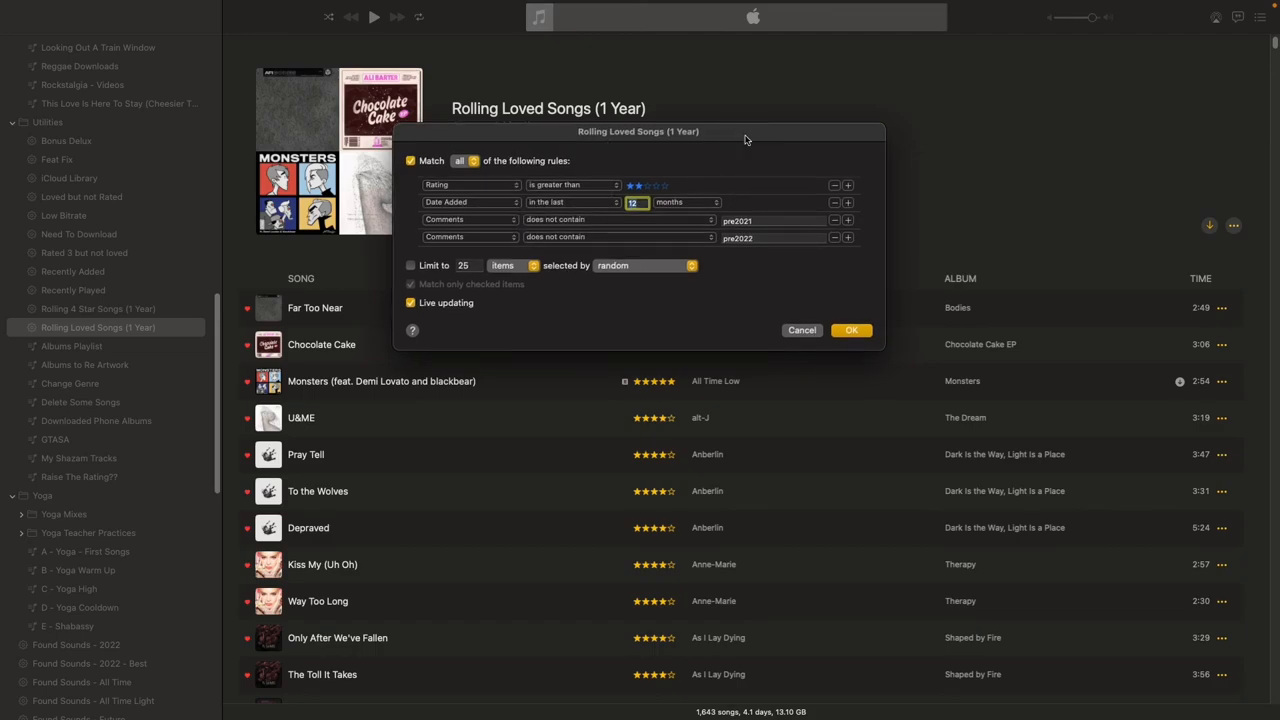
pyautogui.moveTo(556, 206)
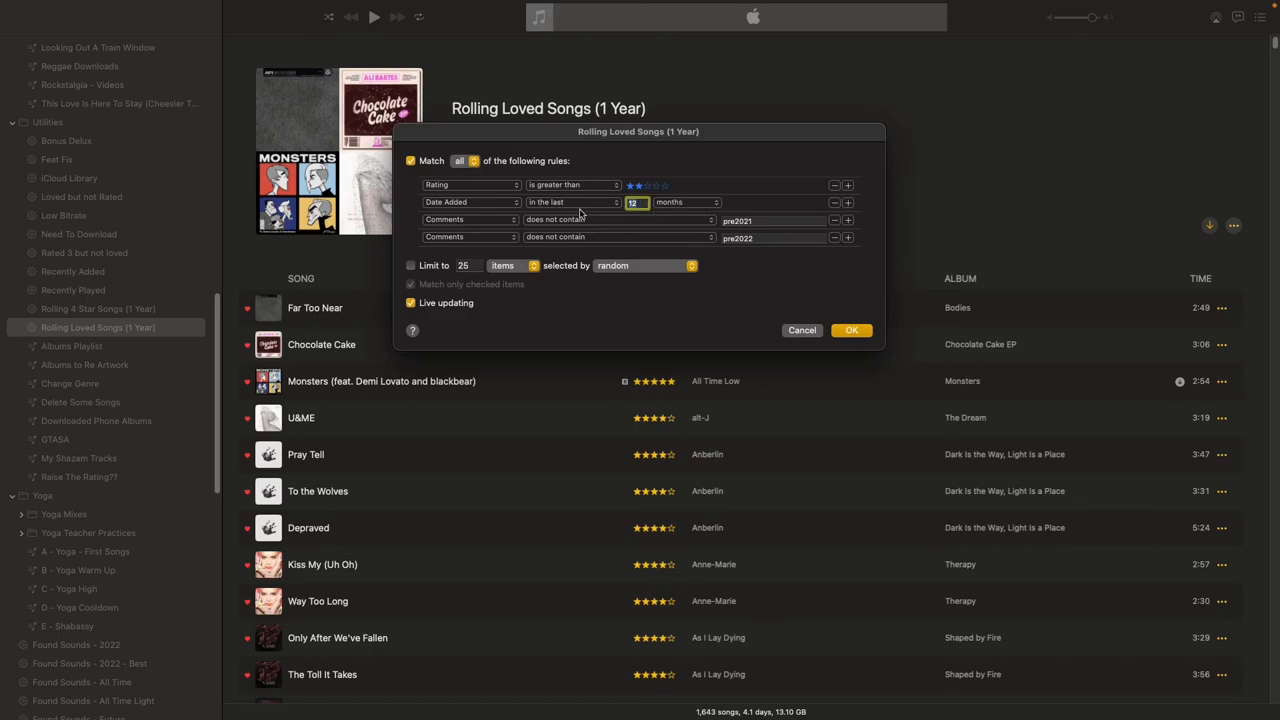
pyautogui.moveTo(604, 278)
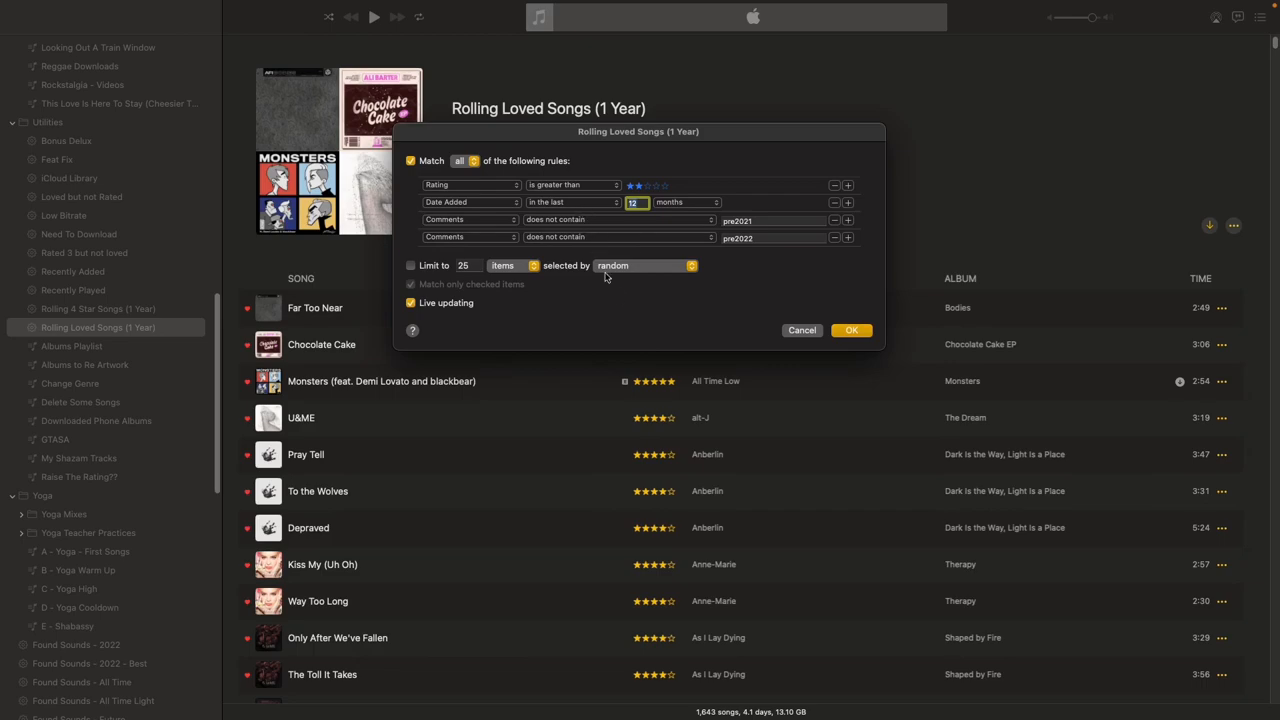
pyautogui.moveTo(620, 296)
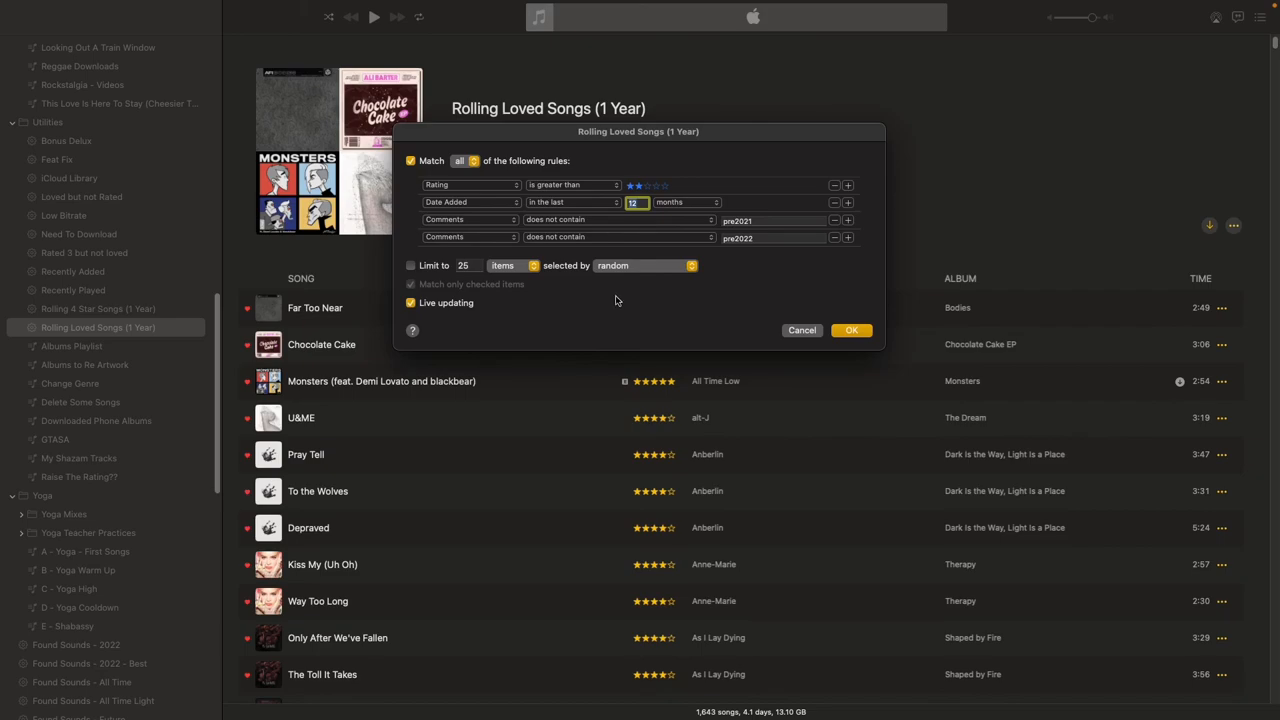
pyautogui.moveTo(662, 292)
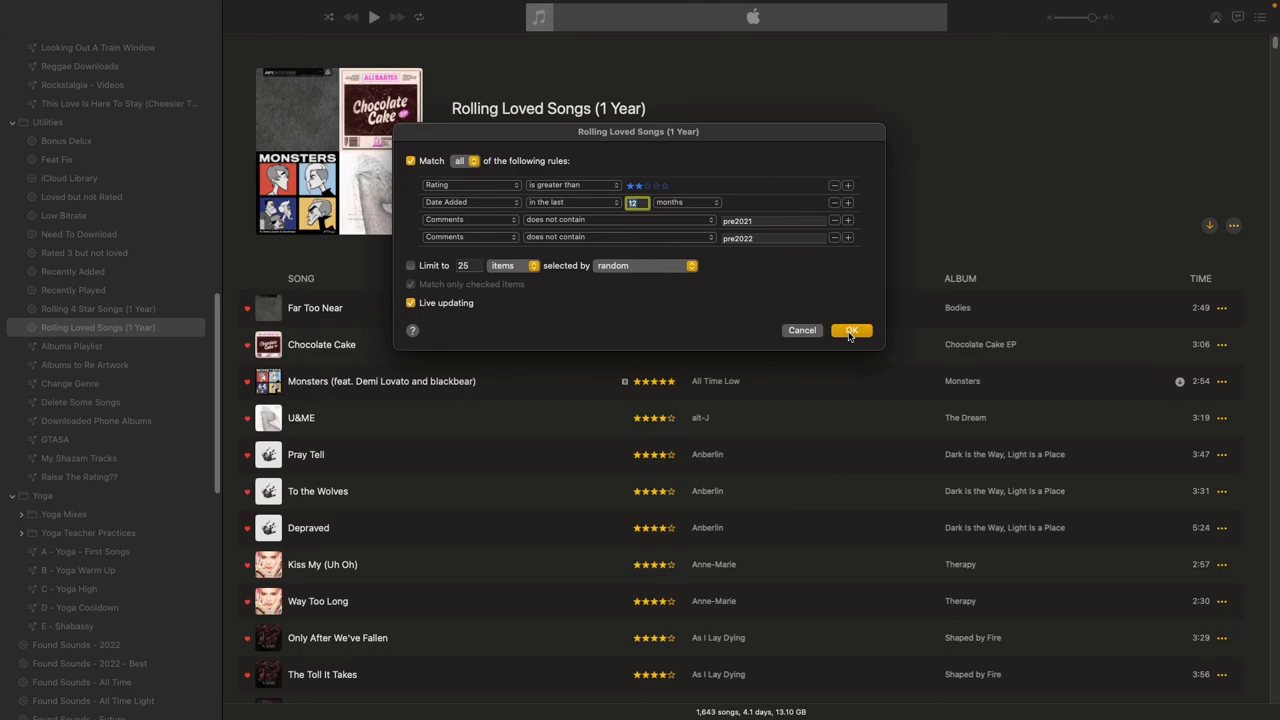
pyautogui.click(852, 330)
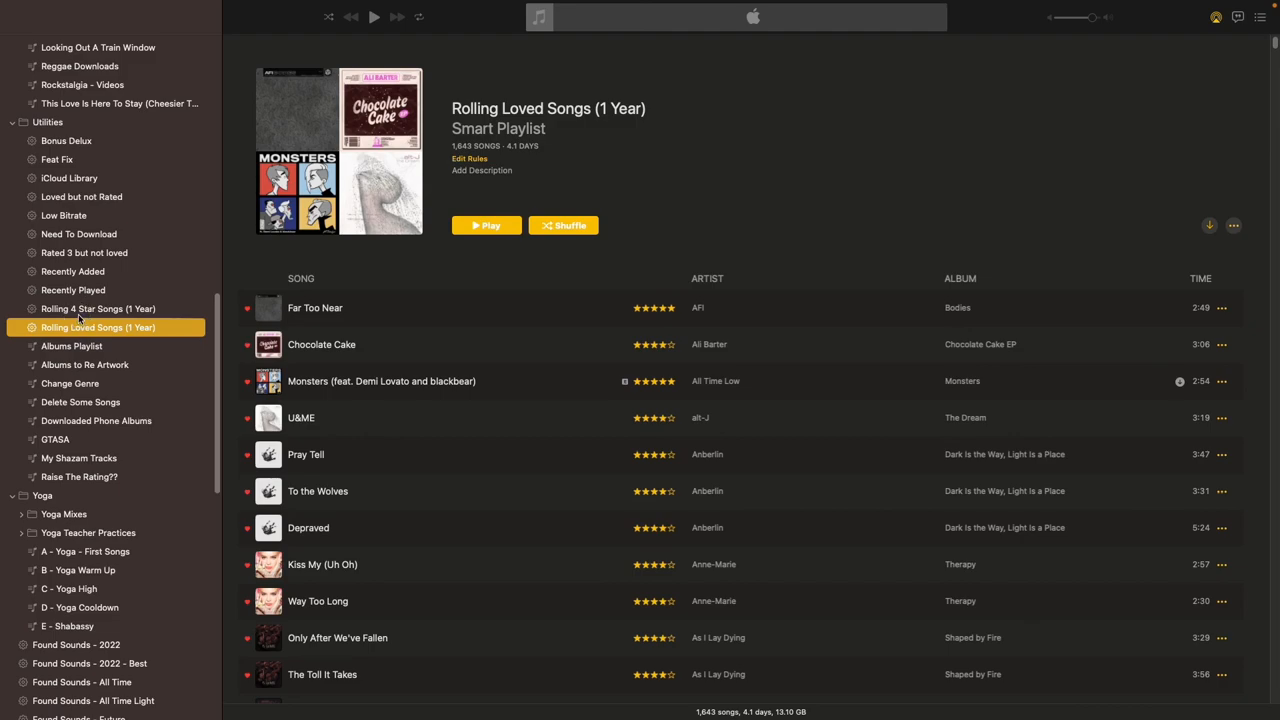
# Review and confirm the Rolling 4 Star Songs (1 Year) rules, returning to its 288-song list
pyautogui.click(98, 308)
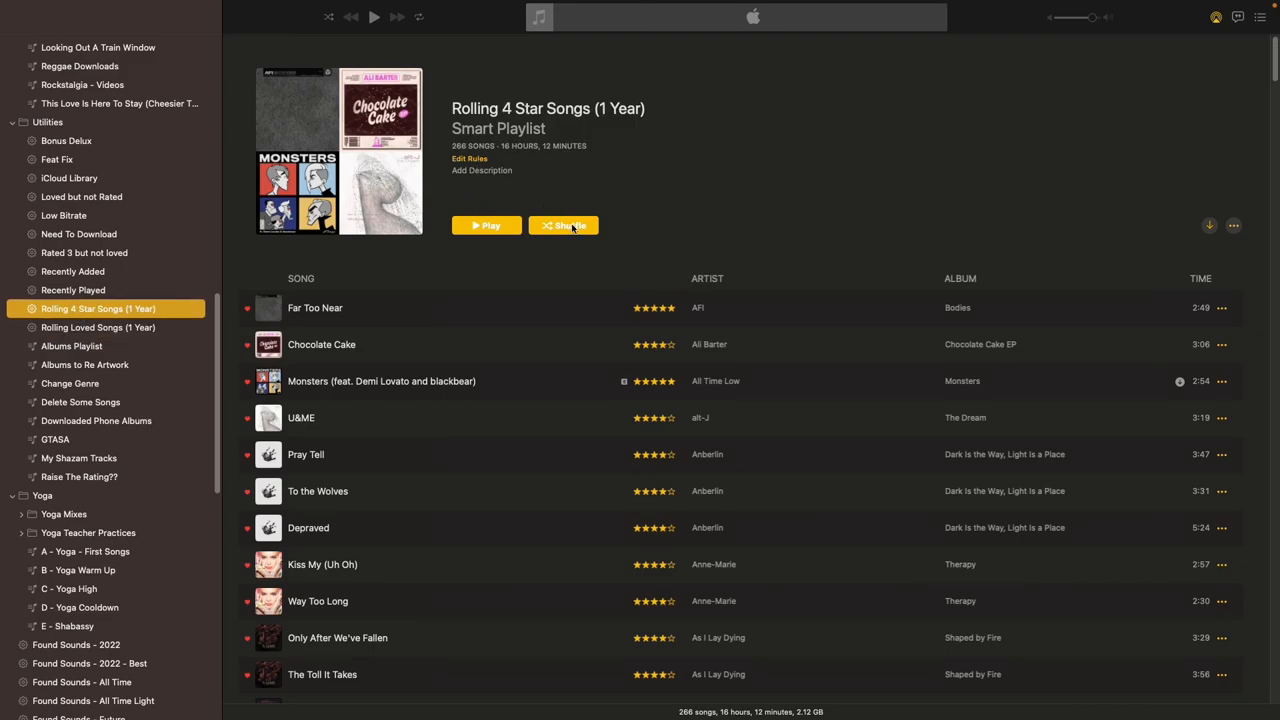
pyautogui.click(468, 158)
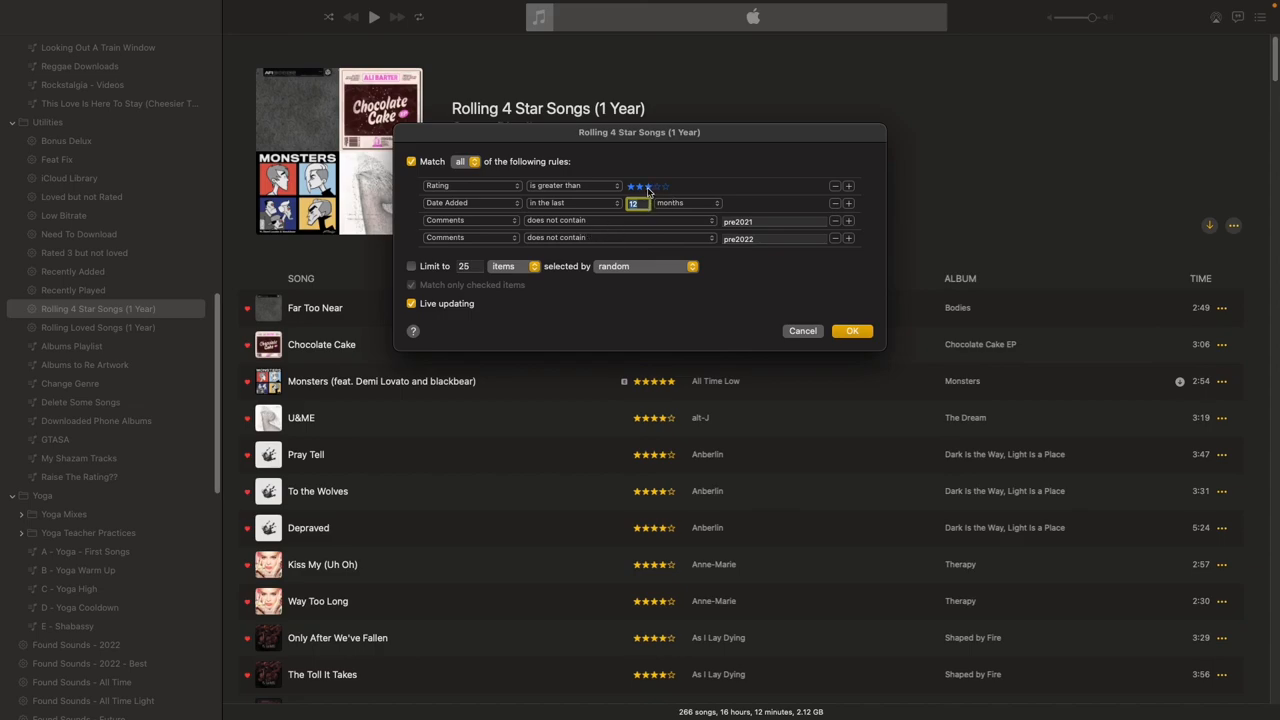
pyautogui.click(644, 186)
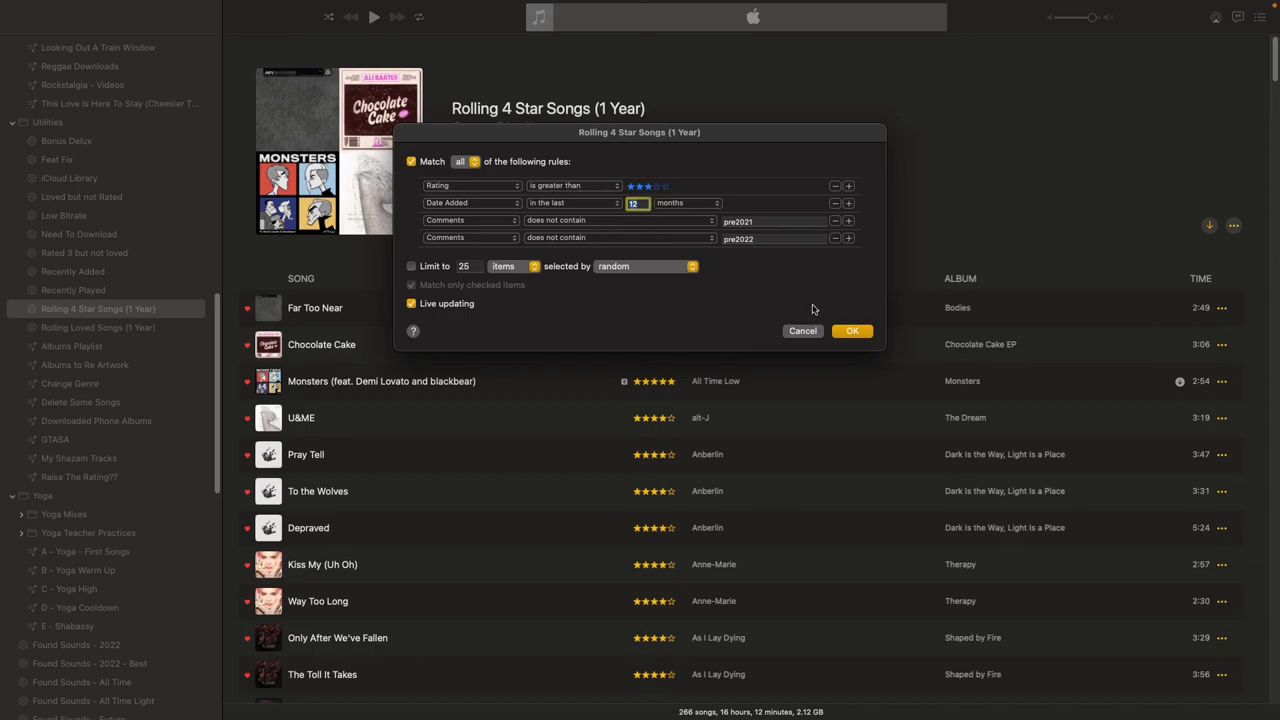
pyautogui.moveTo(852, 332)
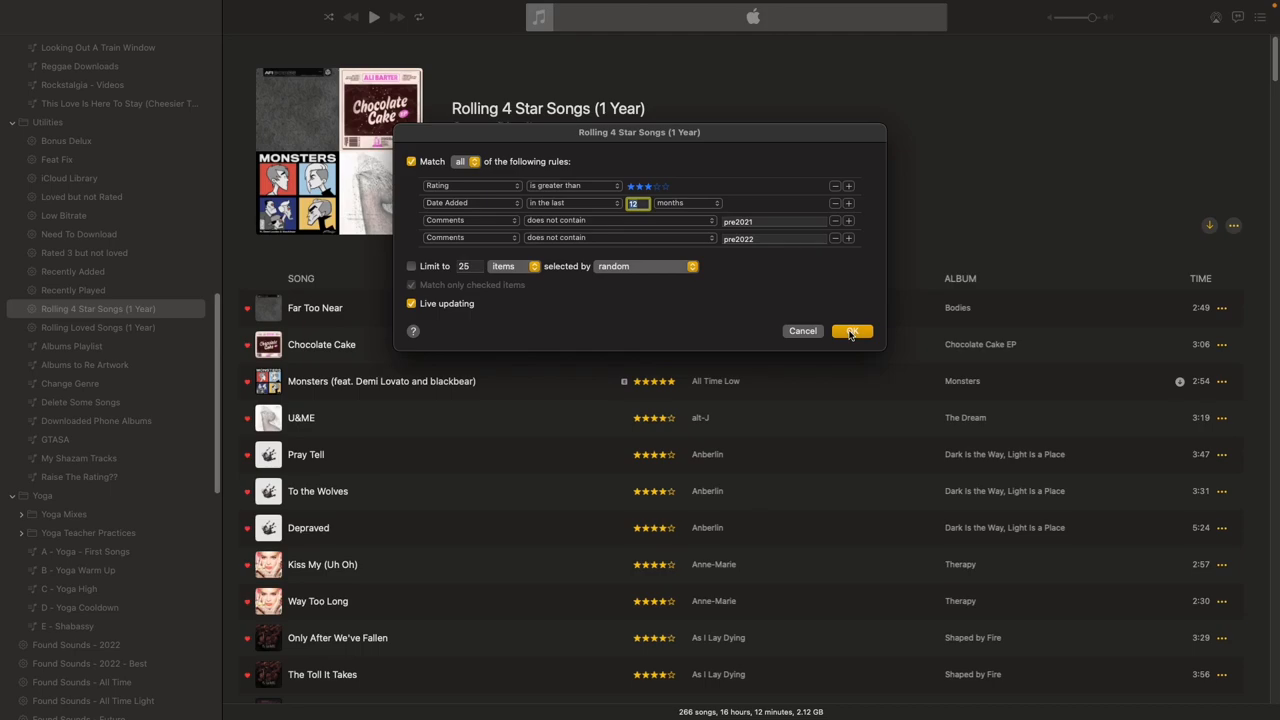
pyautogui.click(852, 332)
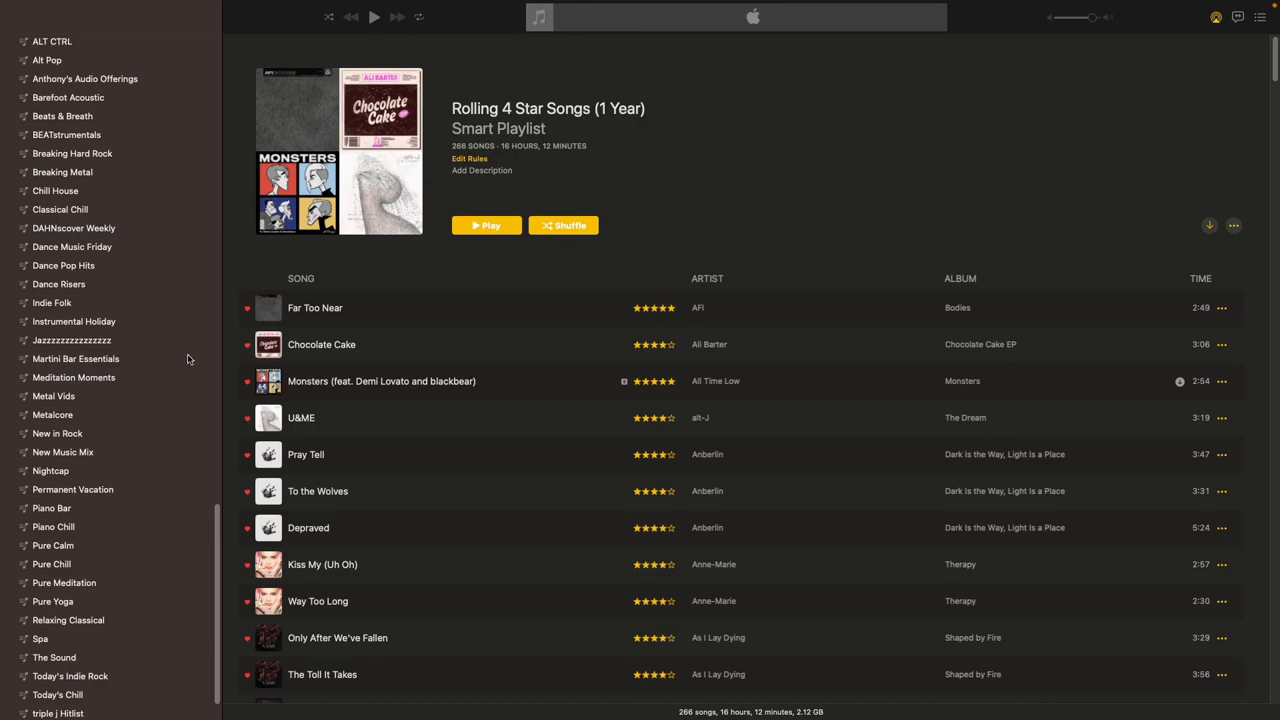
pyautogui.moveTo(984, 248)
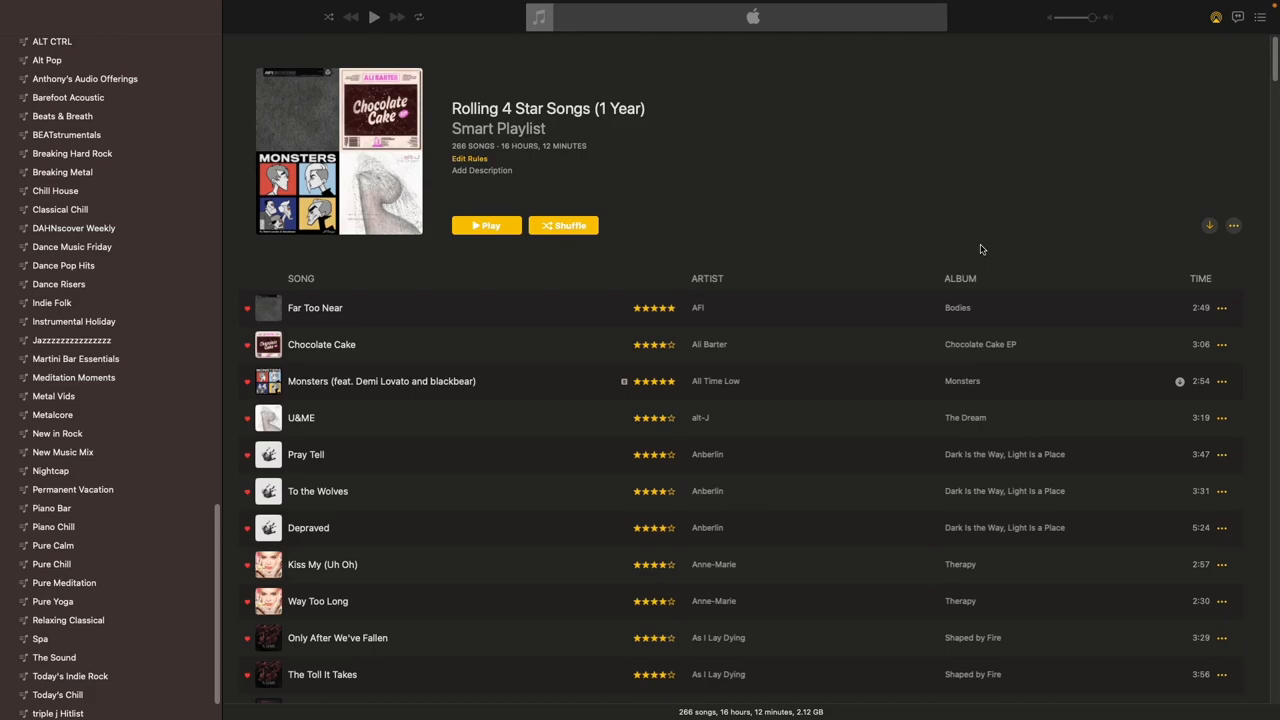
pyautogui.moveTo(942, 180)
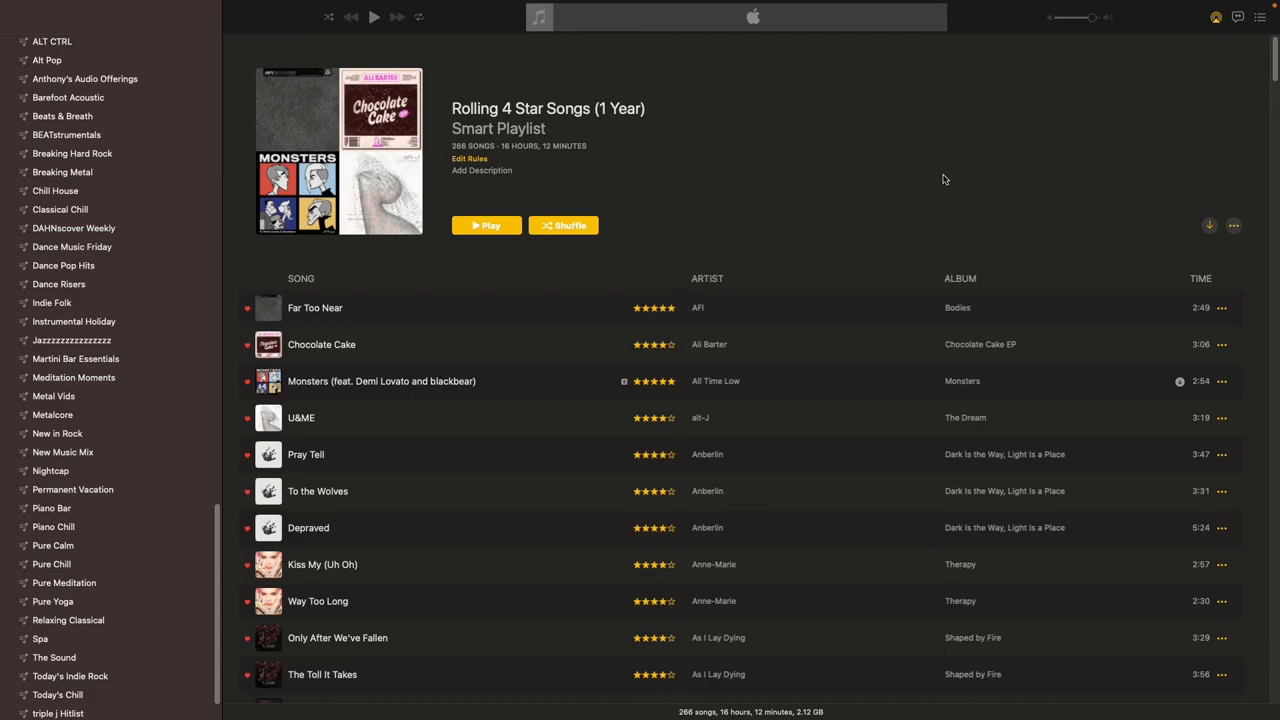